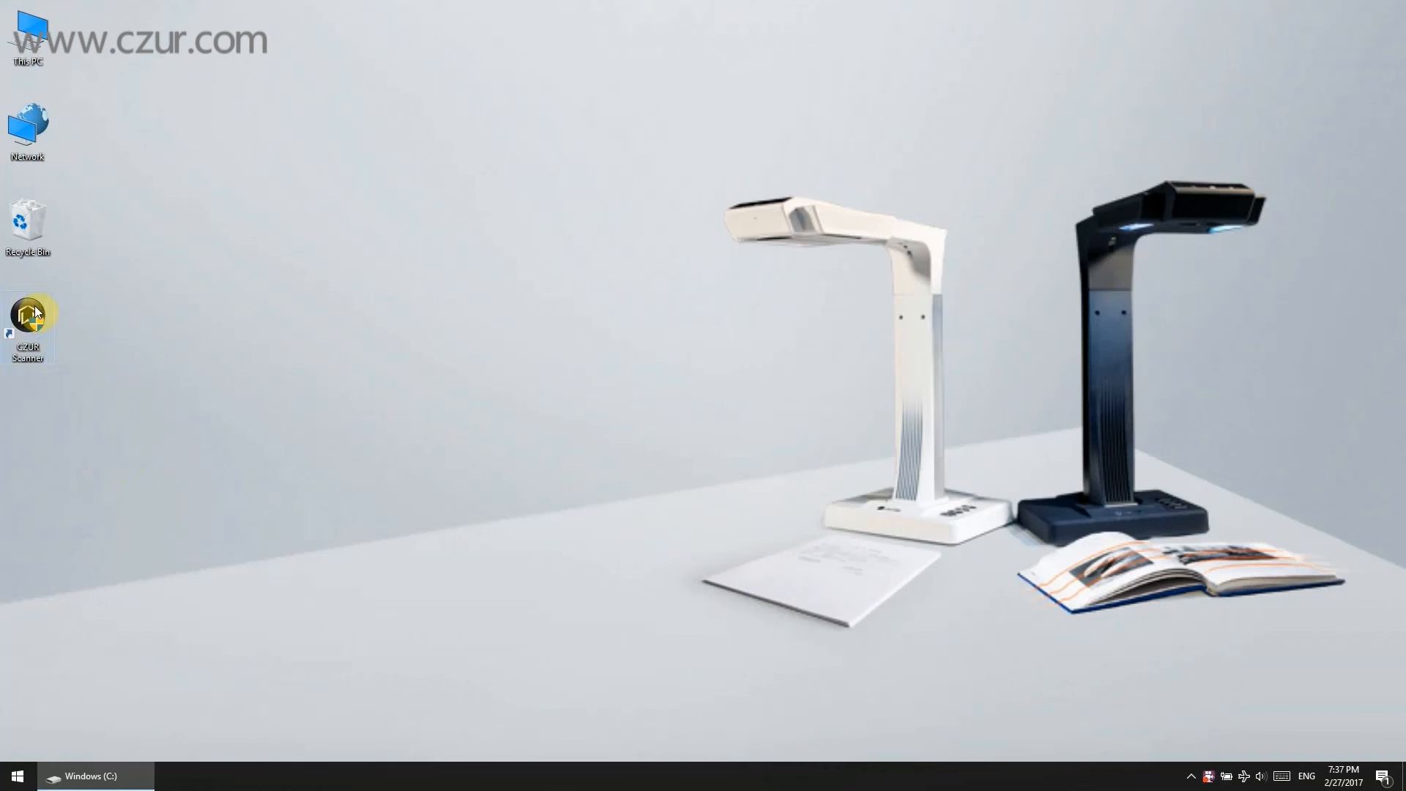
# Step: Launch CZUR from the desktop into the Scanner workspace and show the live camera preview
pyautogui.doubleClick(27, 317)
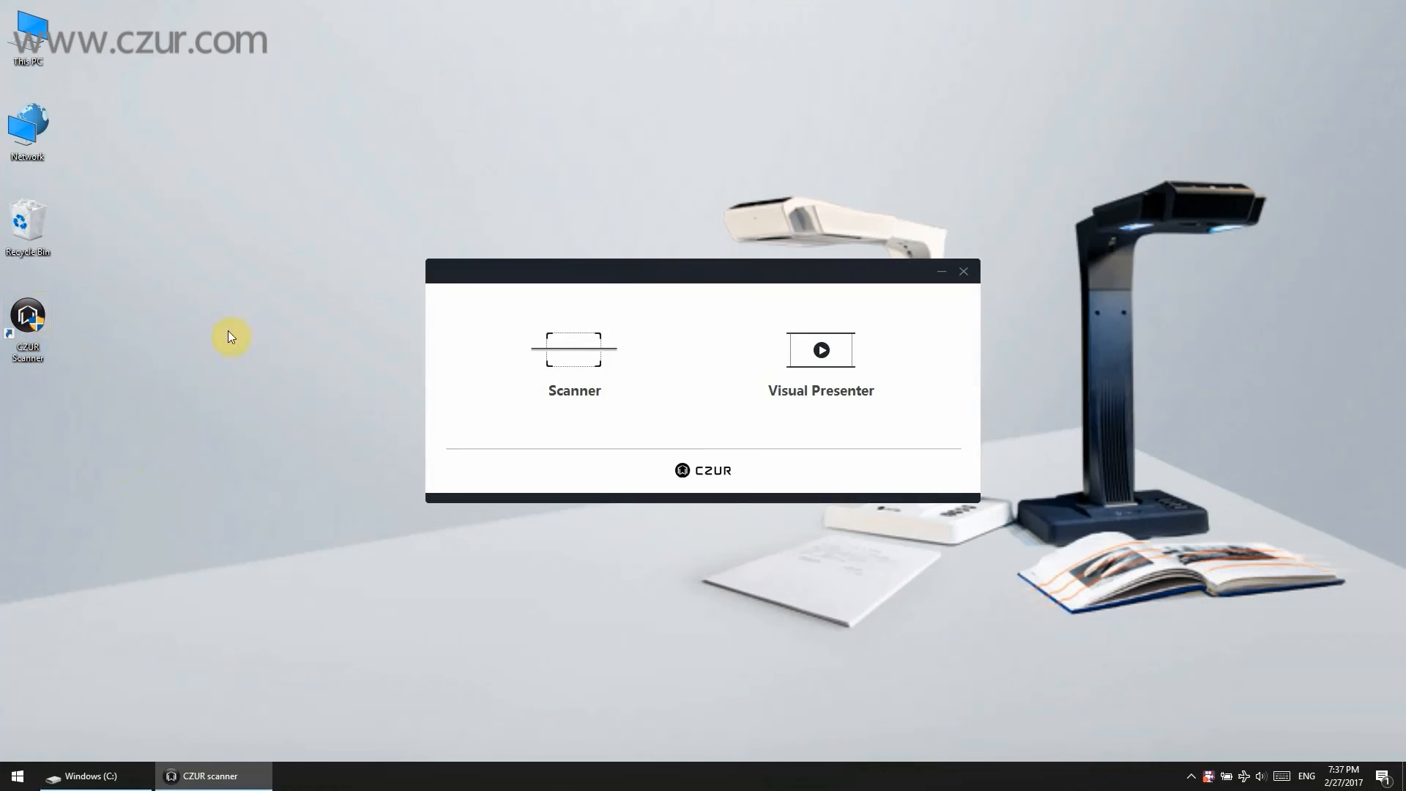
pyautogui.click(574, 350)
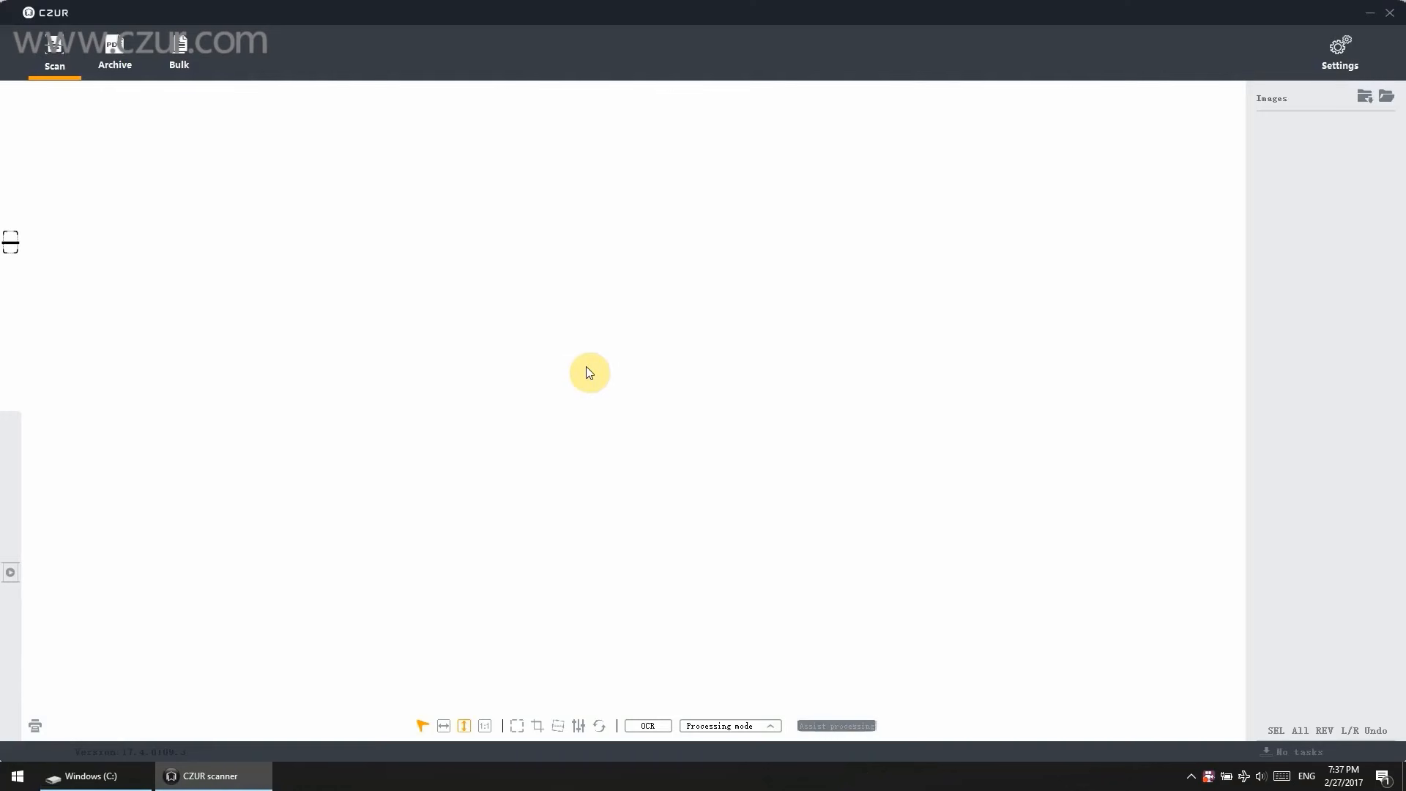
pyautogui.moveTo(49, 72)
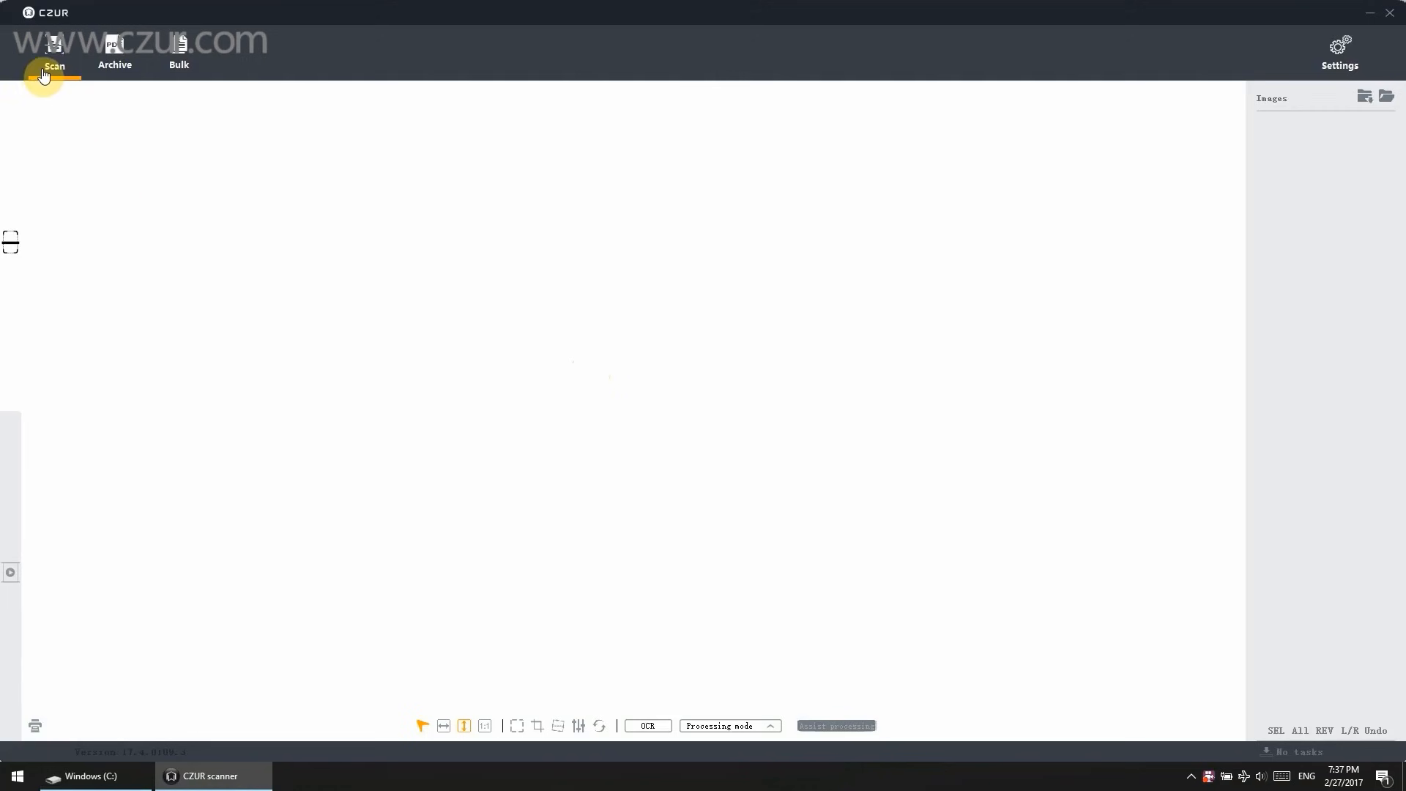
pyautogui.click(55, 54)
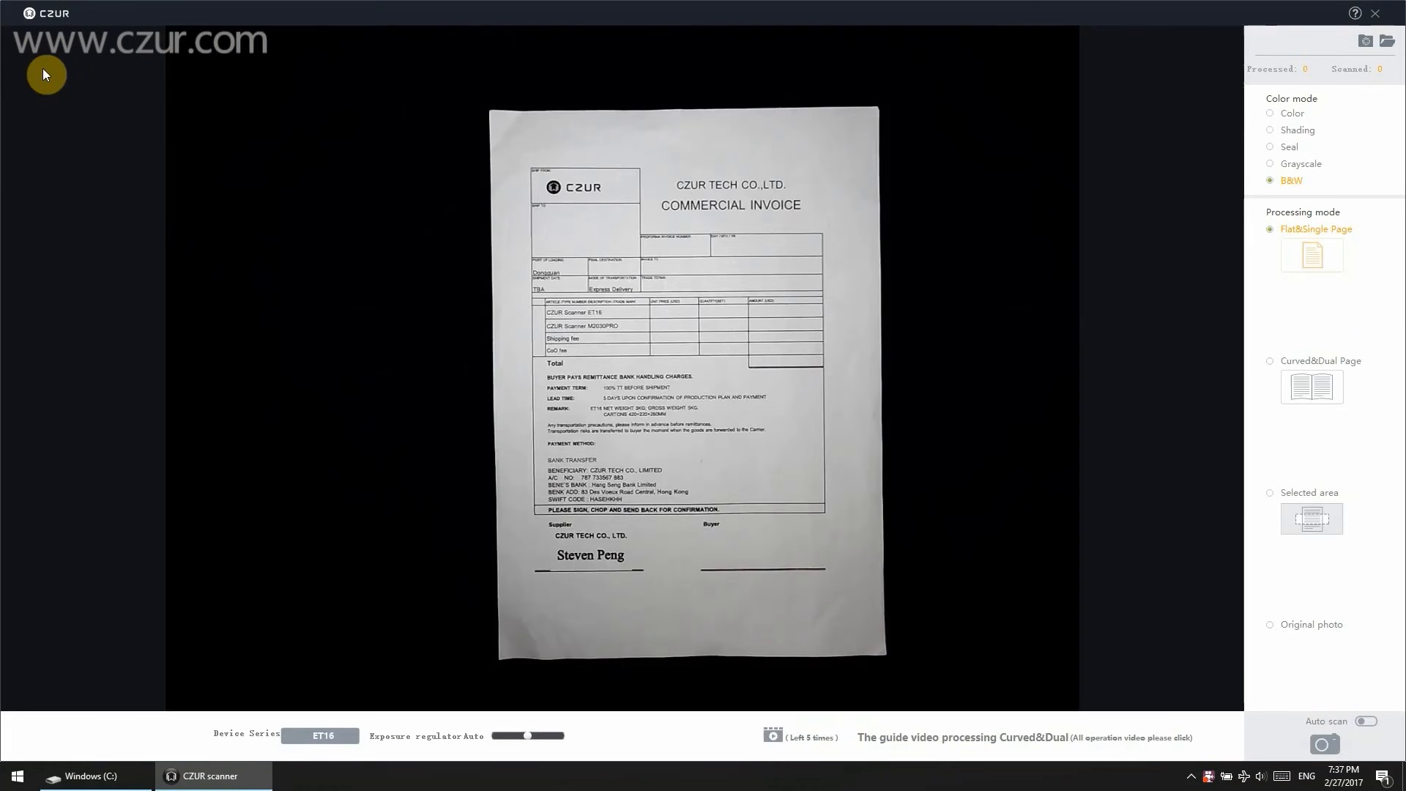
pyautogui.moveTo(1262, 205)
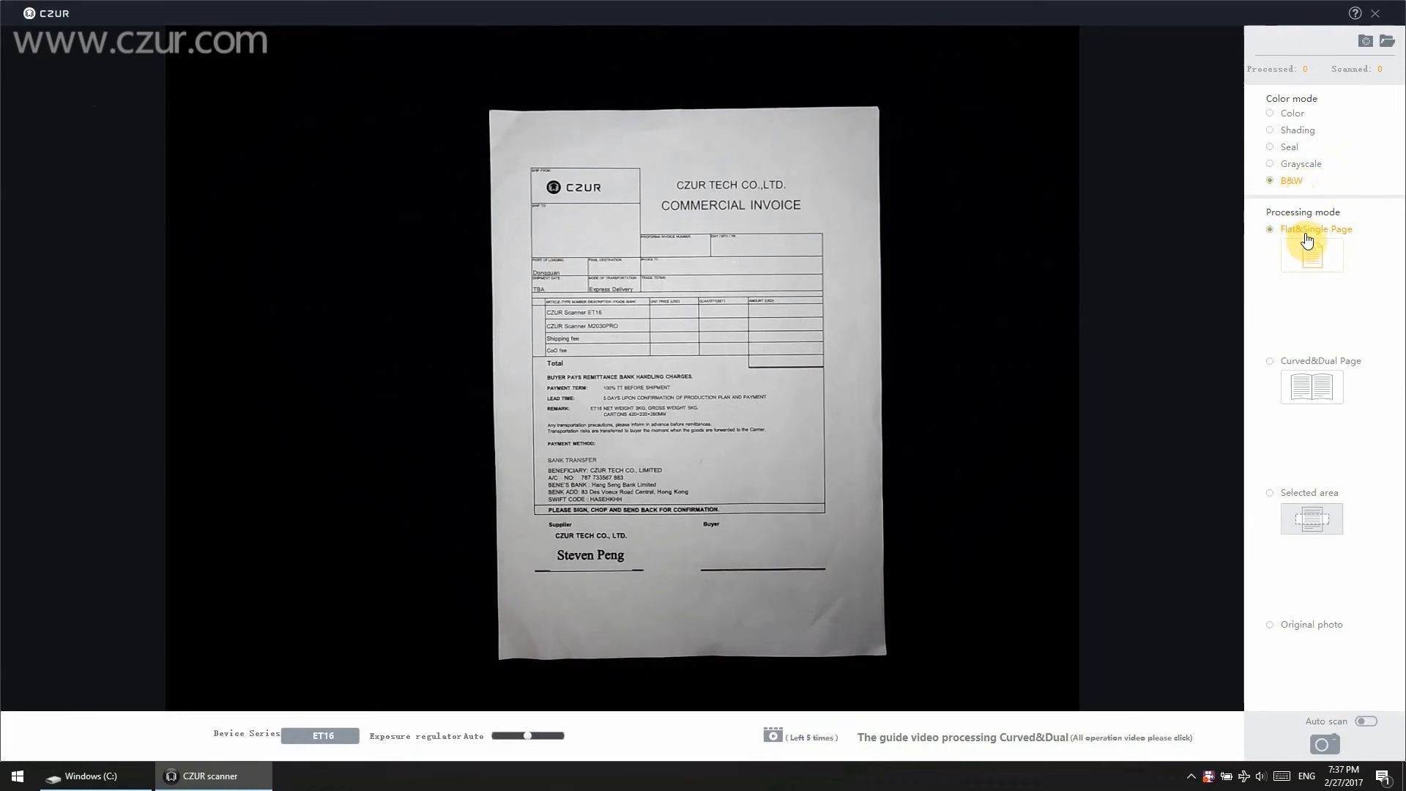
pyautogui.moveTo(1309, 238)
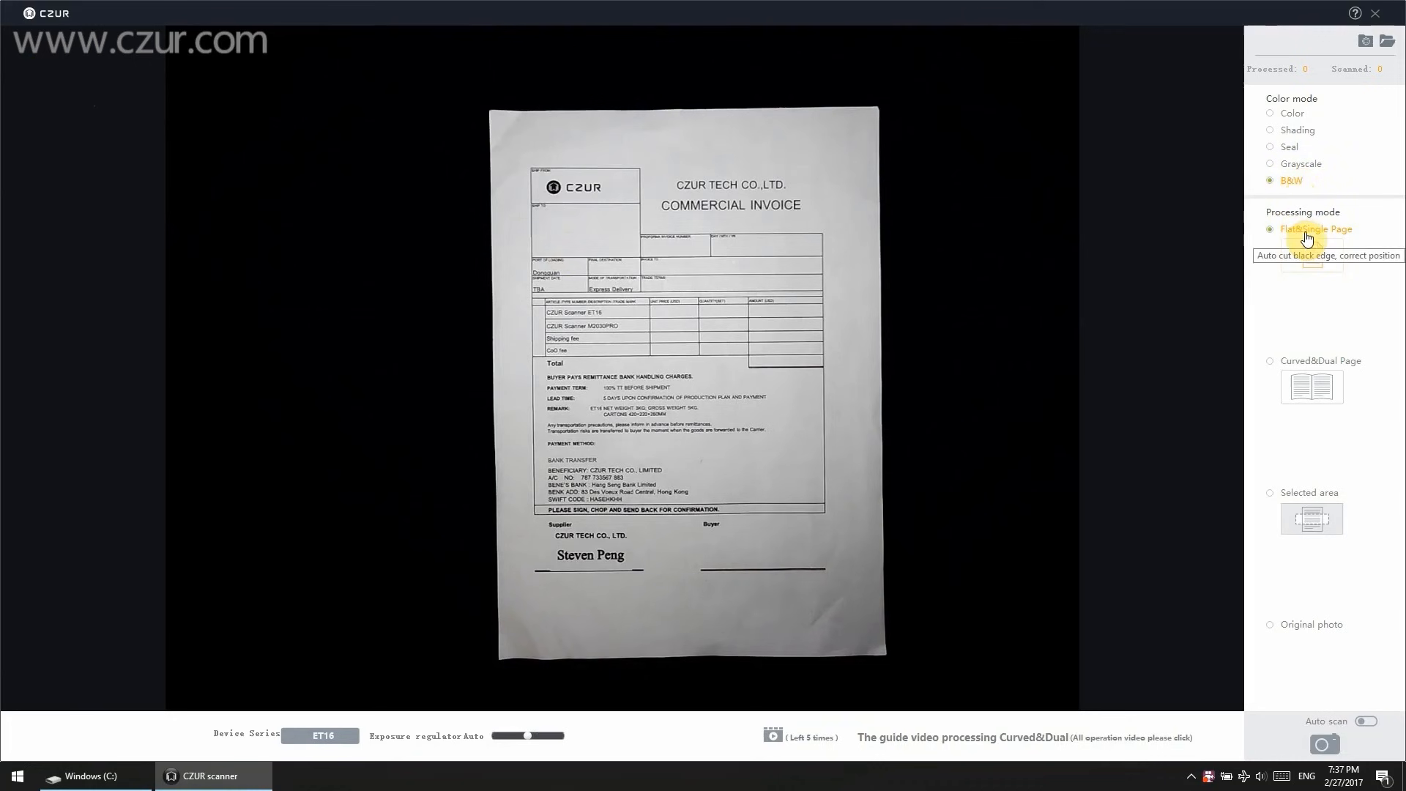
pyautogui.moveTo(1300, 240)
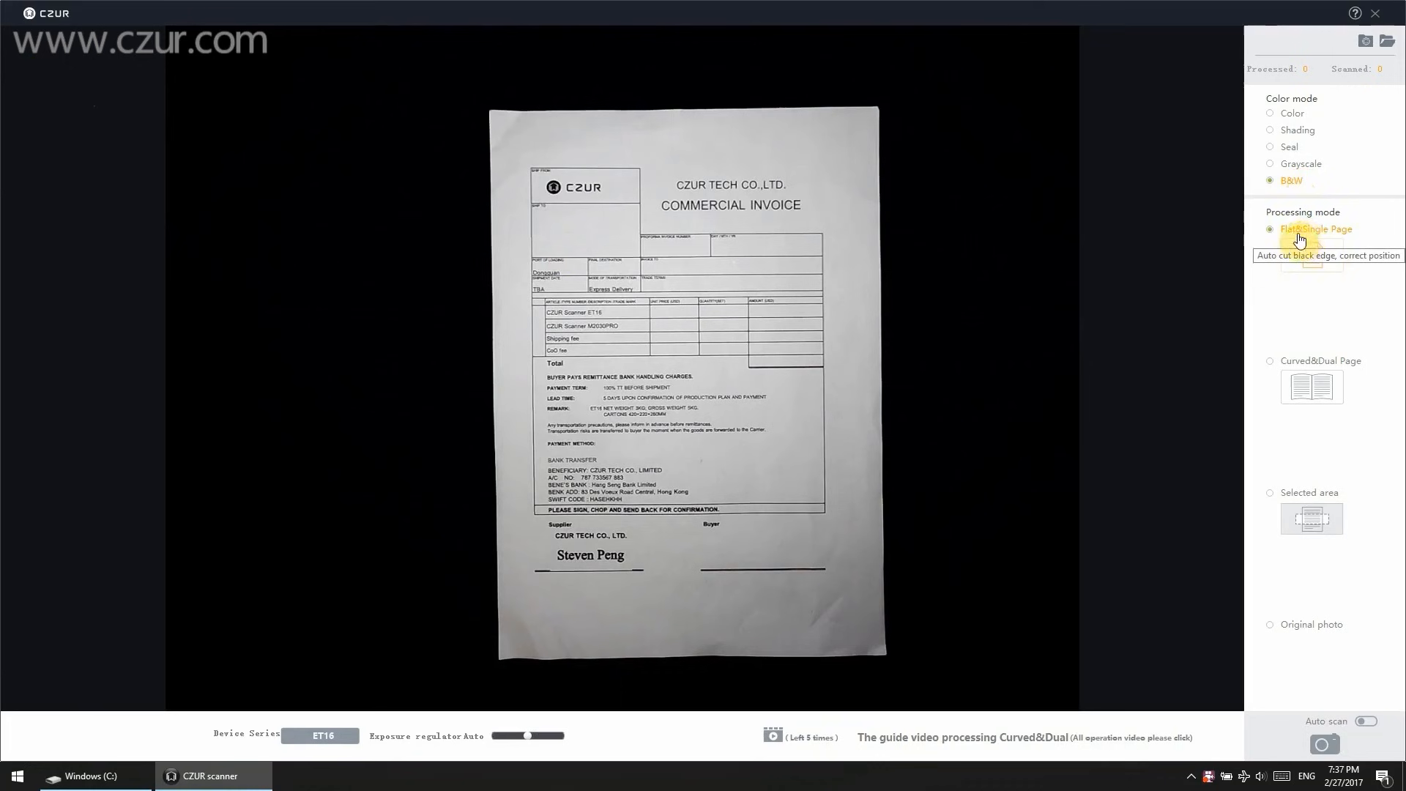
pyautogui.moveTo(1364, 43)
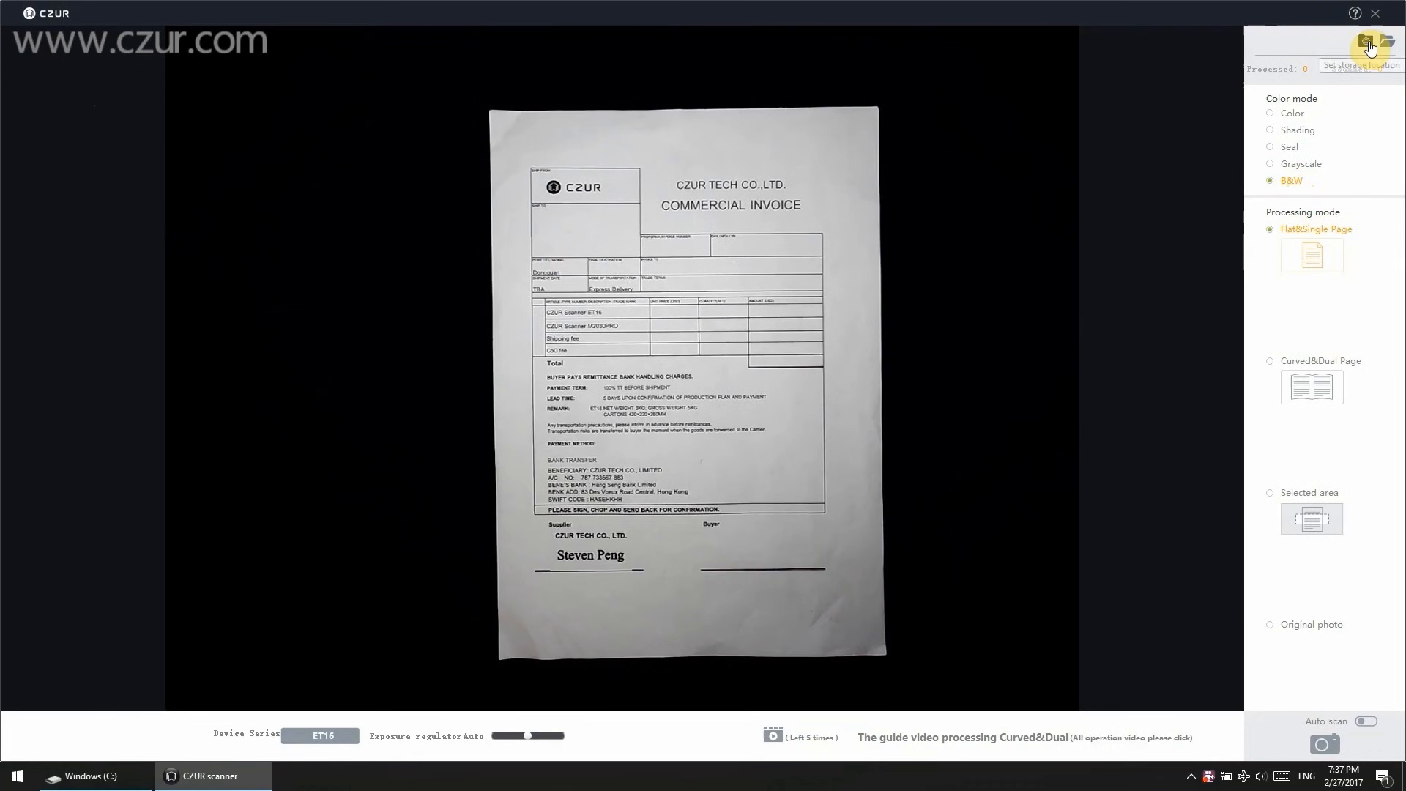
pyautogui.moveTo(1367, 47)
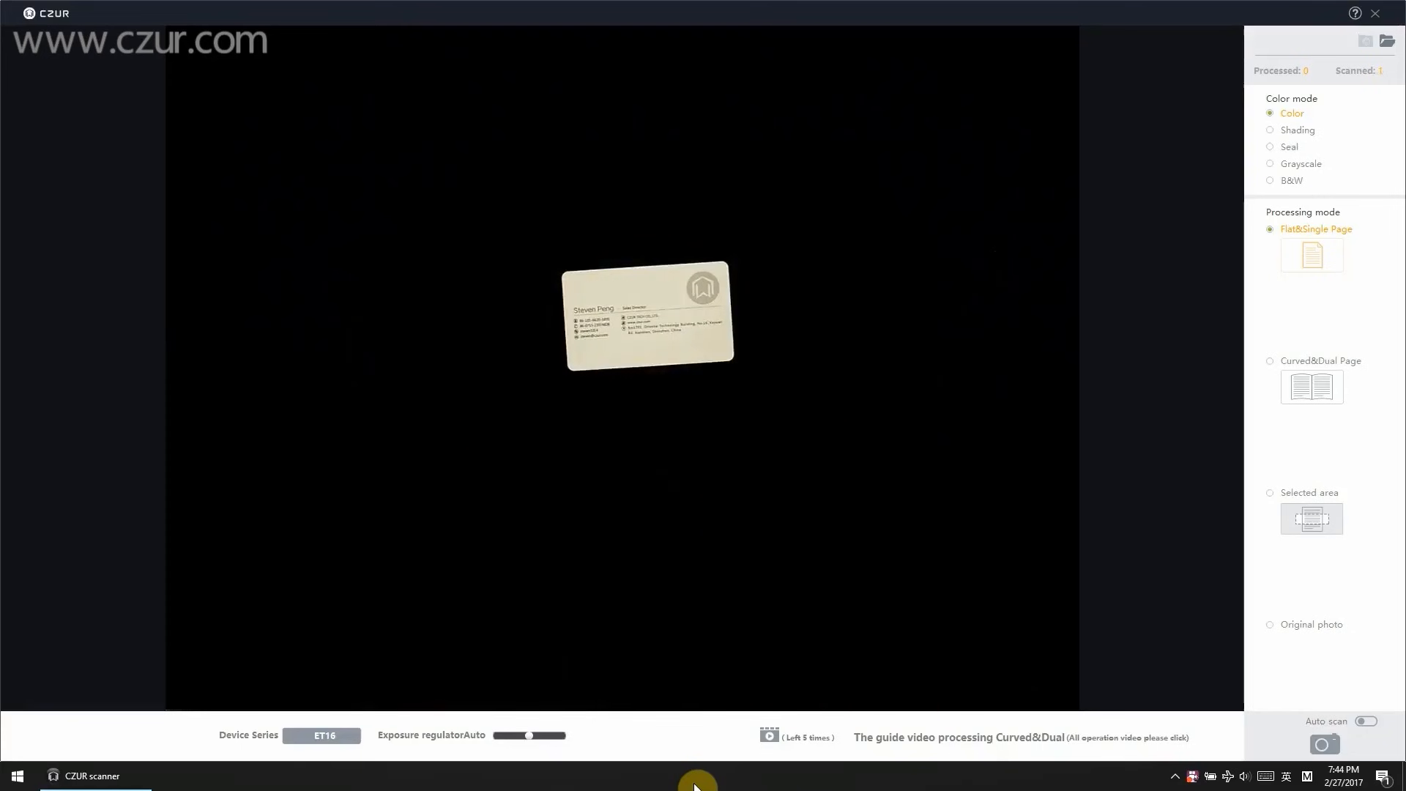
# Step: Capture the business card, the commercial invoice and the book cover in turn
pyautogui.click(1324, 744)
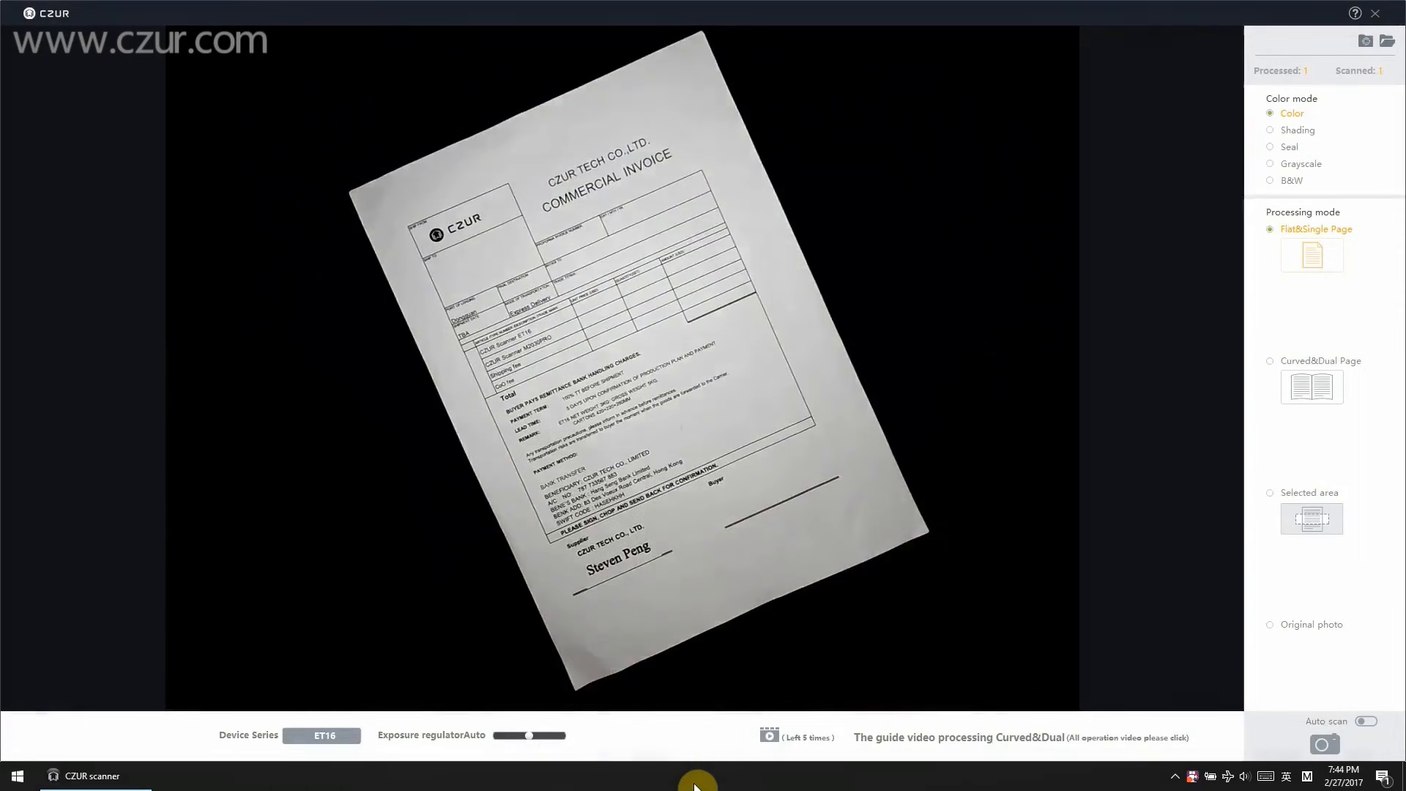
pyautogui.click(1324, 744)
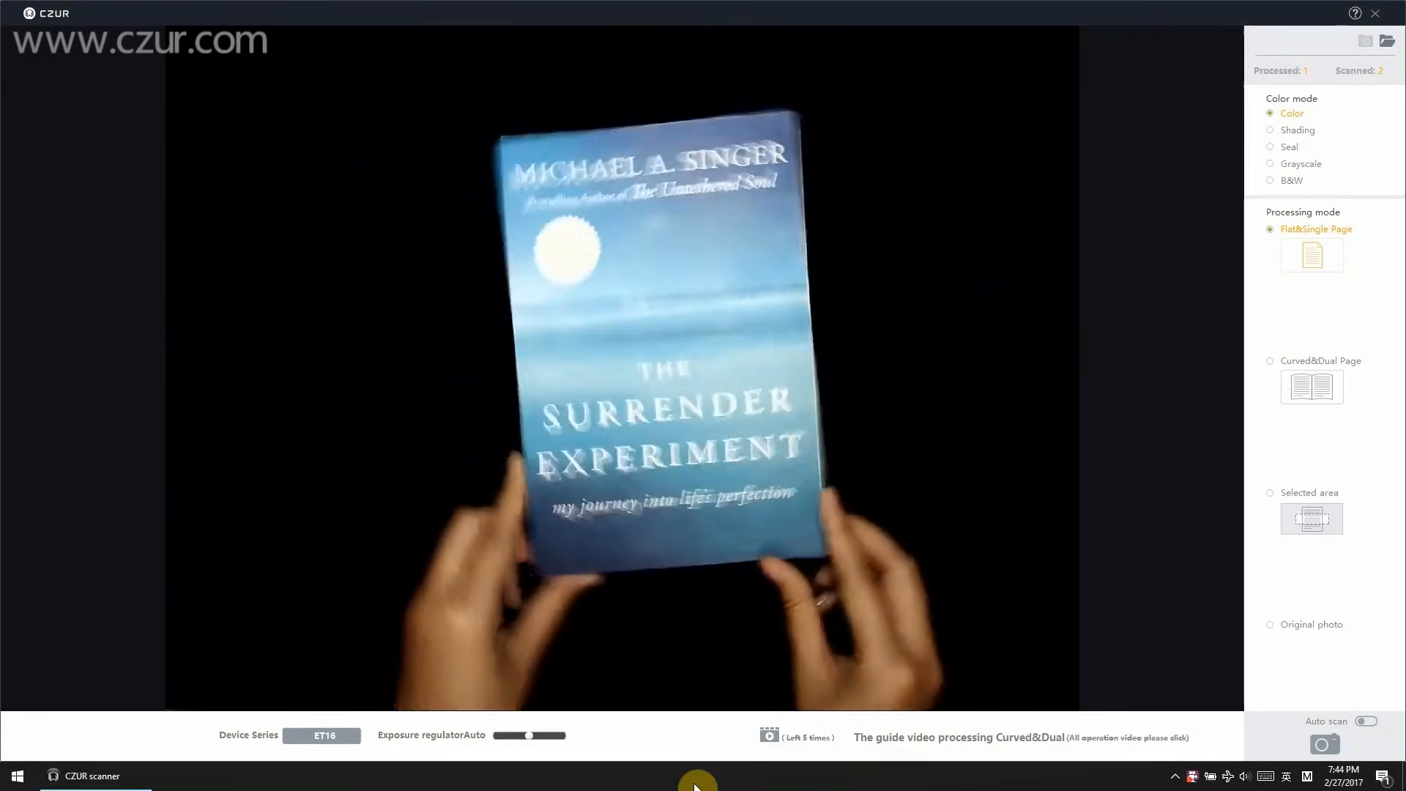
pyautogui.click(1324, 744)
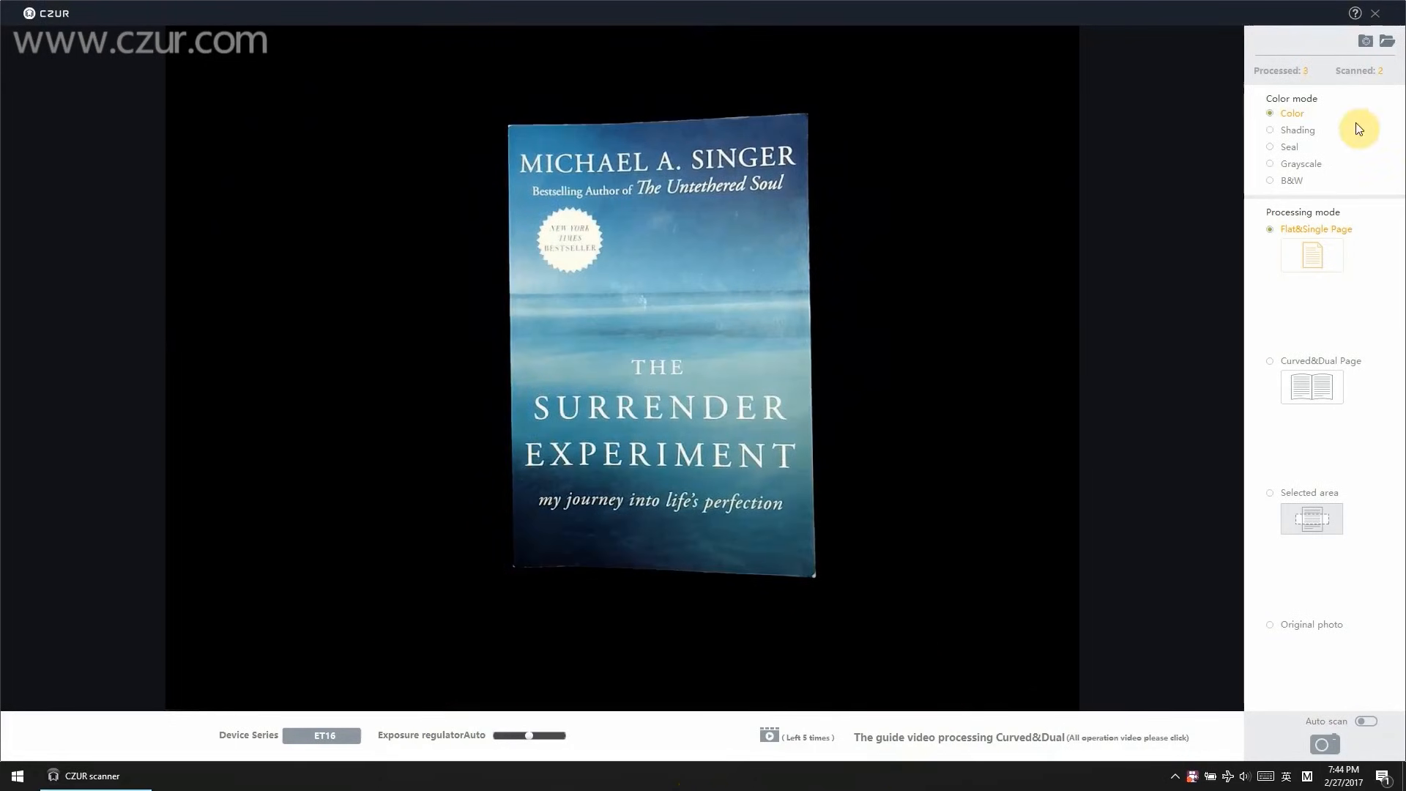
# Step: View image00001.jpg, the business card scan, from the scan output folder
pyautogui.click(1387, 41)
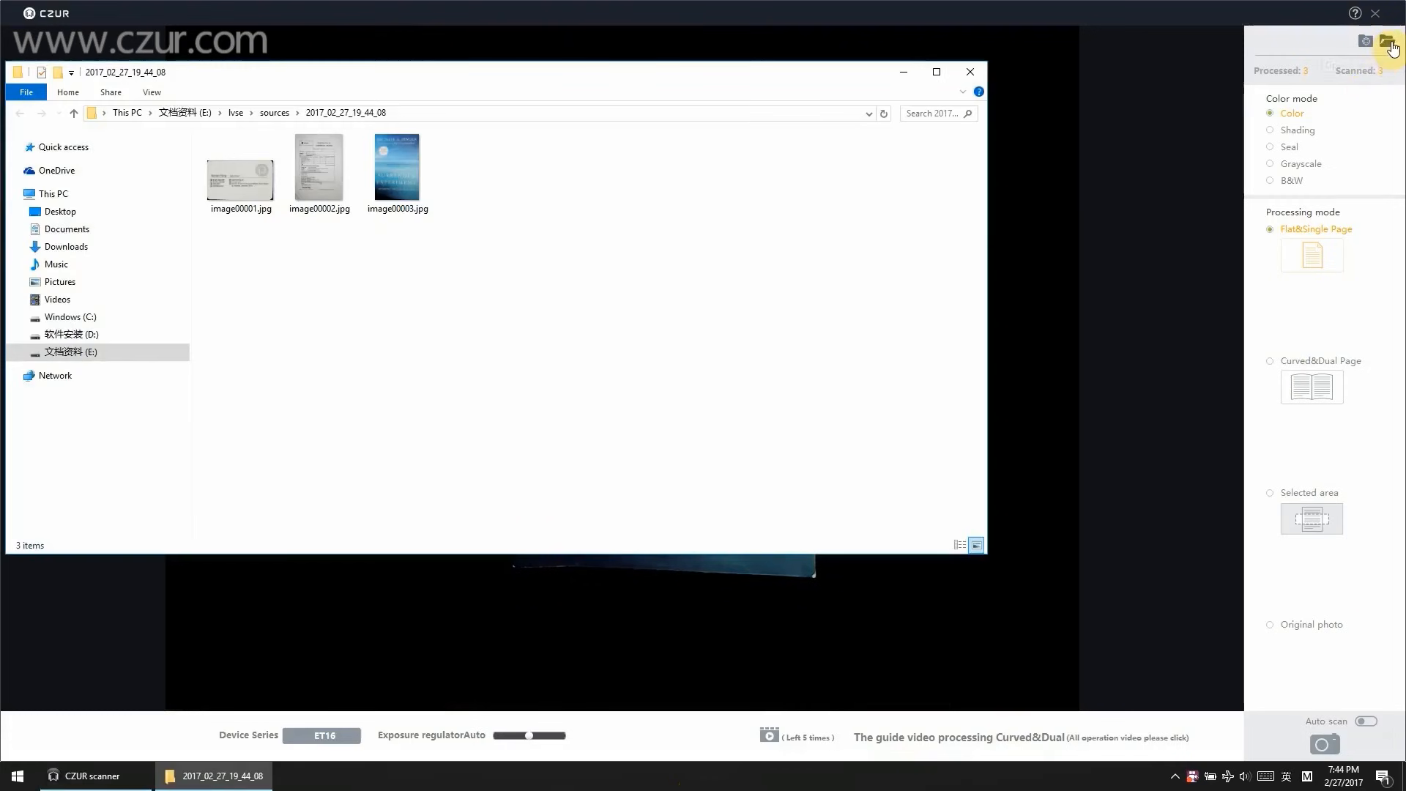
pyautogui.click(241, 169)
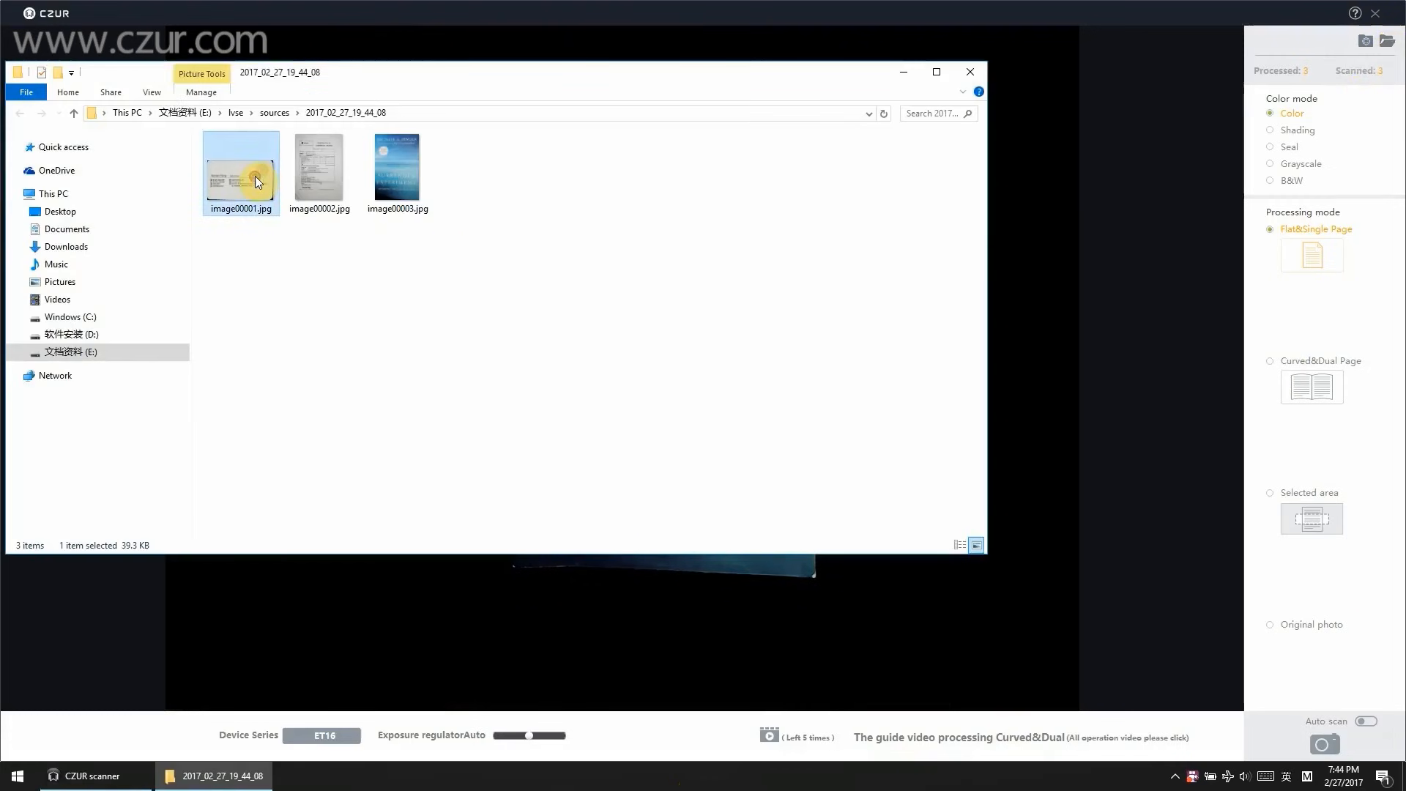
pyautogui.doubleClick(241, 167)
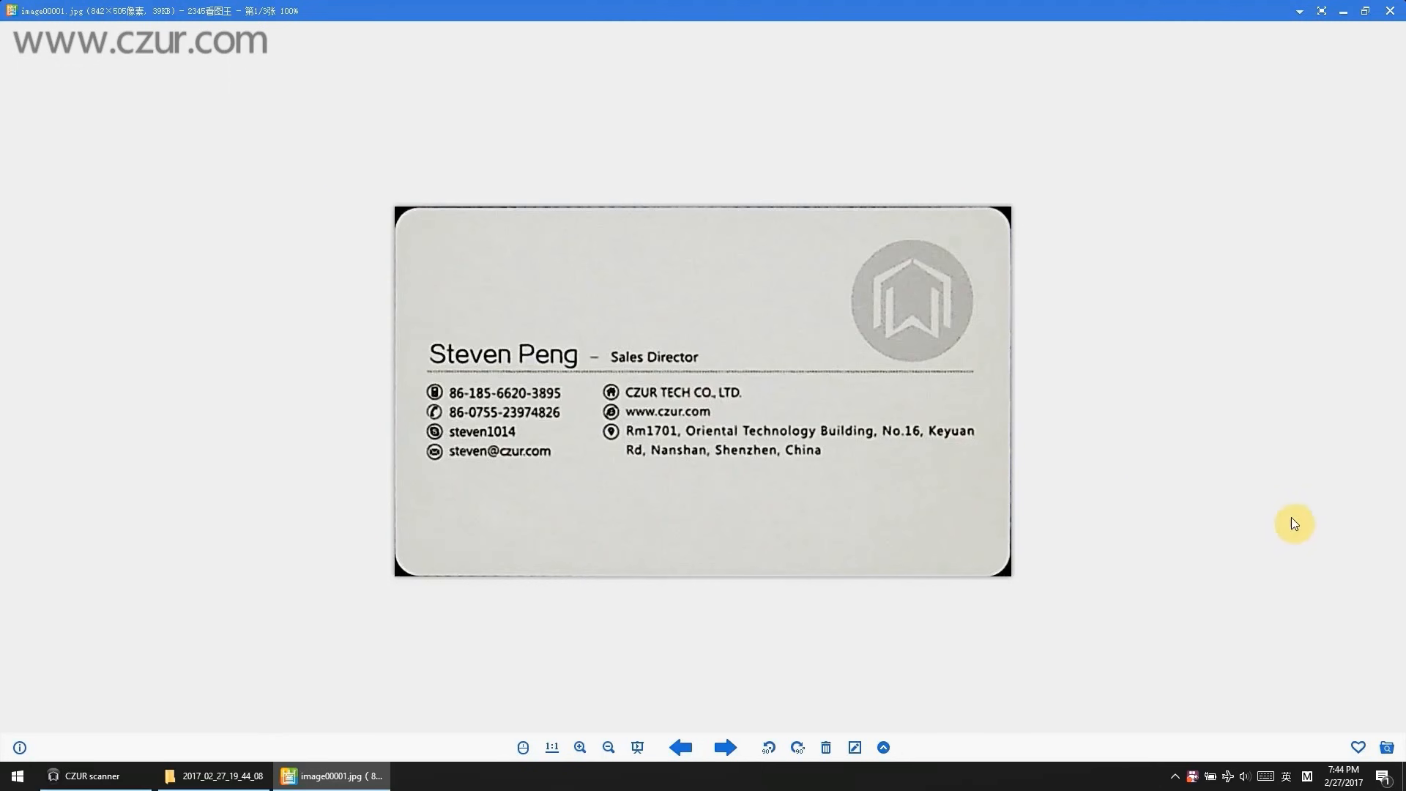
pyautogui.click(723, 745)
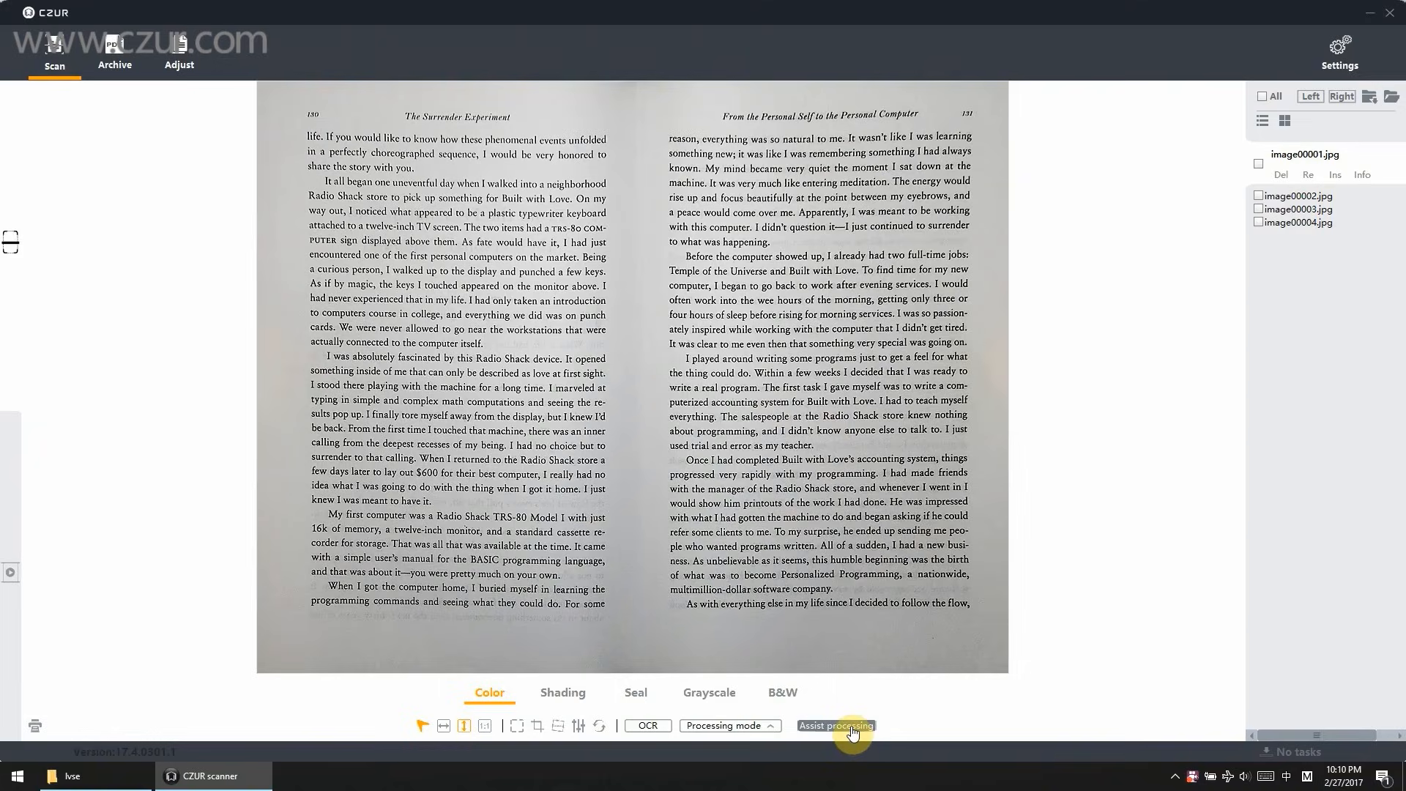
# Step: Compare each spread's raw laser-lined photo with its flattened result across the scanned list
pyautogui.click(834, 724)
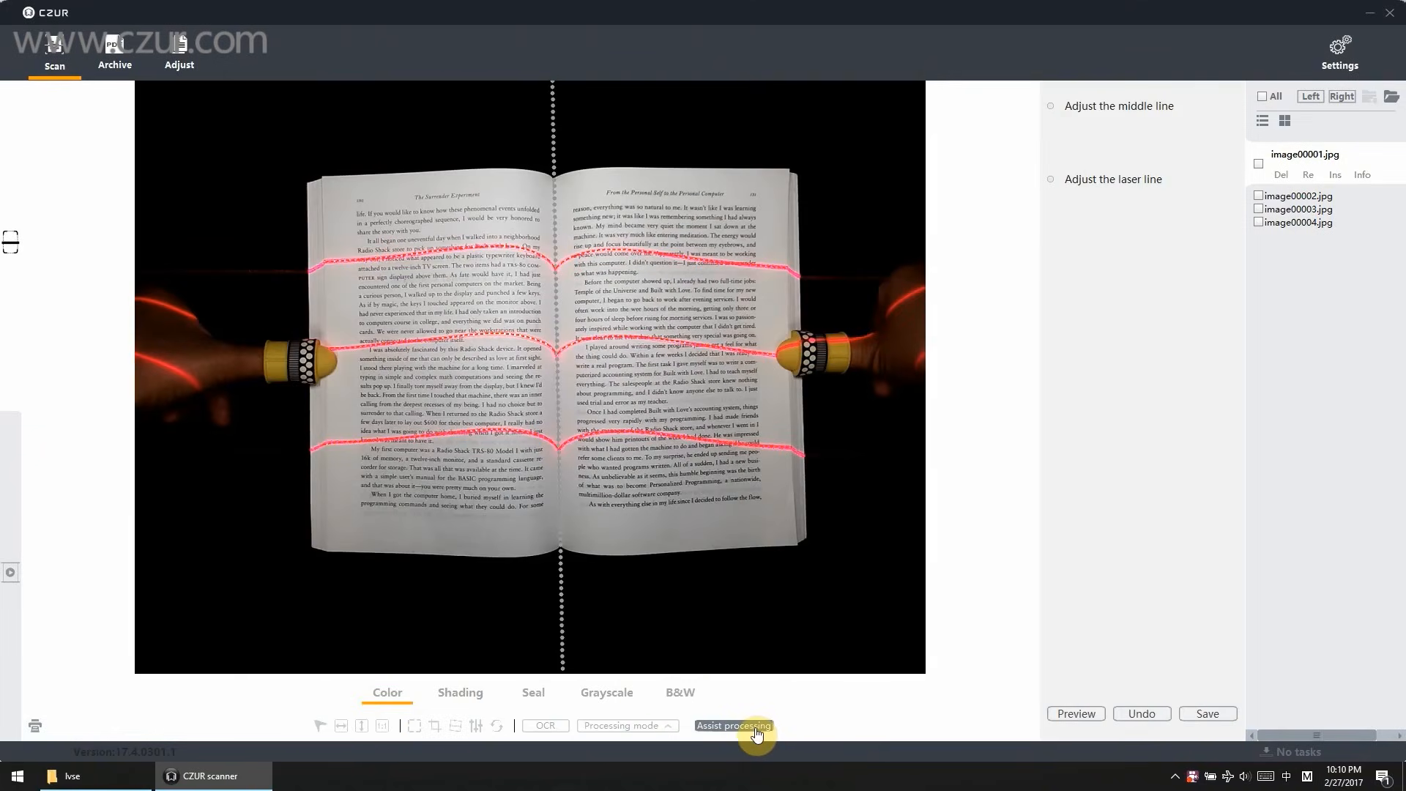
pyautogui.click(732, 725)
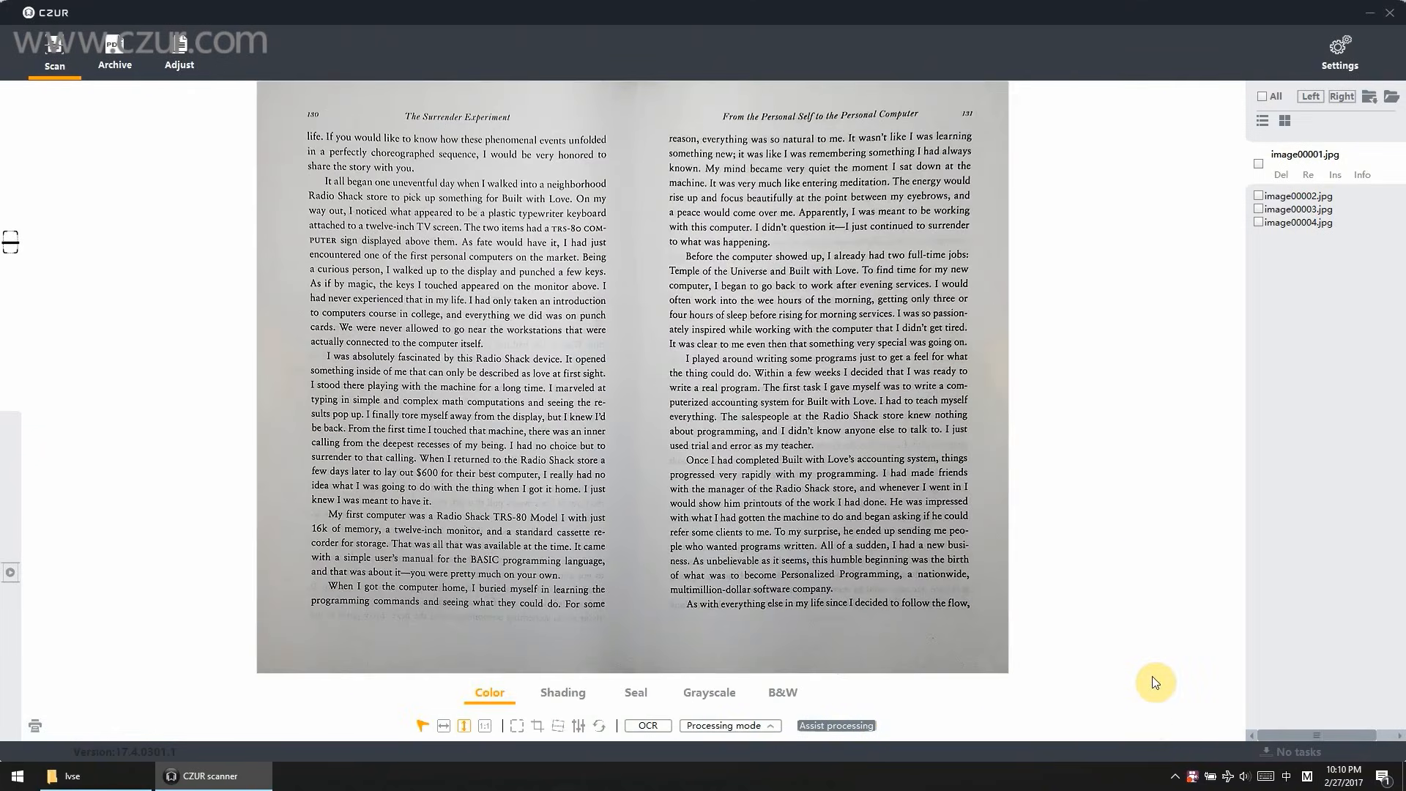
pyautogui.click(835, 725)
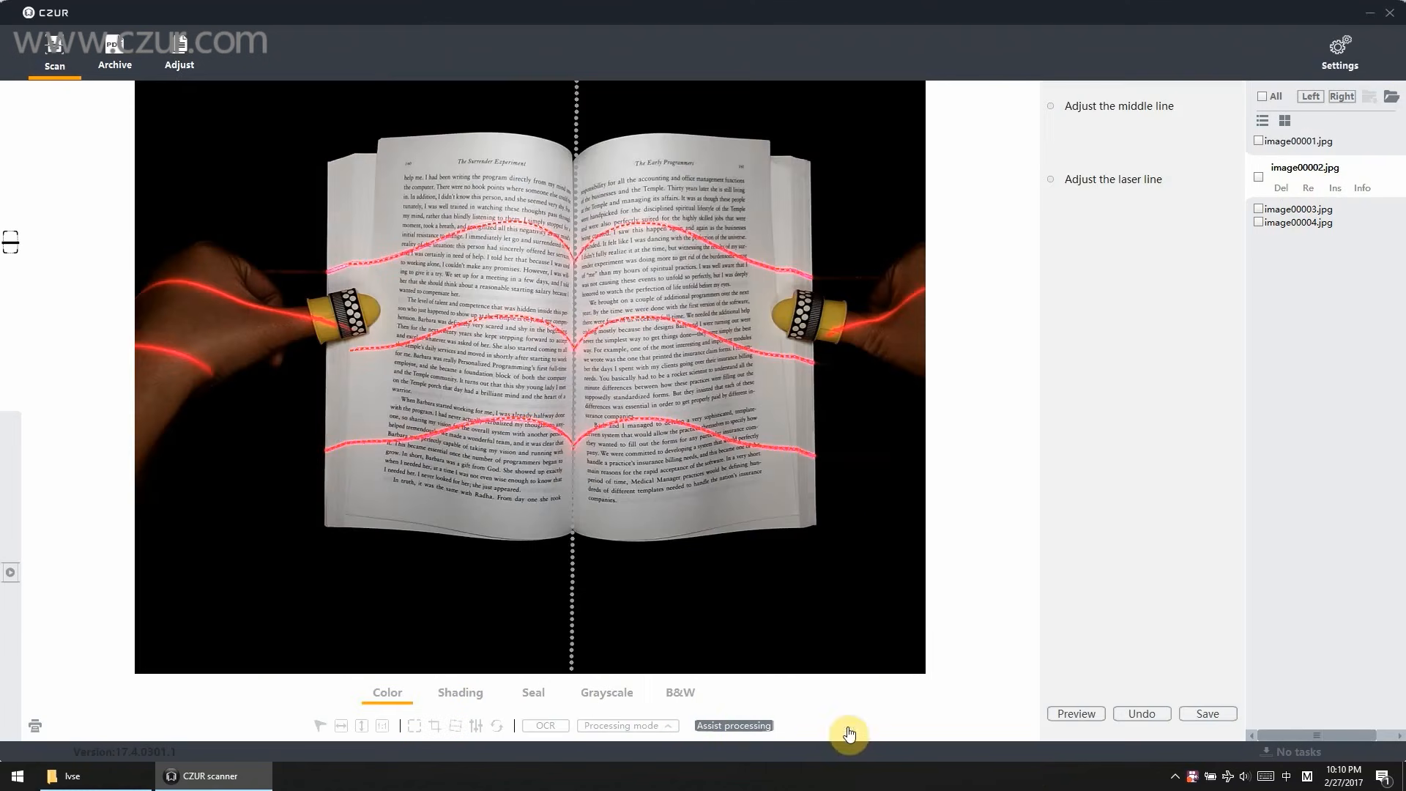
pyautogui.moveTo(1335, 286)
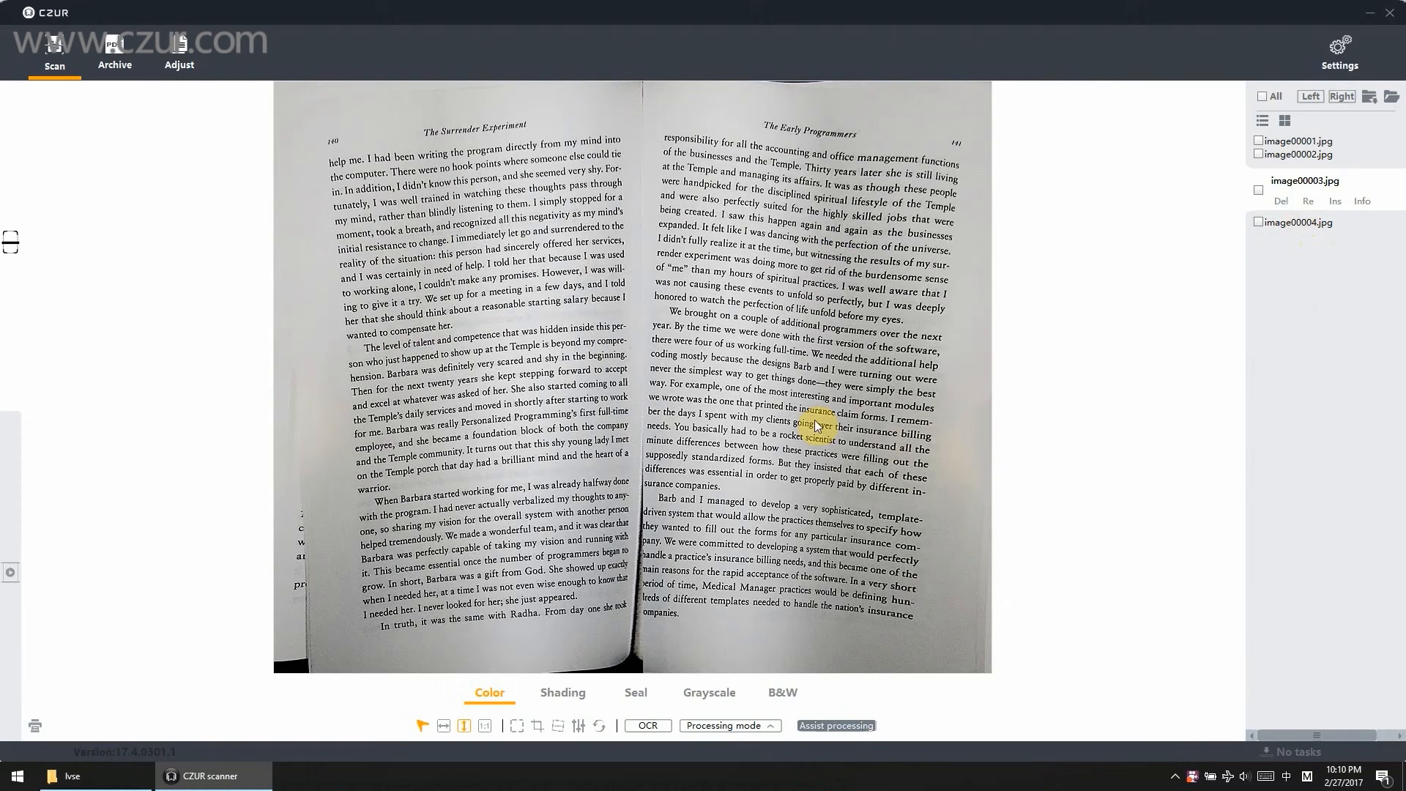
pyautogui.click(835, 724)
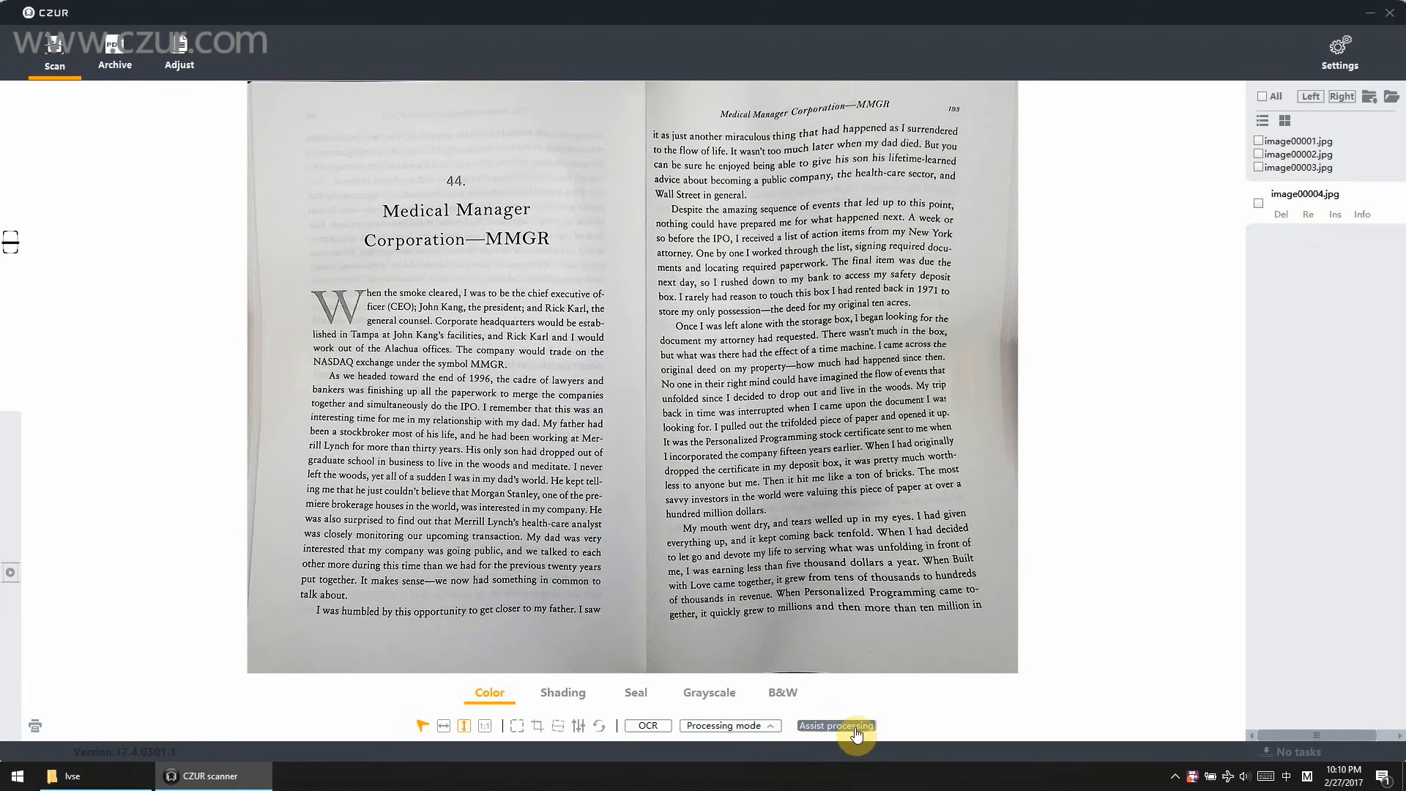
pyautogui.click(833, 725)
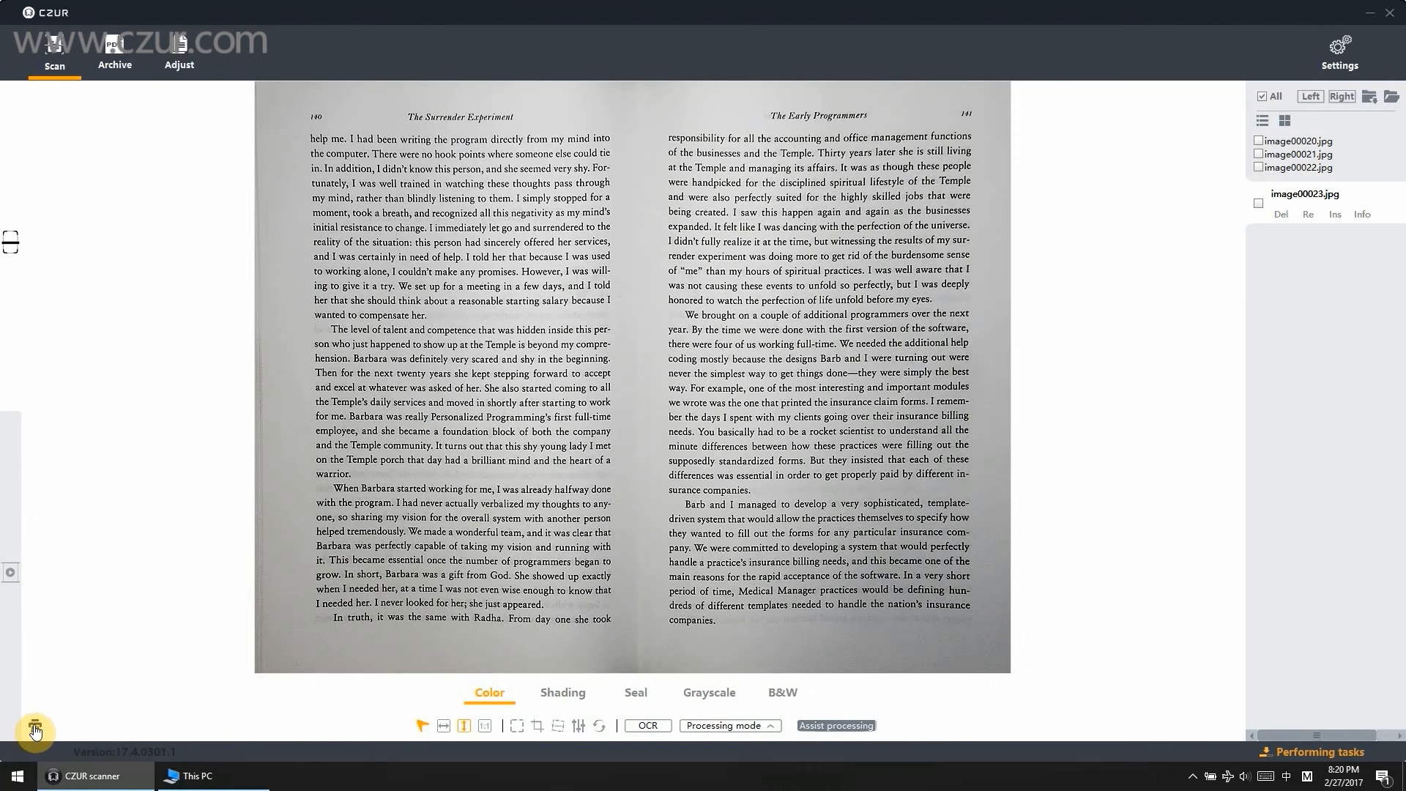
pyautogui.moveTo(34, 726)
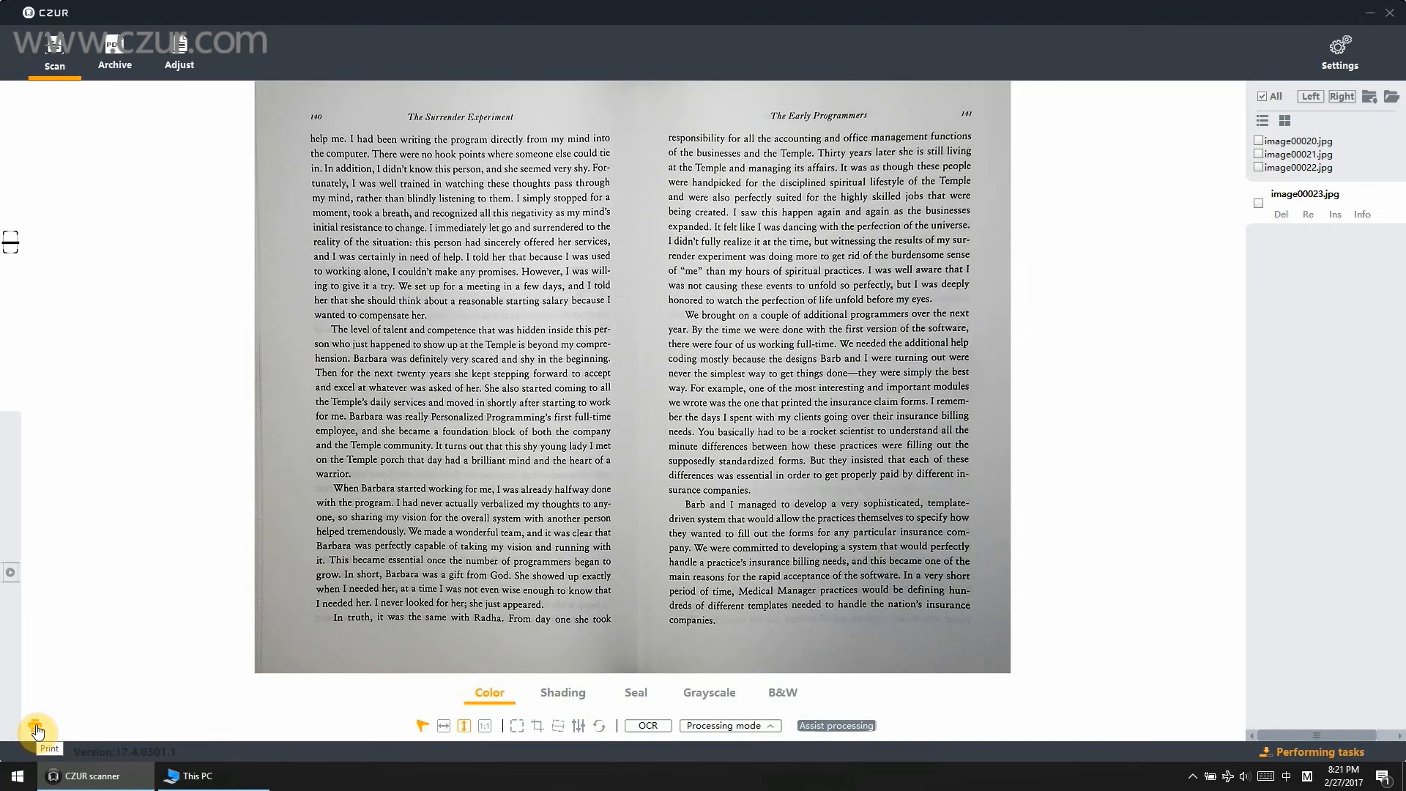
pyautogui.click(35, 728)
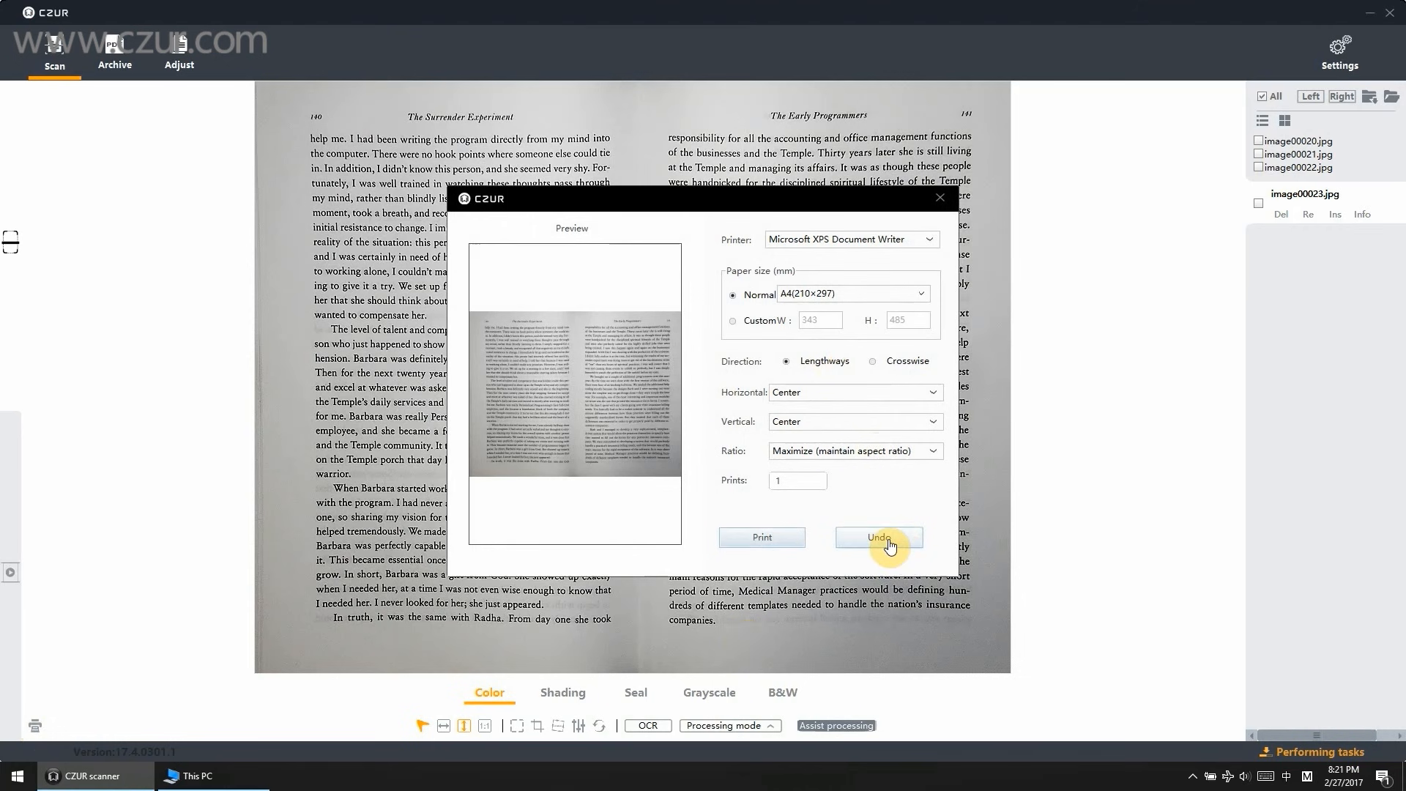
pyautogui.click(879, 538)
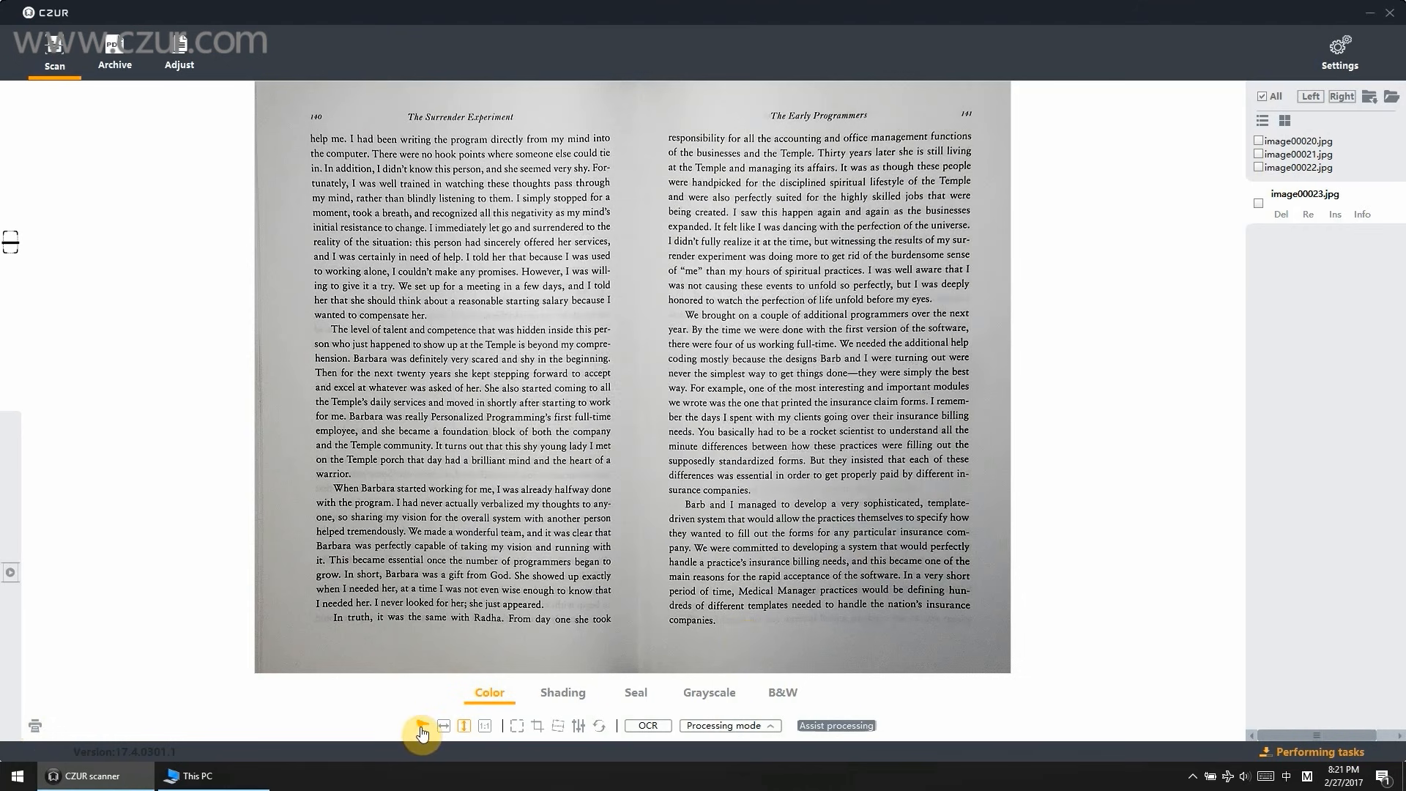
# Step: Compare fit-width, whole-spread and 1:1 actual-size views, ending on the fitted spread
pyautogui.click(422, 728)
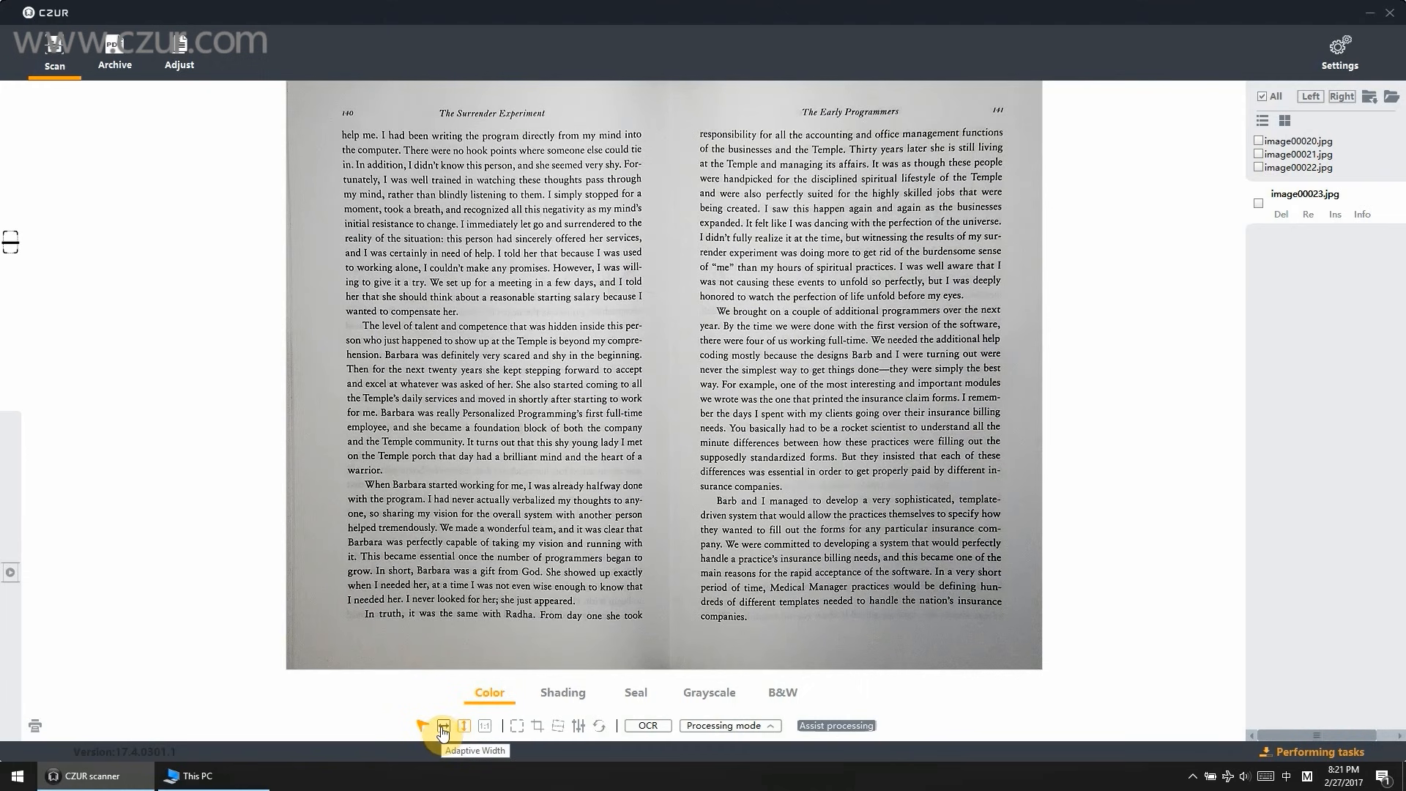
pyautogui.click(463, 725)
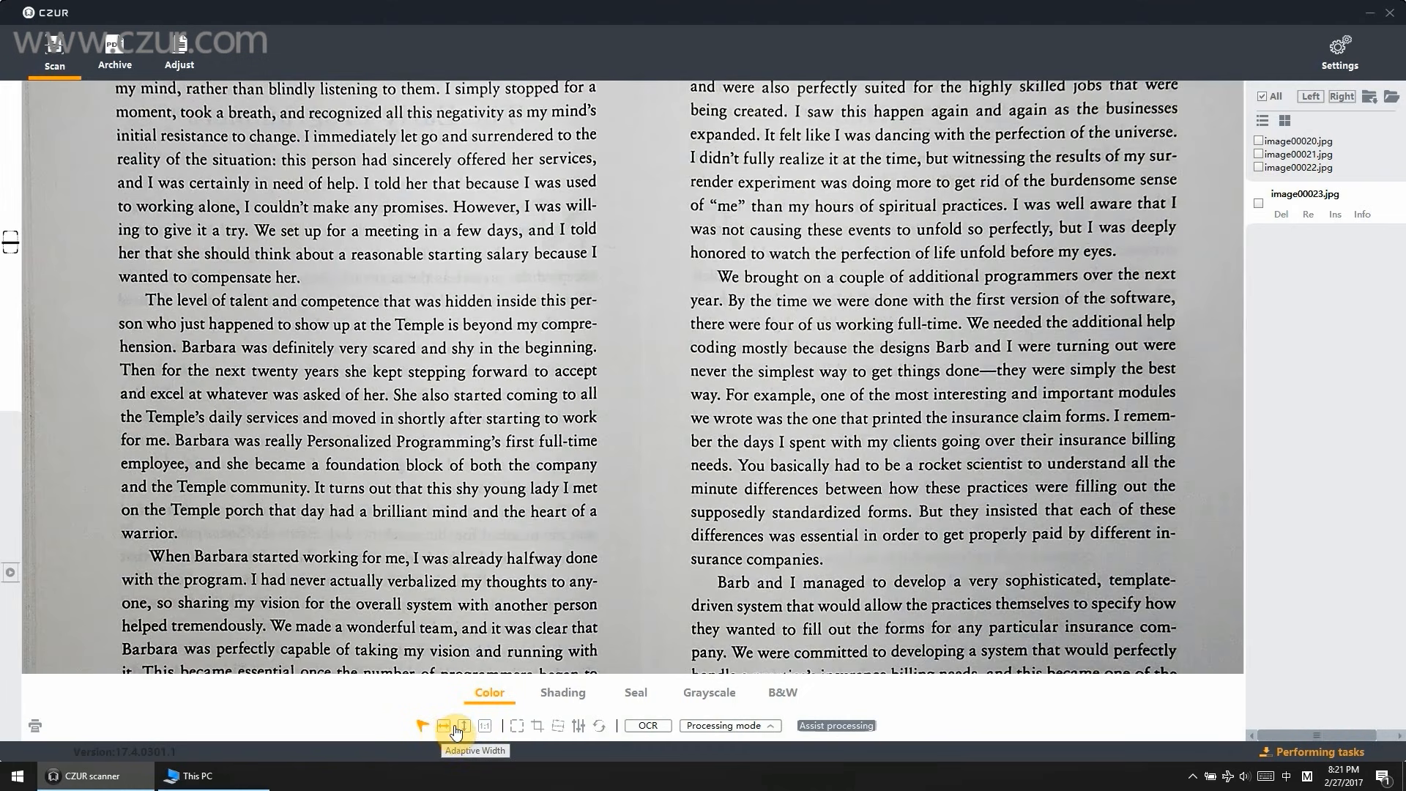
pyautogui.moveTo(466, 729)
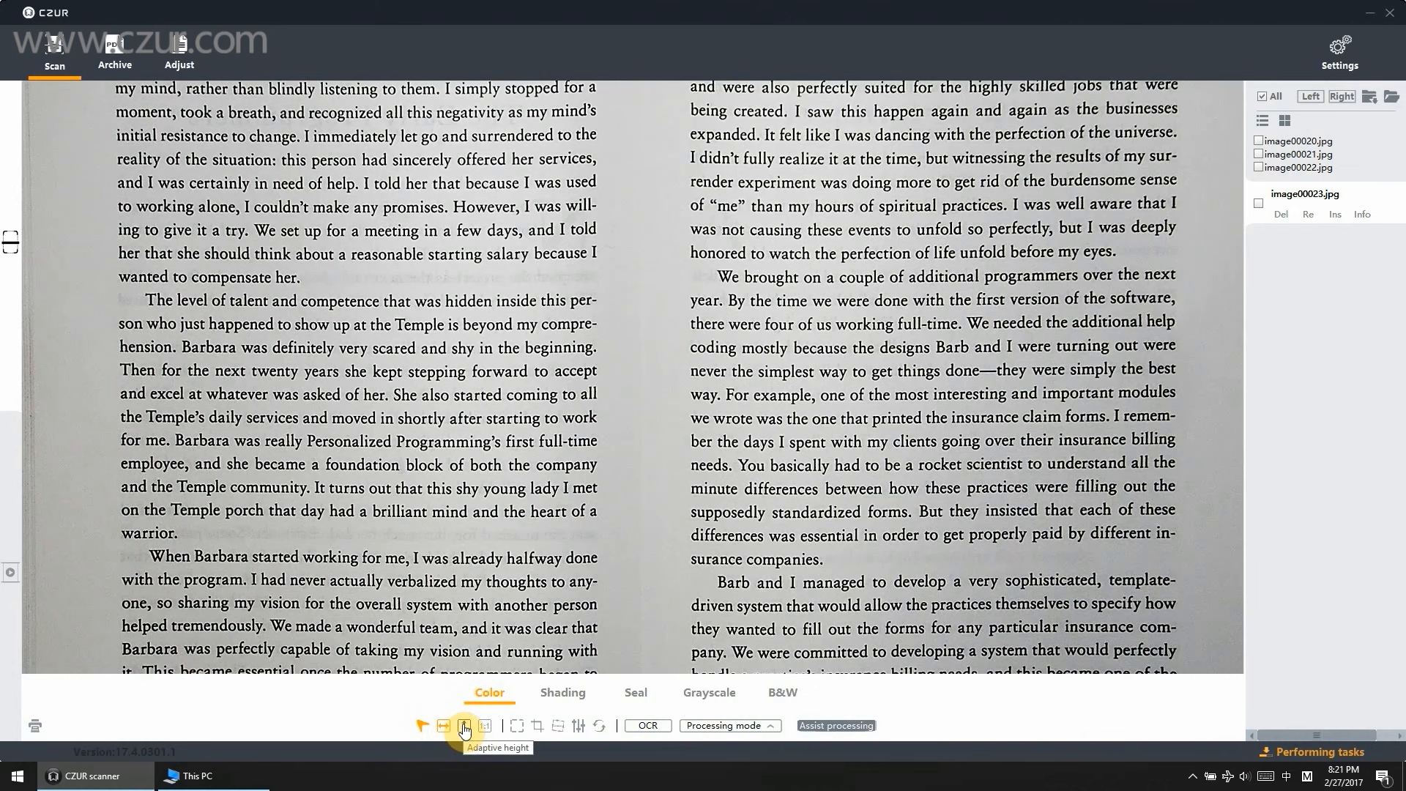
pyautogui.click(485, 725)
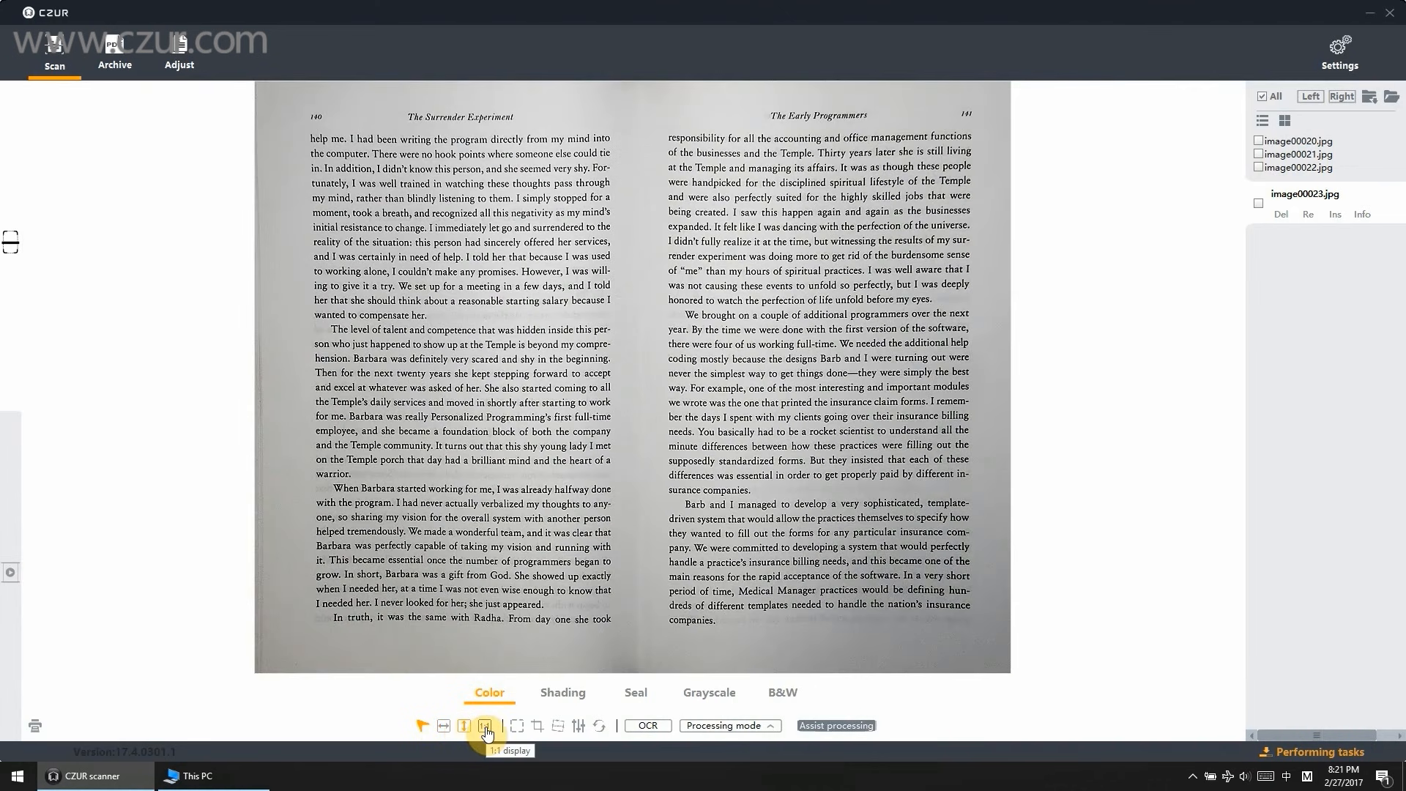
pyautogui.click(486, 727)
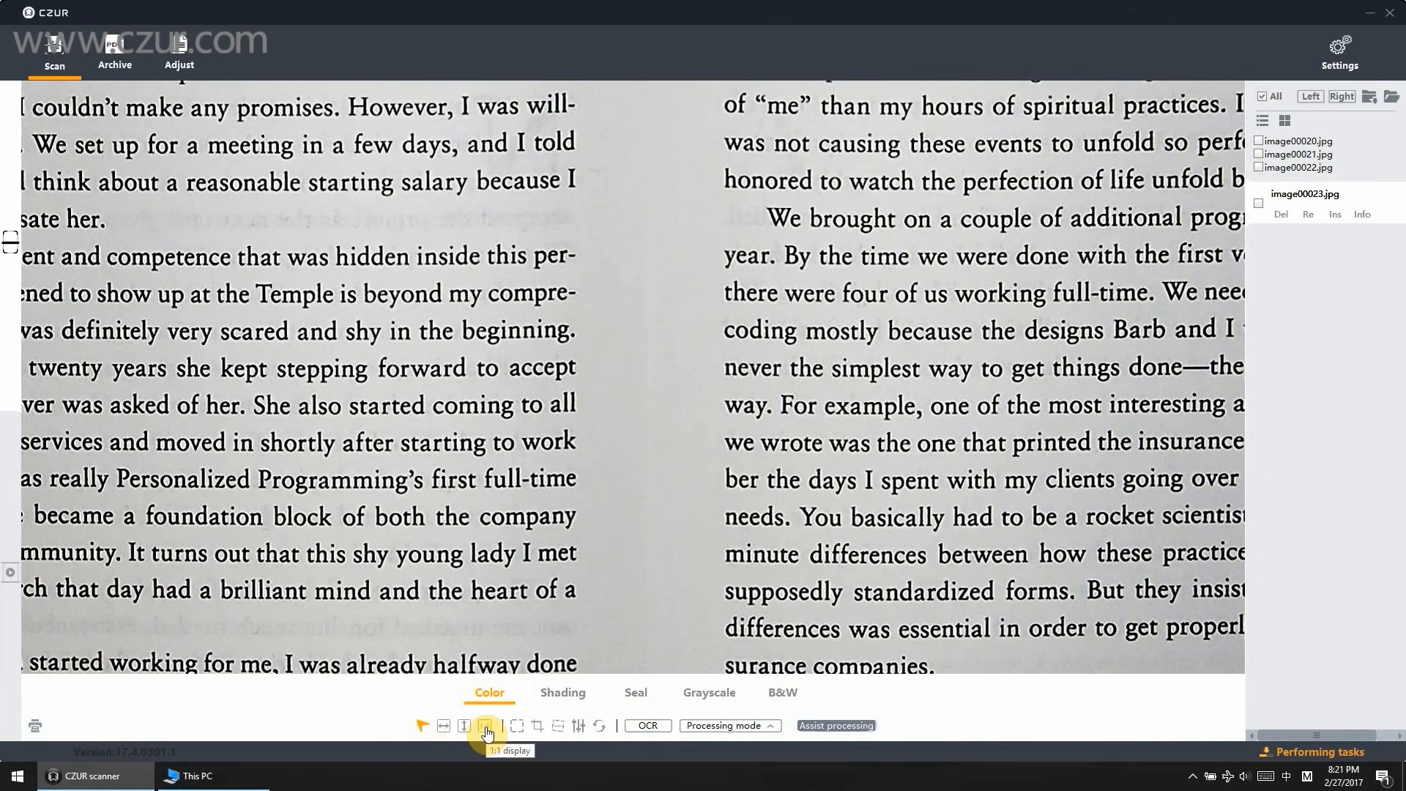
pyautogui.click(485, 724)
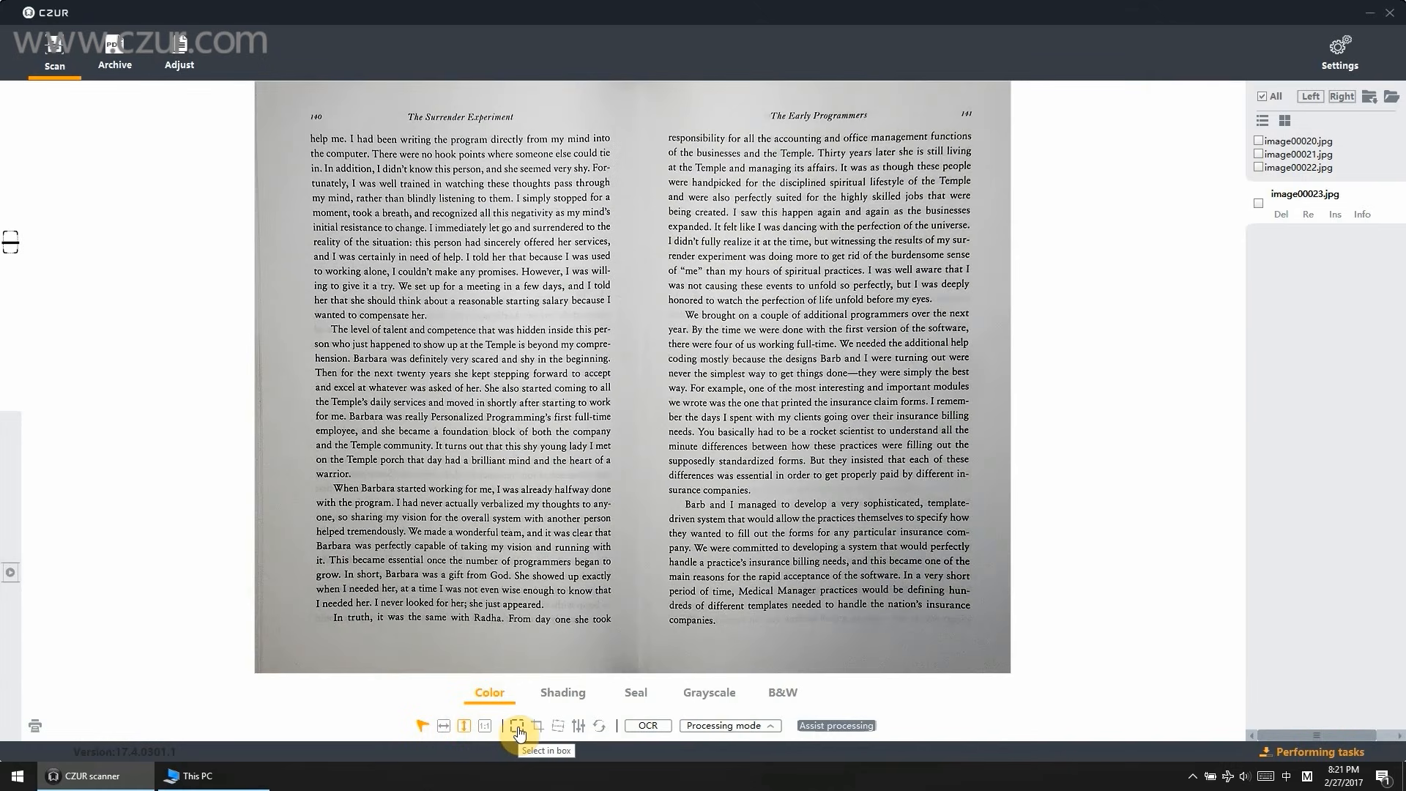
pyautogui.click(519, 724)
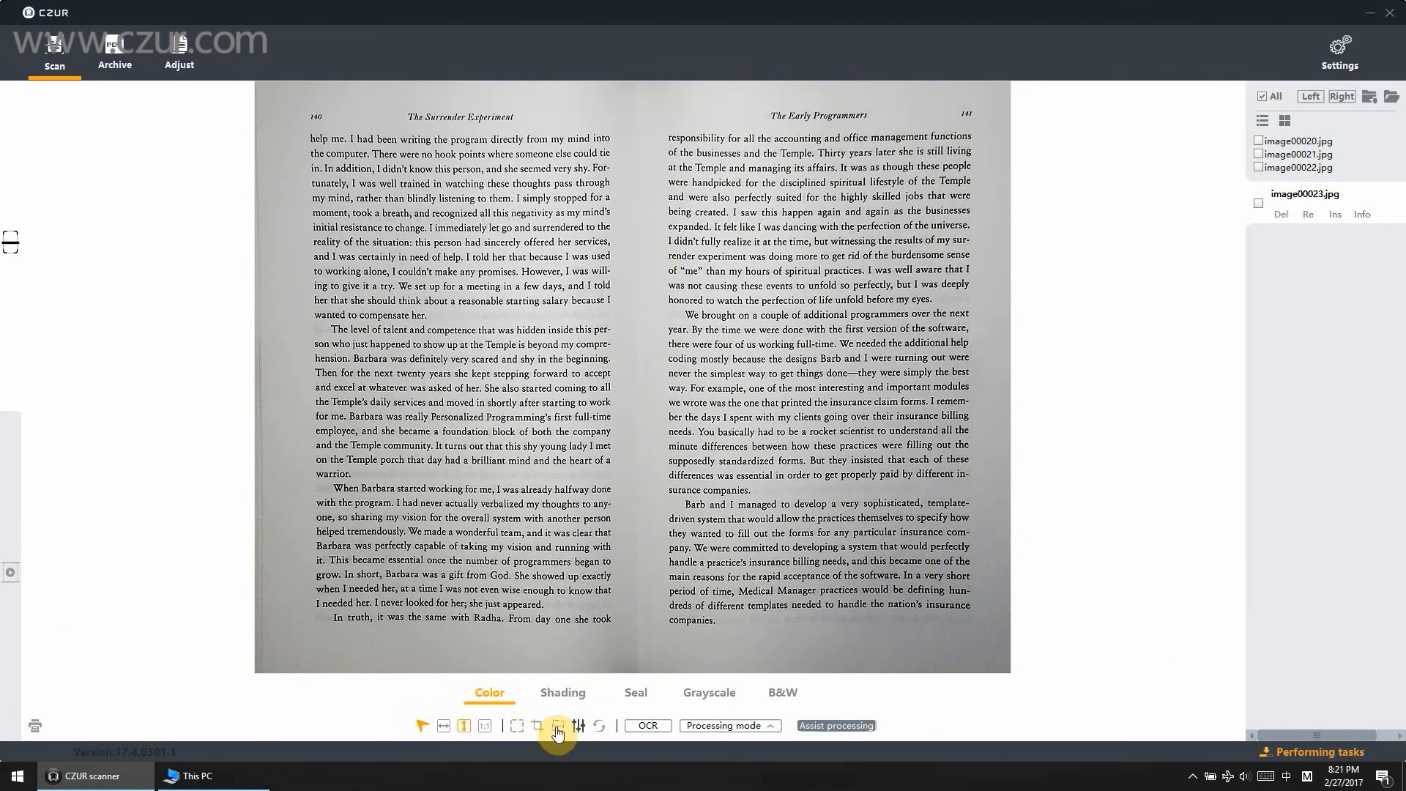
# Step: Crop the spread to a box around both pages, cutting the unselected area, and save it
pyautogui.click(556, 724)
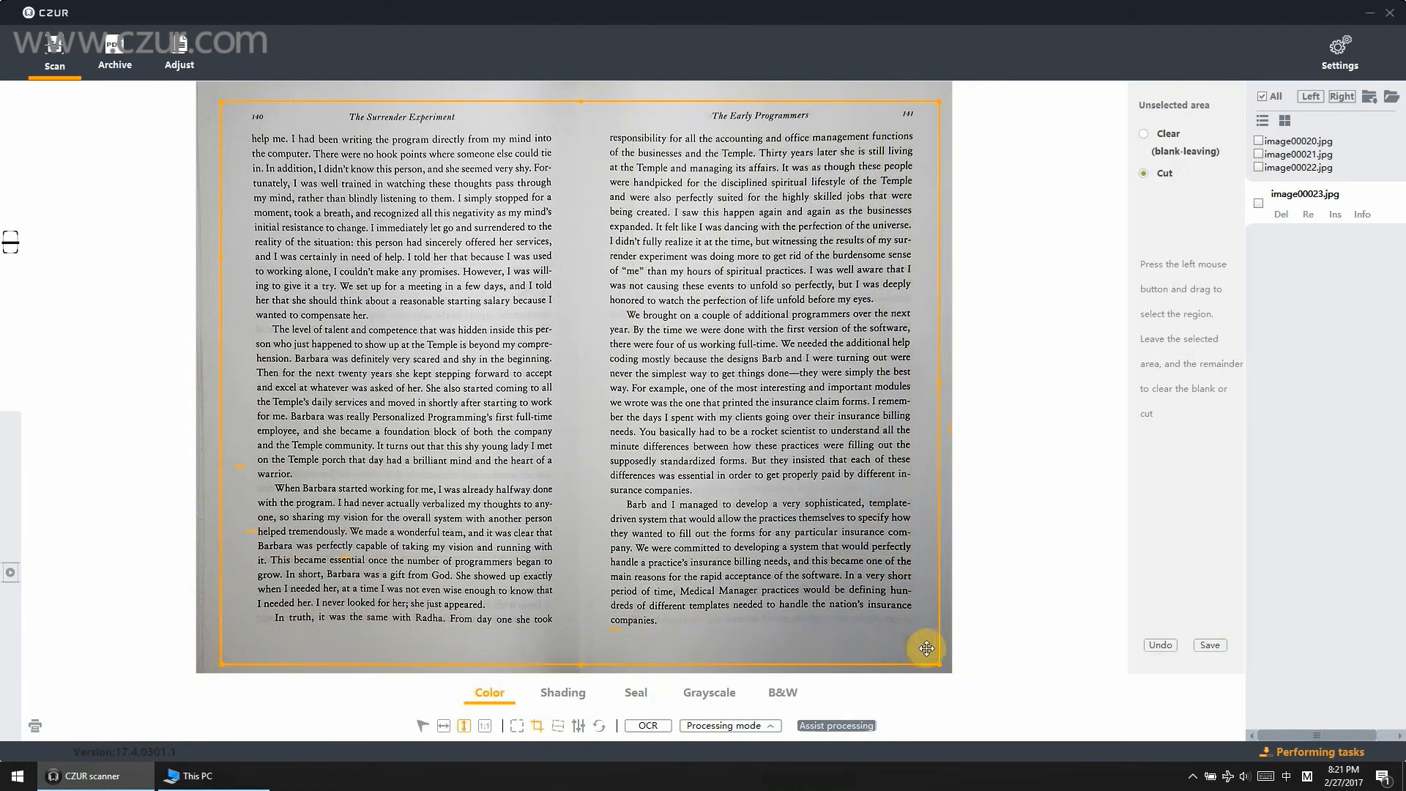
pyautogui.click(1144, 133)
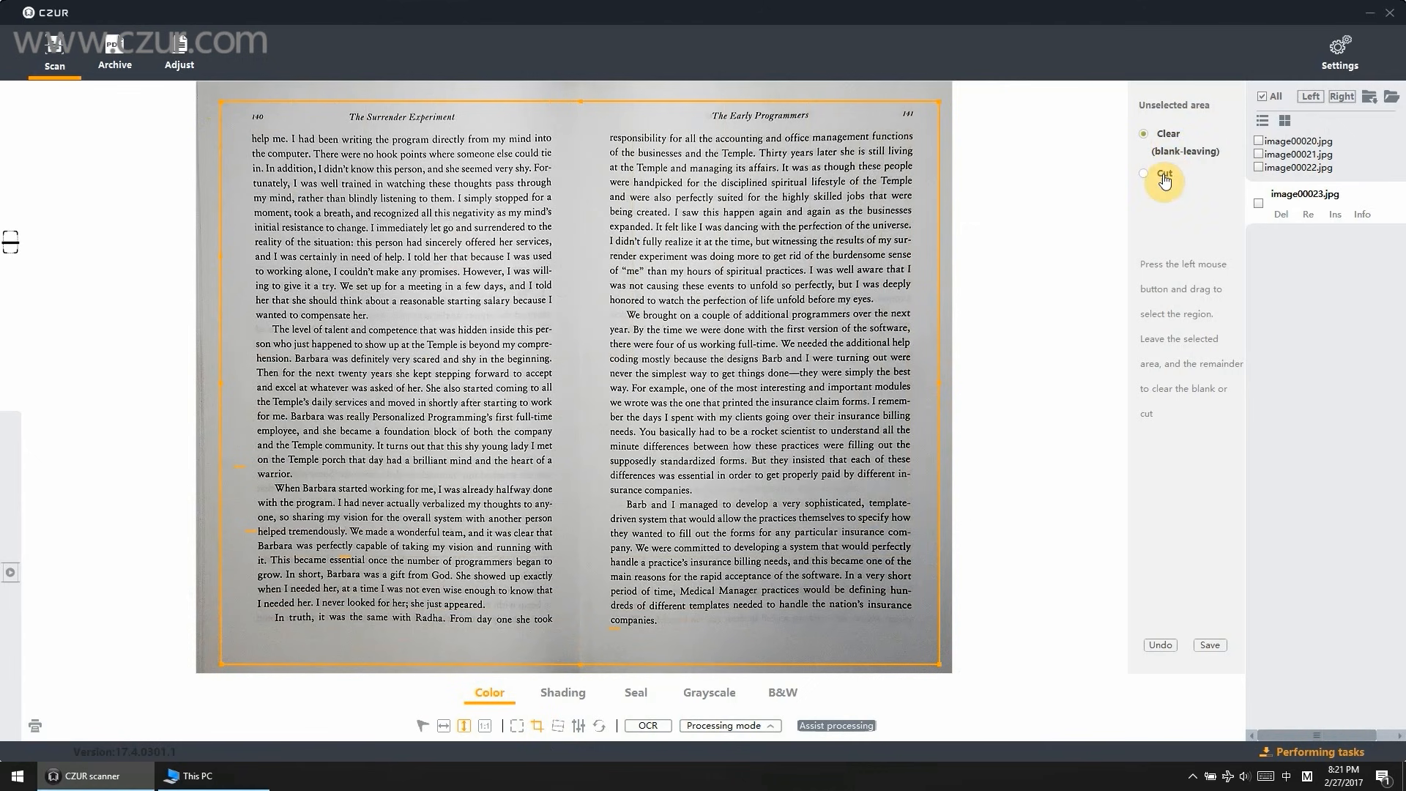
pyautogui.click(1144, 173)
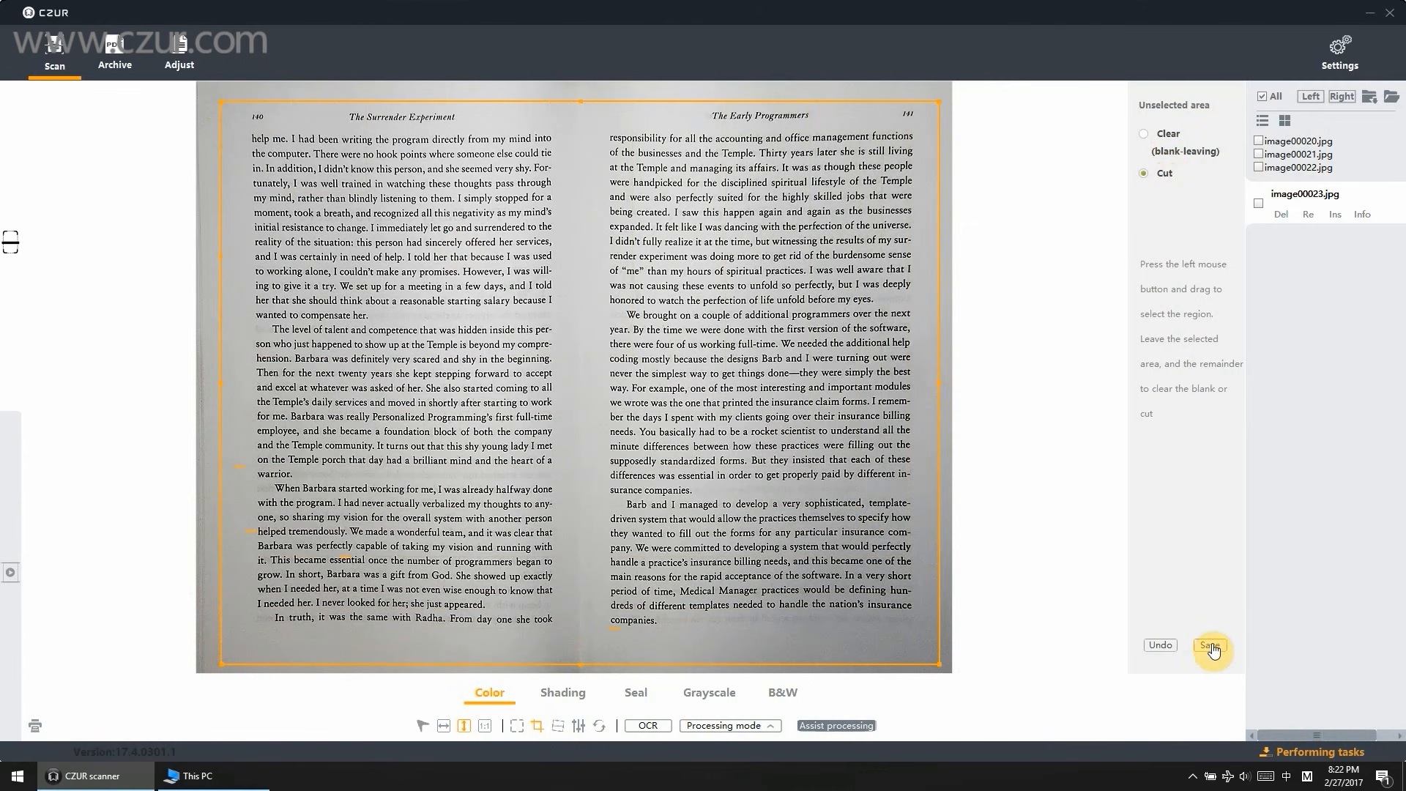
pyautogui.click(1211, 644)
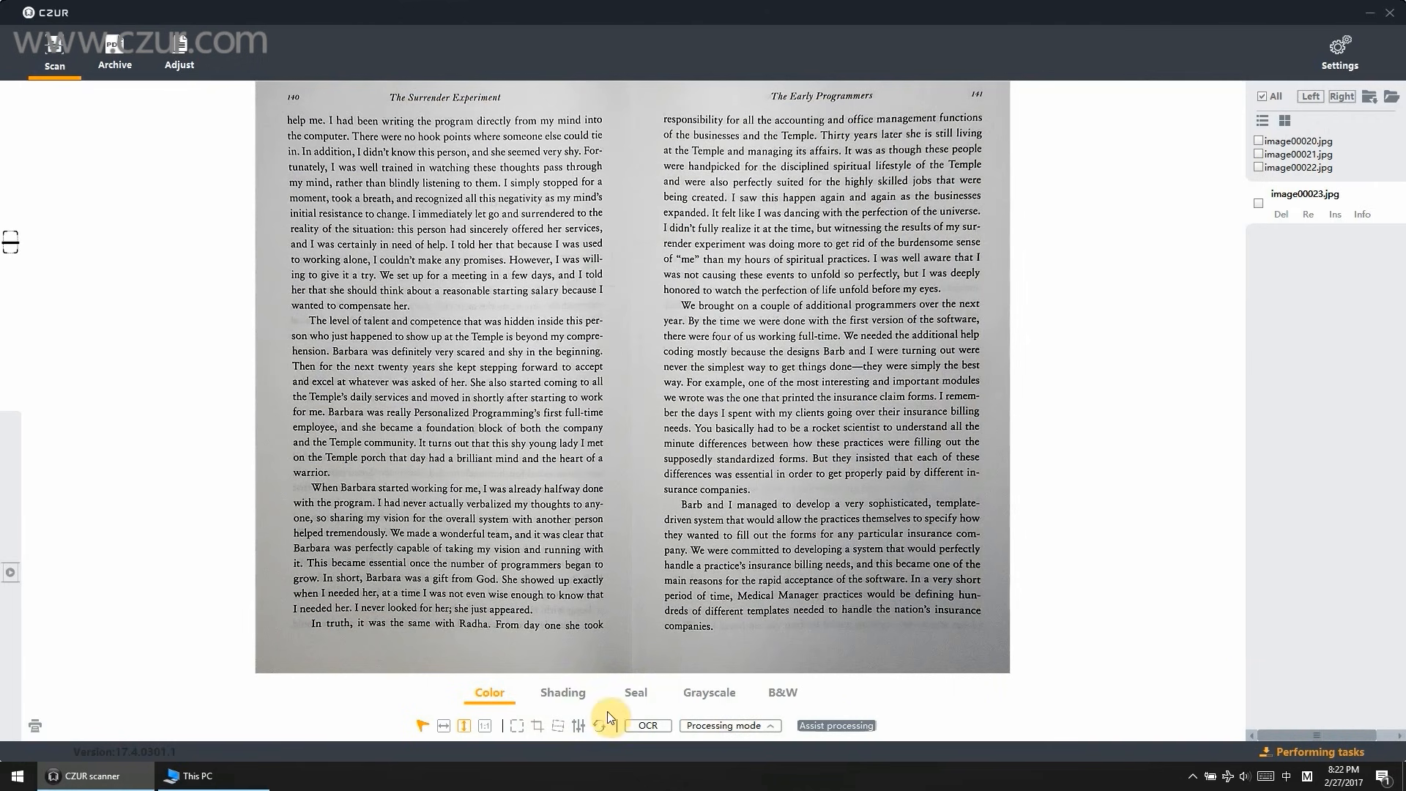
pyautogui.click(559, 725)
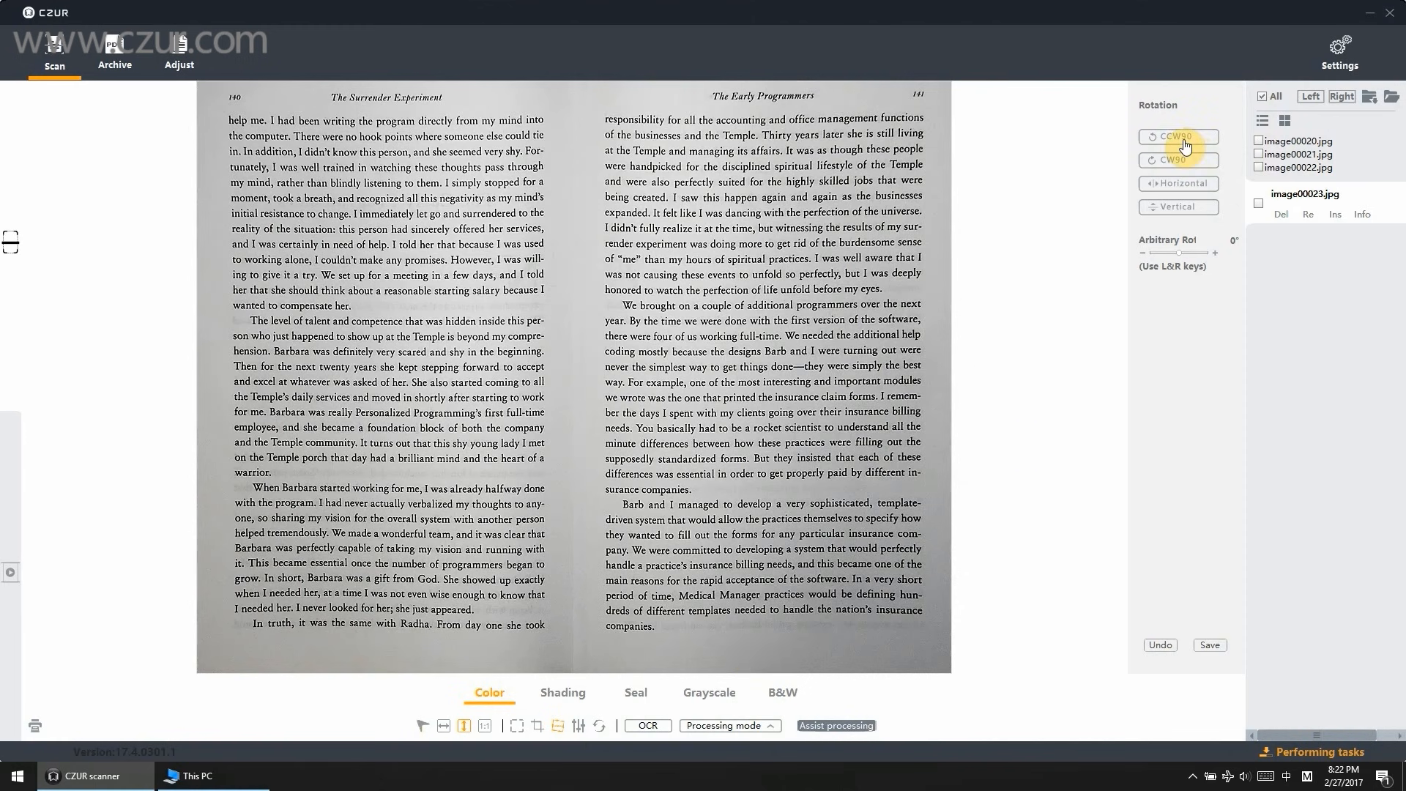
# Step: Try and revert CCW90/CW90, horizontal and vertical flips, then nudge Arbitrary Rot upward
pyautogui.click(1177, 161)
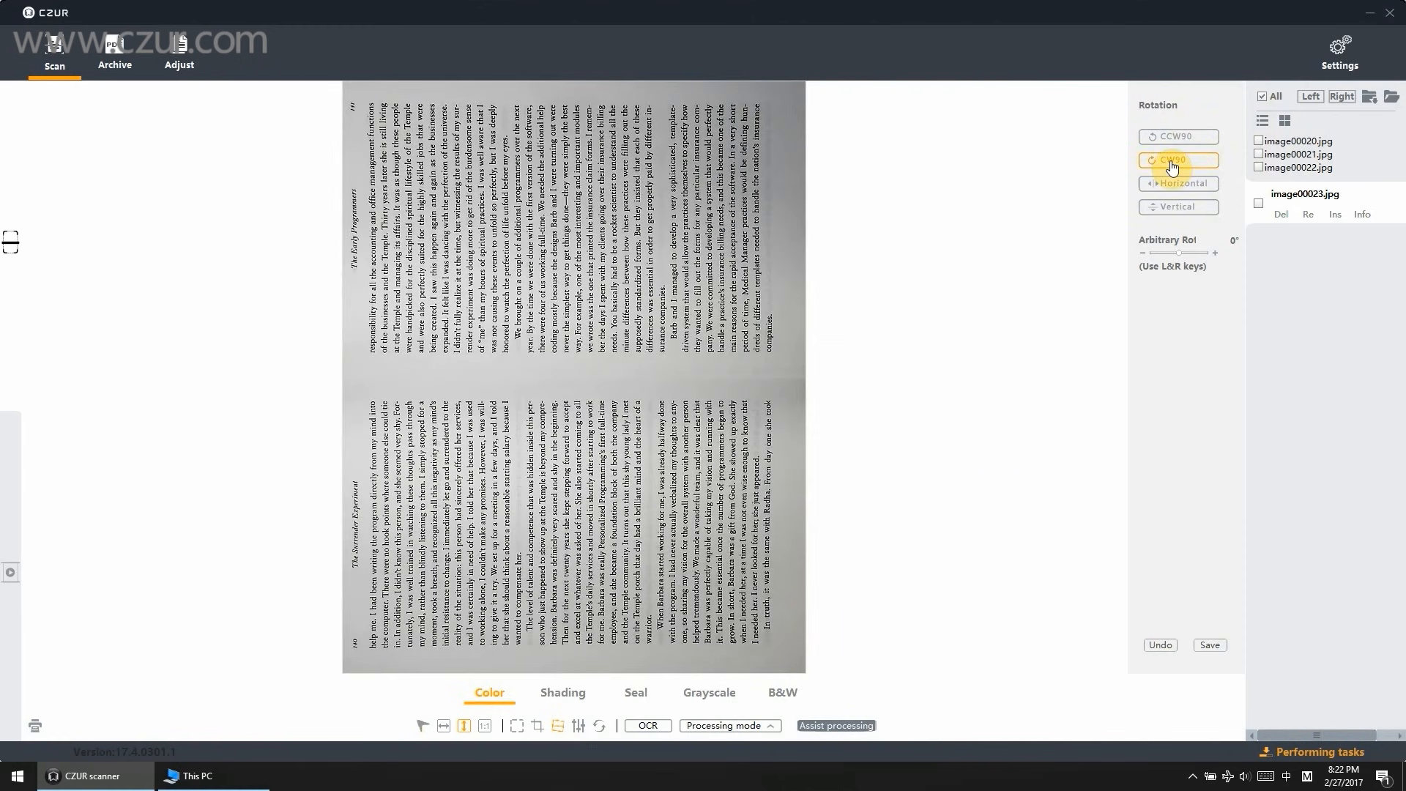
pyautogui.click(1178, 161)
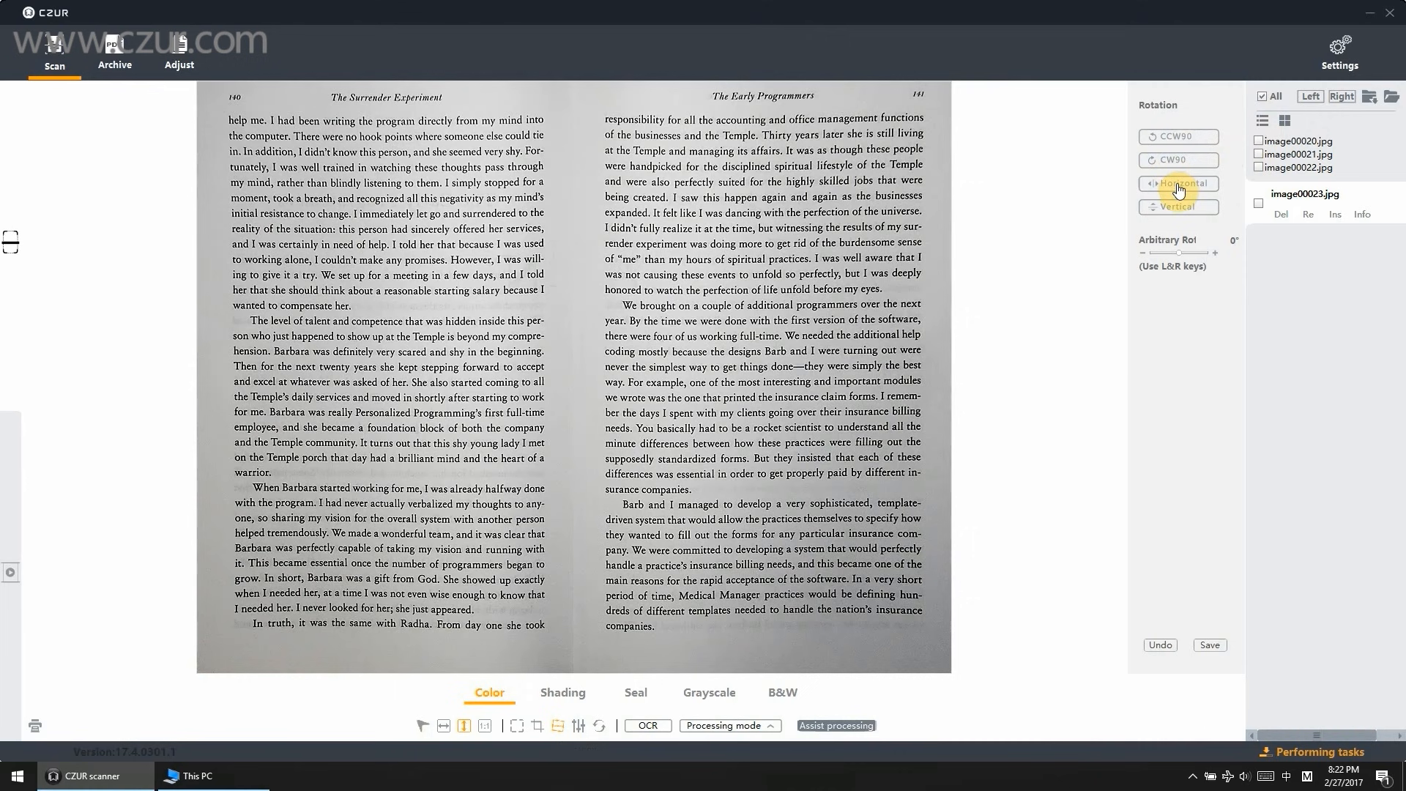
pyautogui.click(1177, 184)
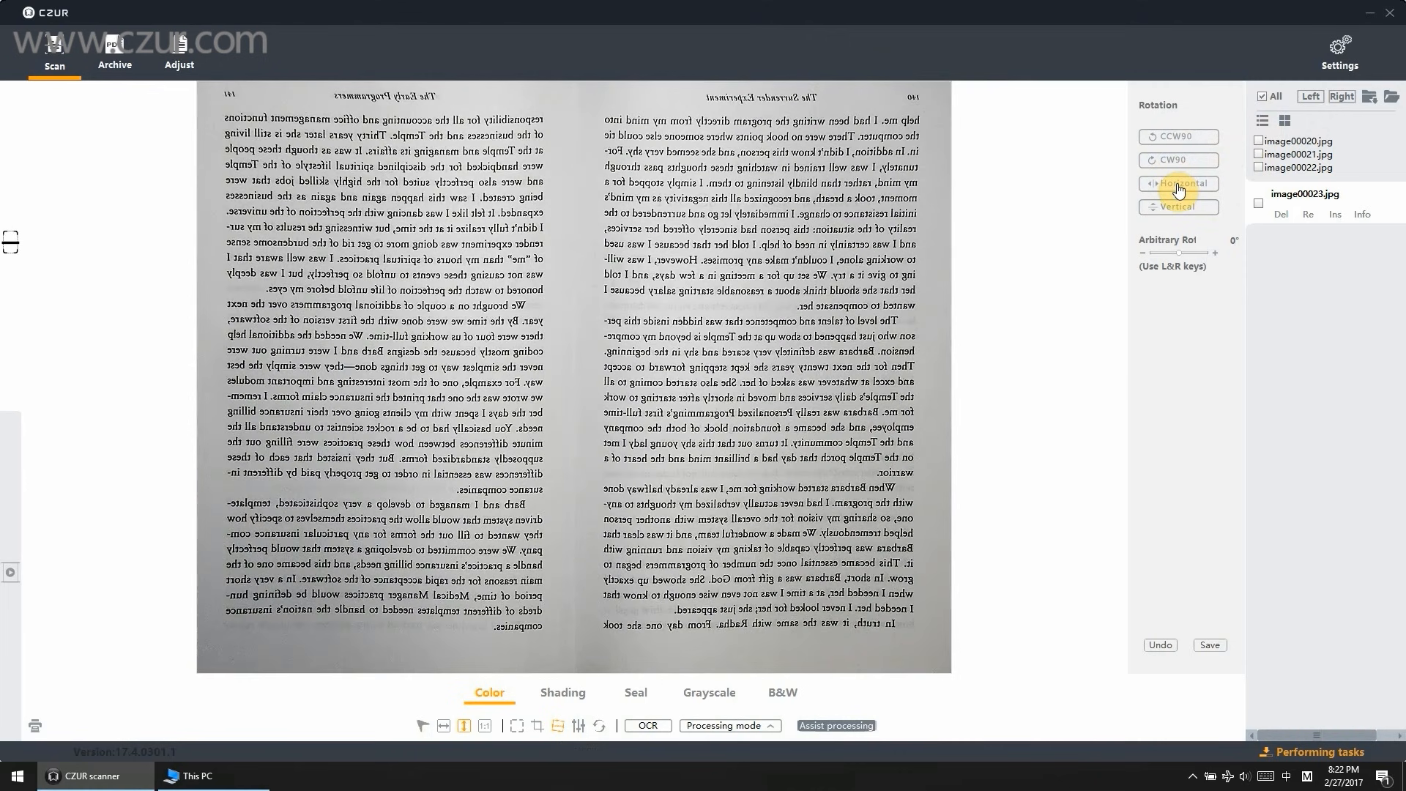
pyautogui.click(1178, 184)
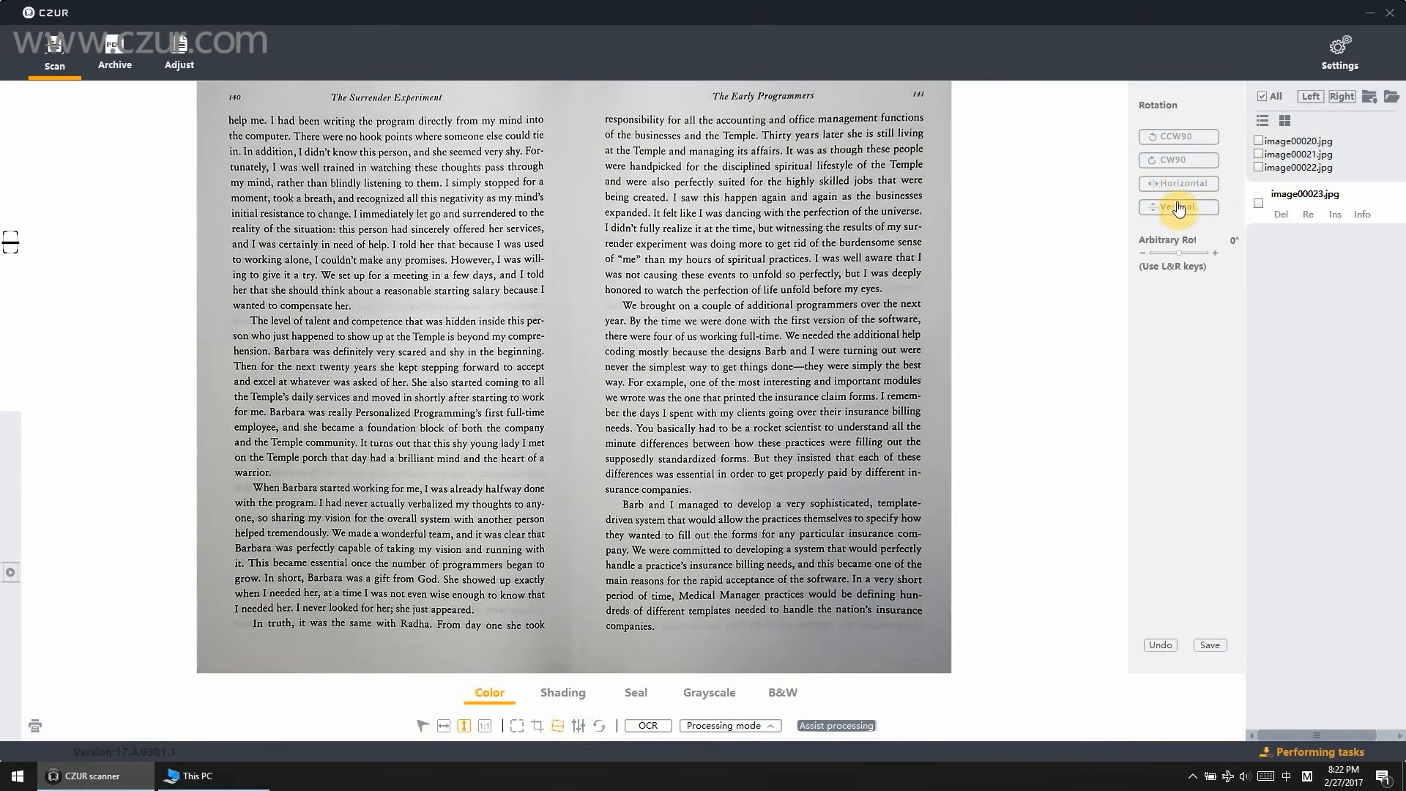
pyautogui.click(1178, 206)
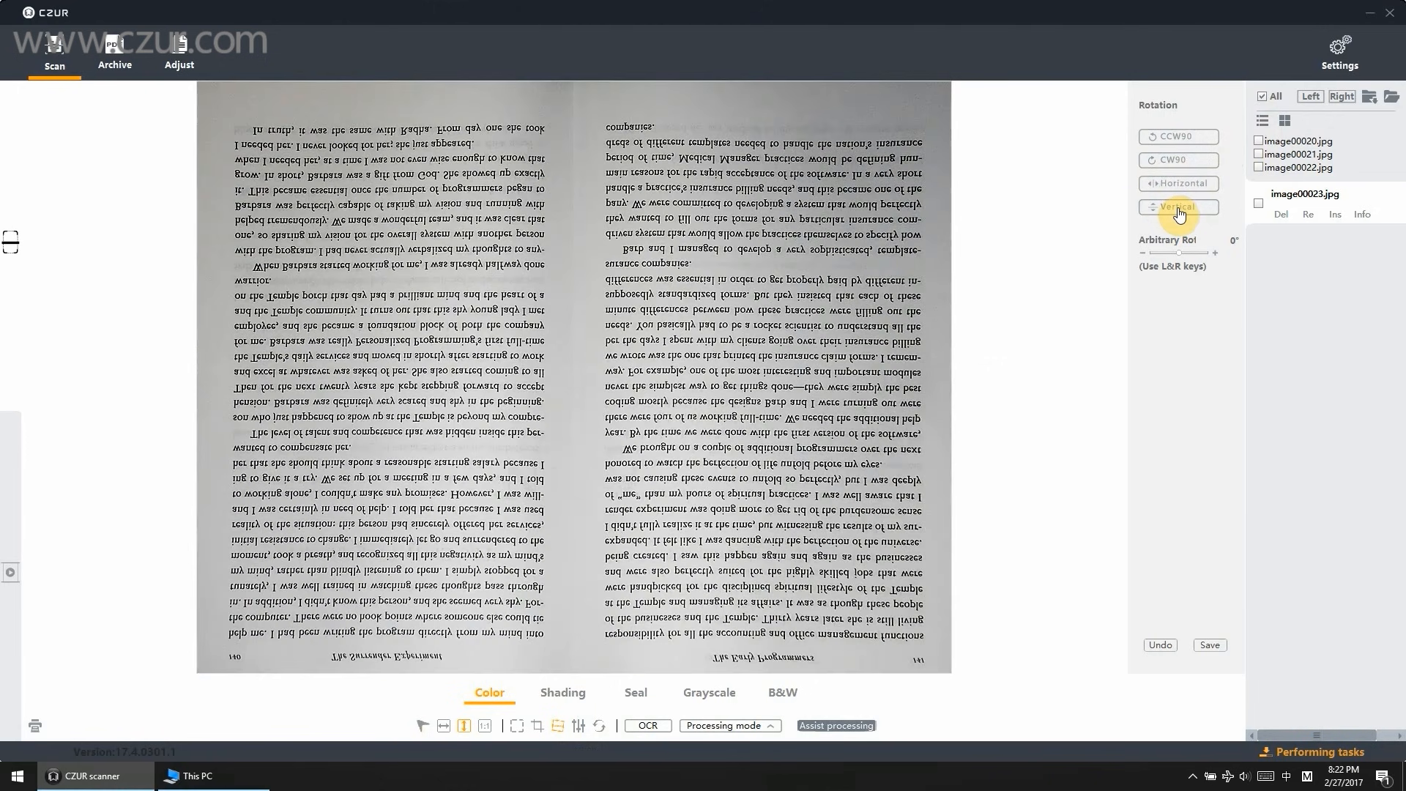
pyautogui.click(1178, 206)
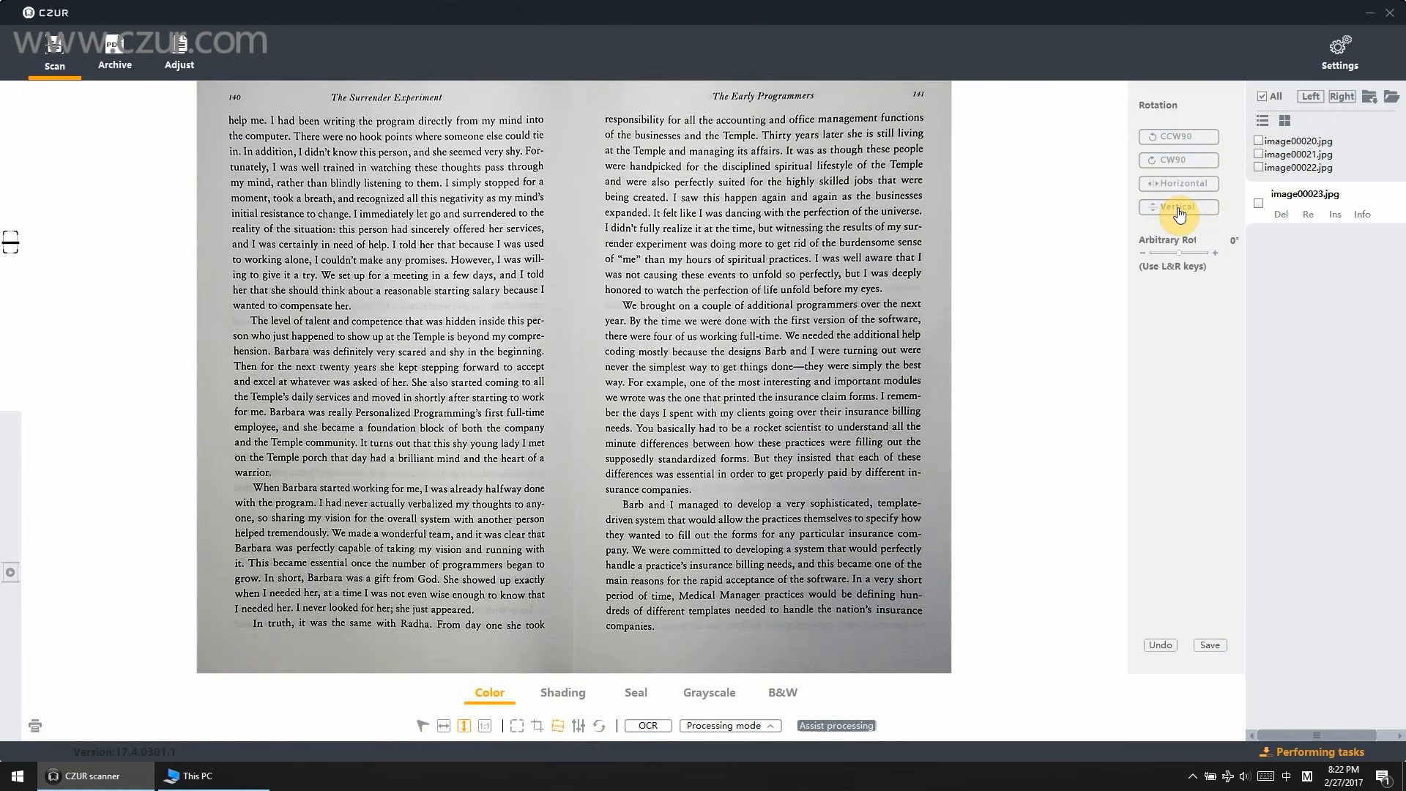
pyautogui.moveTo(1182, 258)
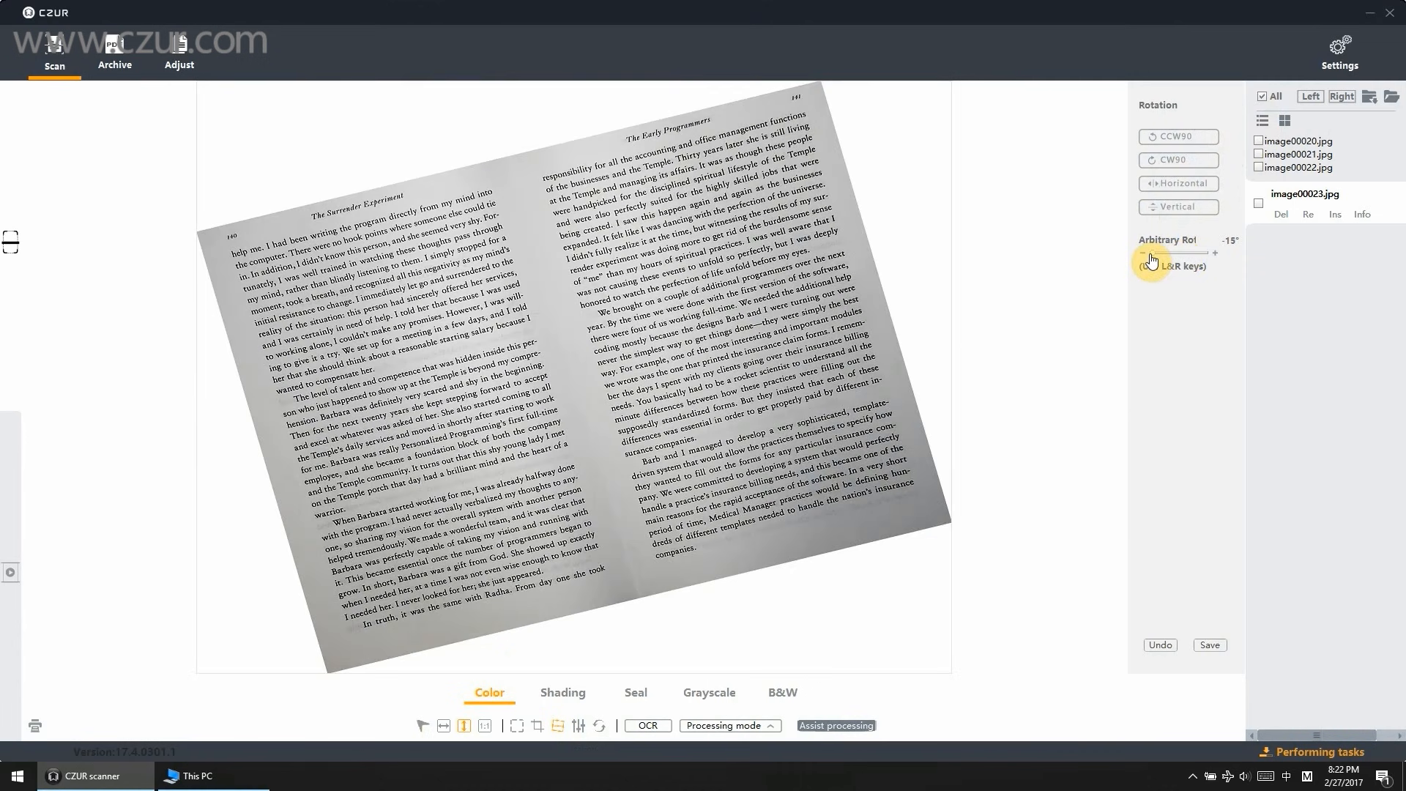
pyautogui.moveTo(1226, 261)
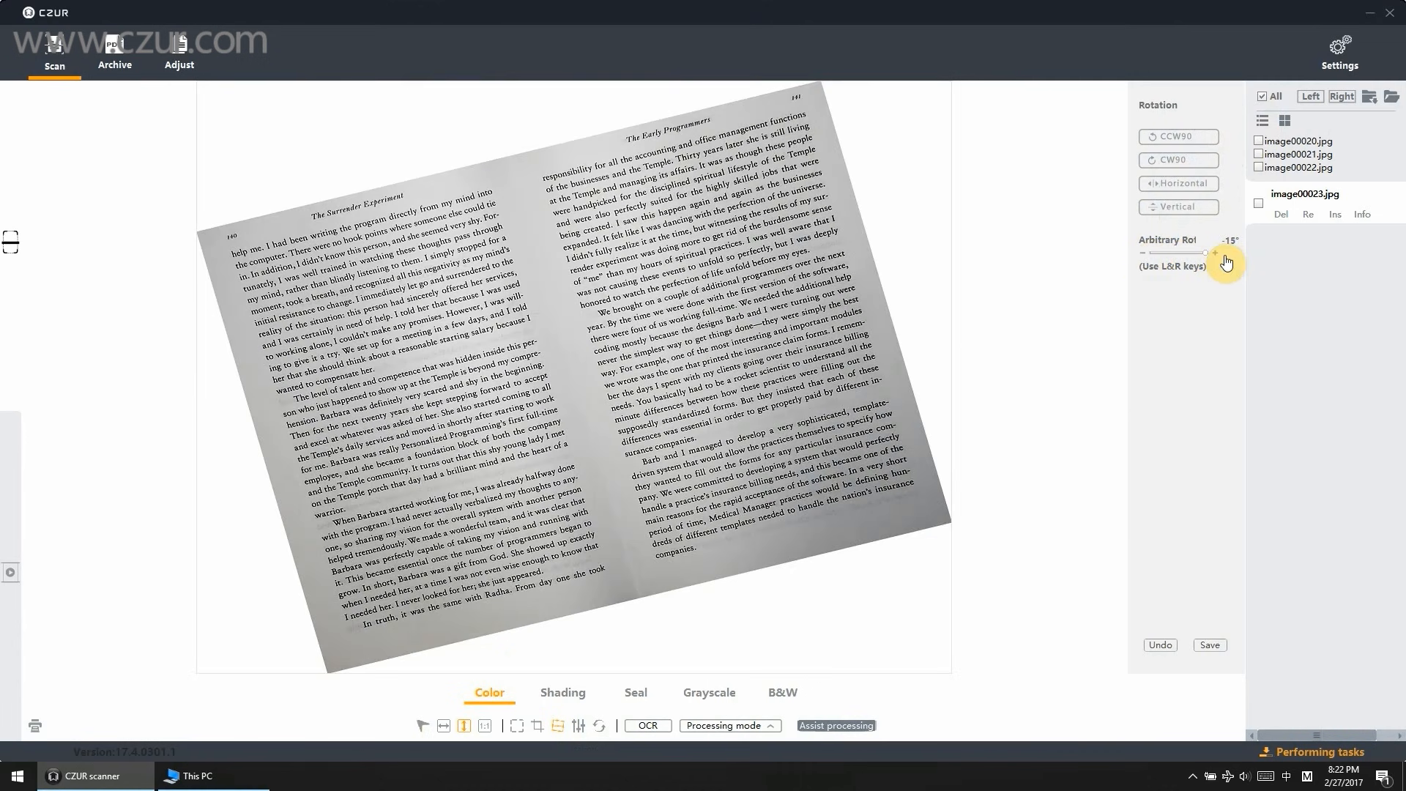
pyautogui.click(1216, 253)
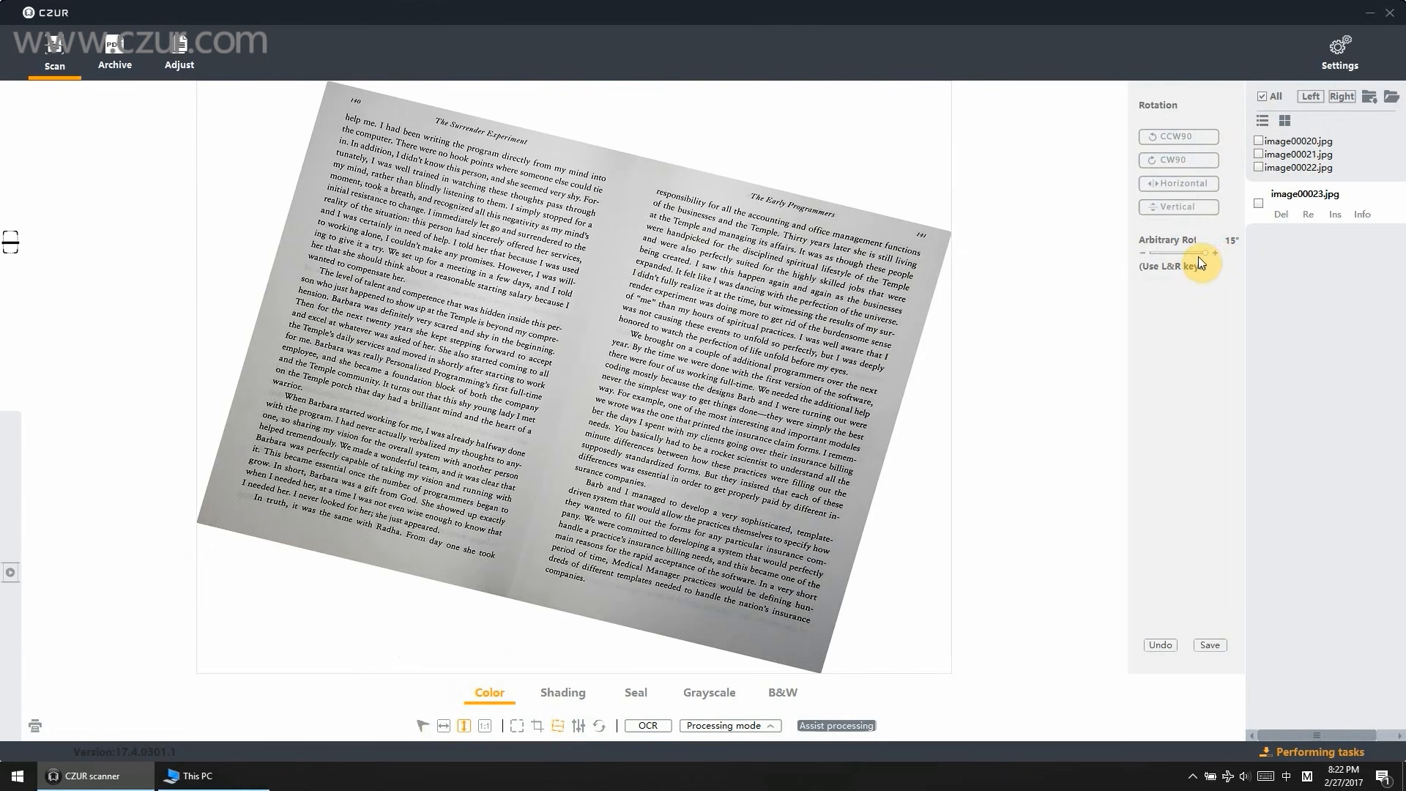
pyautogui.moveTo(1190, 261)
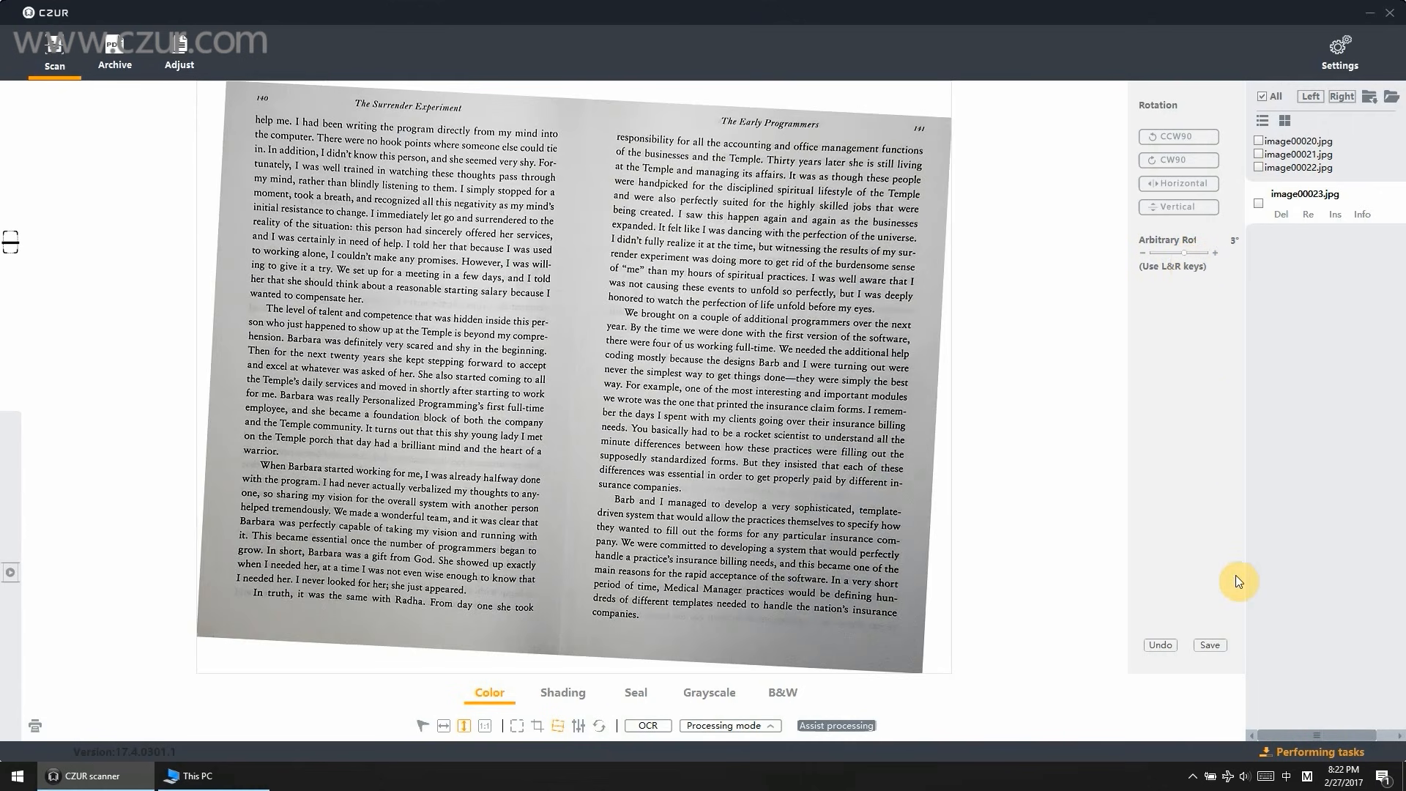
pyautogui.moveTo(1157, 644)
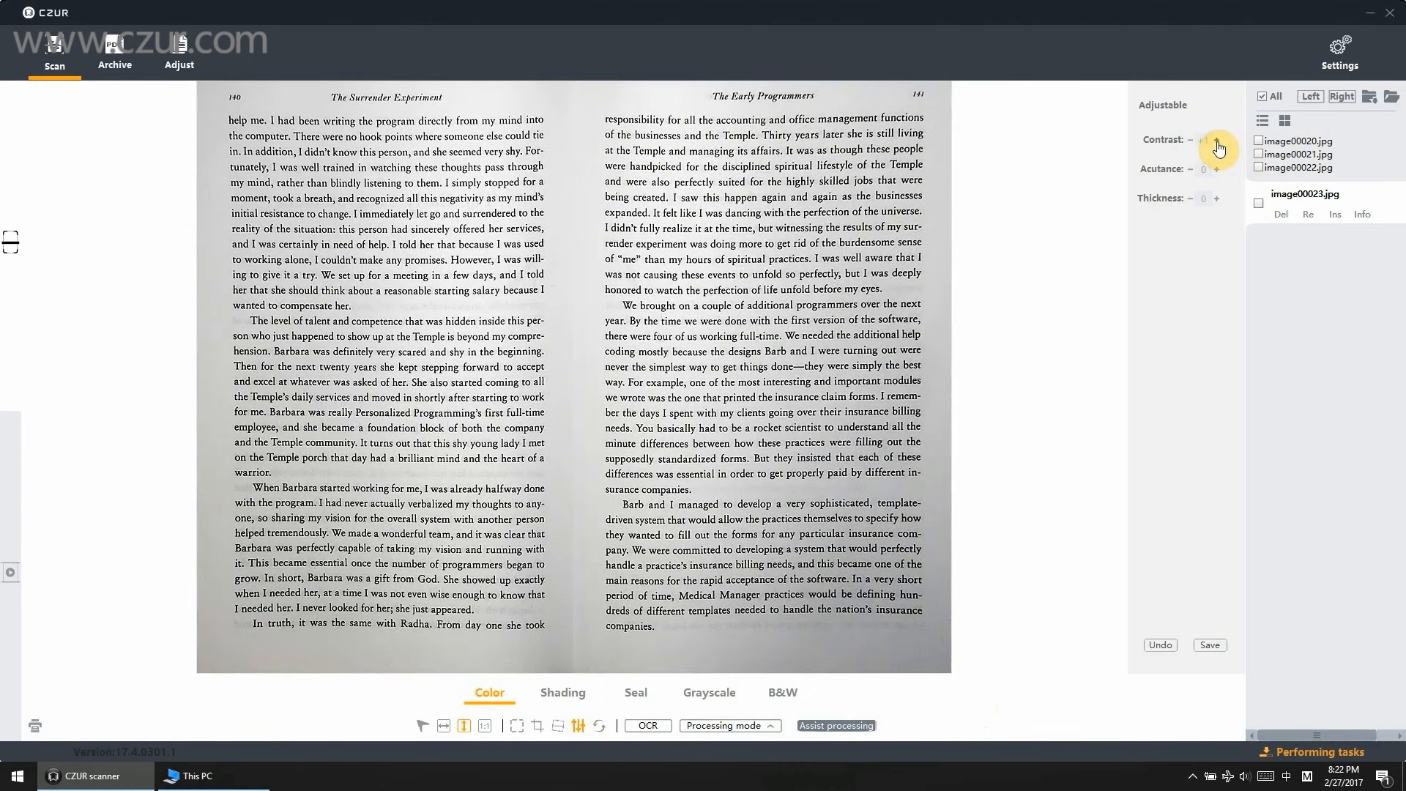
# Step: Raise the contrast of the scanned spread in the Adjustable panel
pyautogui.click(1216, 142)
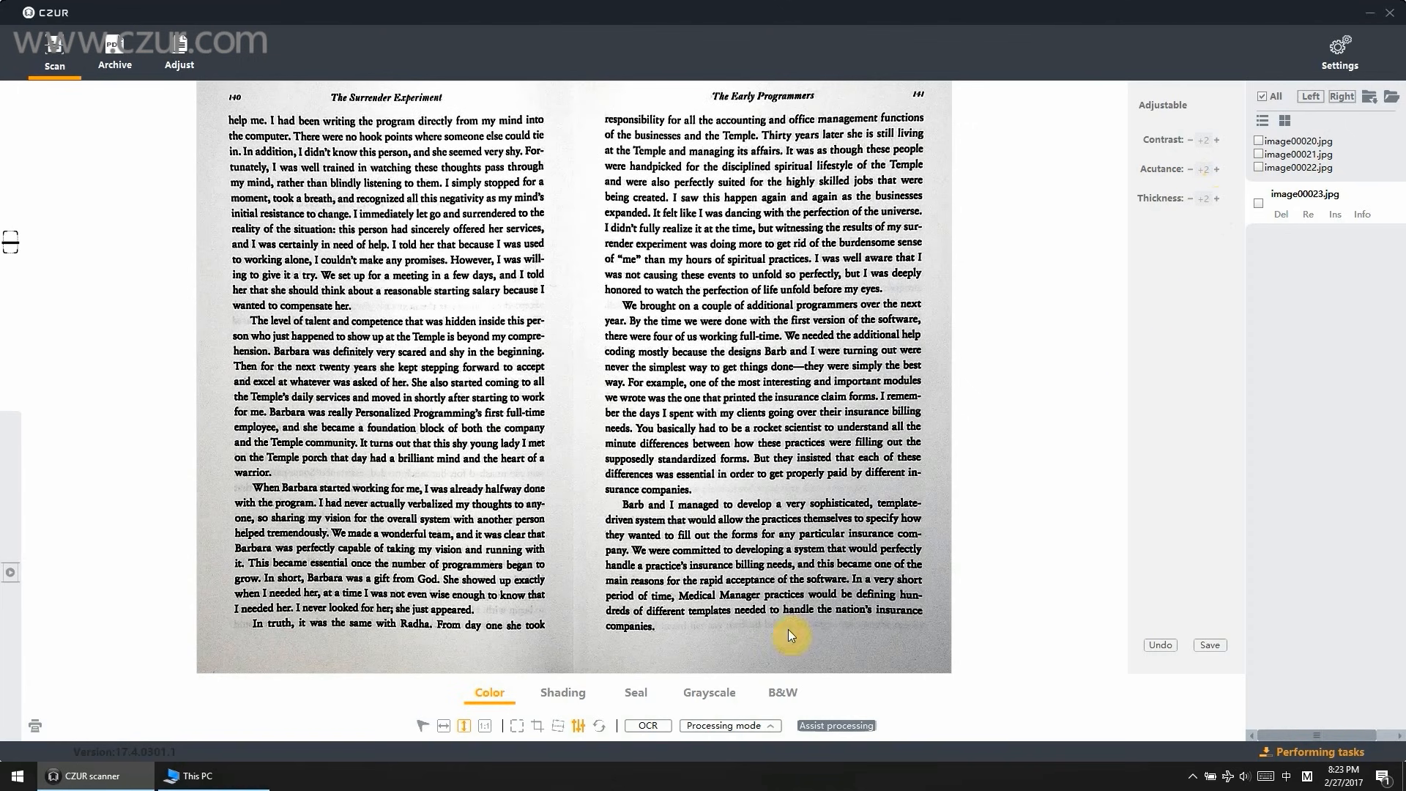
pyautogui.moveTo(599, 725)
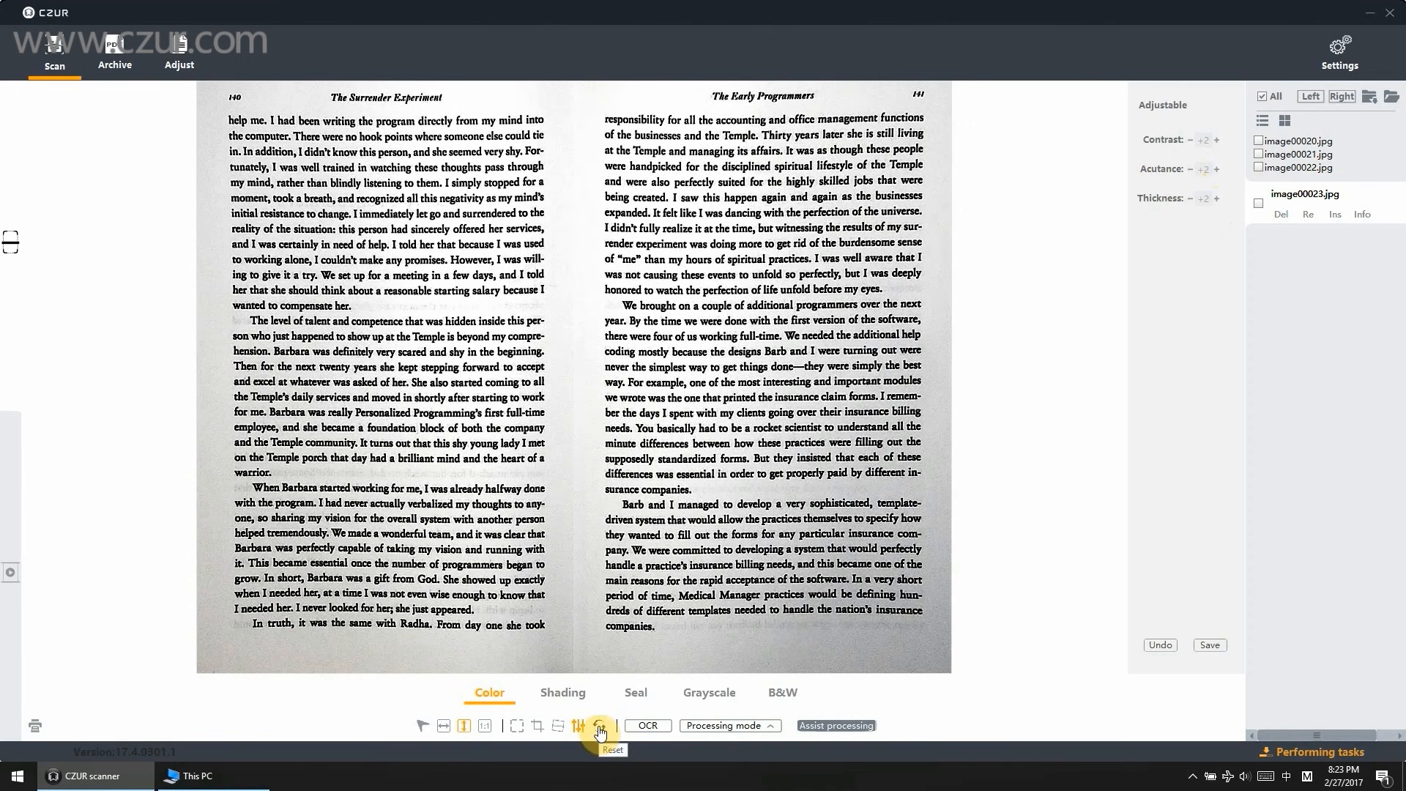
# Step: Reset all edits to the unprocessed image, then save the spread in B&W colour mode
pyautogui.click(598, 725)
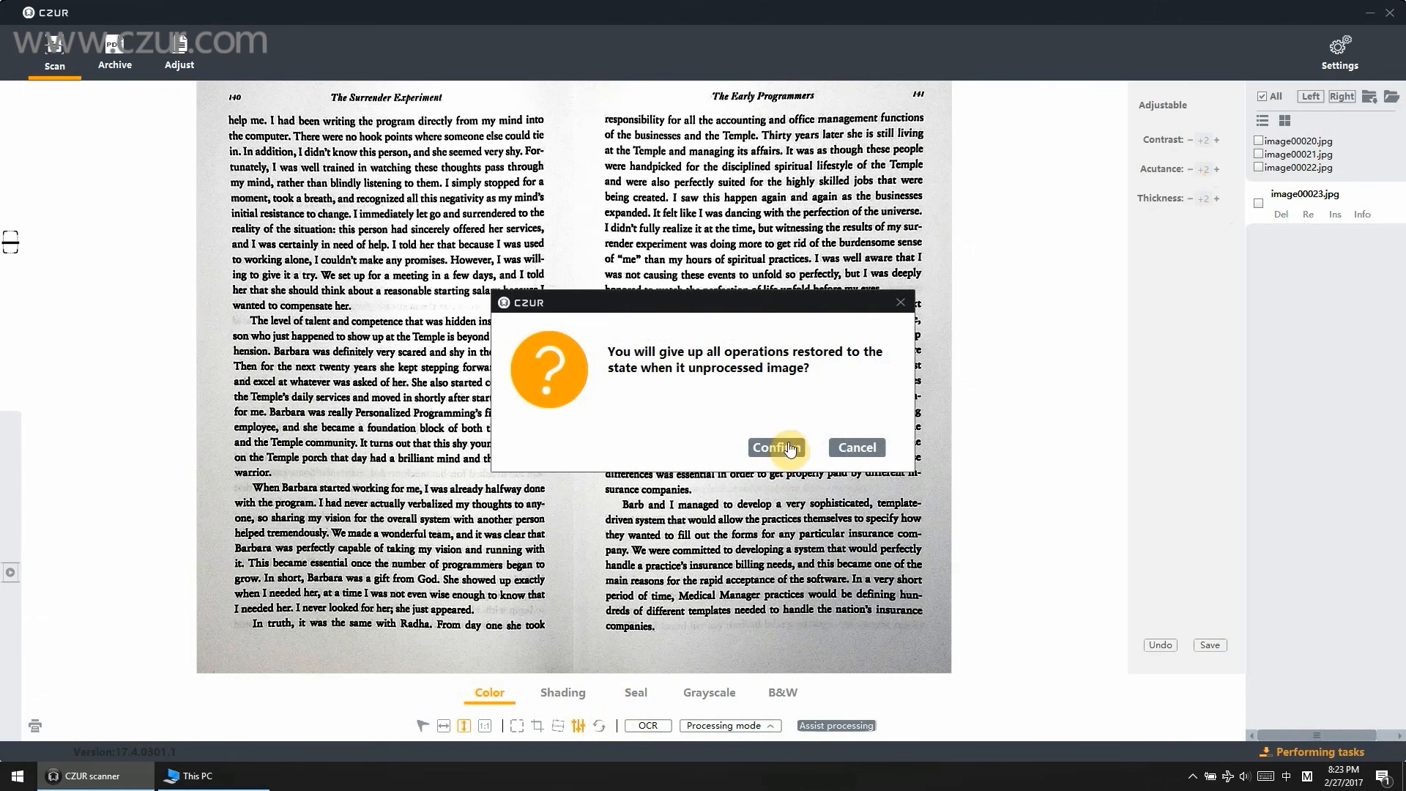
pyautogui.click(776, 446)
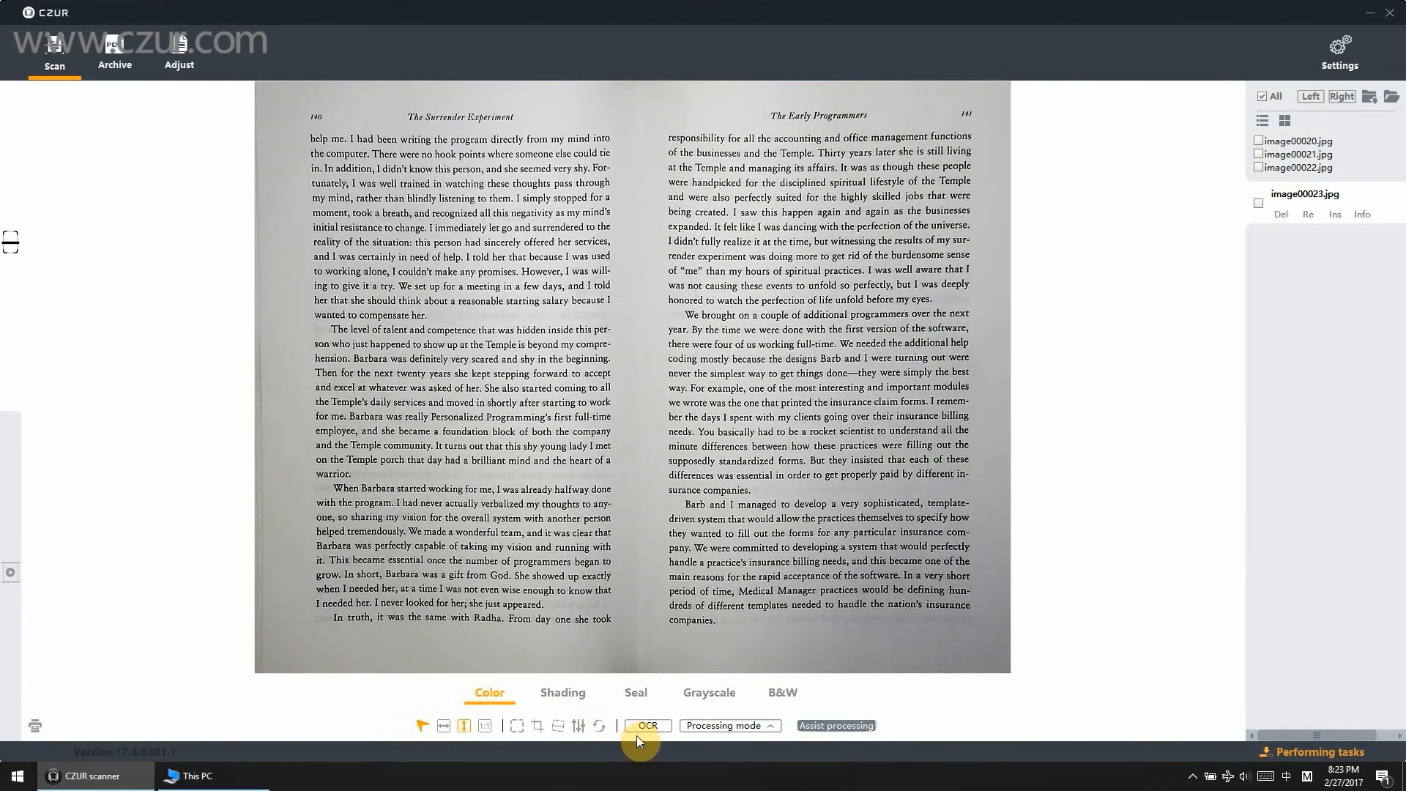
pyautogui.click(781, 692)
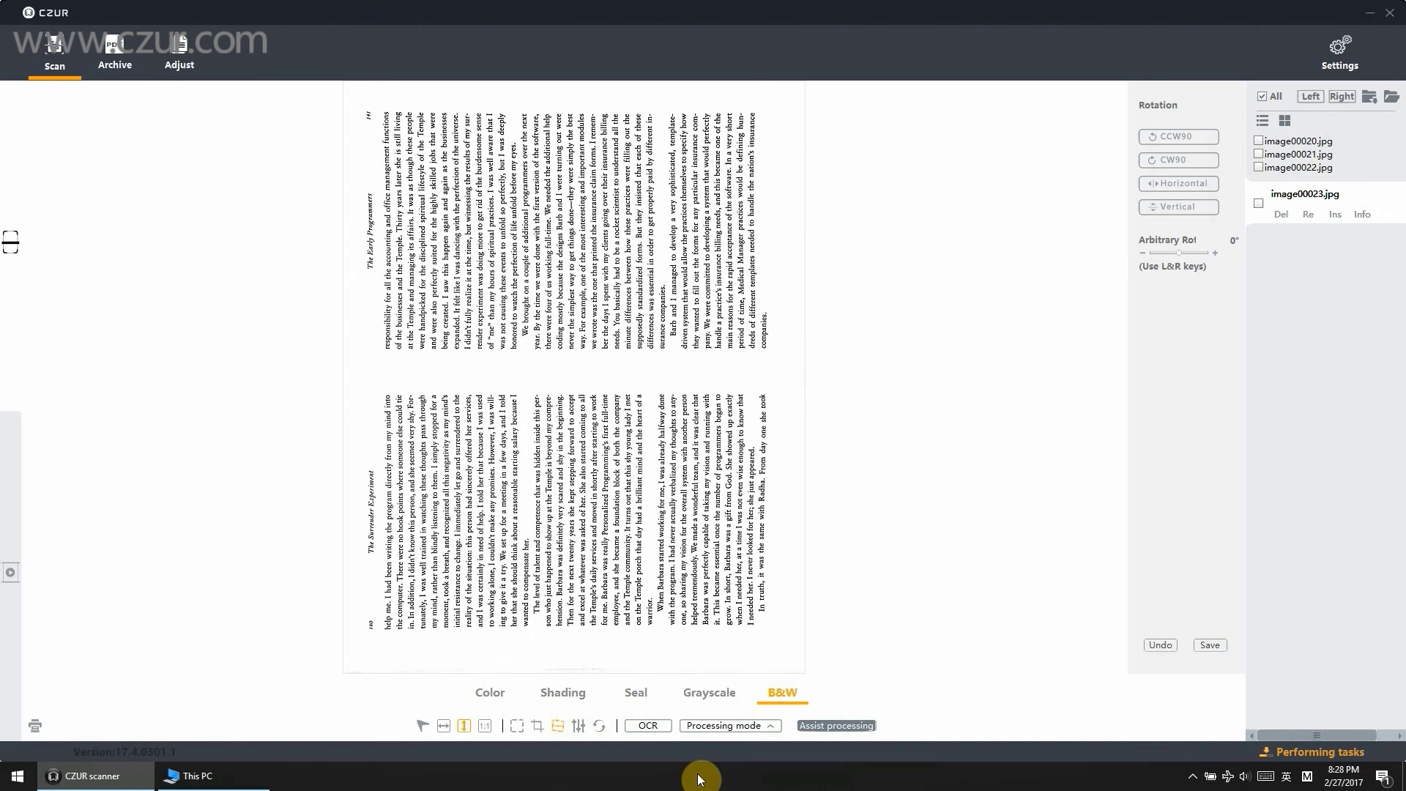
pyautogui.moveTo(646, 726)
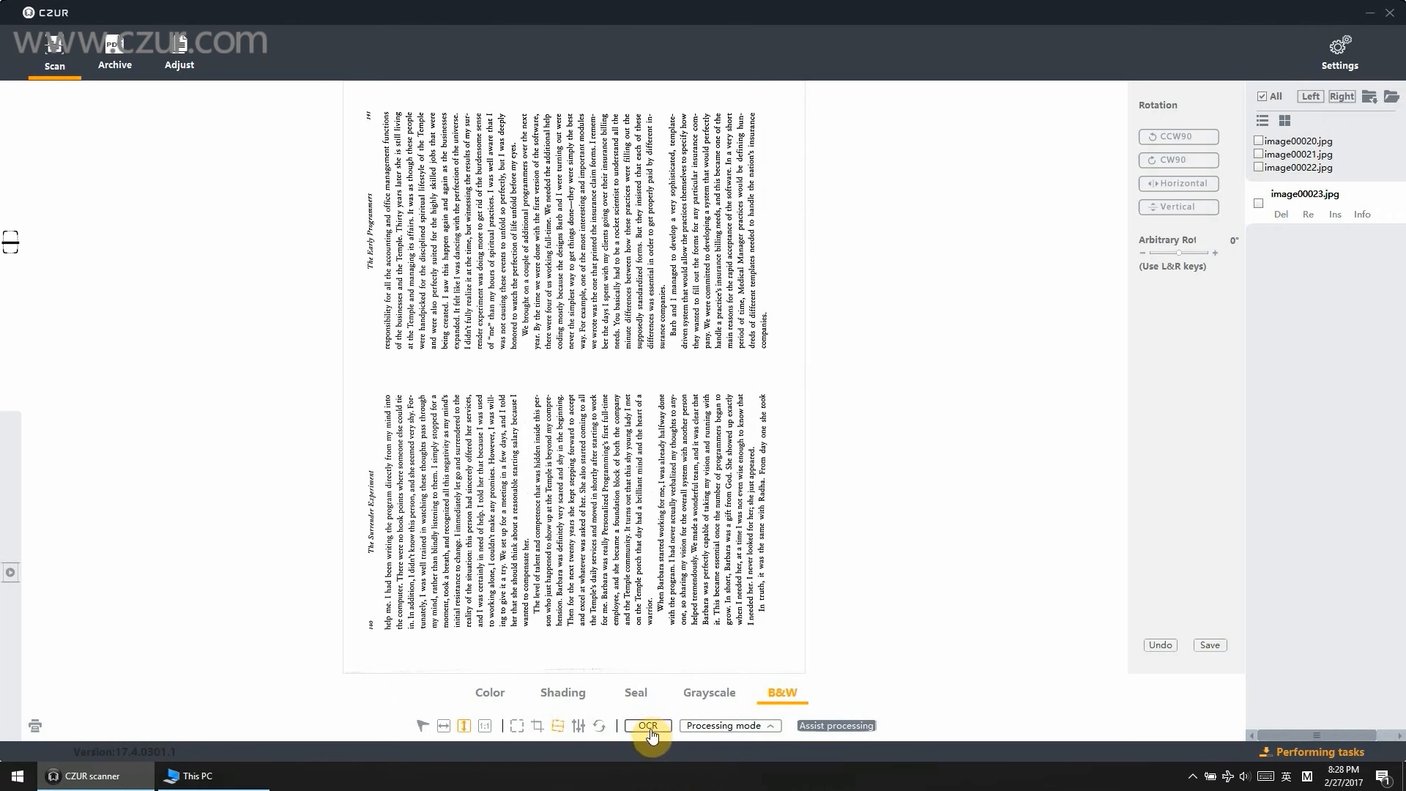
pyautogui.moveTo(645, 725)
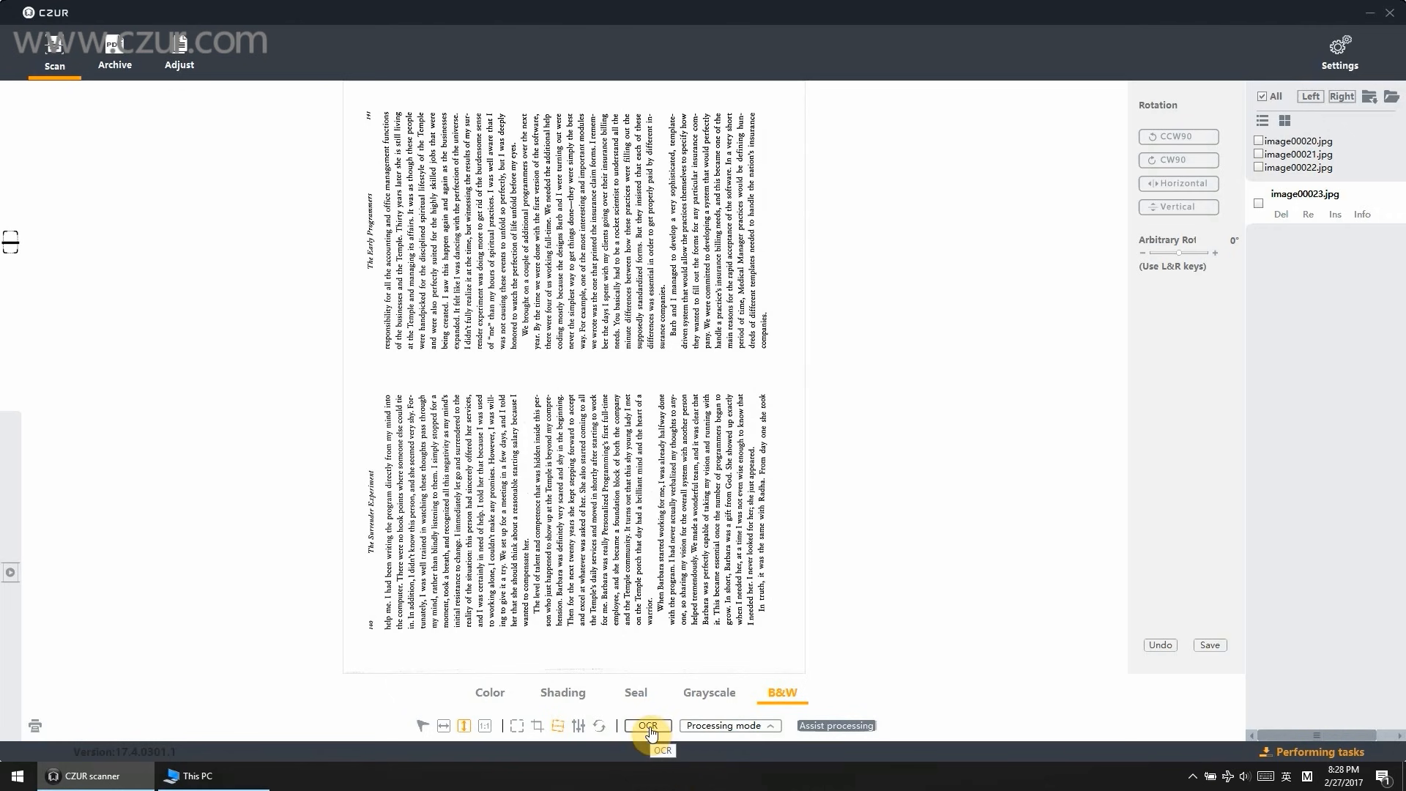
pyautogui.moveTo(1120, 211)
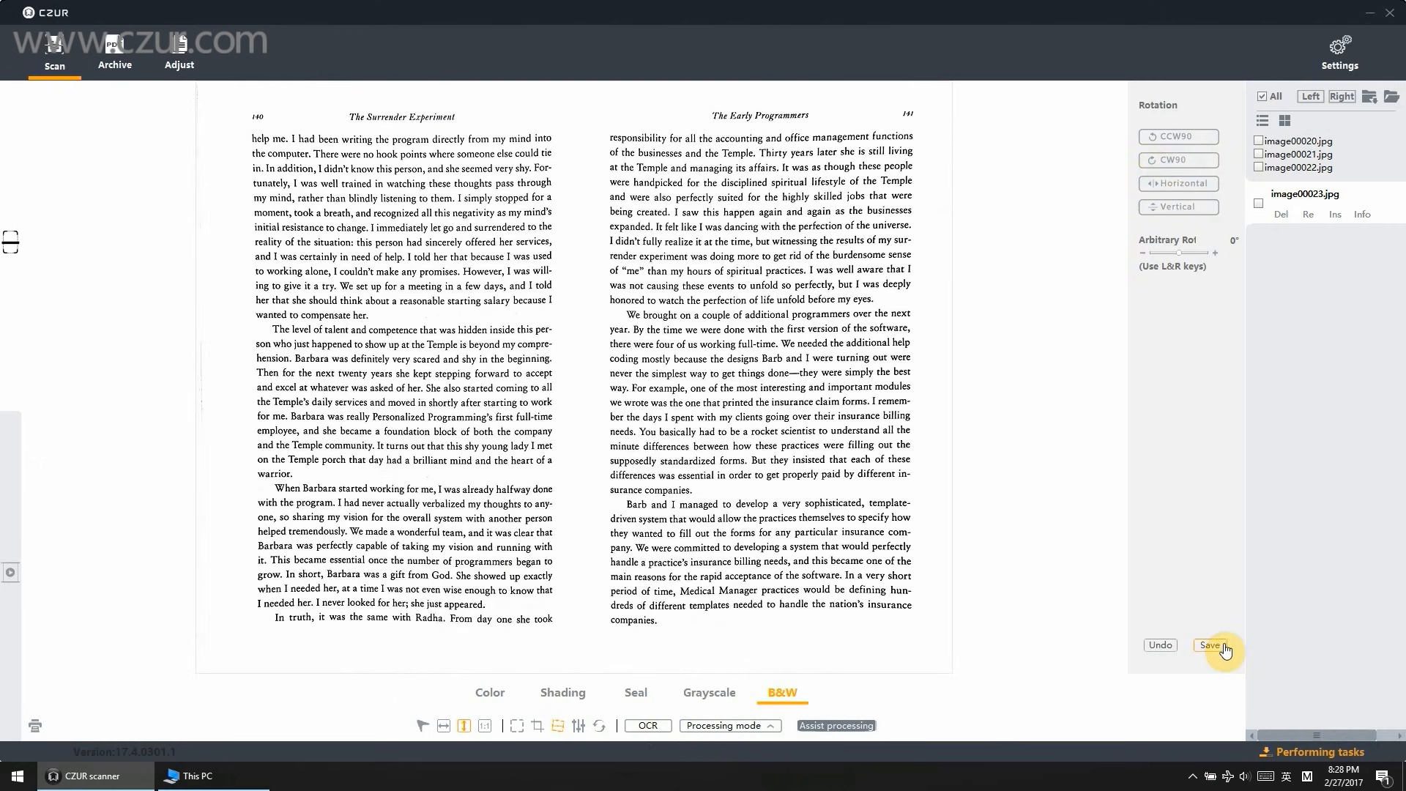
pyautogui.click(1214, 644)
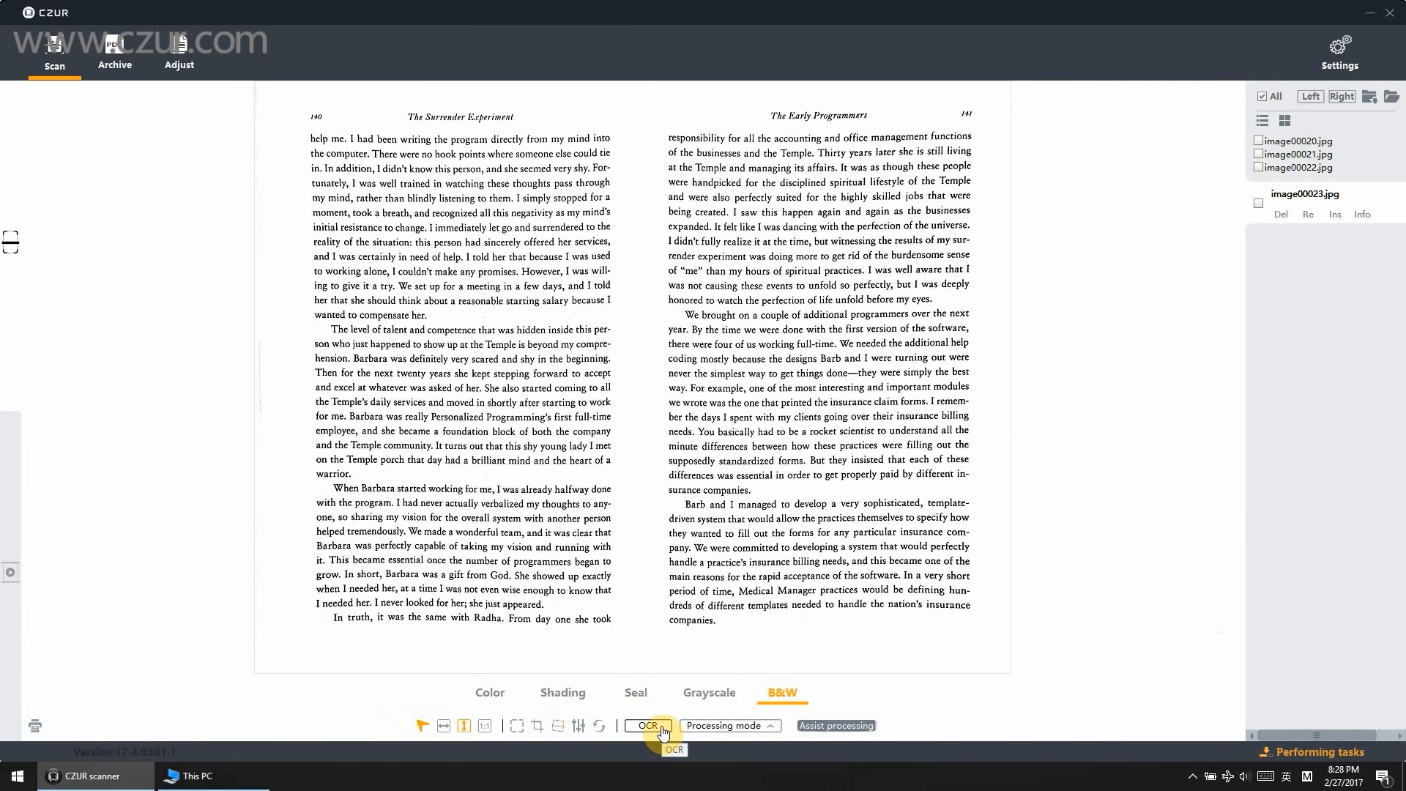
# Step: Run OCR with English as language and choose xls(*.xls) as the Save as type
pyautogui.click(646, 725)
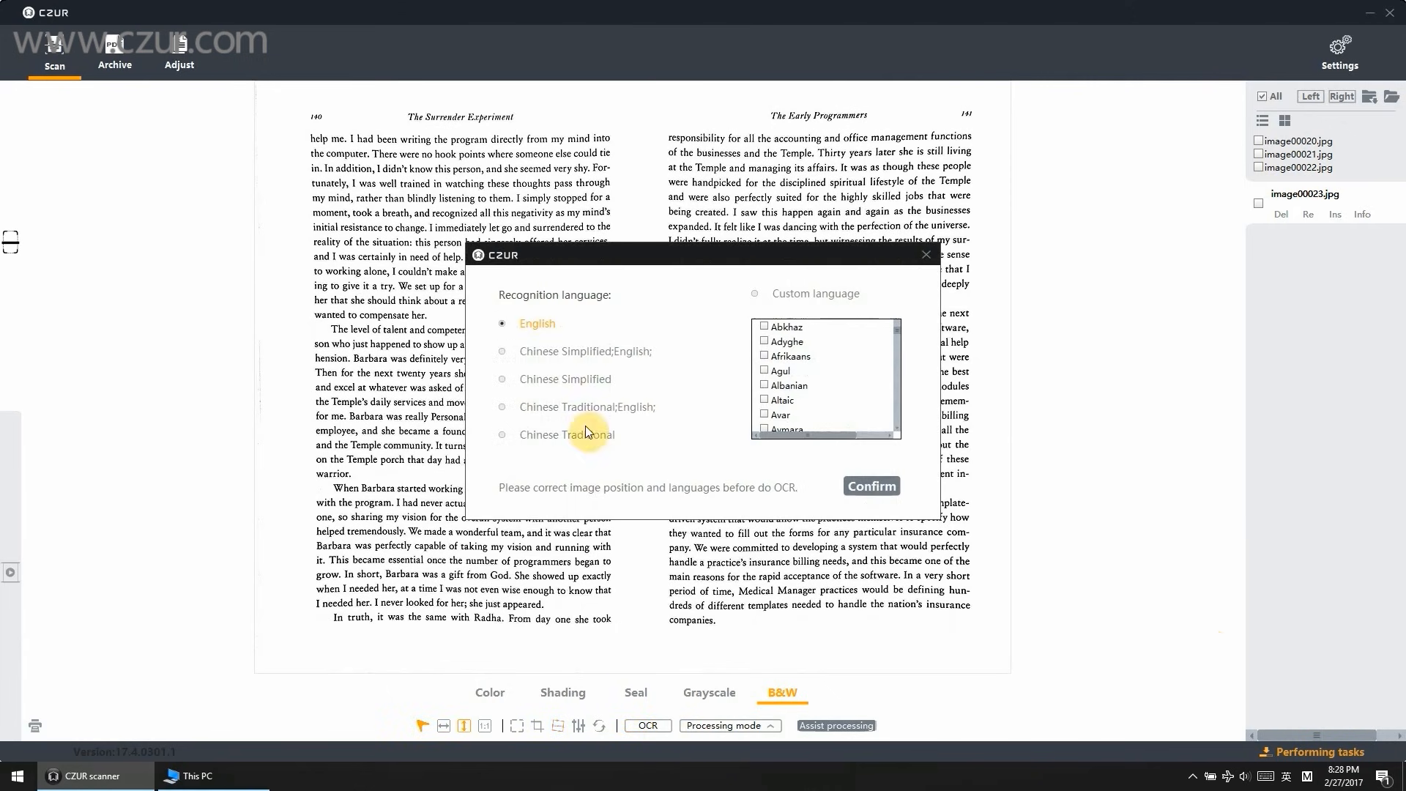
pyautogui.moveTo(870, 485)
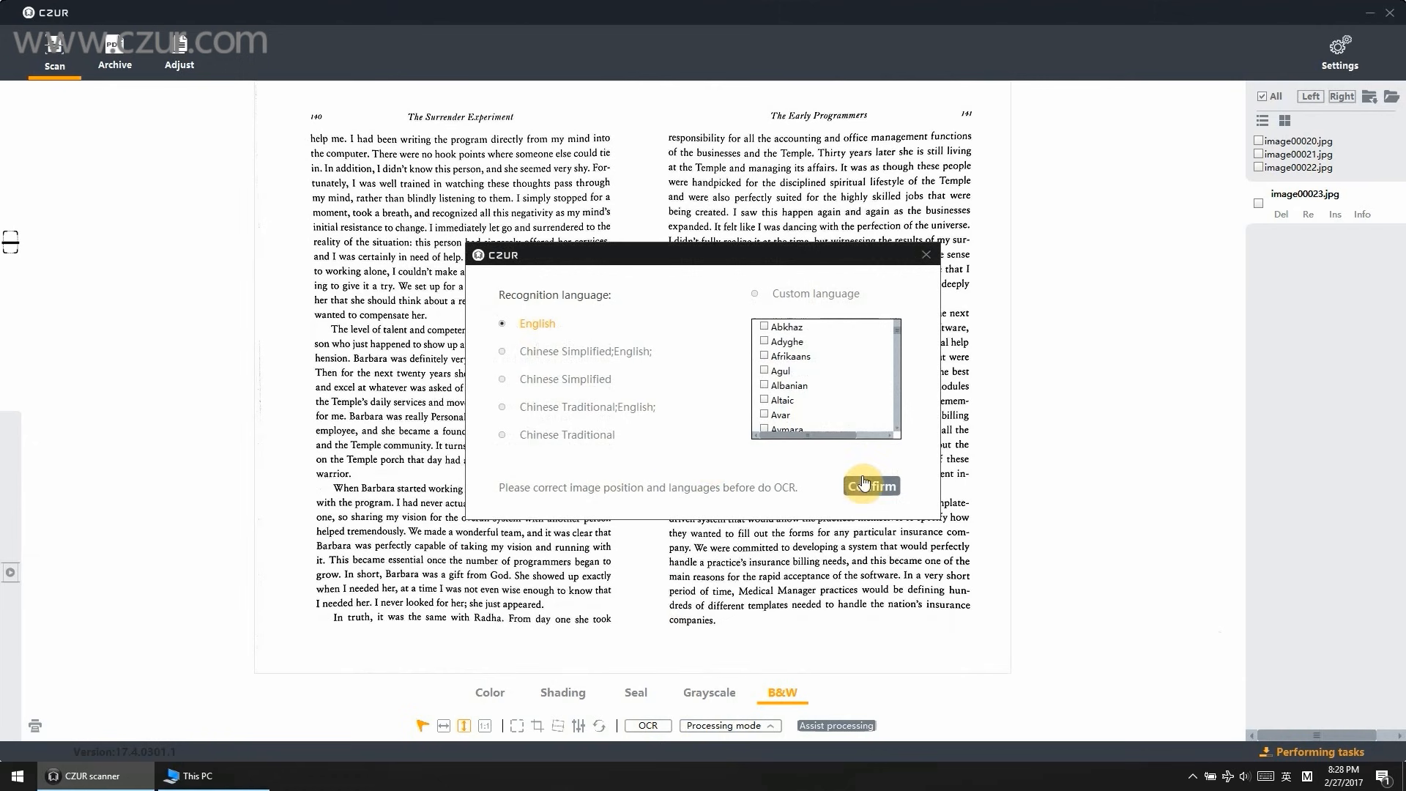
pyautogui.click(868, 485)
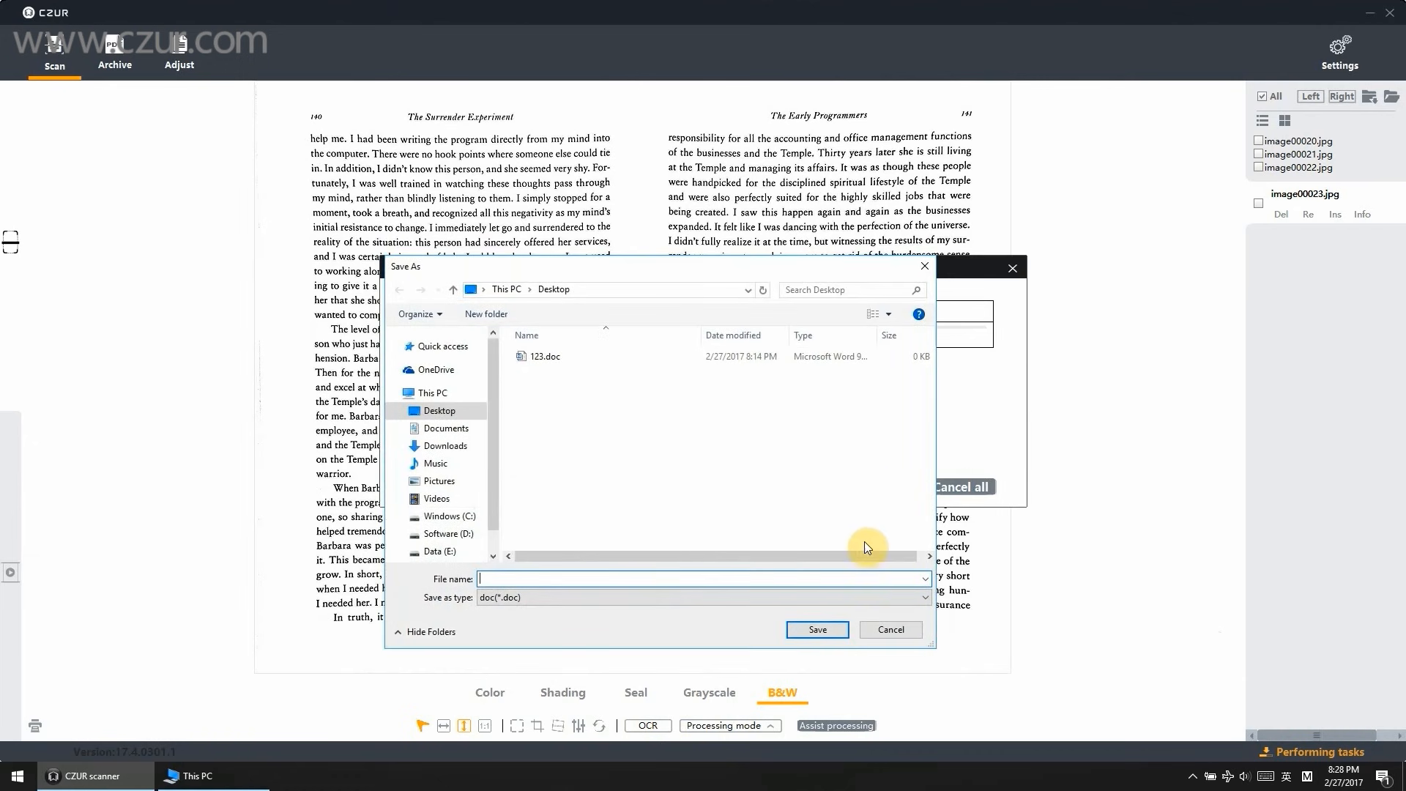
pyautogui.click(924, 597)
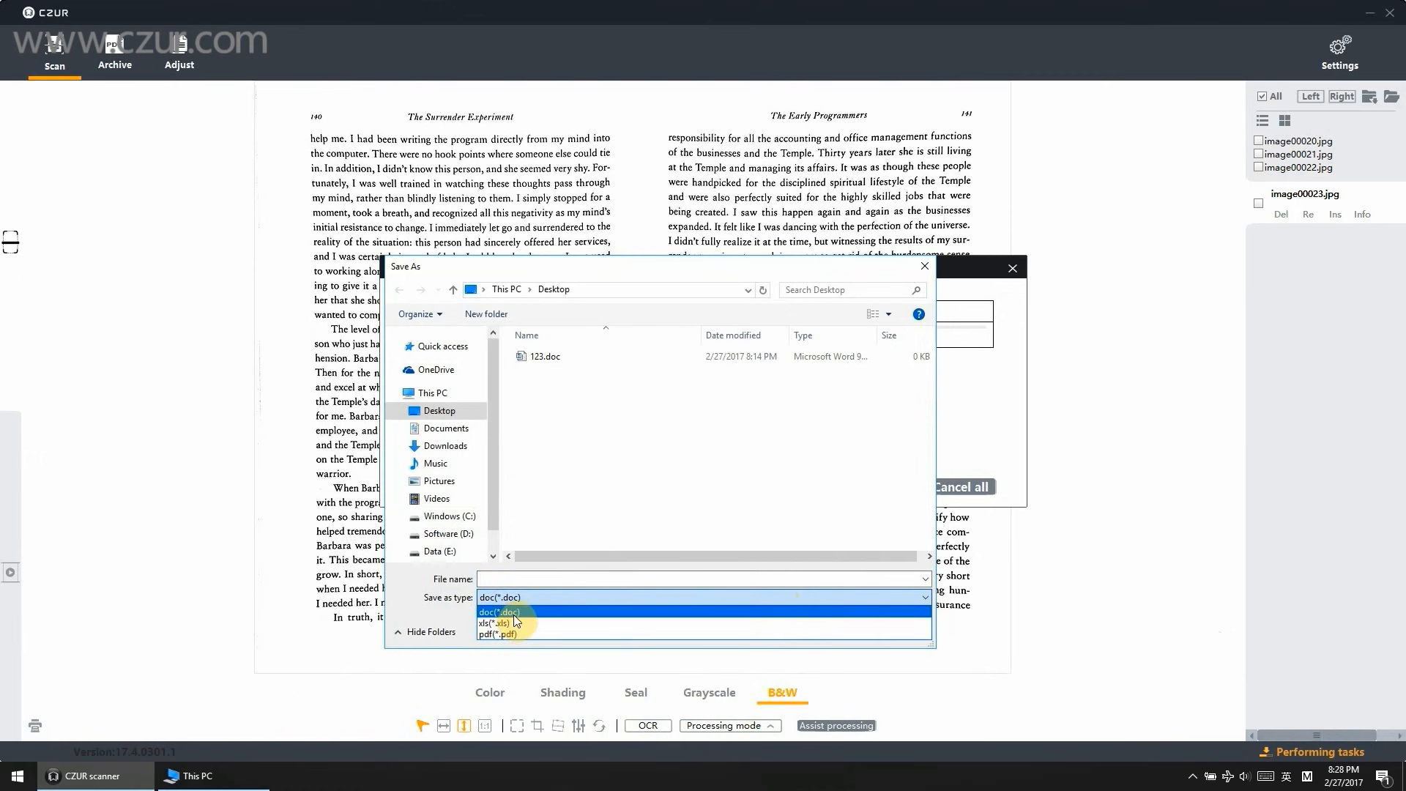
pyautogui.click(493, 624)
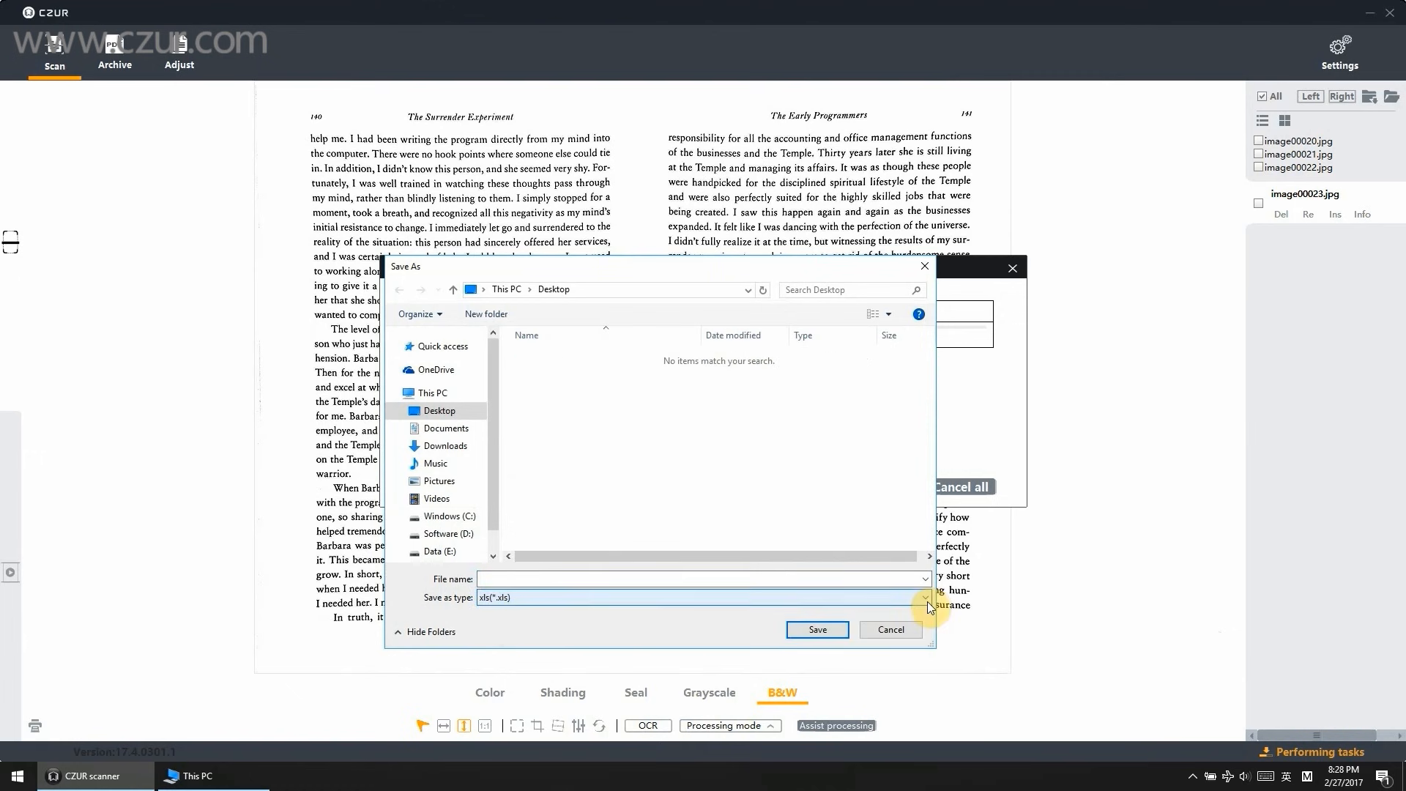
pyautogui.click(925, 597)
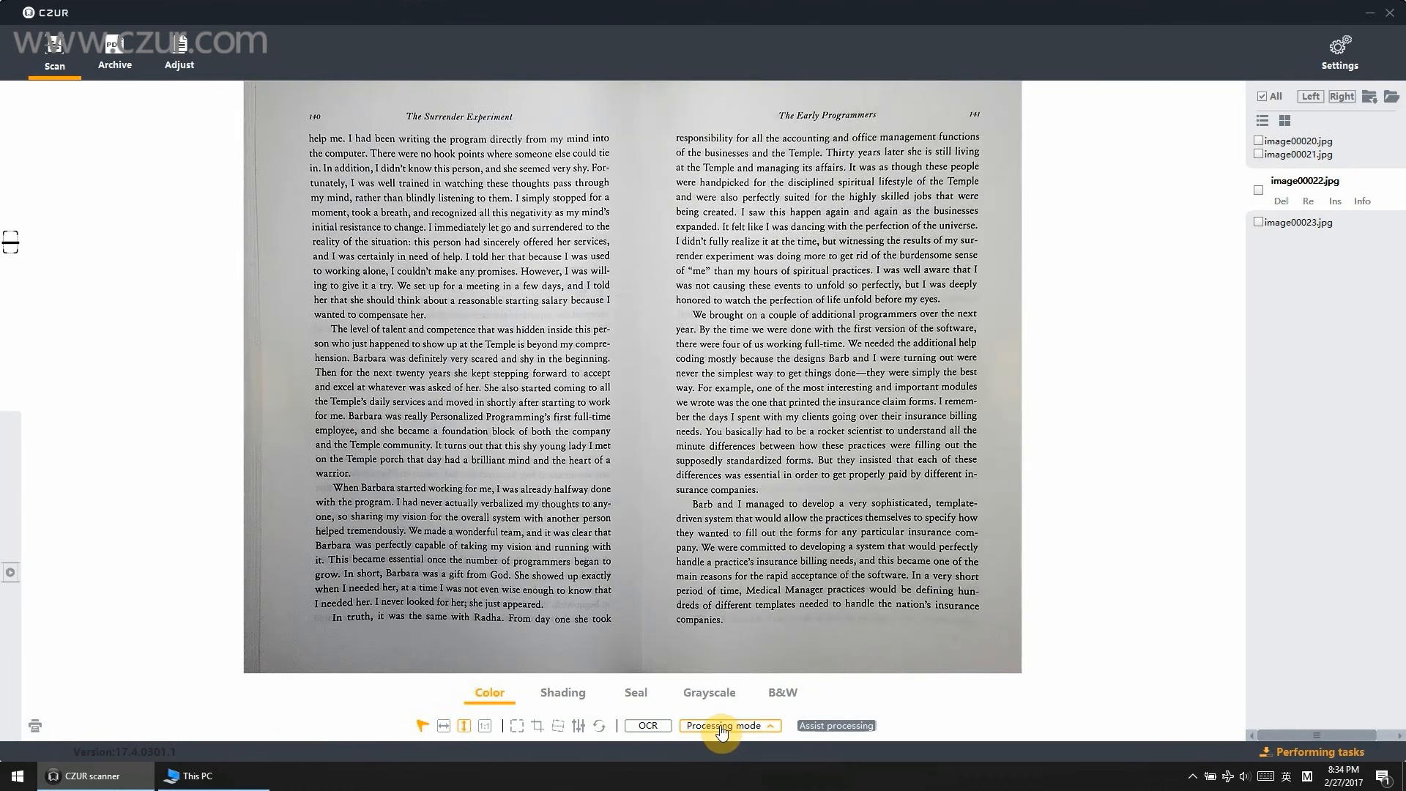
# Step: Switch the page's processing mode twice, confirming the loss of edits each time, so the raw book photo shows
pyautogui.click(726, 725)
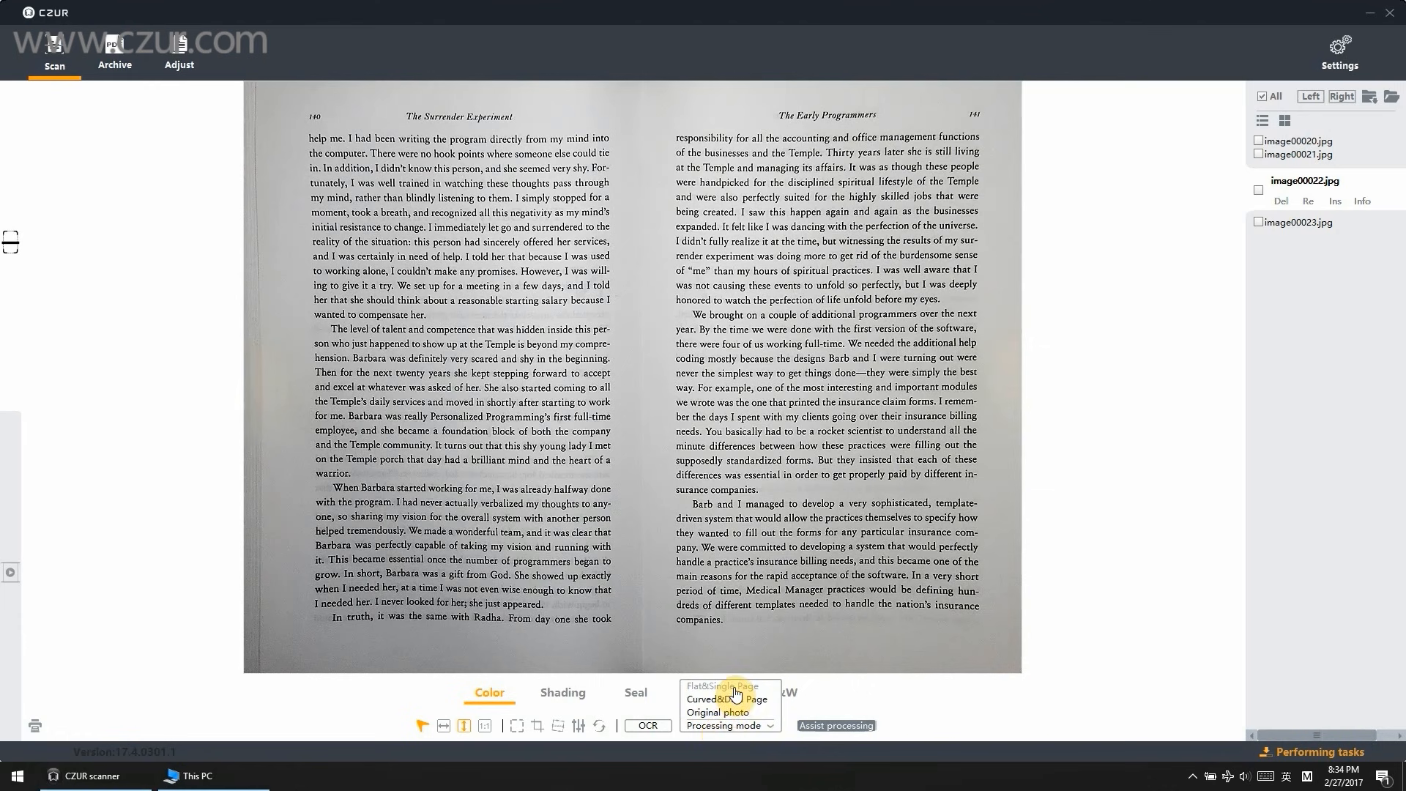
pyautogui.click(718, 700)
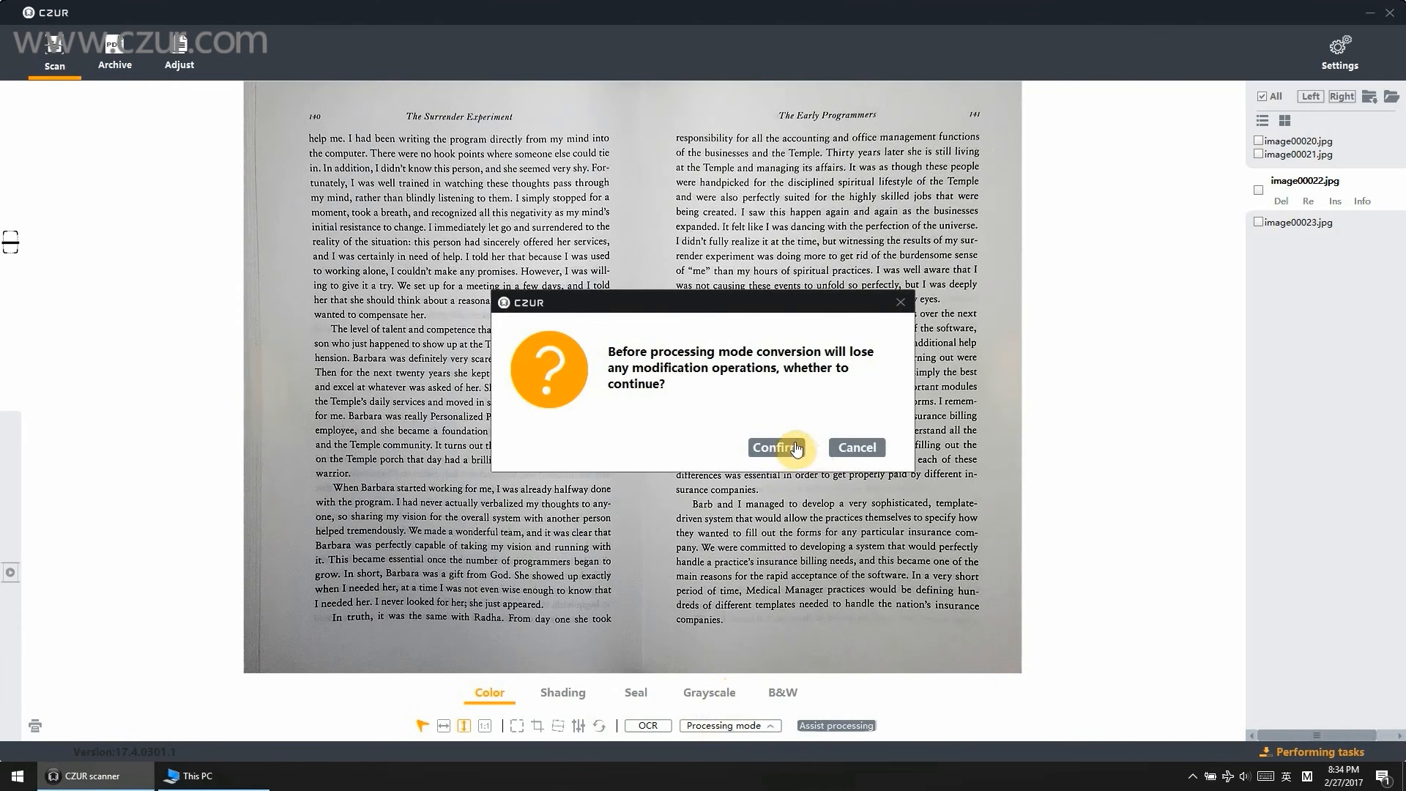
pyautogui.click(776, 446)
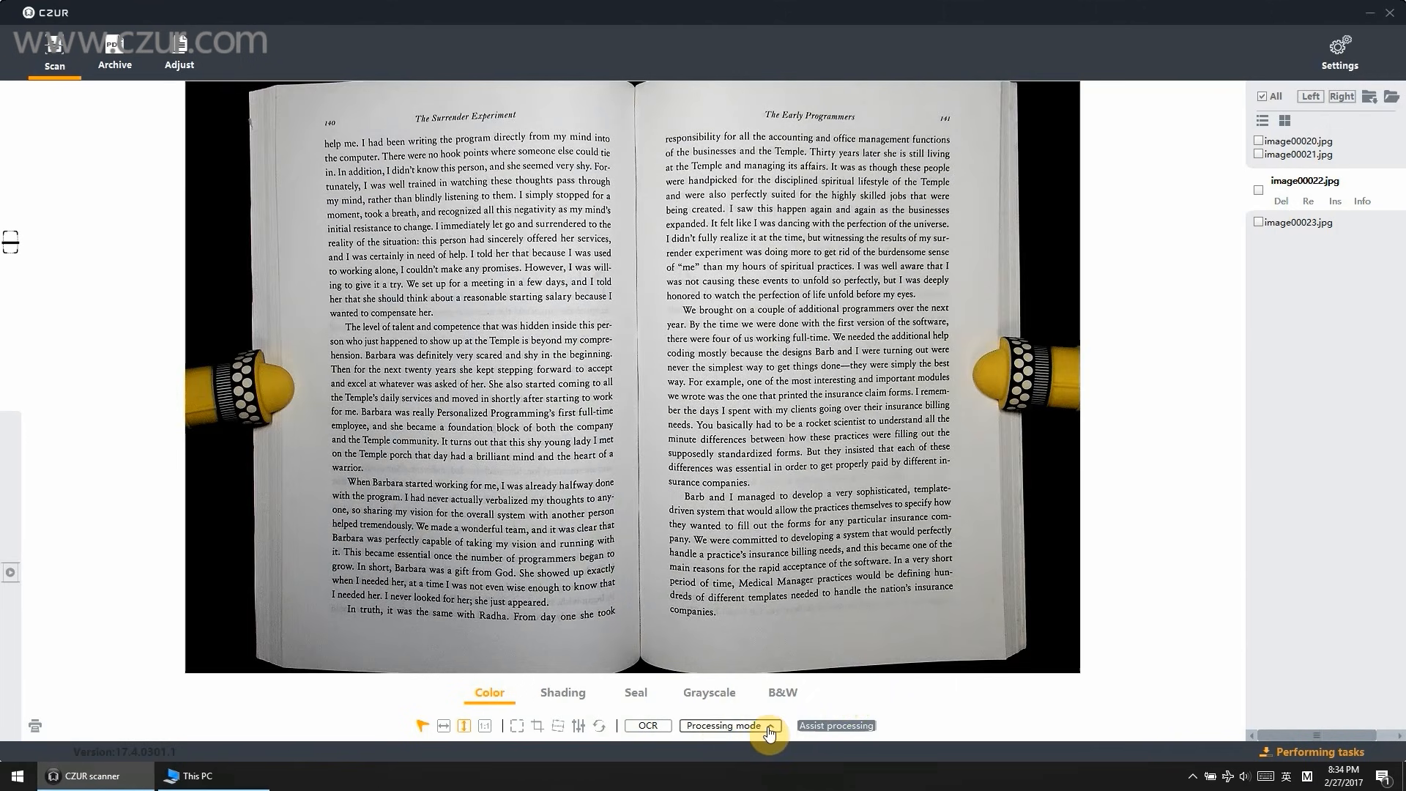
pyautogui.click(730, 724)
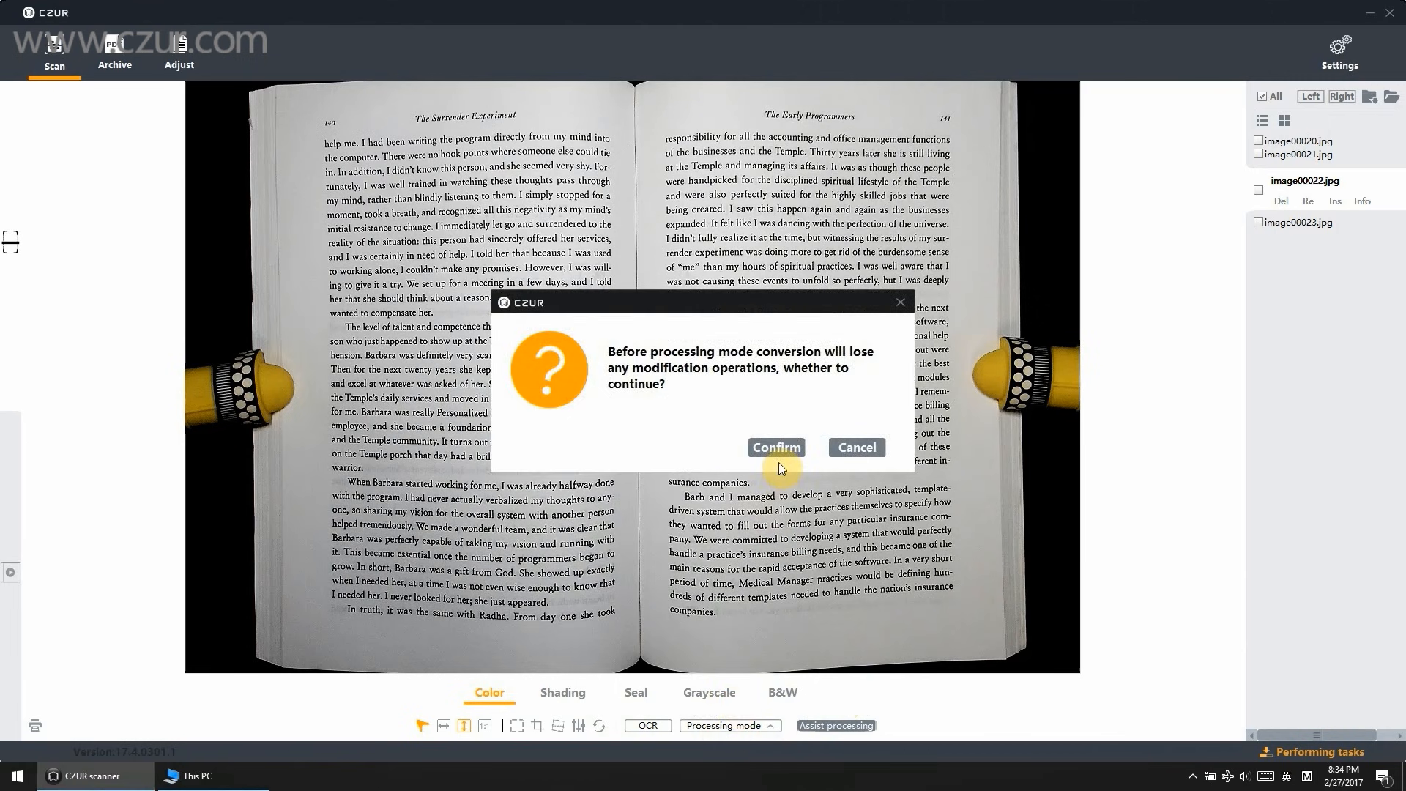
pyautogui.click(776, 448)
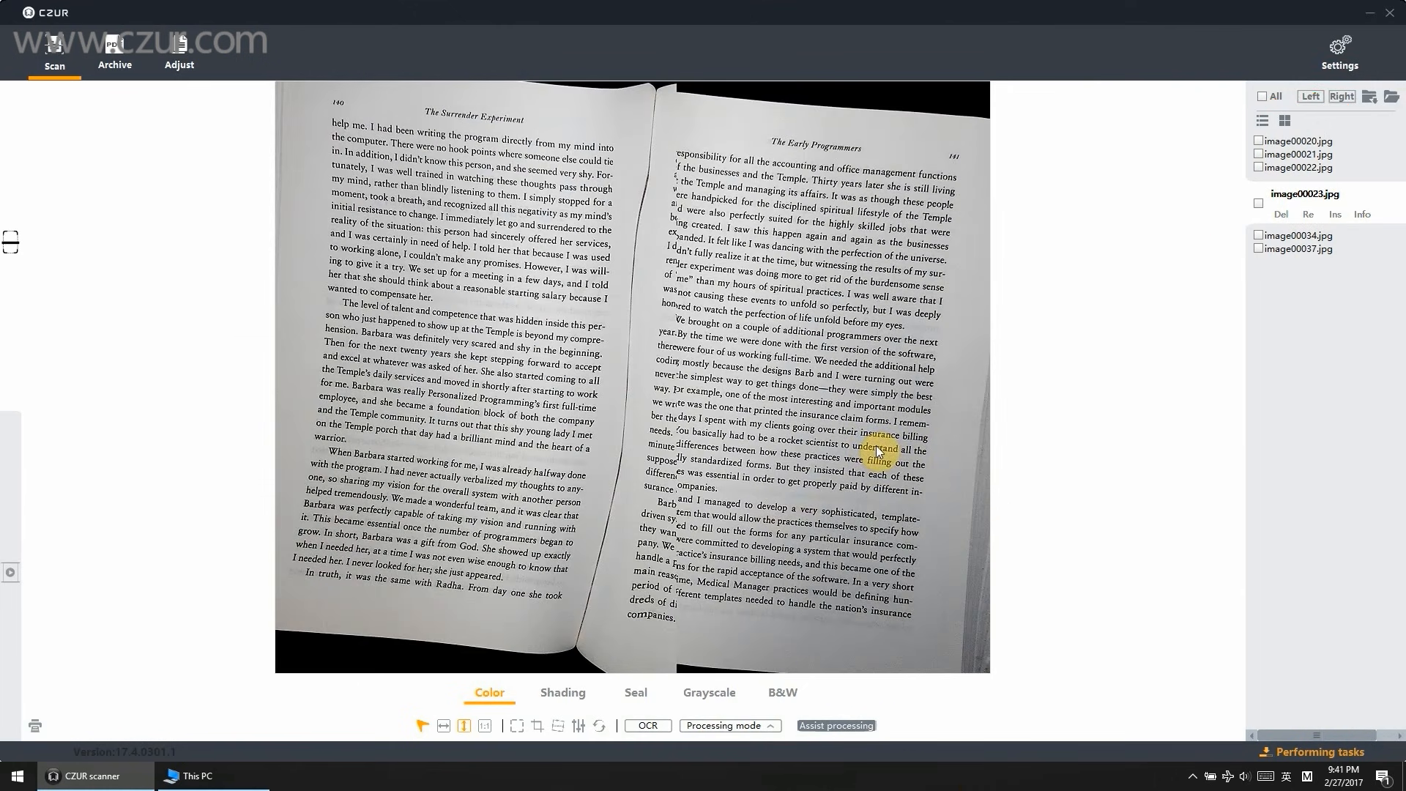
pyautogui.moveTo(836, 544)
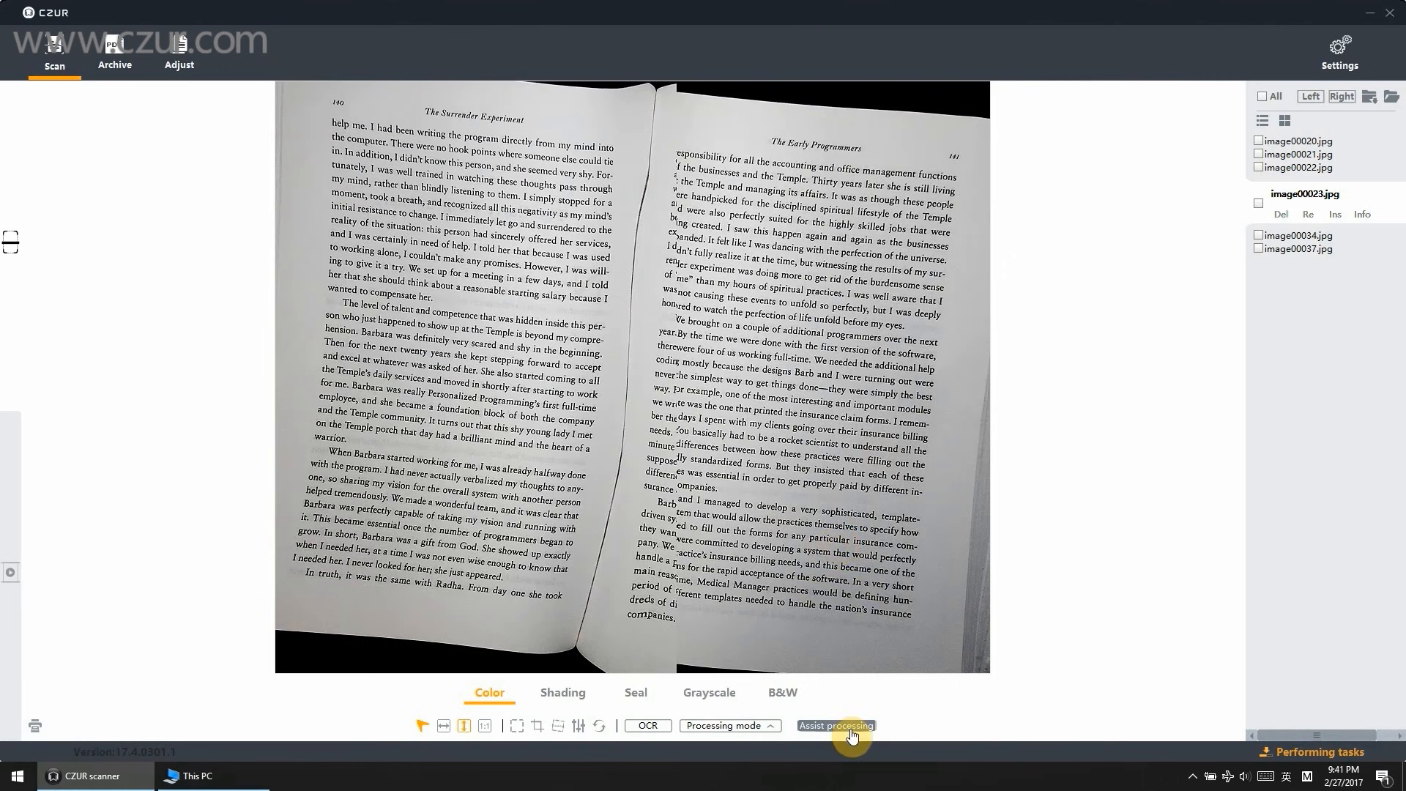
# Step: Flatten the curved book spread via Assist processing with Adjust the middle line, preview it and save
pyautogui.click(833, 725)
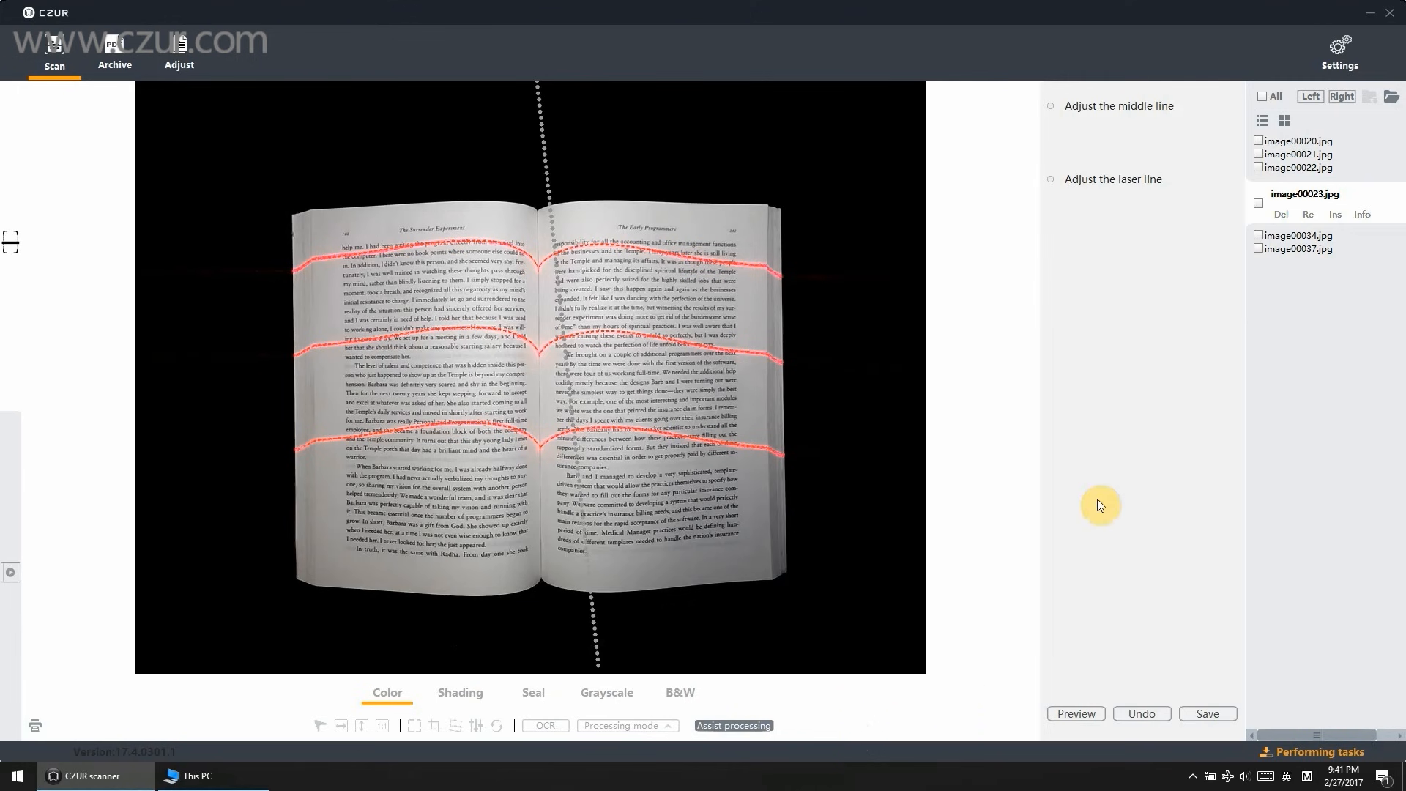
pyautogui.moveTo(1124, 114)
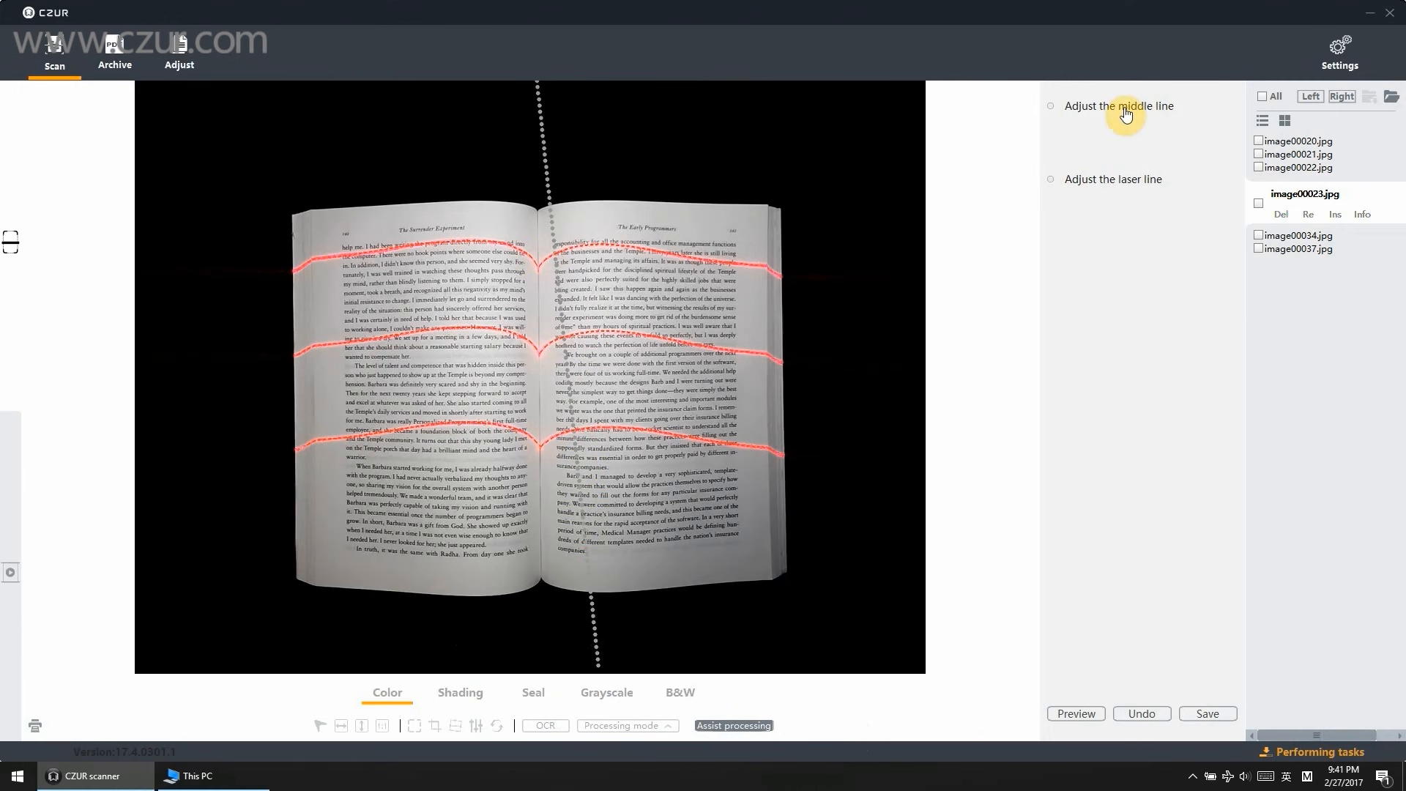
pyautogui.click(1050, 106)
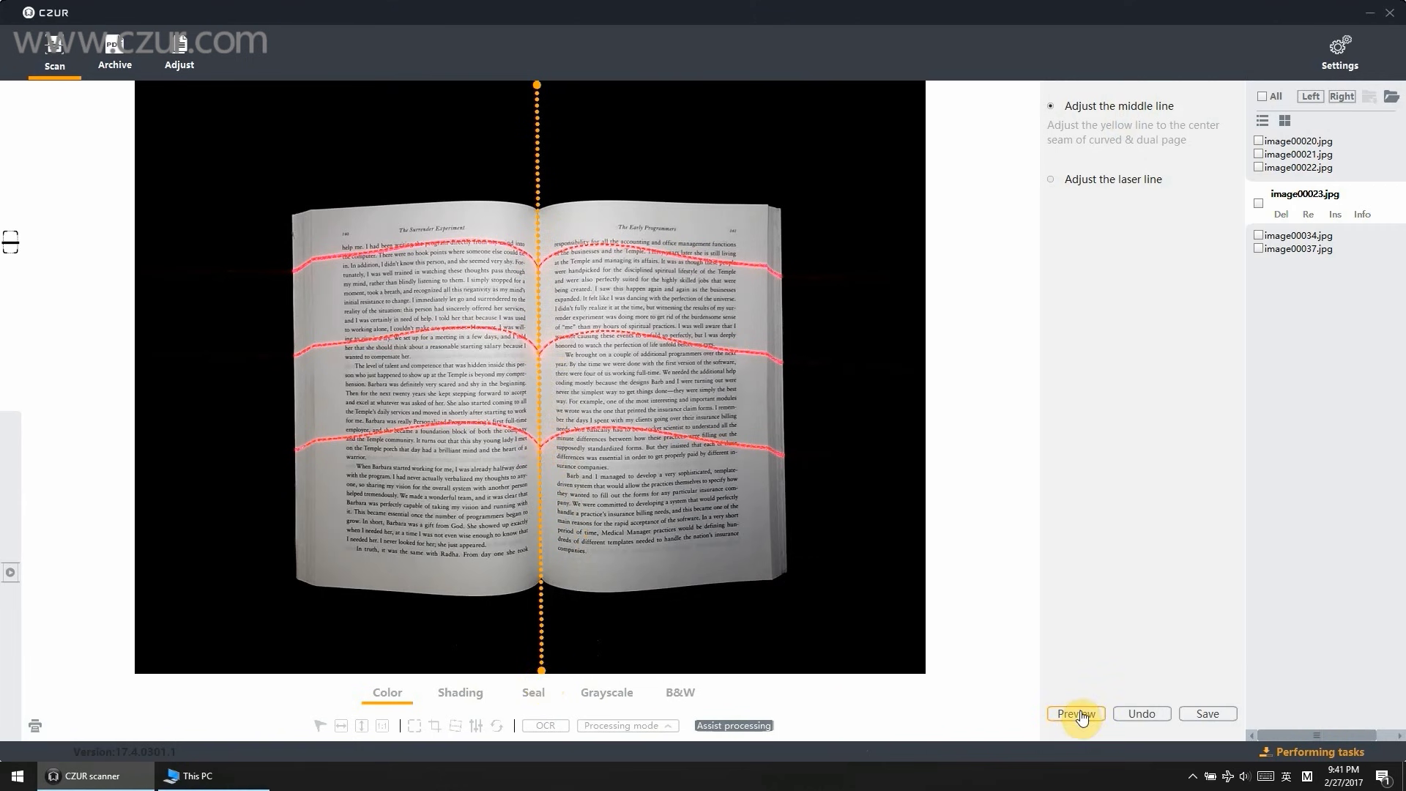
pyautogui.click(1075, 713)
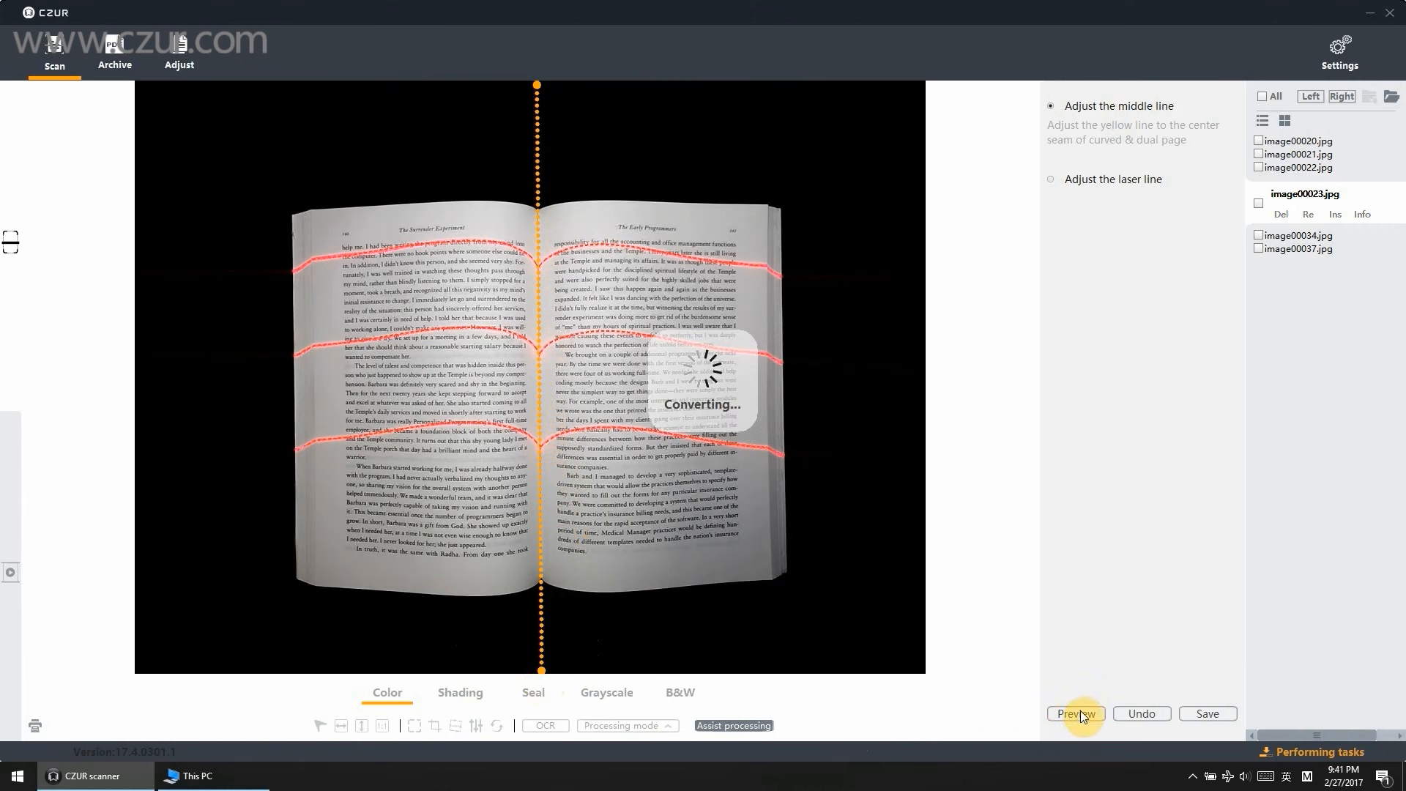
pyautogui.click(1073, 713)
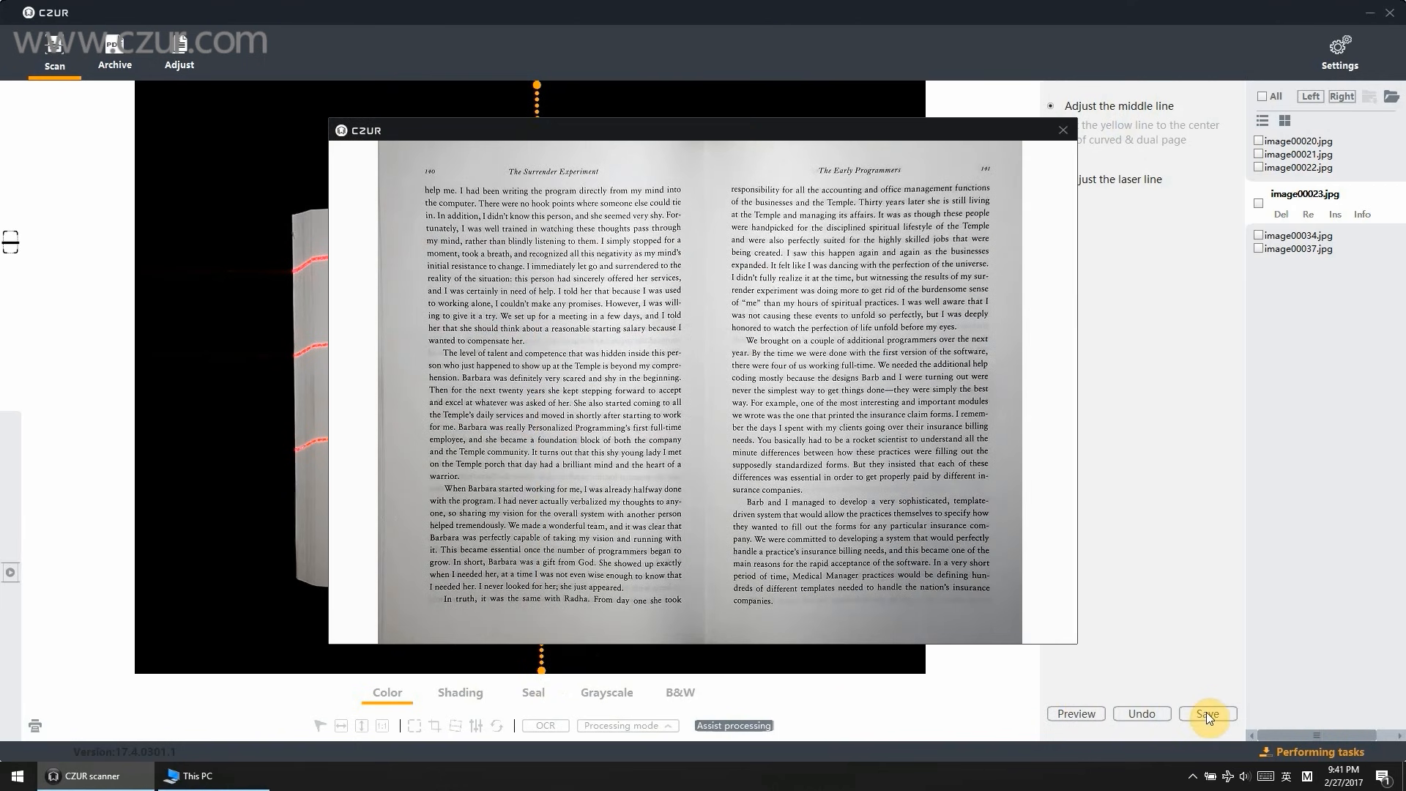
pyautogui.click(1207, 714)
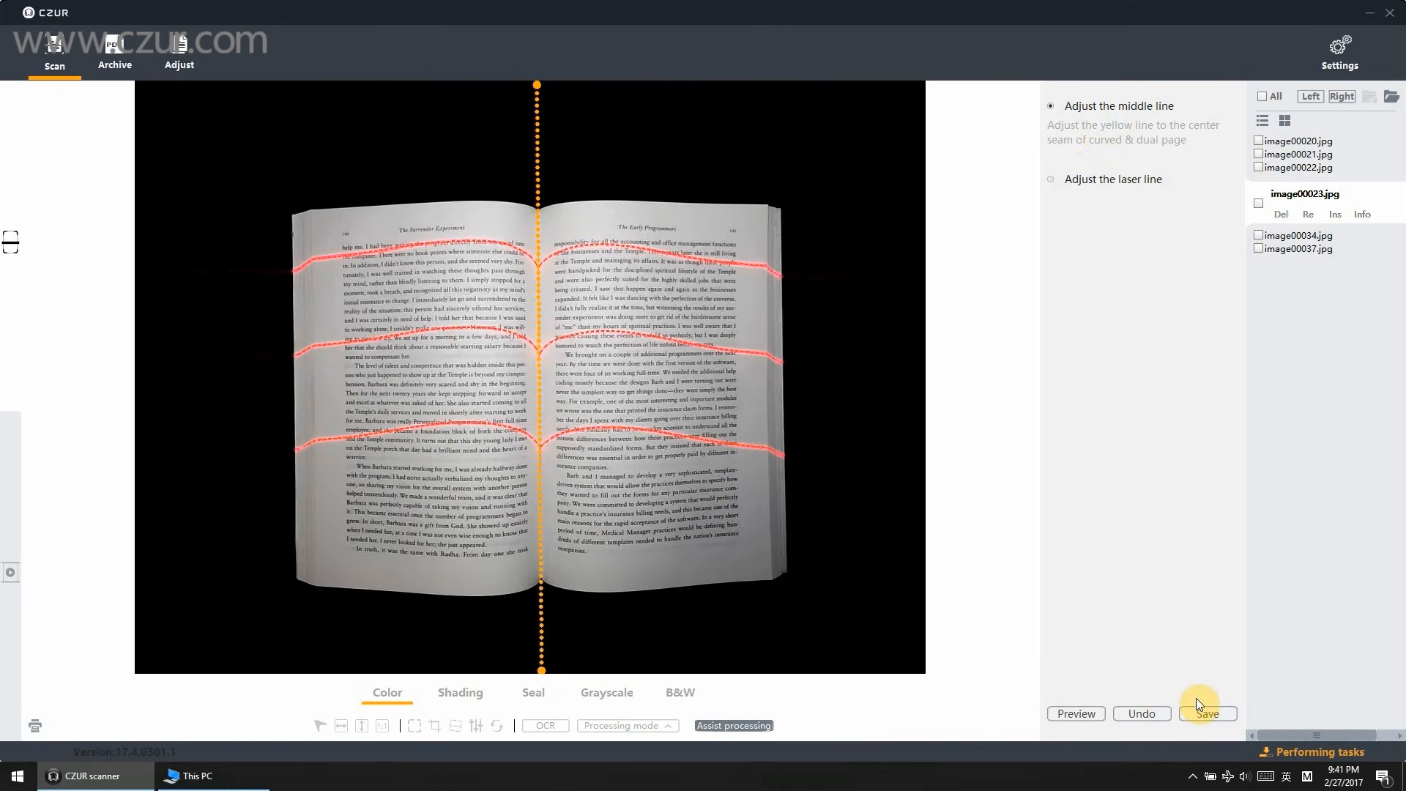
pyautogui.click(1205, 713)
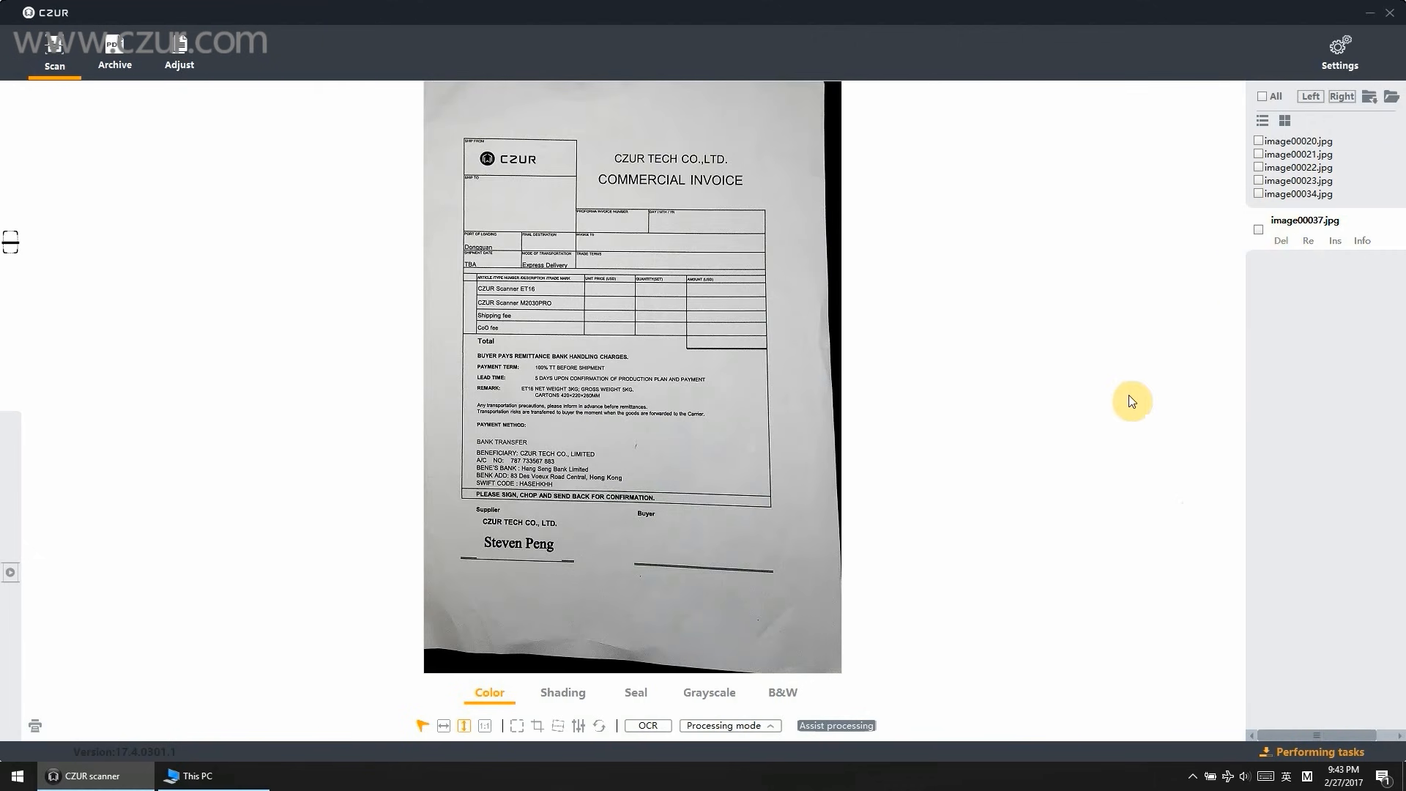
pyautogui.moveTo(835, 725)
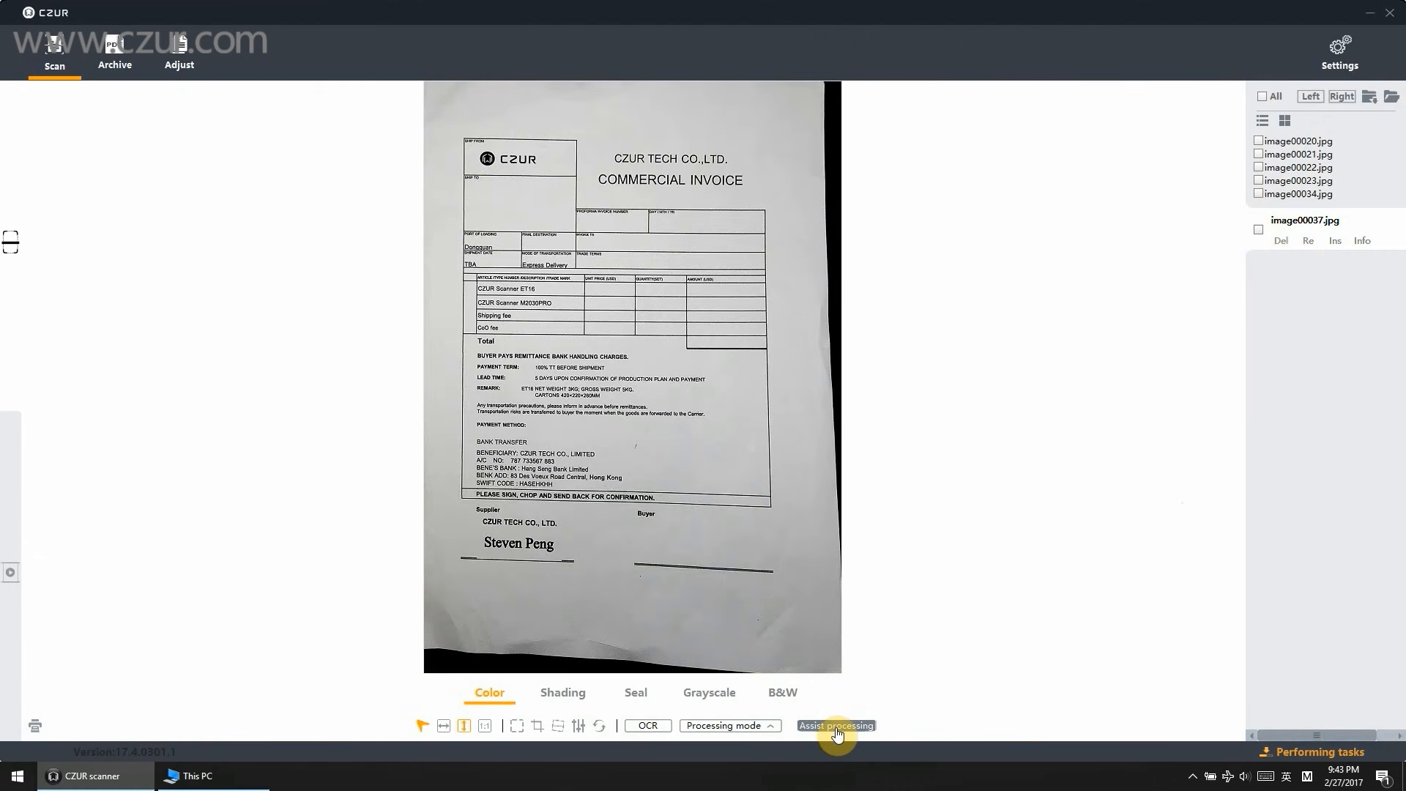
# Step: Straighten the skewed invoice via Assist processing by pulling the crop corner onto the paper, preview and save
pyautogui.click(834, 725)
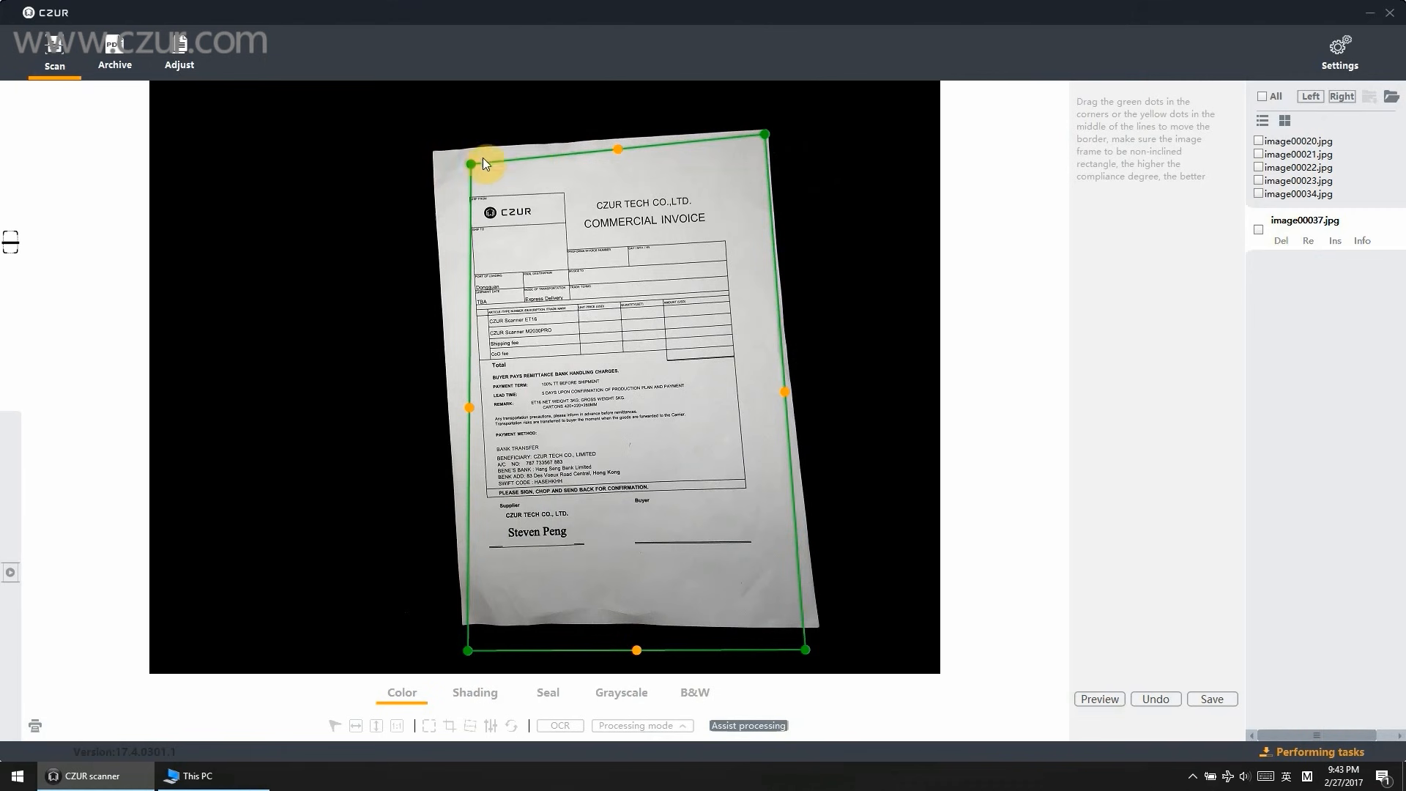
pyautogui.moveTo(469, 166); pyautogui.dragTo(435, 151)
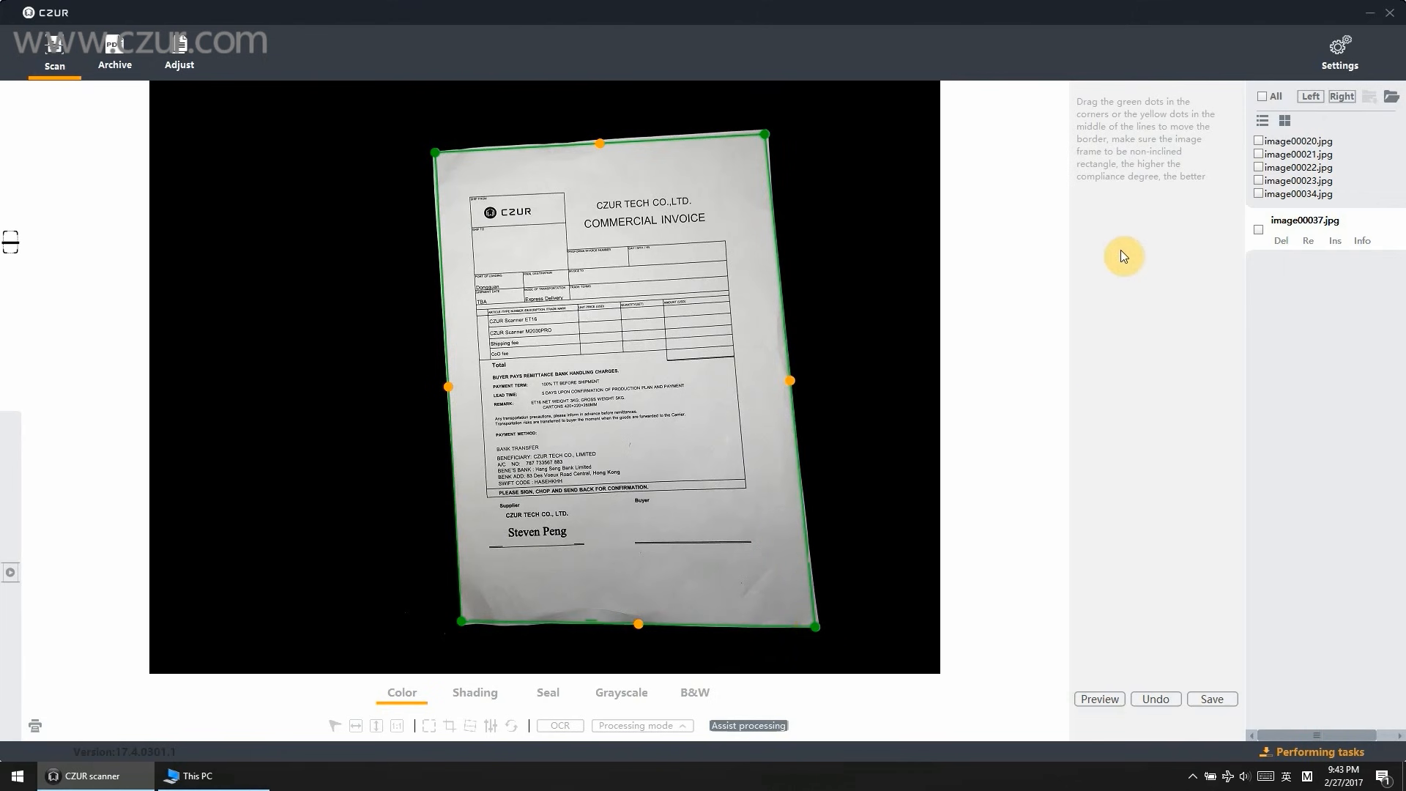
pyautogui.click(1097, 699)
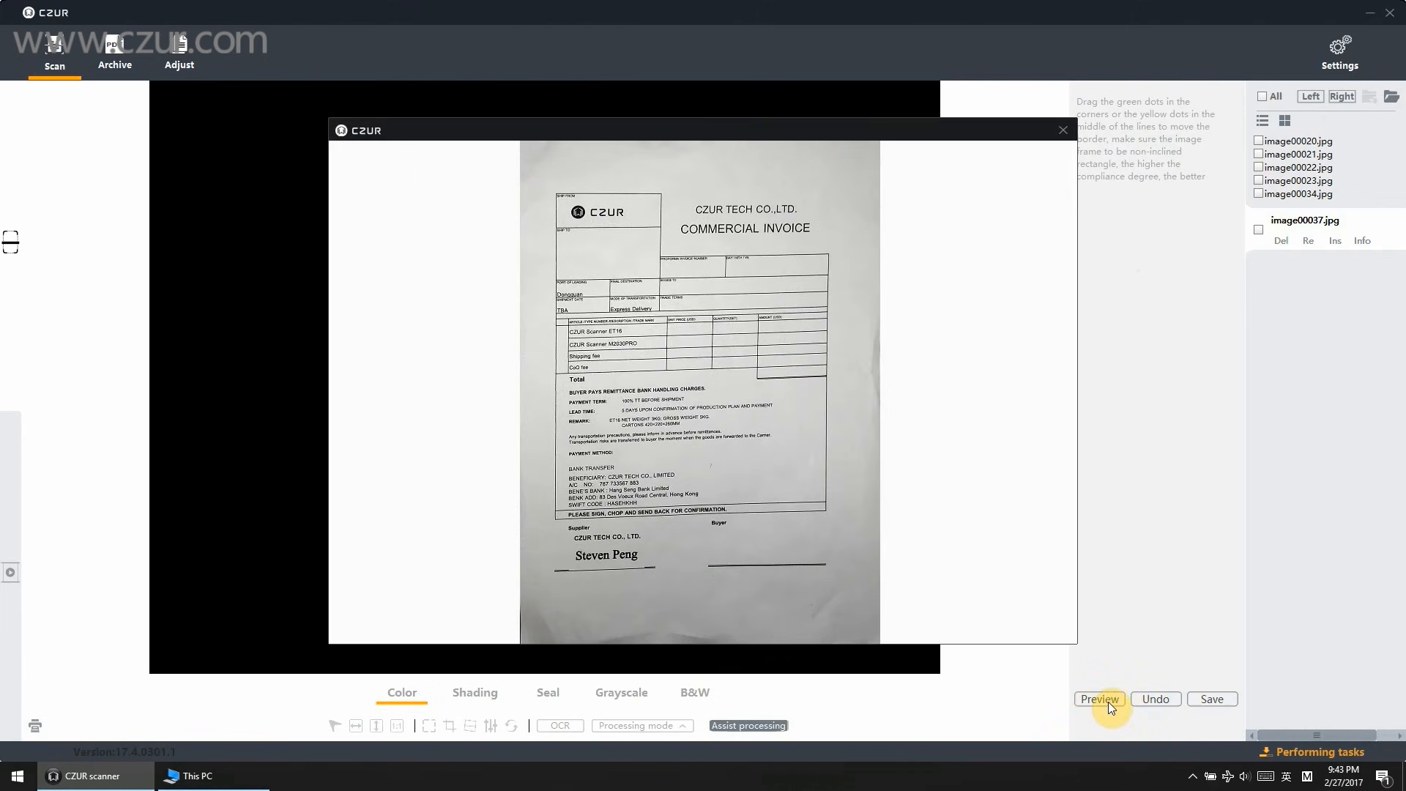
pyautogui.click(1097, 698)
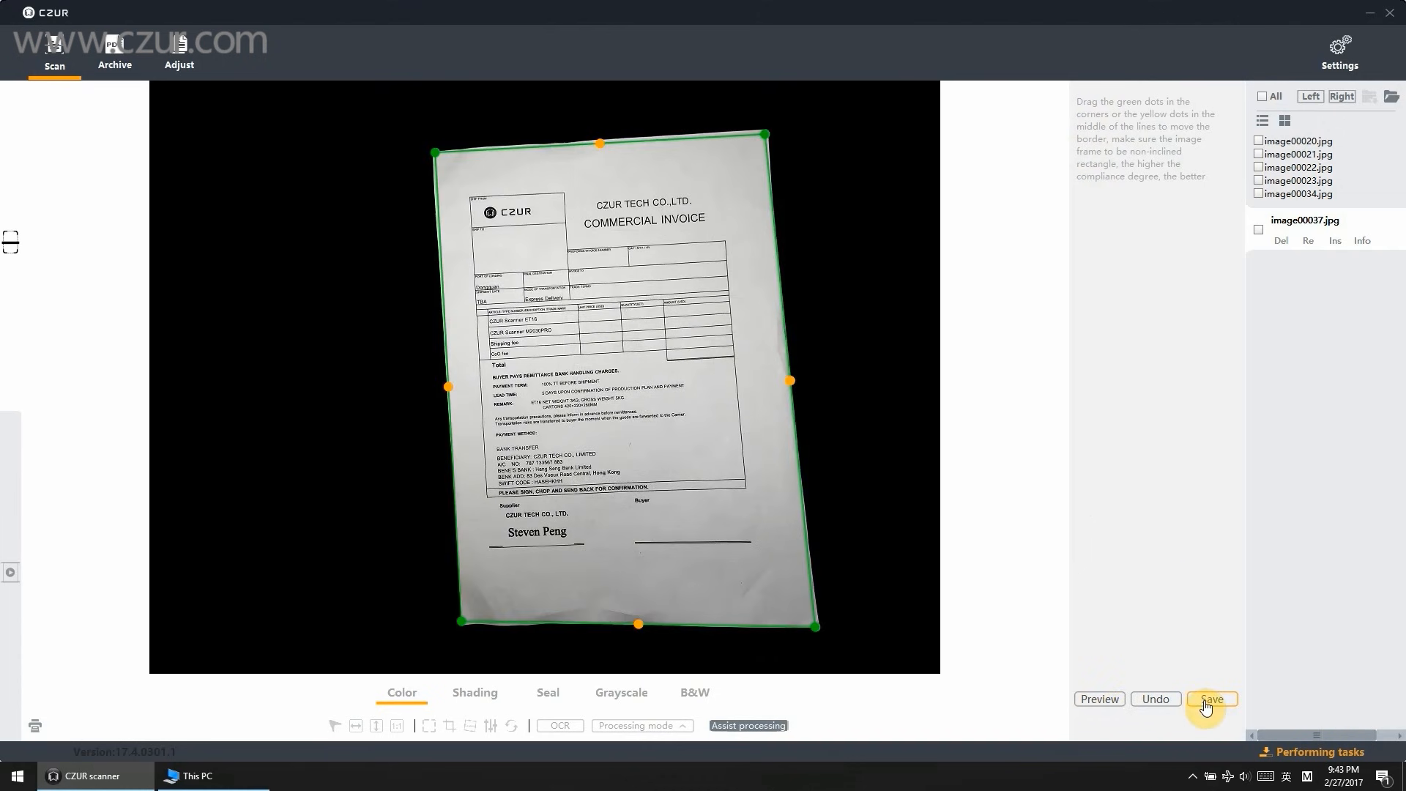
pyautogui.click(1211, 698)
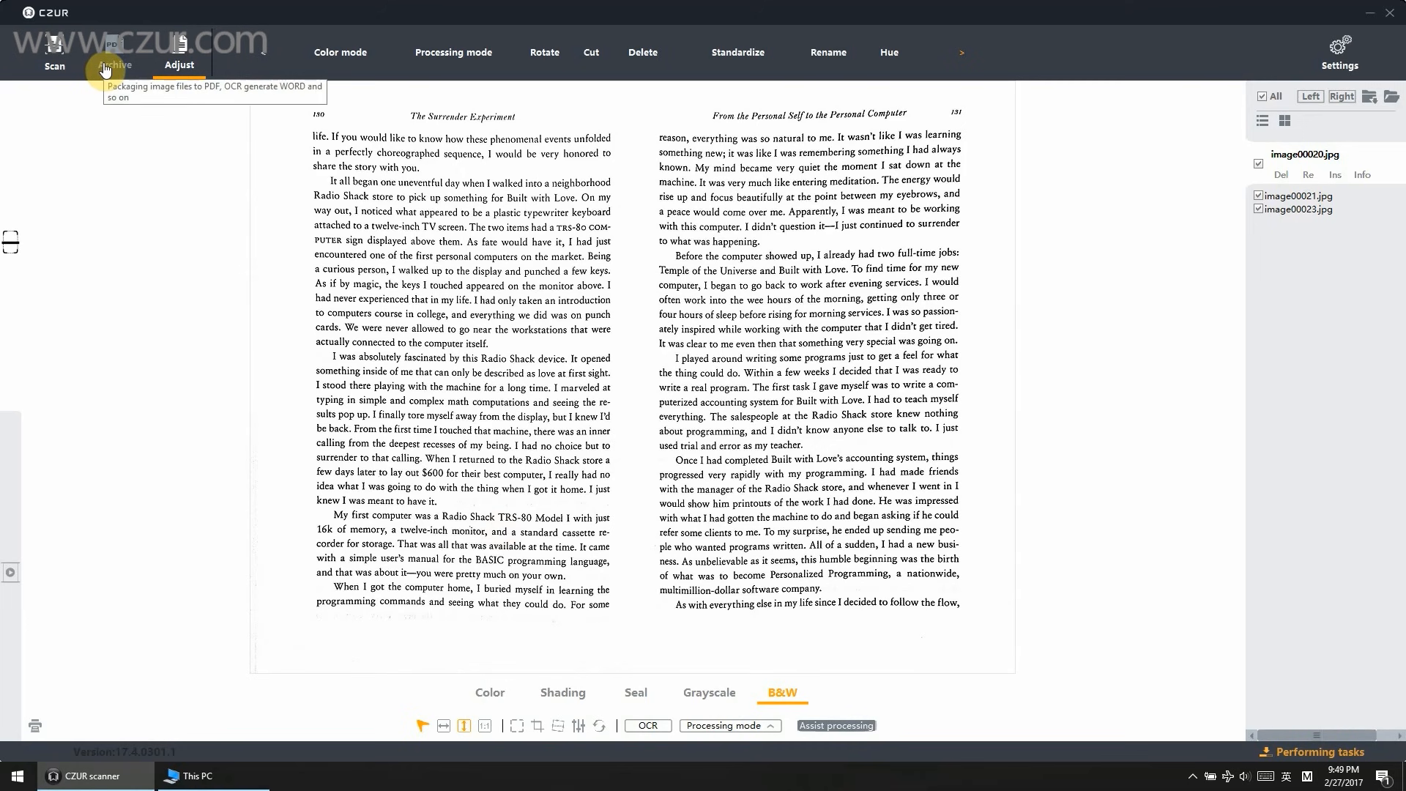
# Step: Export the checked pages from the Archive toolbar as a plain PDF named 135 on the Desktop
pyautogui.click(114, 52)
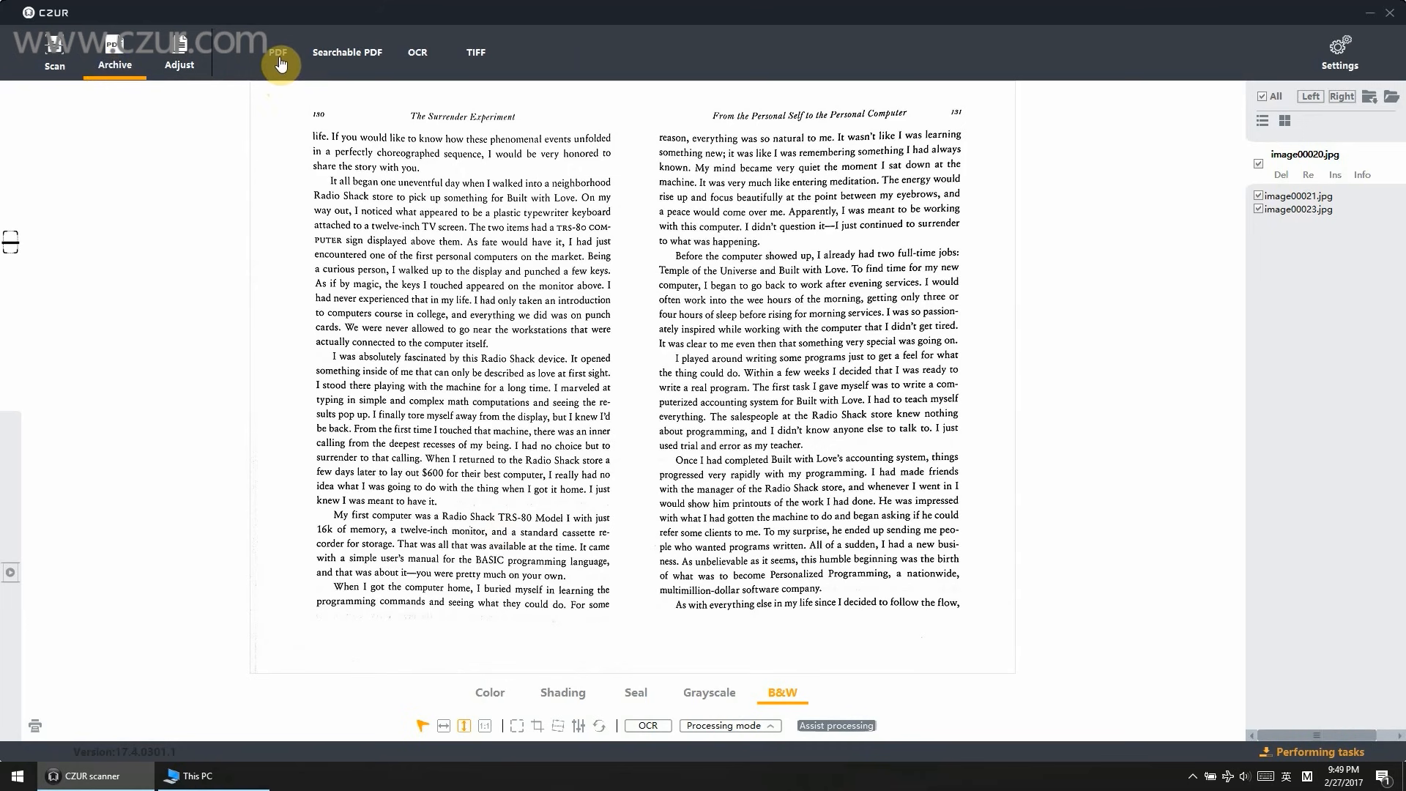
pyautogui.moveTo(278, 53)
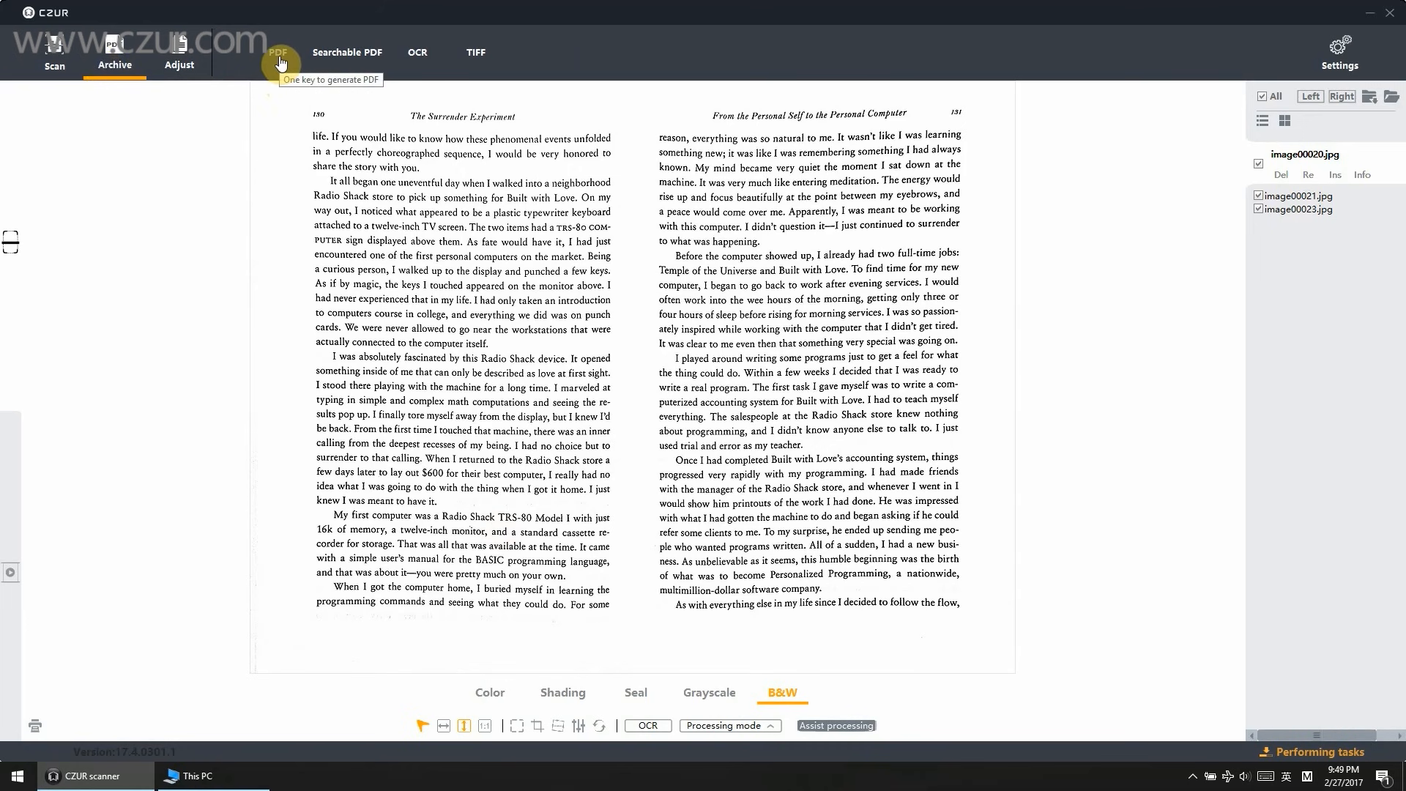
pyautogui.click(276, 53)
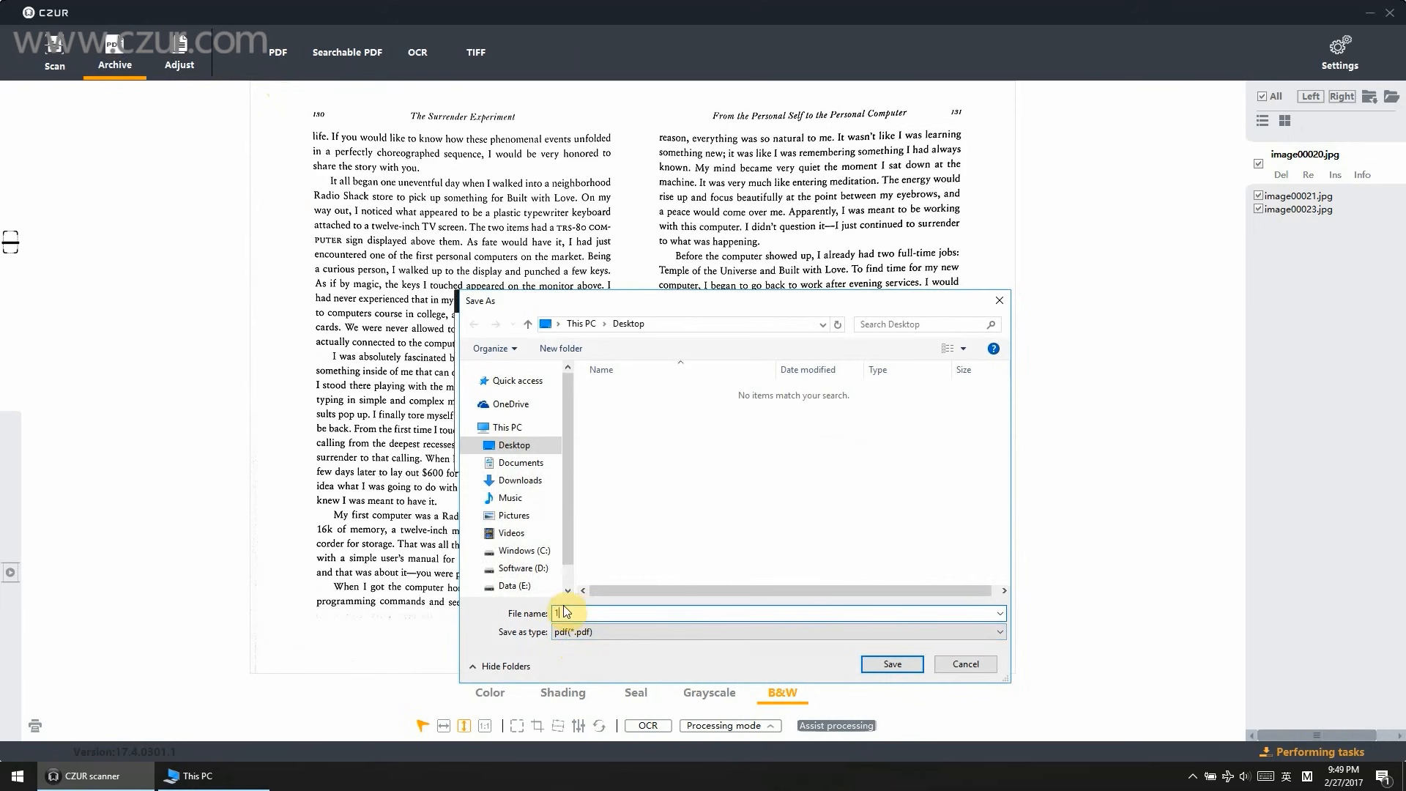
pyautogui.write('135')
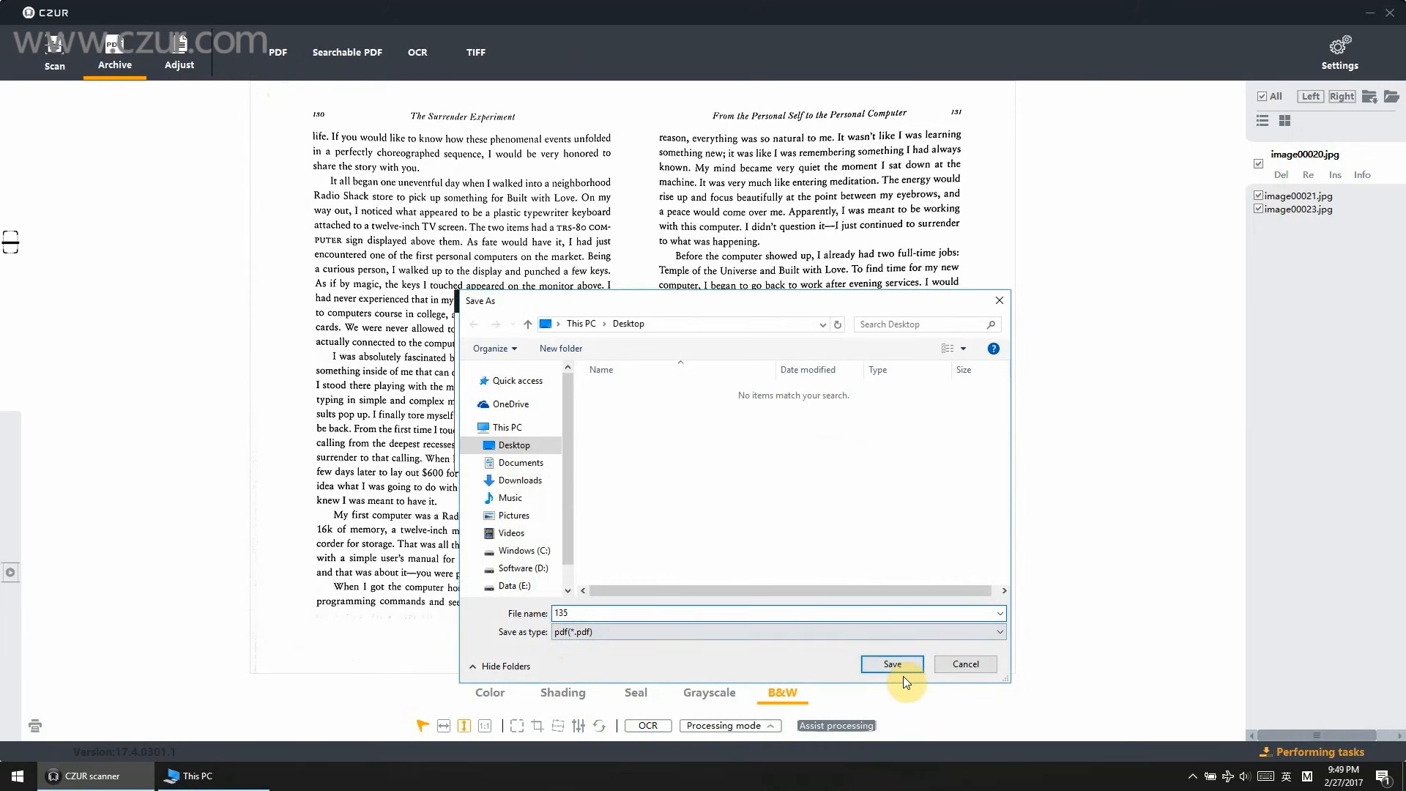
pyautogui.click(892, 664)
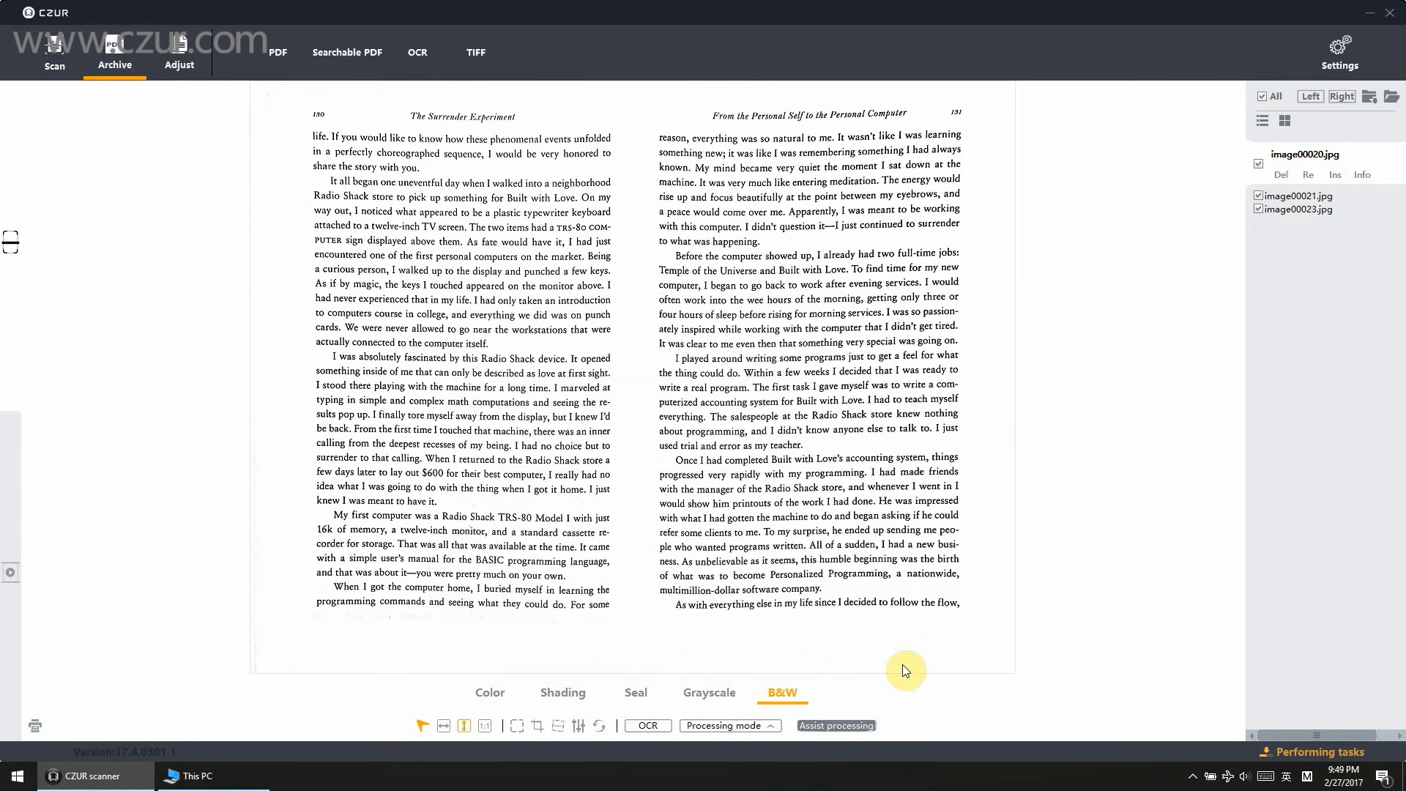
pyautogui.moveTo(329, 73)
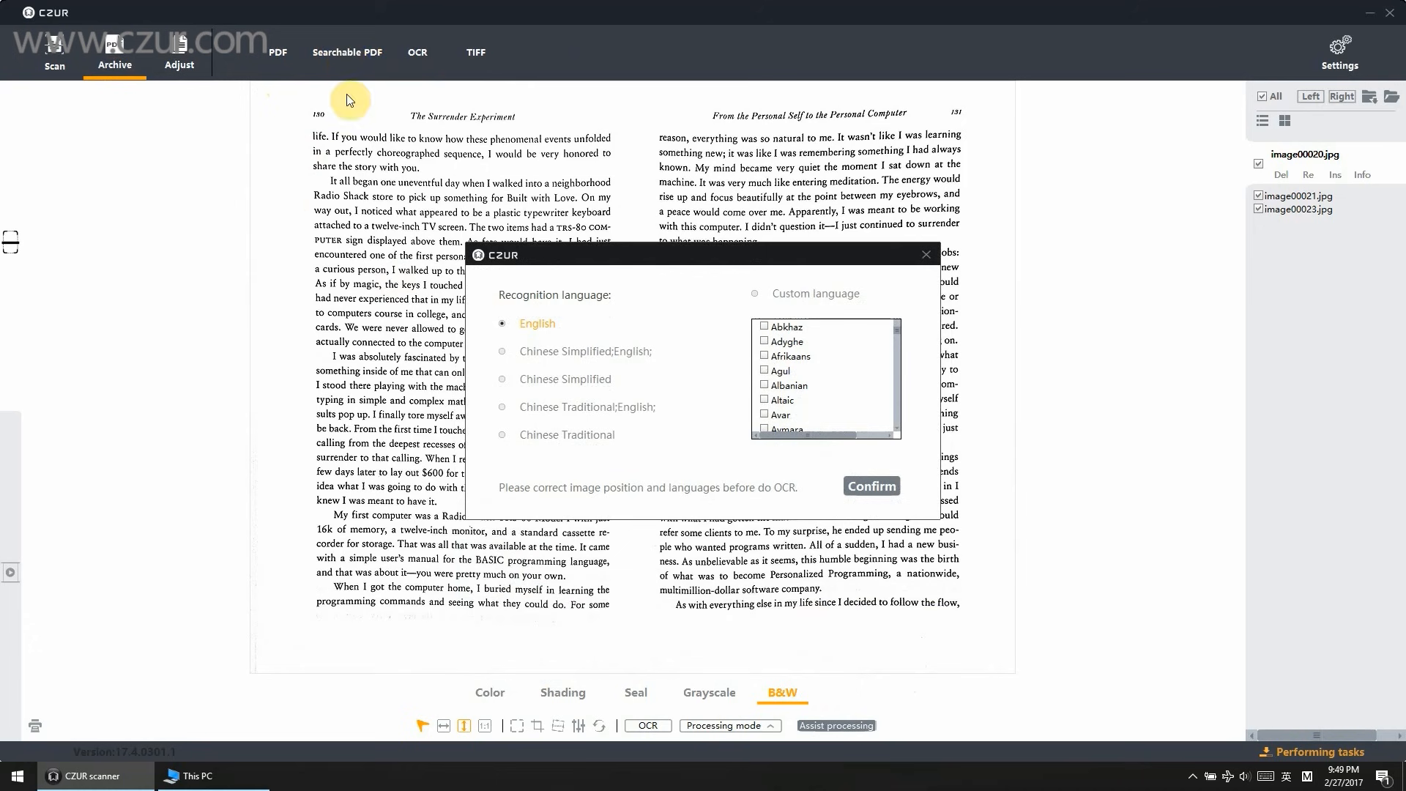
pyautogui.moveTo(861, 438)
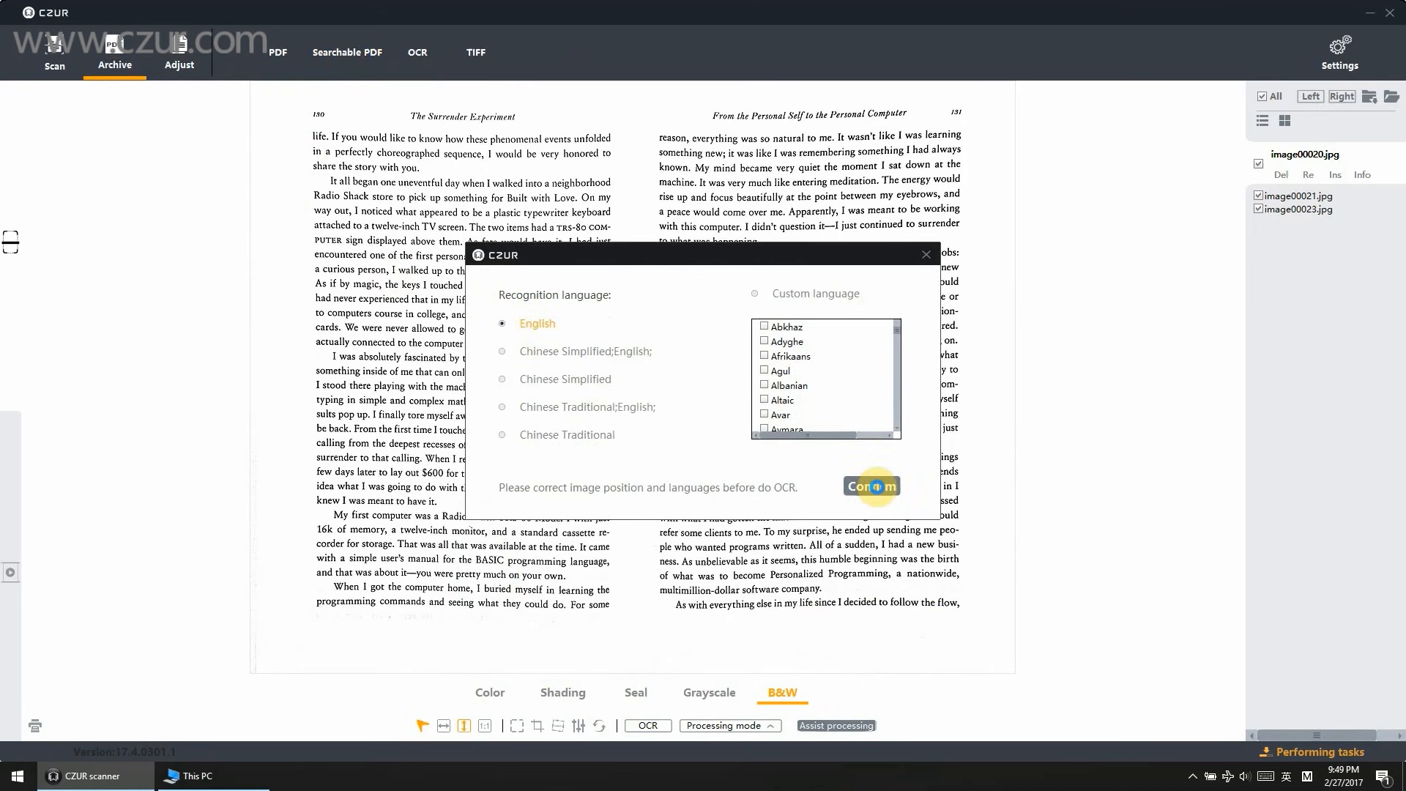
# Step: Export a searchable PDF with English recognition, saved as 146 beside 135.pdf
pyautogui.click(870, 486)
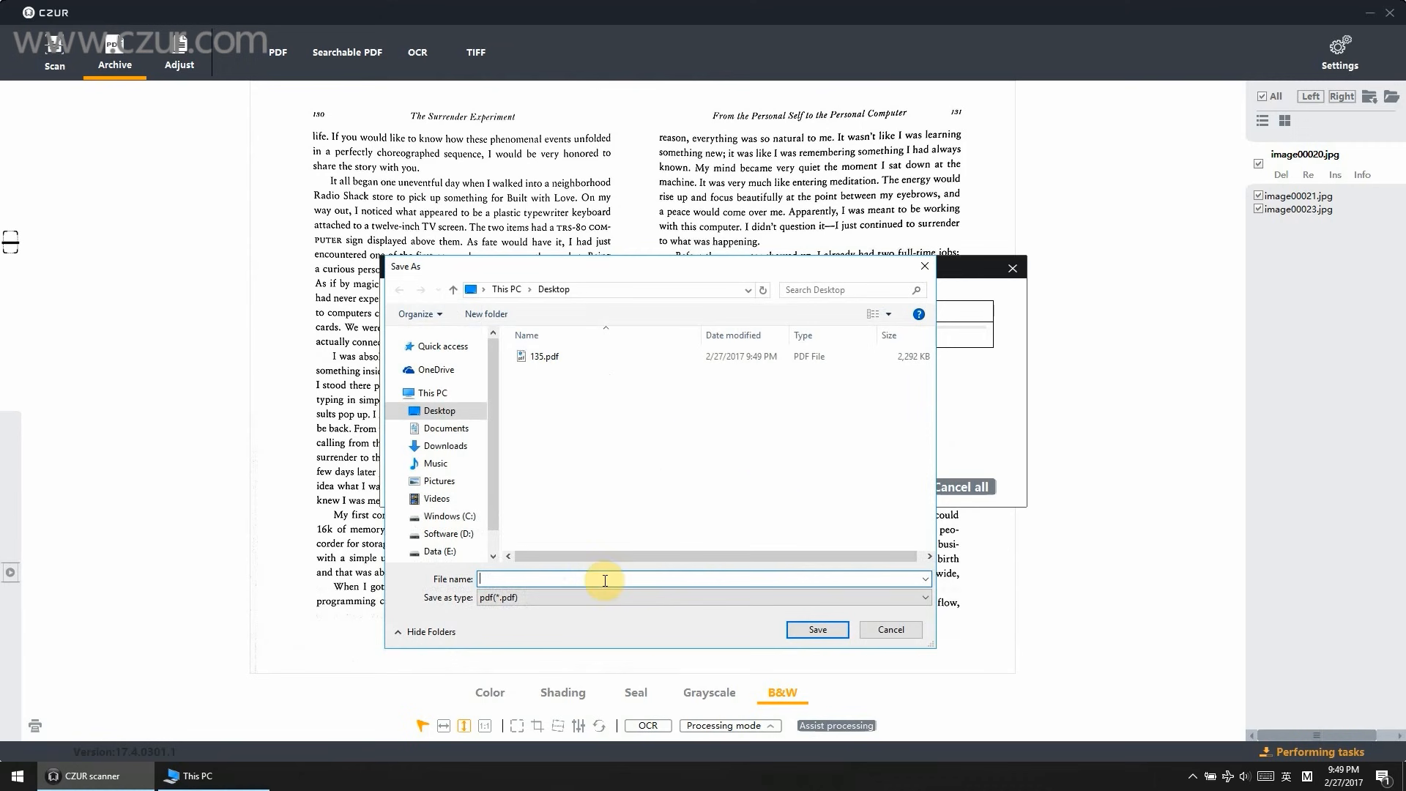
pyautogui.write('146')
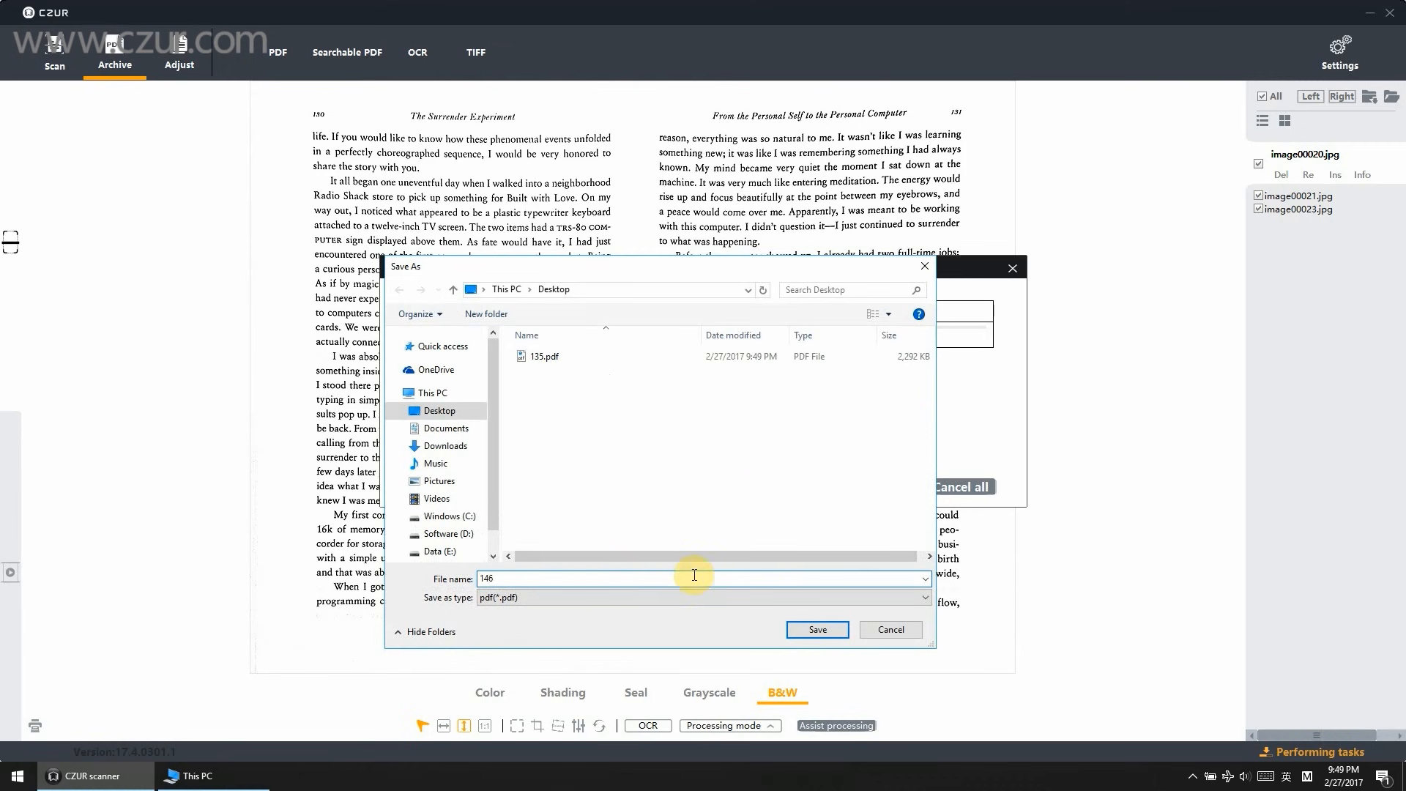
pyautogui.click(816, 629)
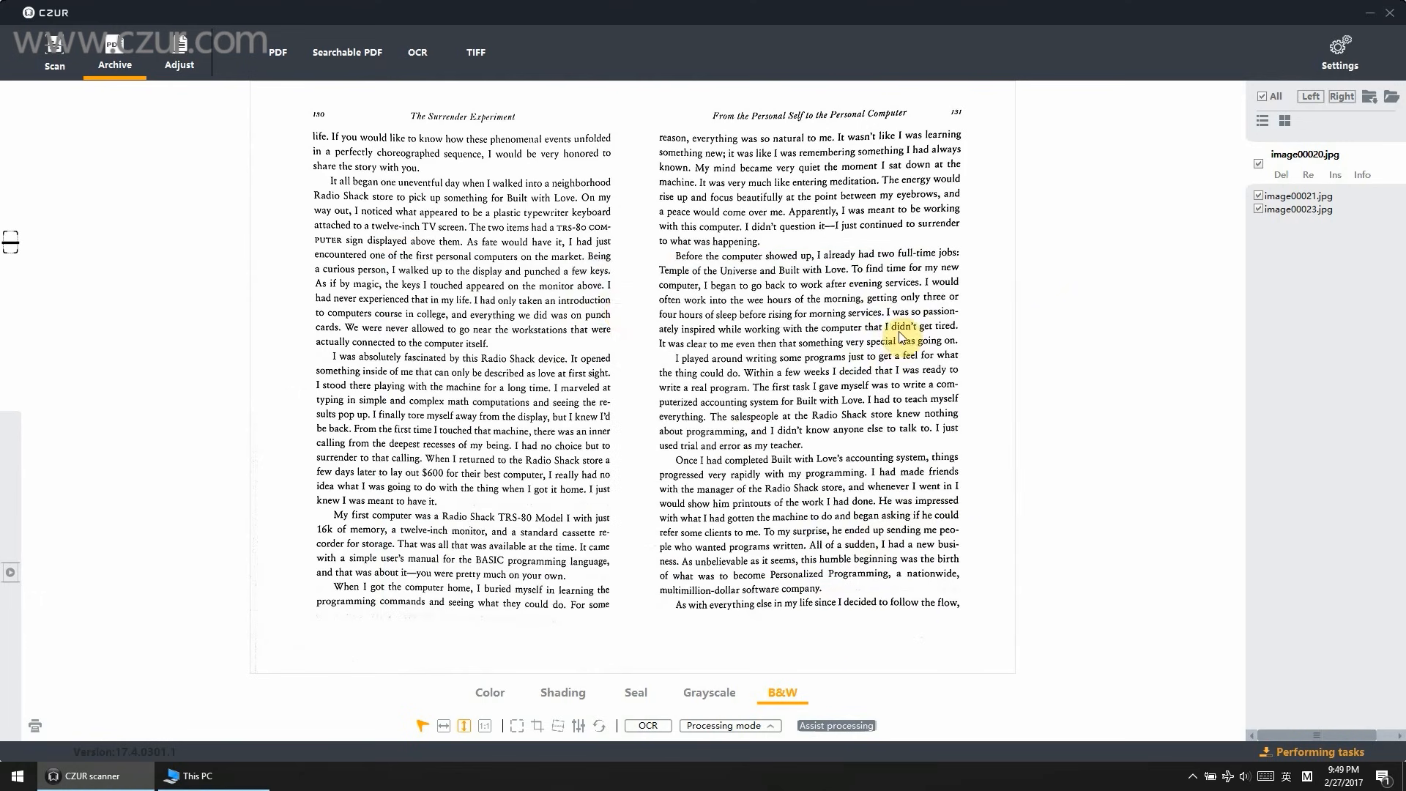
# Step: Start an OCR export to a Word document named 345 with English recognition
pyautogui.click(416, 53)
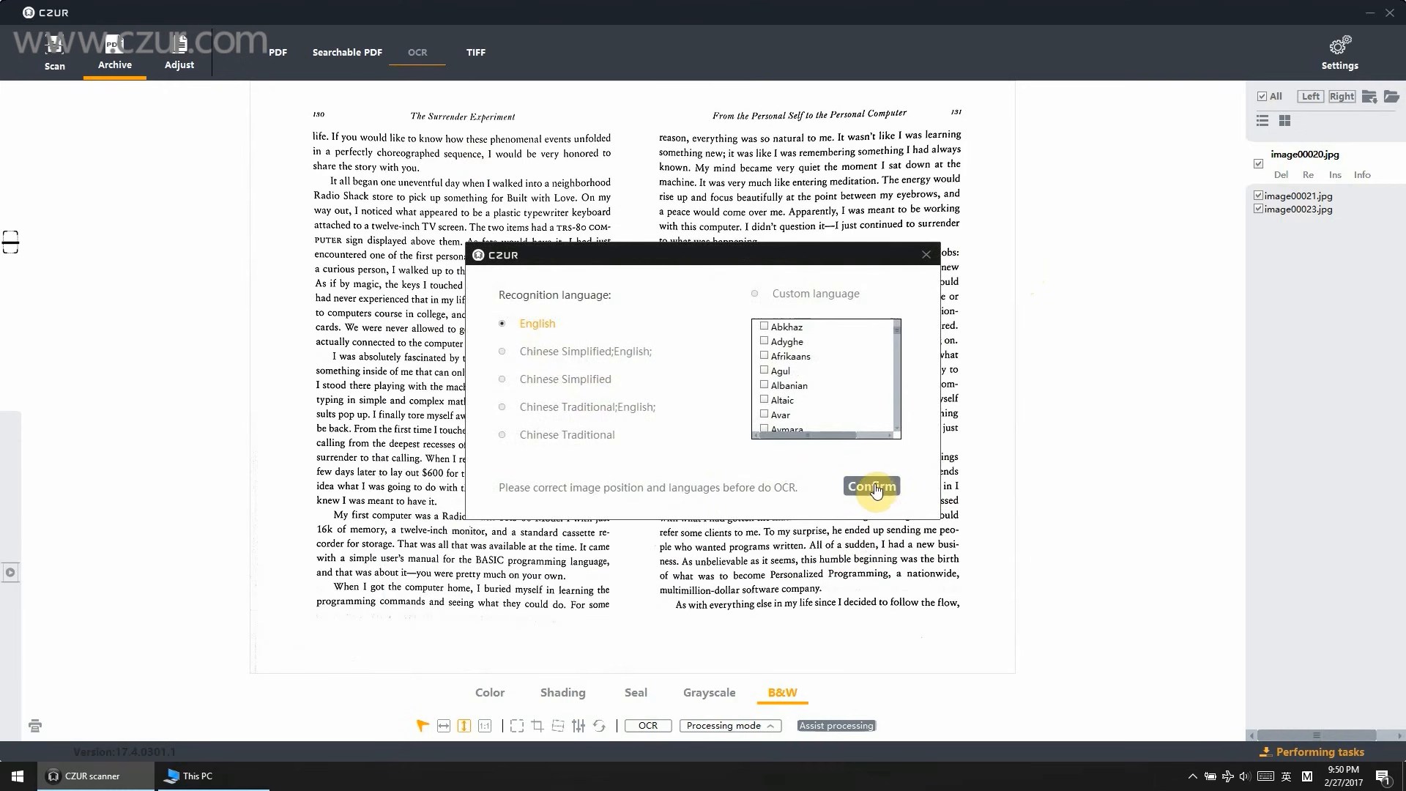
pyautogui.click(868, 486)
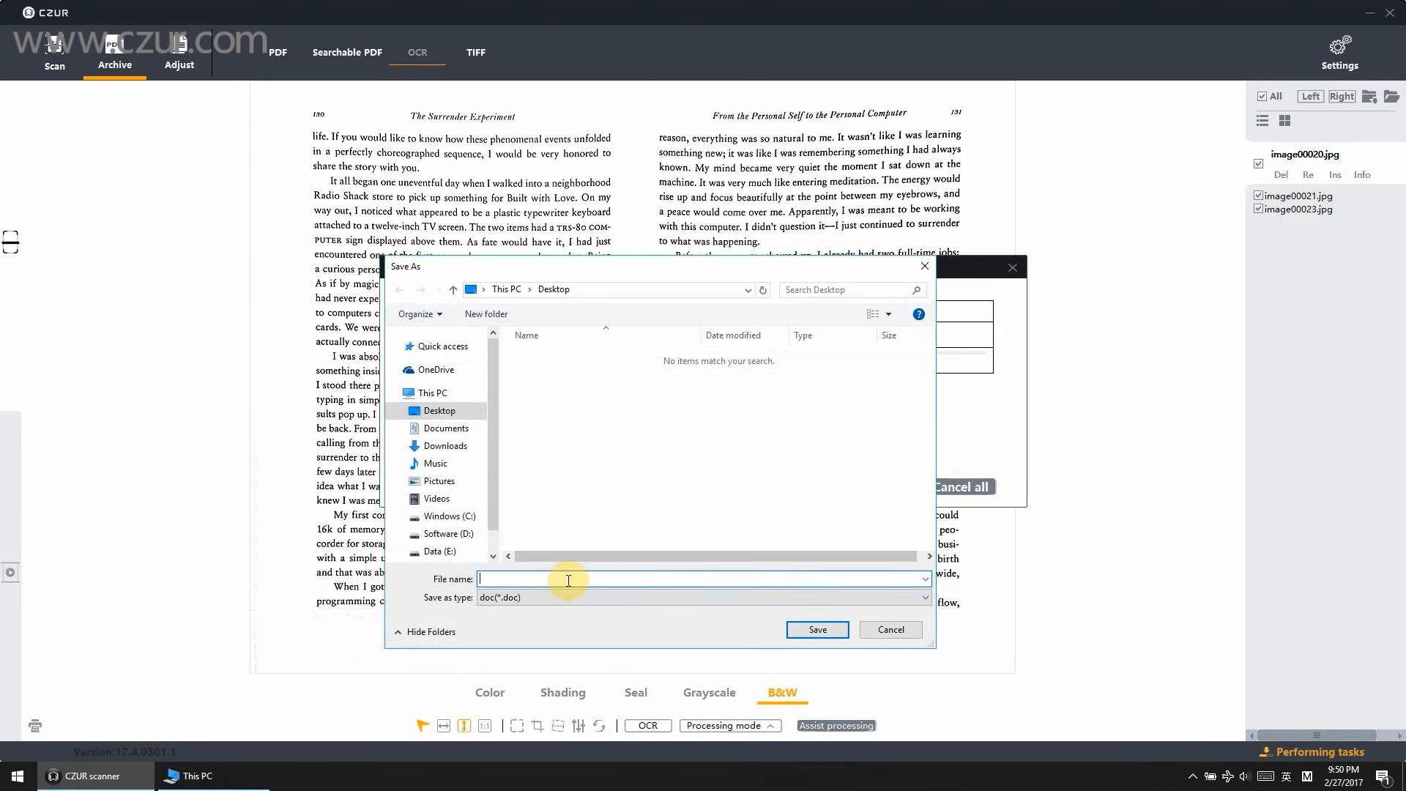
pyautogui.write('345')
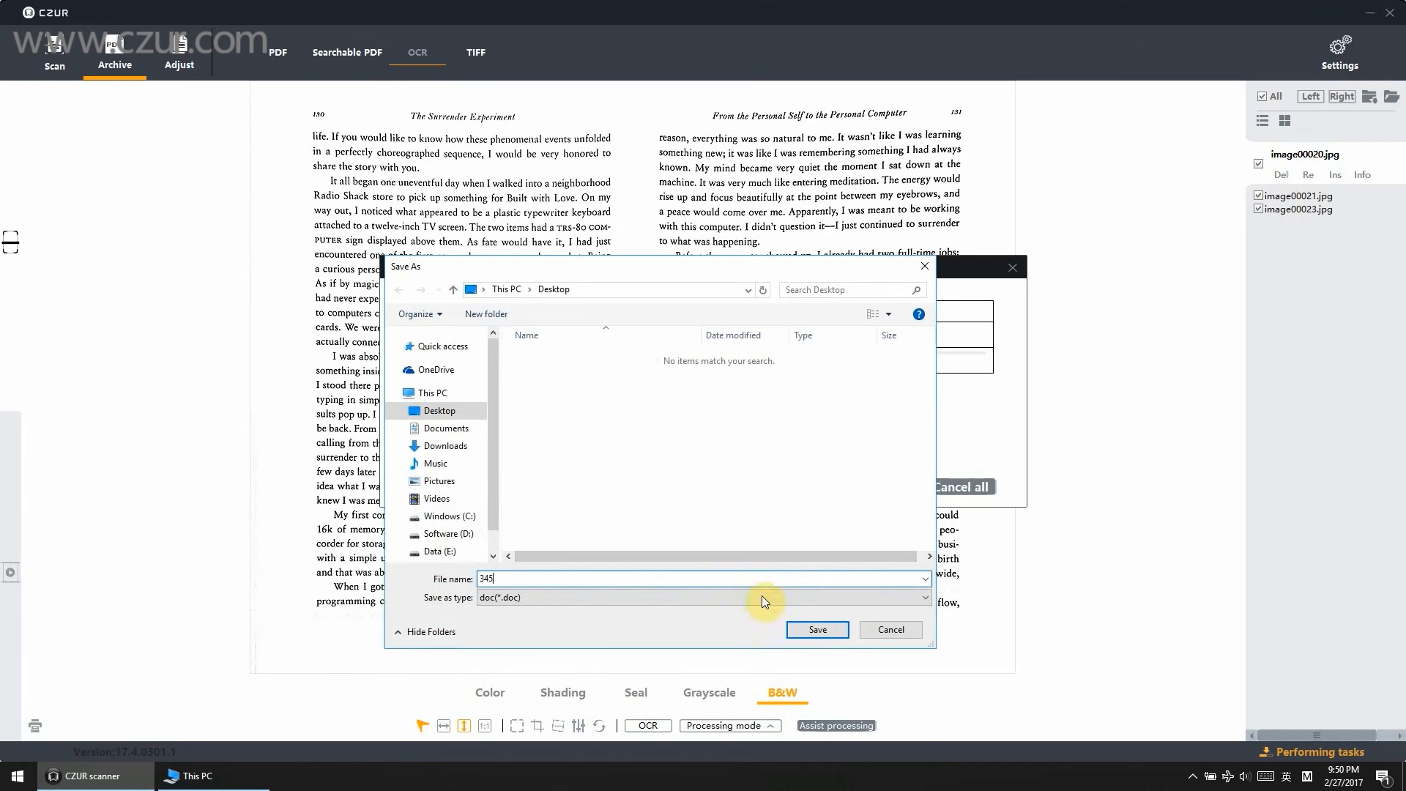
pyautogui.click(816, 628)
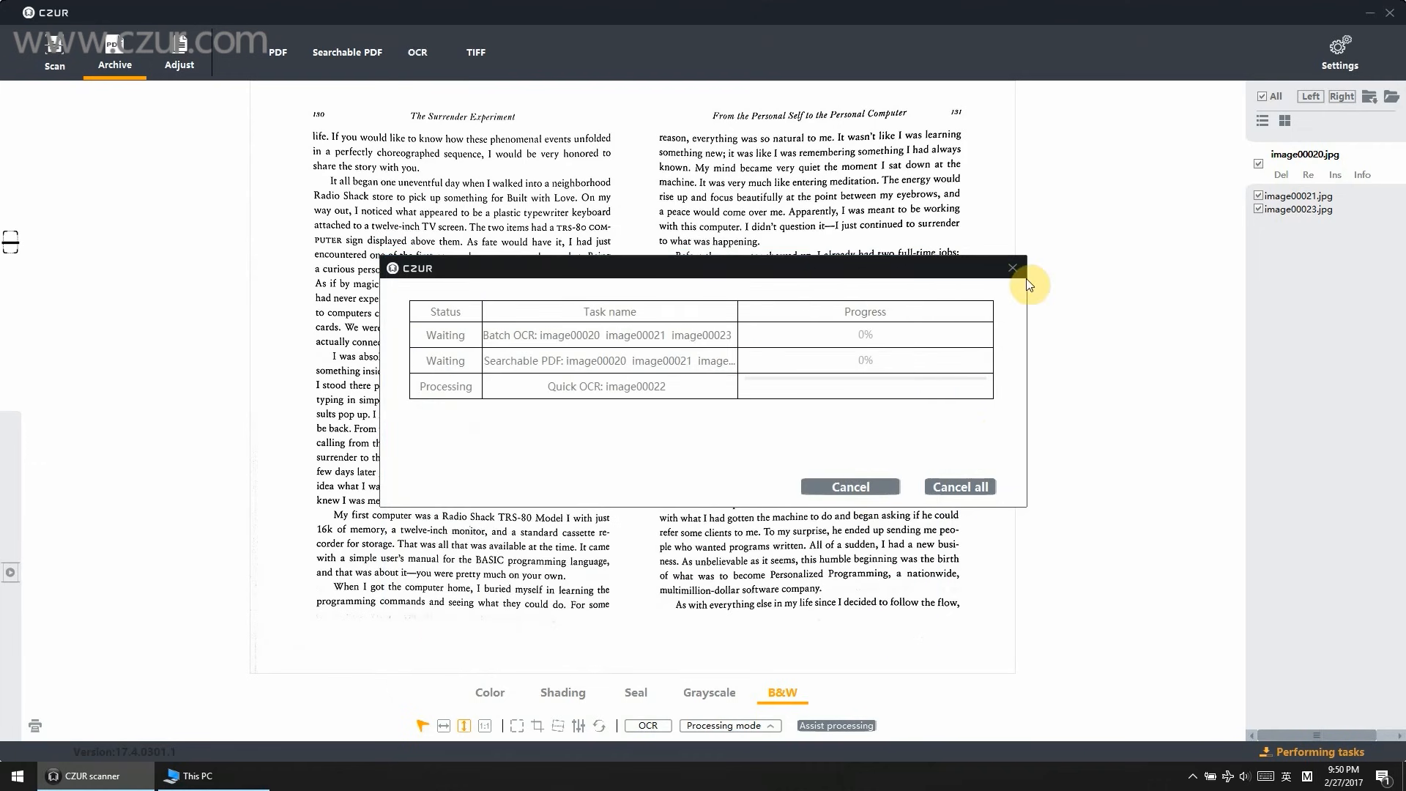
# Step: Export the pages as a colour TIFF with JPEG compression saved to the Desktop
pyautogui.click(475, 53)
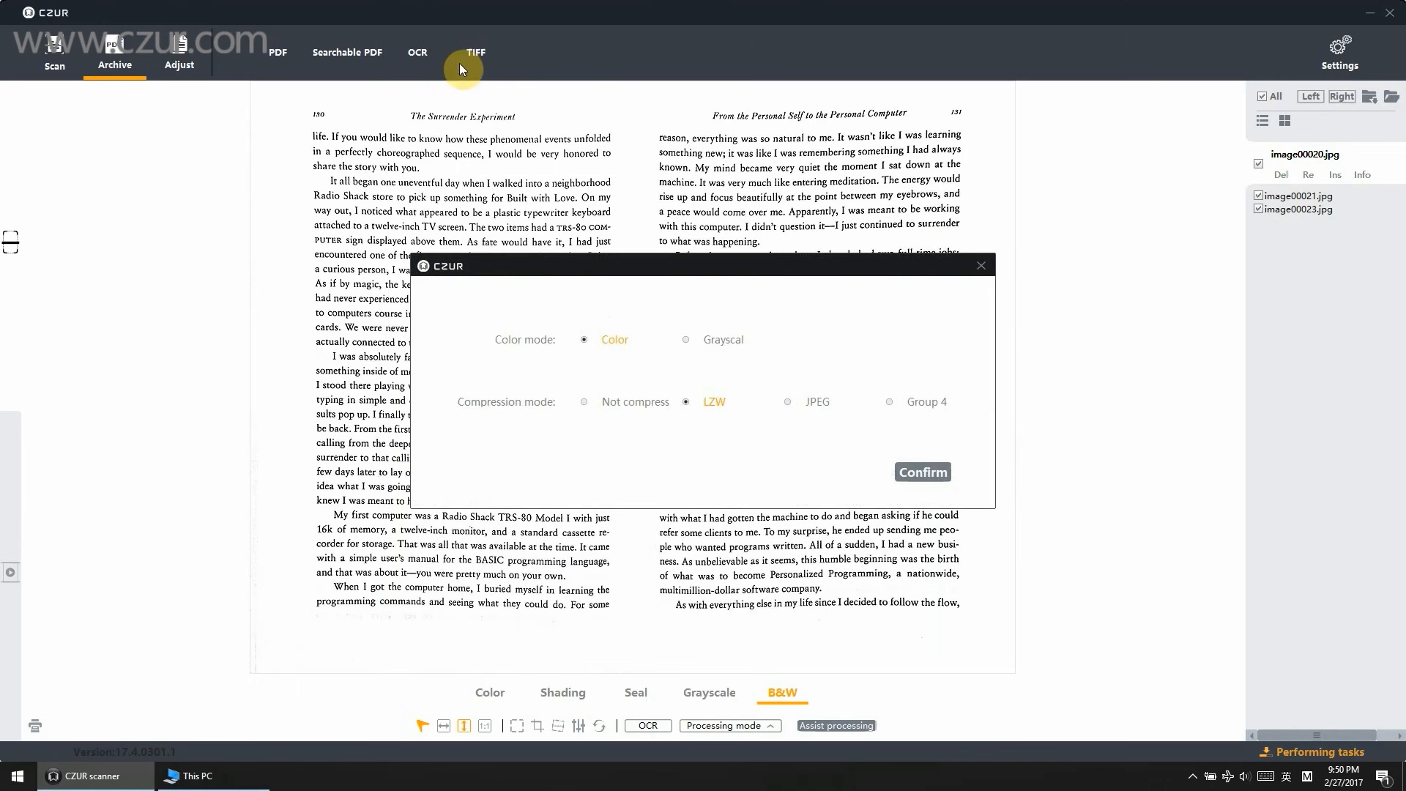
pyautogui.moveTo(672, 426)
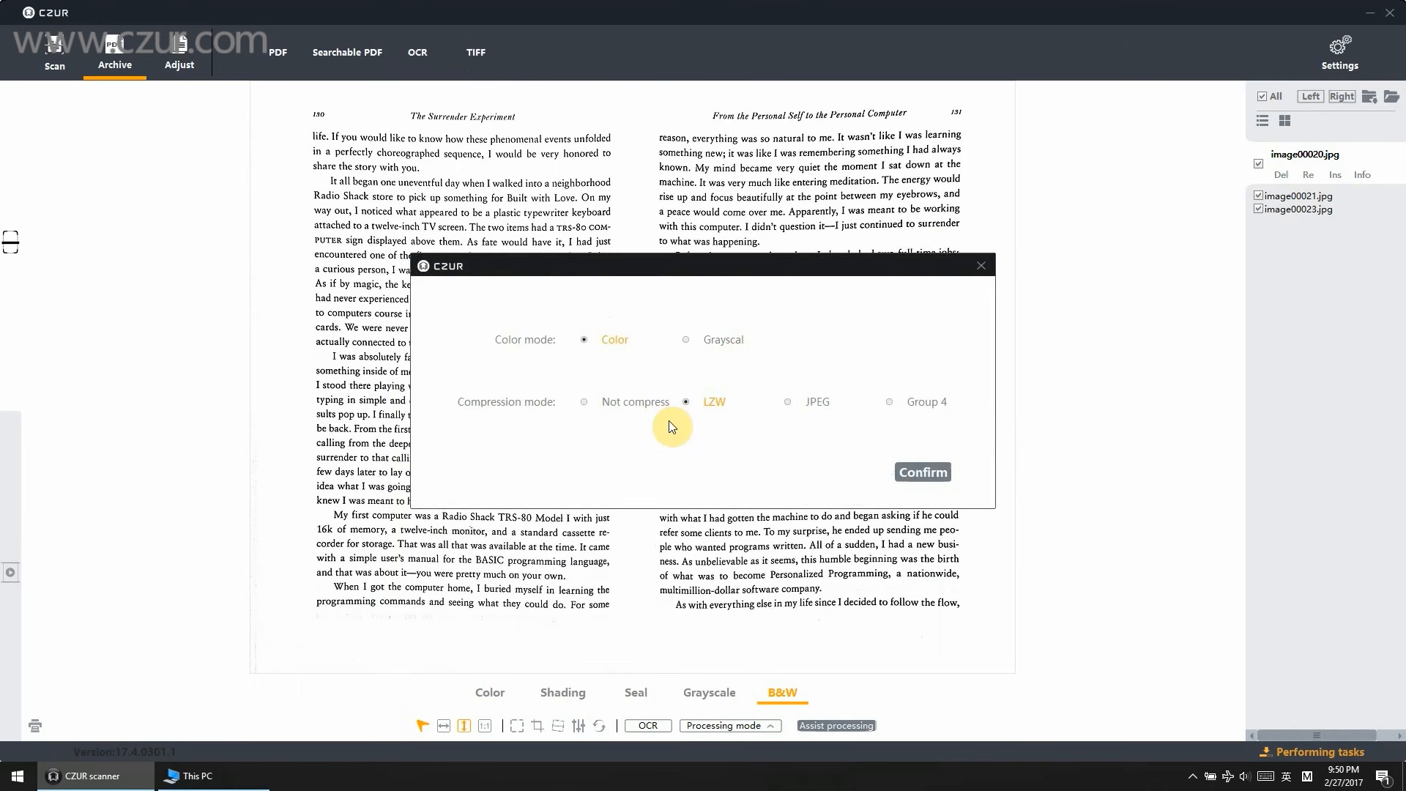
pyautogui.click(788, 401)
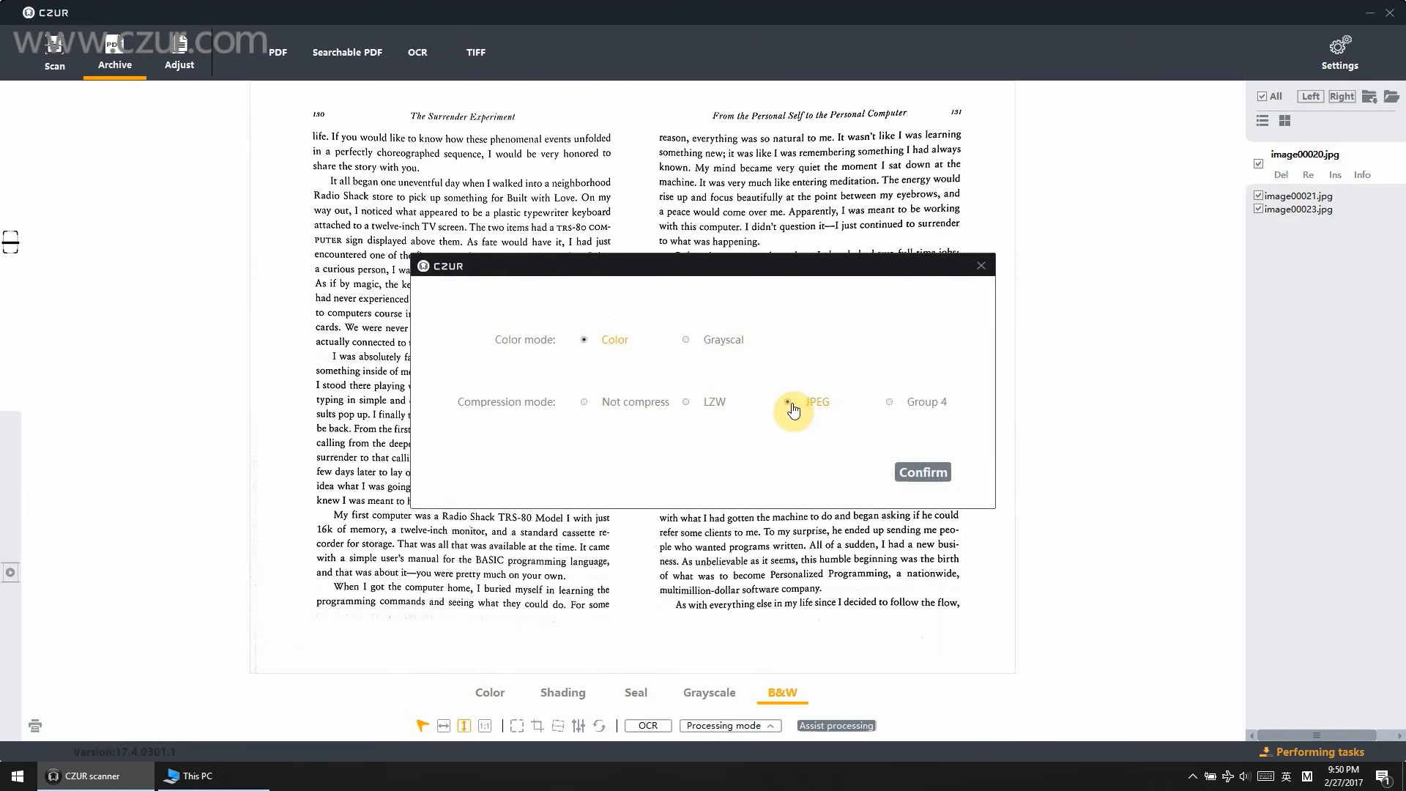
pyautogui.click(921, 472)
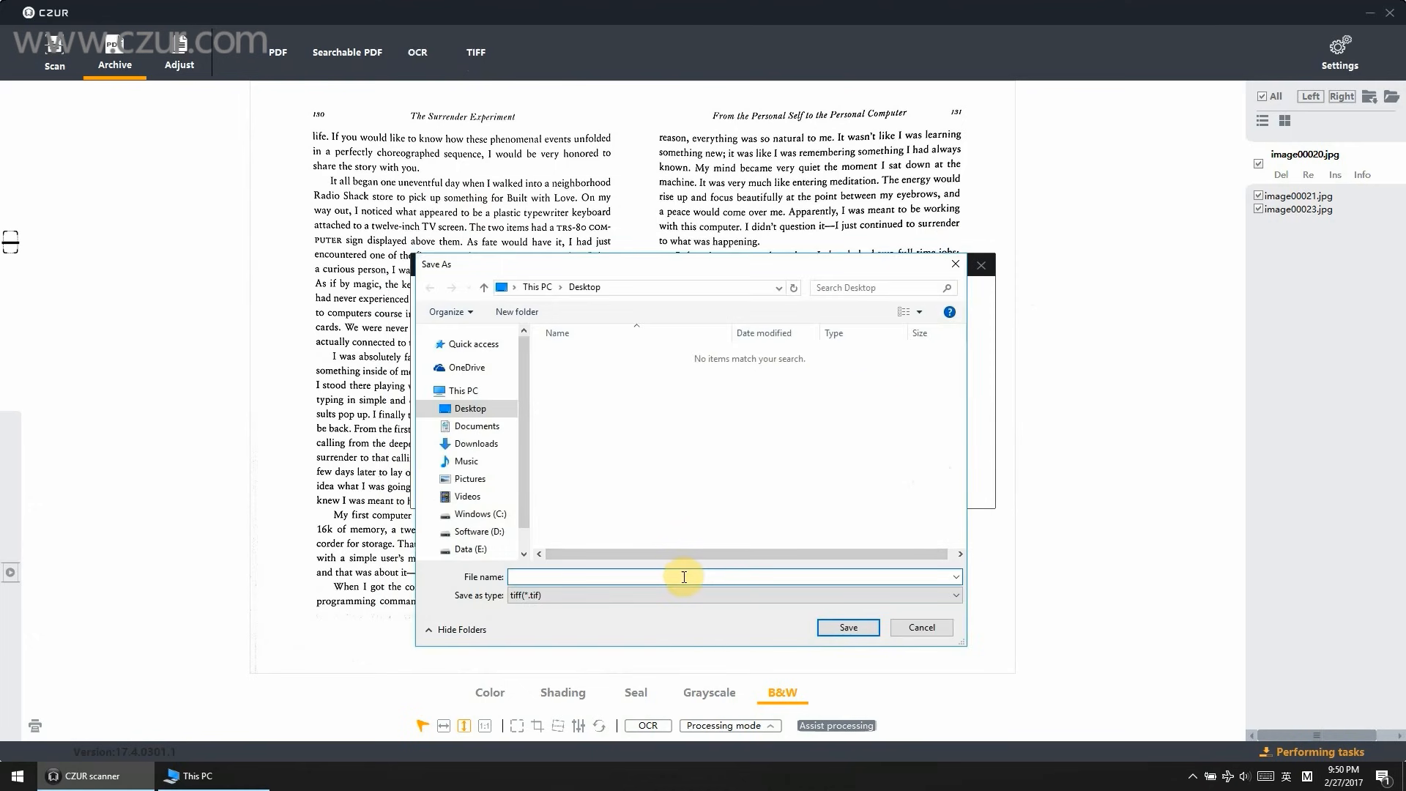
pyautogui.click(847, 626)
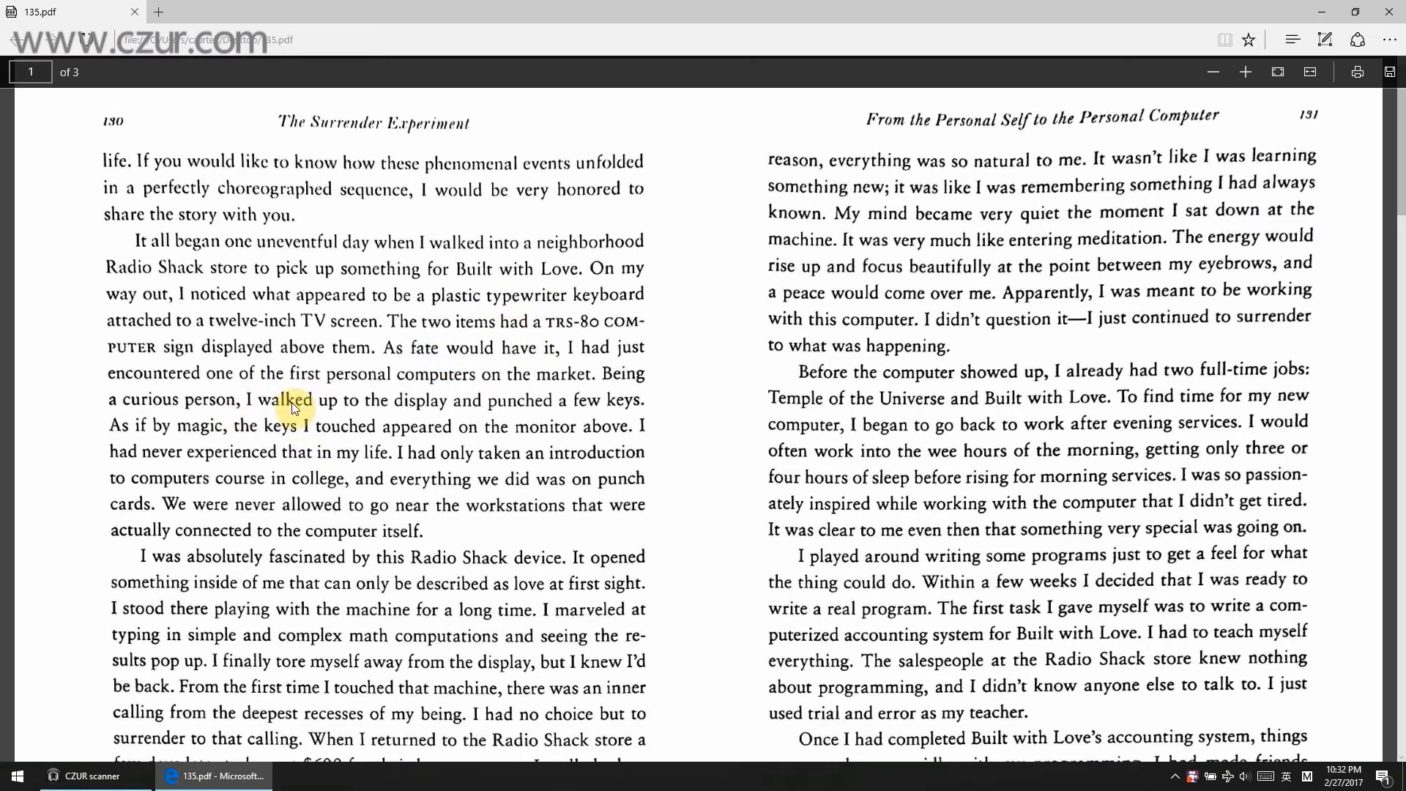
# Step: Review 146.pdf, the 345 Word document (closed without saving) and the TIFF's next page
pyautogui.scroll(-3)
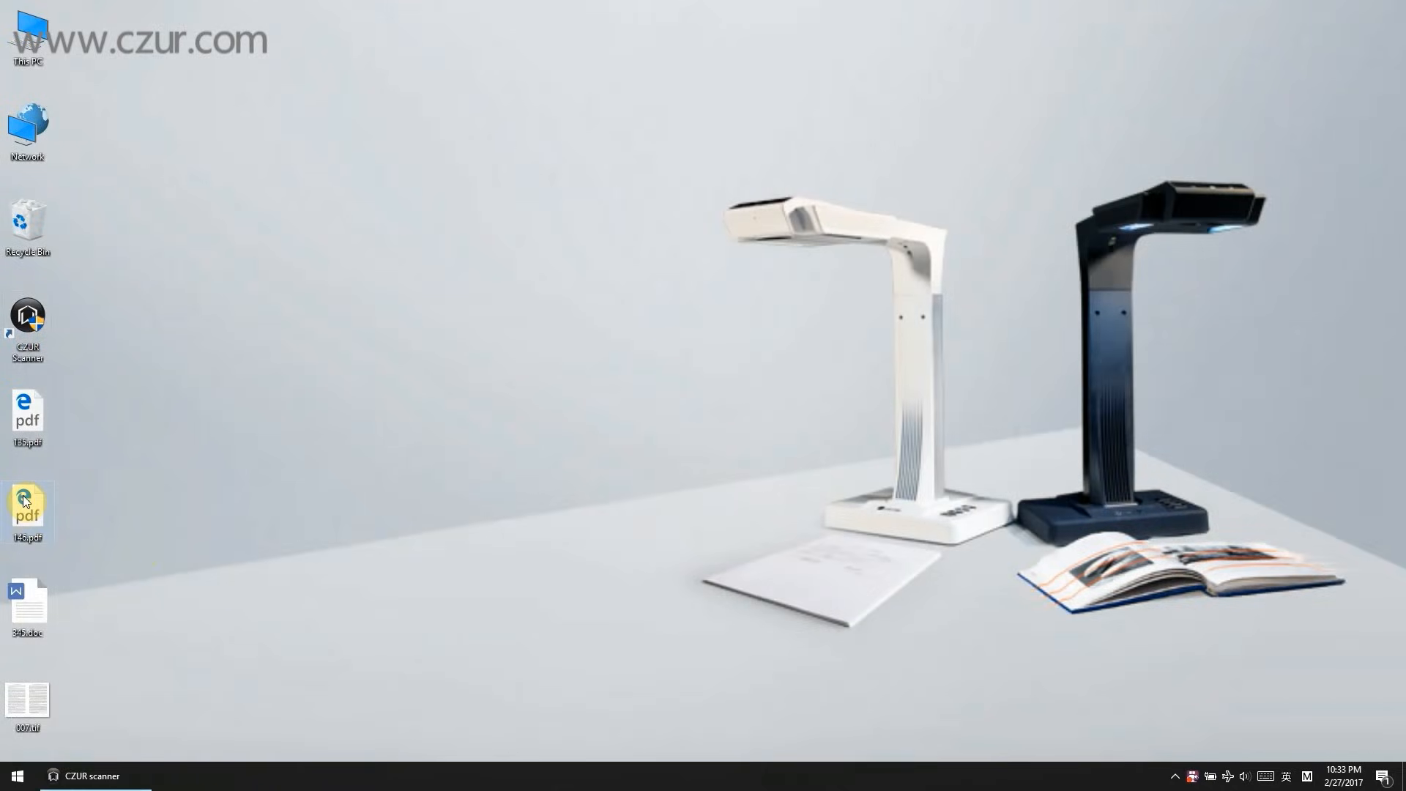
pyautogui.doubleClick(27, 511)
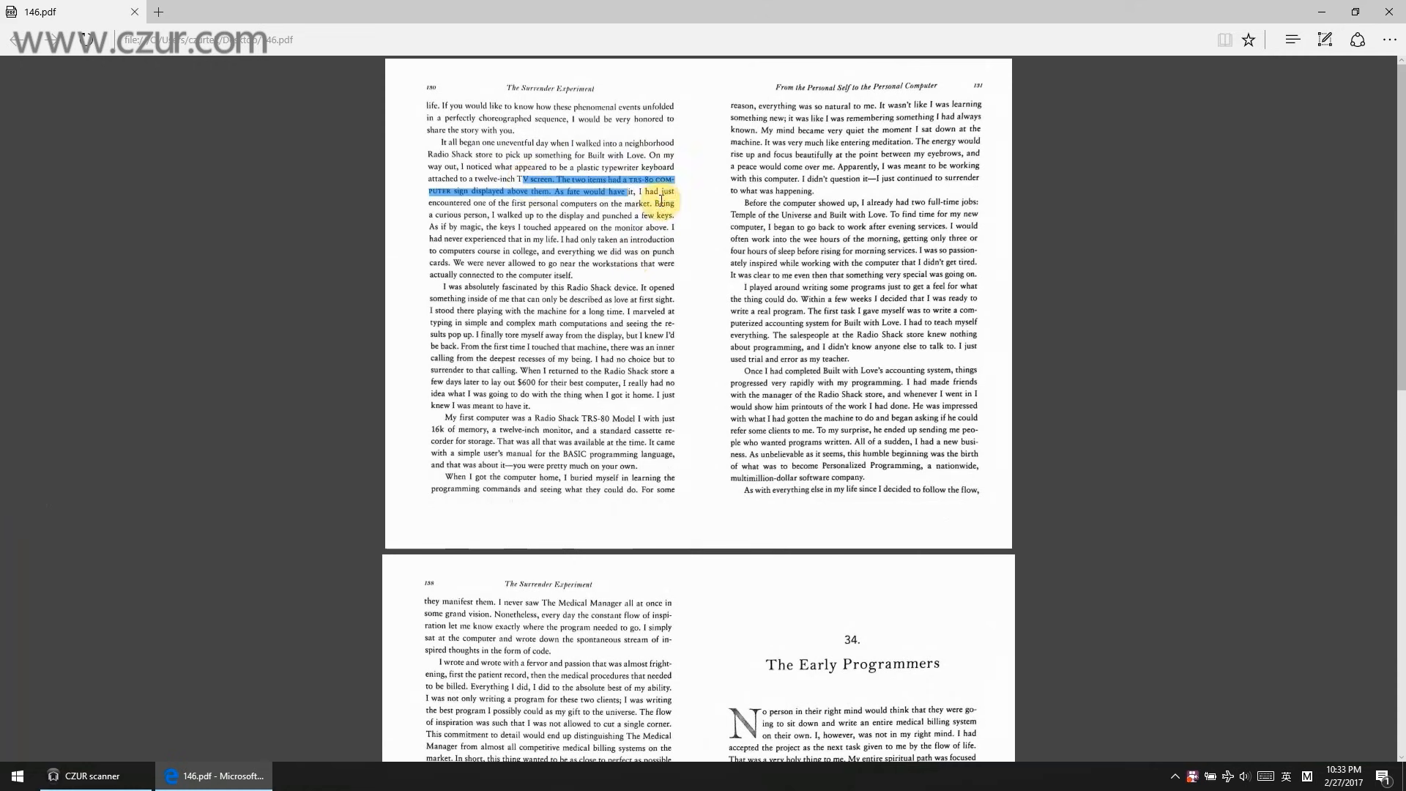
pyautogui.scroll(-3)
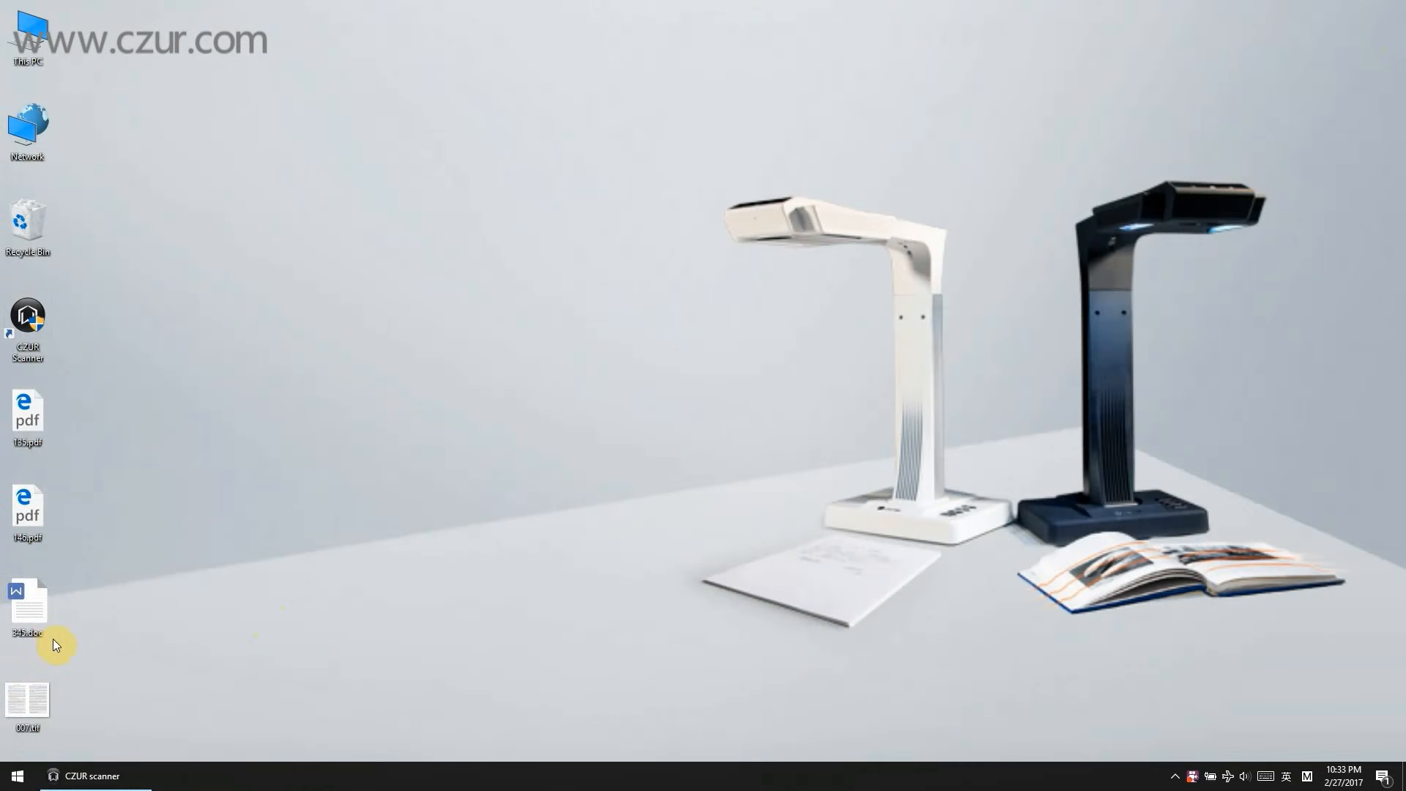
pyautogui.doubleClick(26, 610)
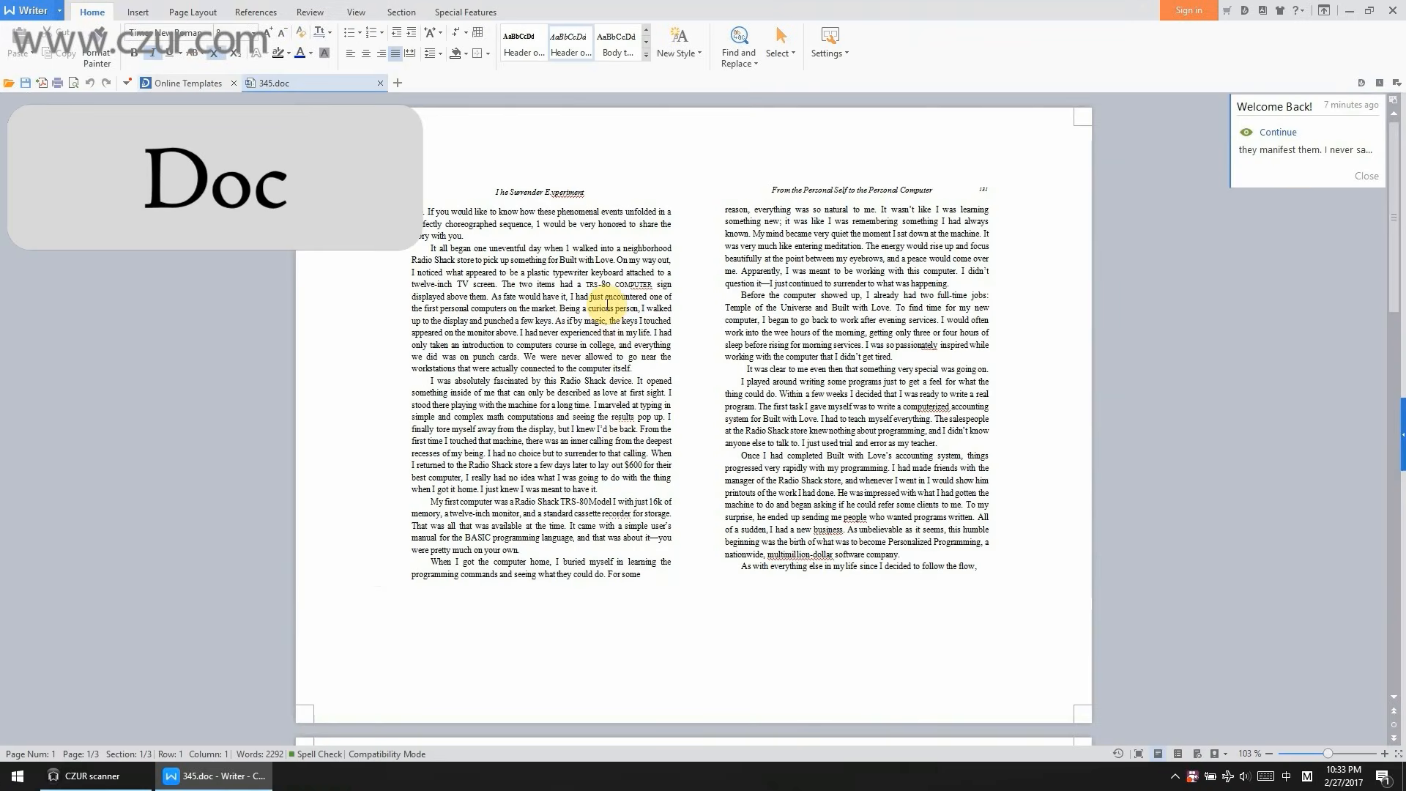
pyautogui.scroll(-3)
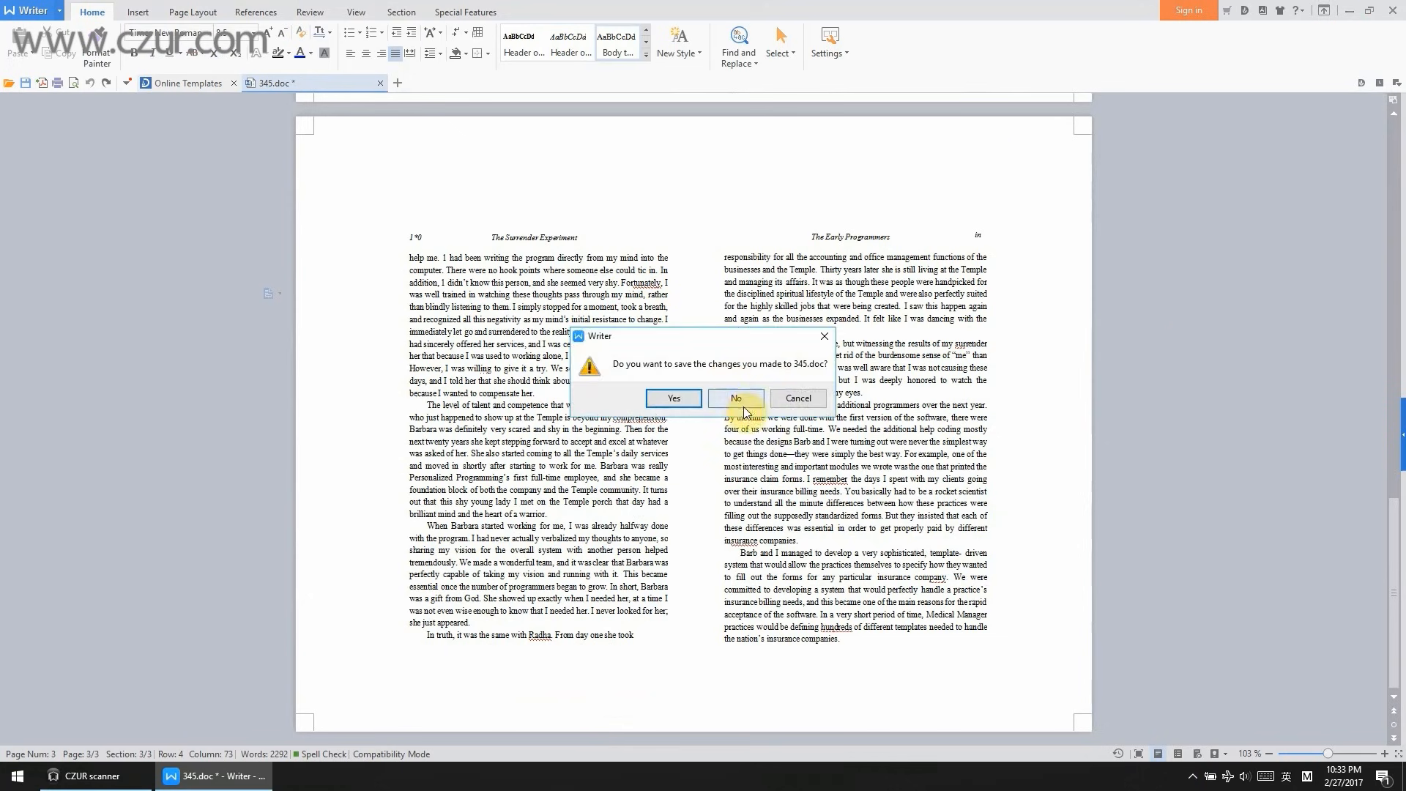
pyautogui.click(734, 398)
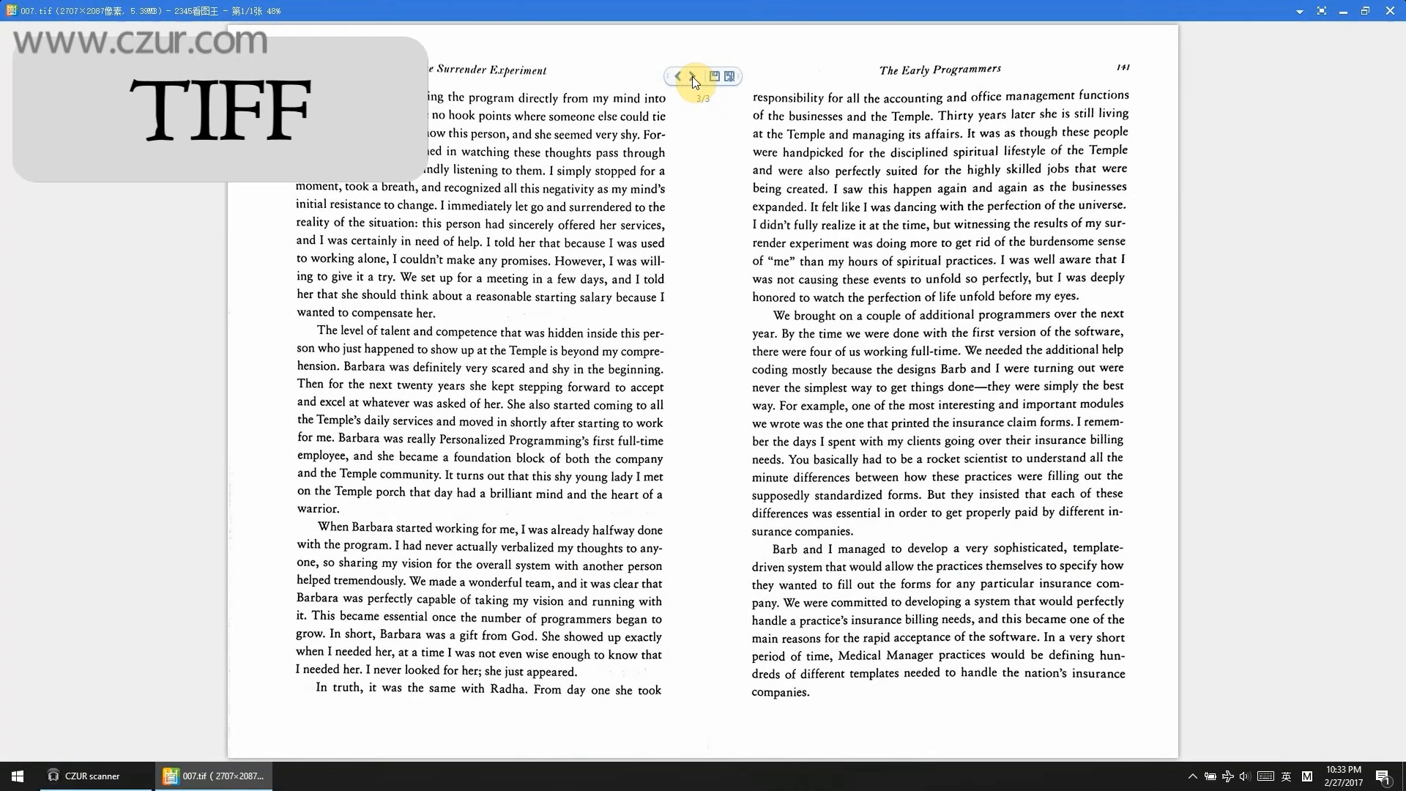
pyautogui.click(89, 776)
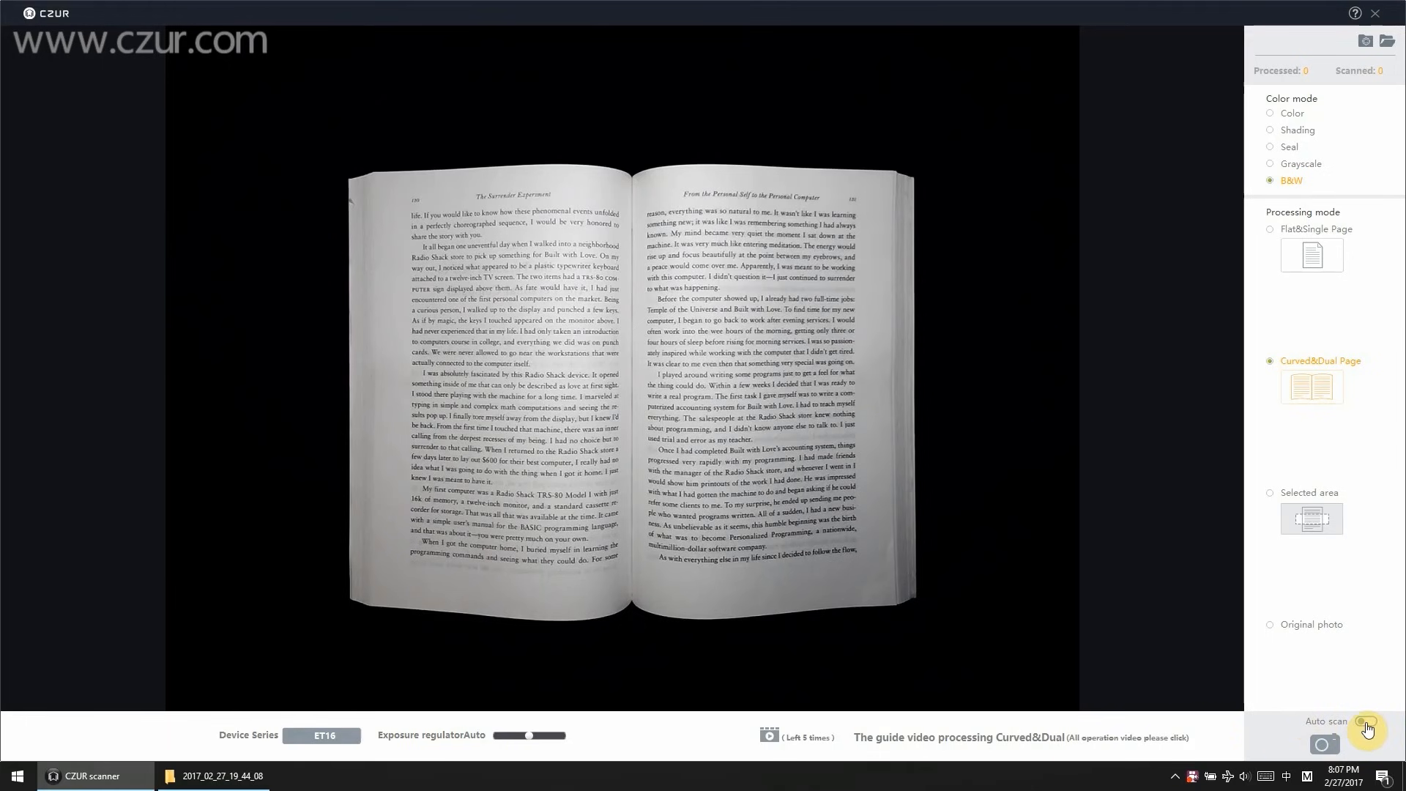
# Step: Turn on Auto scan so the book's spreads are captured as pages are turned
pyautogui.click(1365, 744)
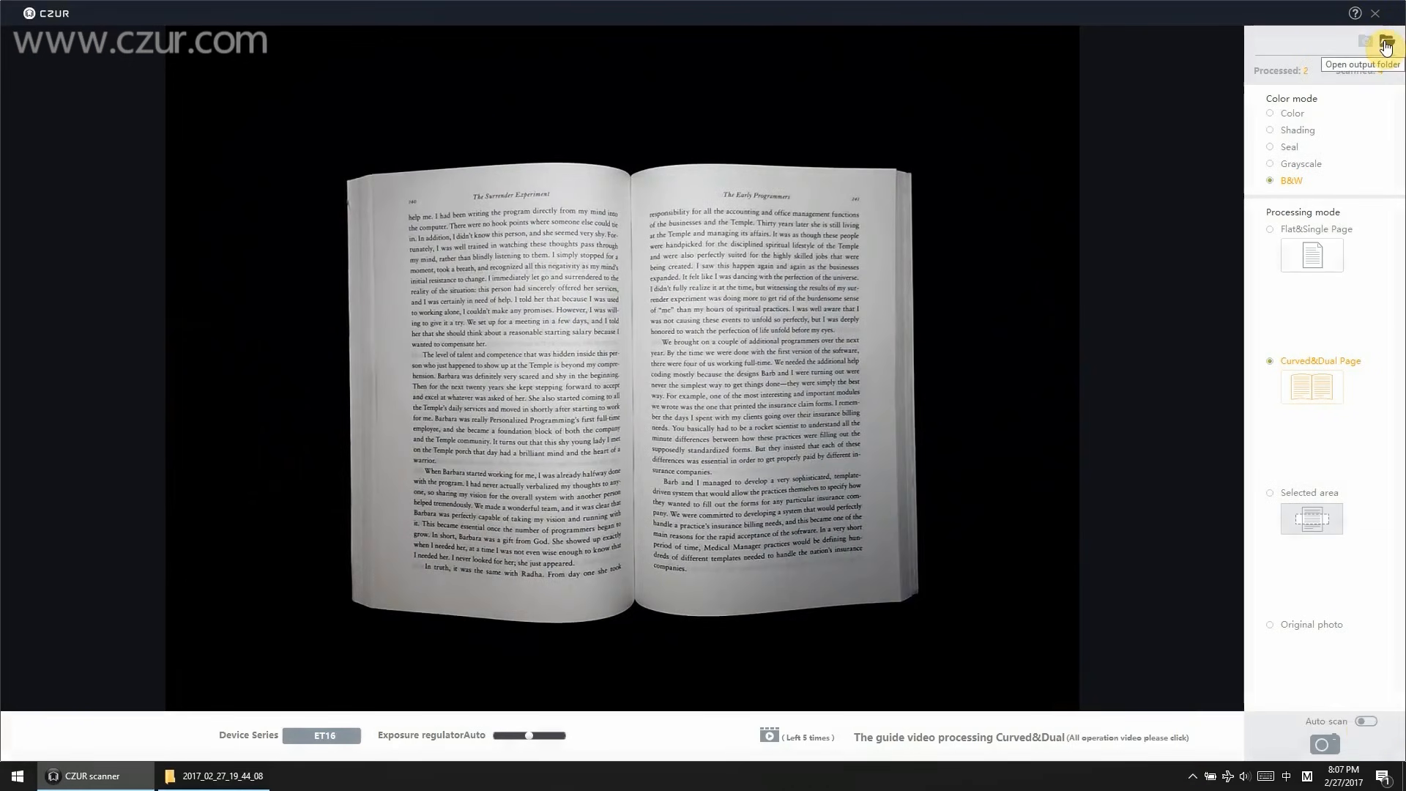
# Step: View image00020.jpg from the scanned output folder, then return to the empty CZUR workspace
pyautogui.click(1384, 43)
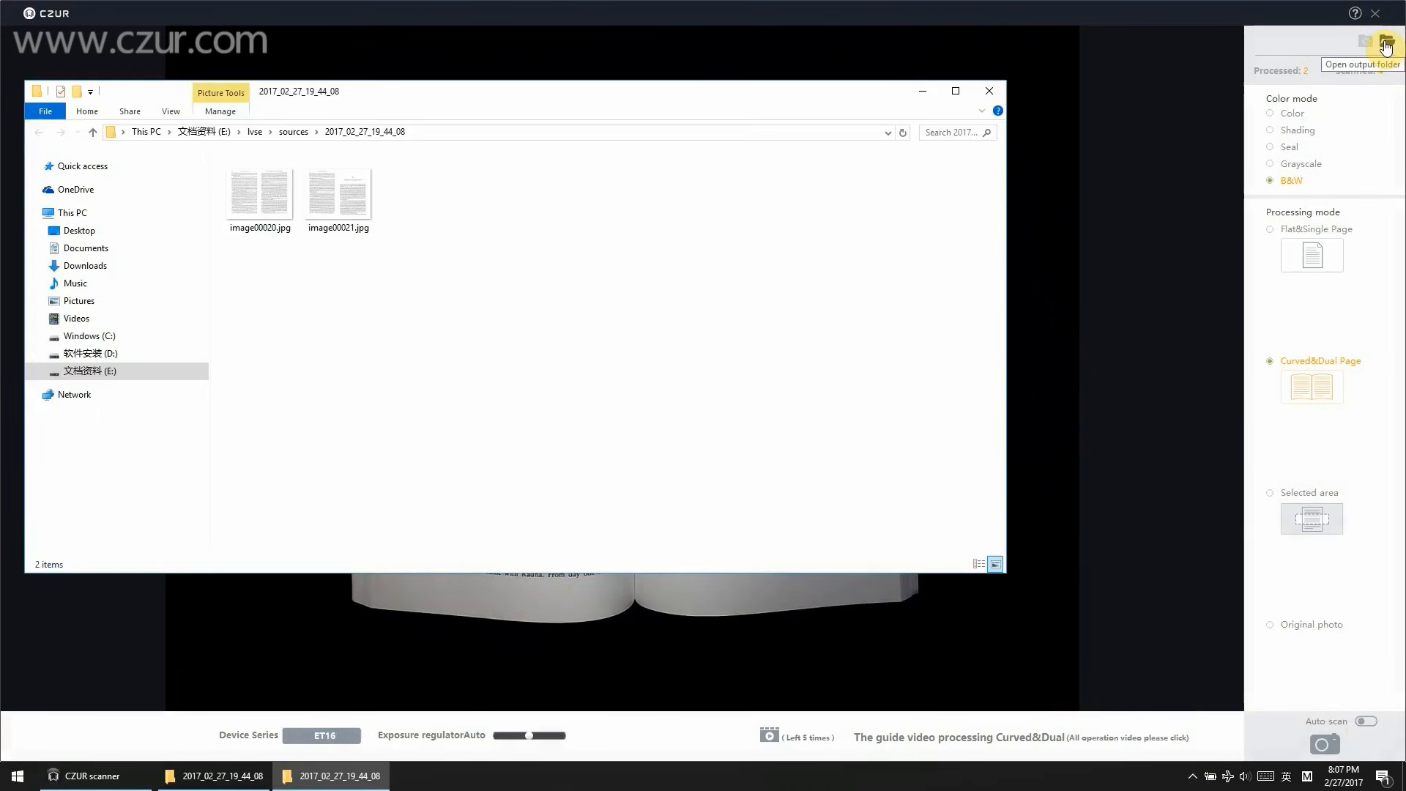
pyautogui.click(260, 189)
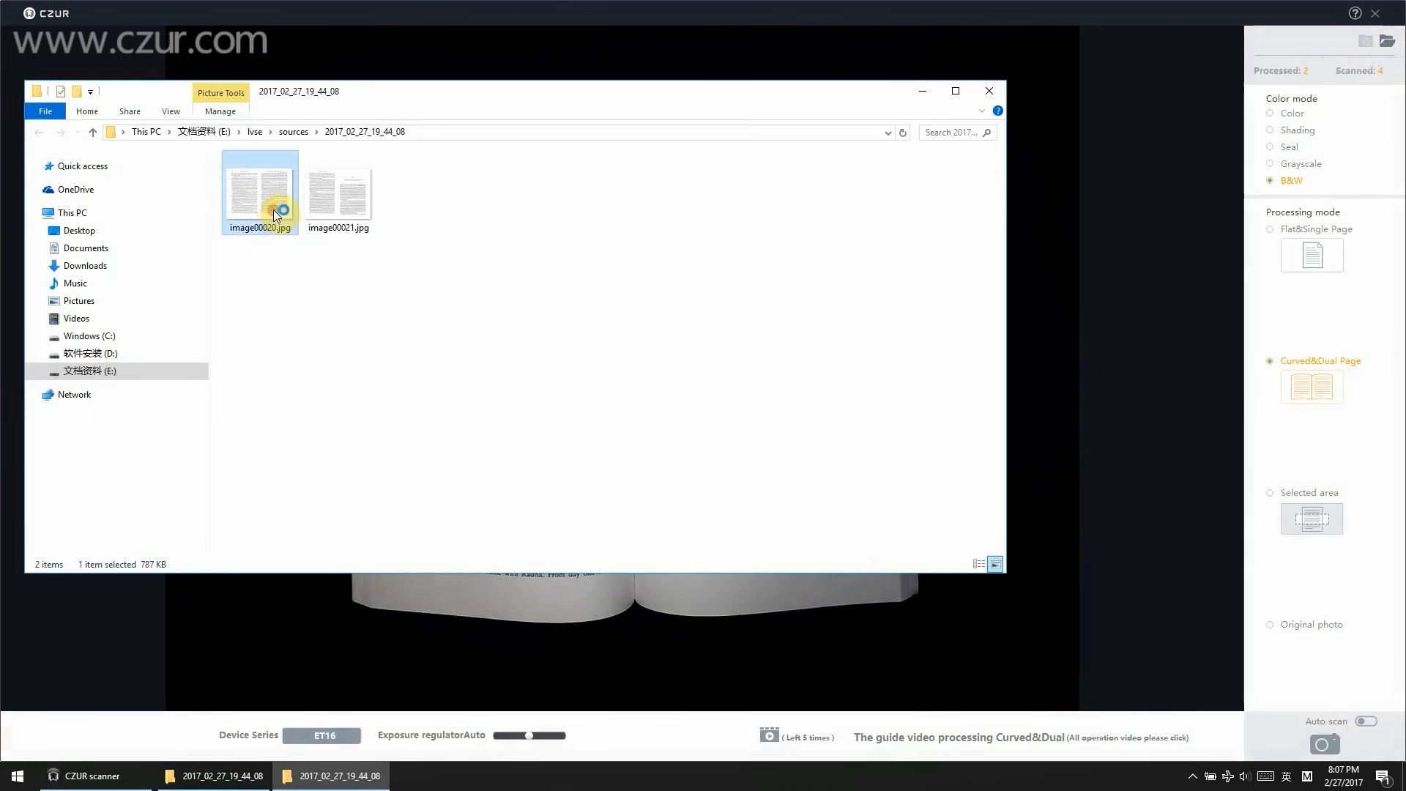
pyautogui.doubleClick(259, 184)
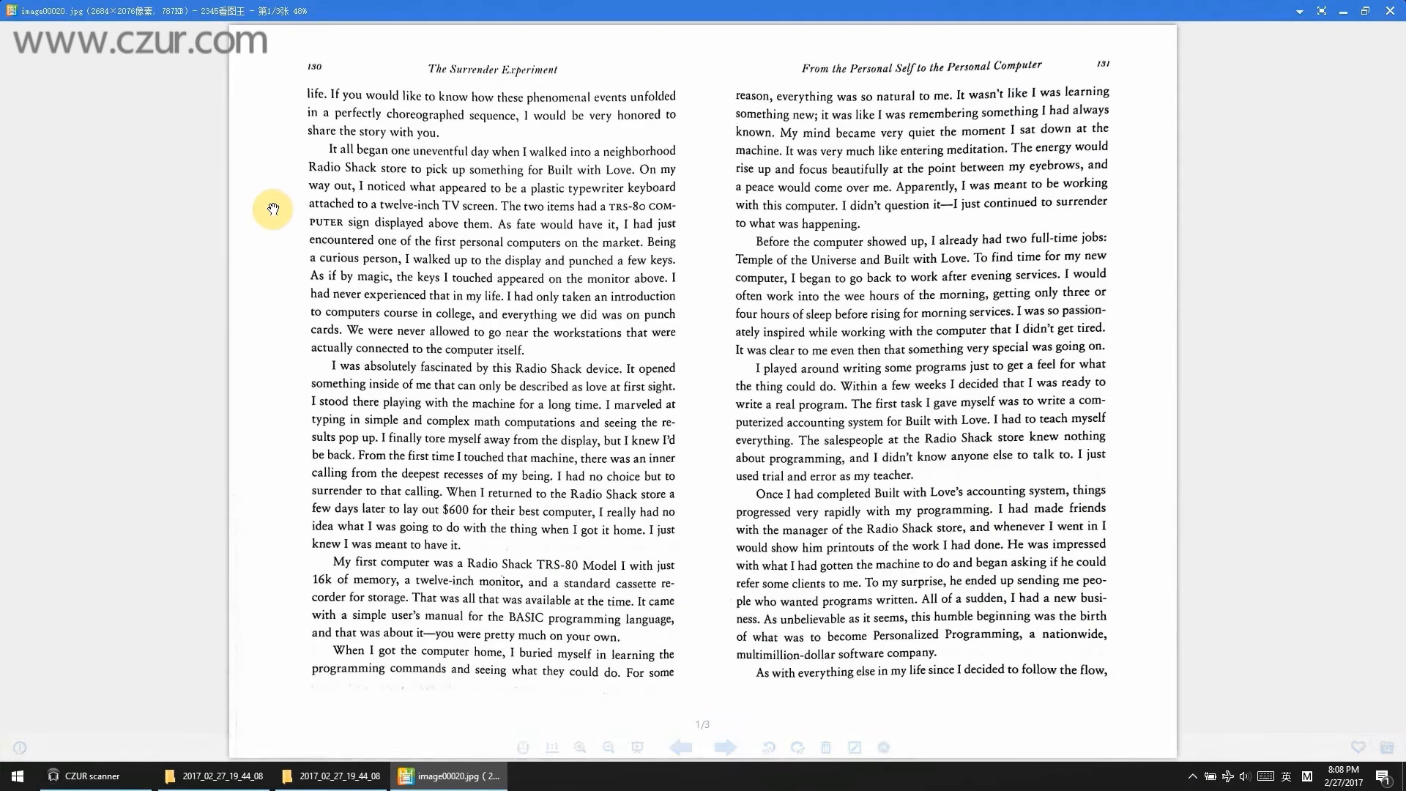
pyautogui.click(723, 747)
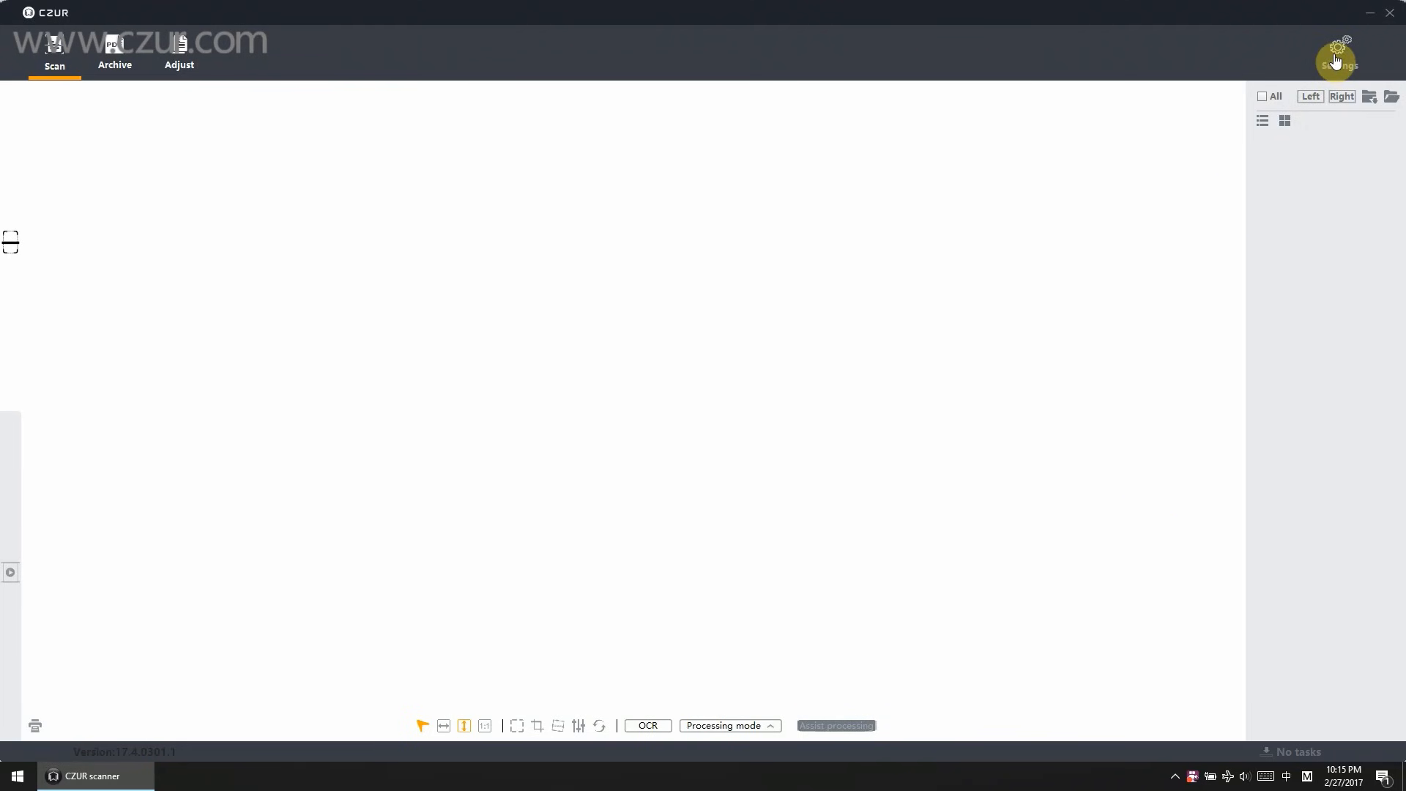
# Step: Review software version, firmware version, language, and the help page with technical support
pyautogui.click(1340, 53)
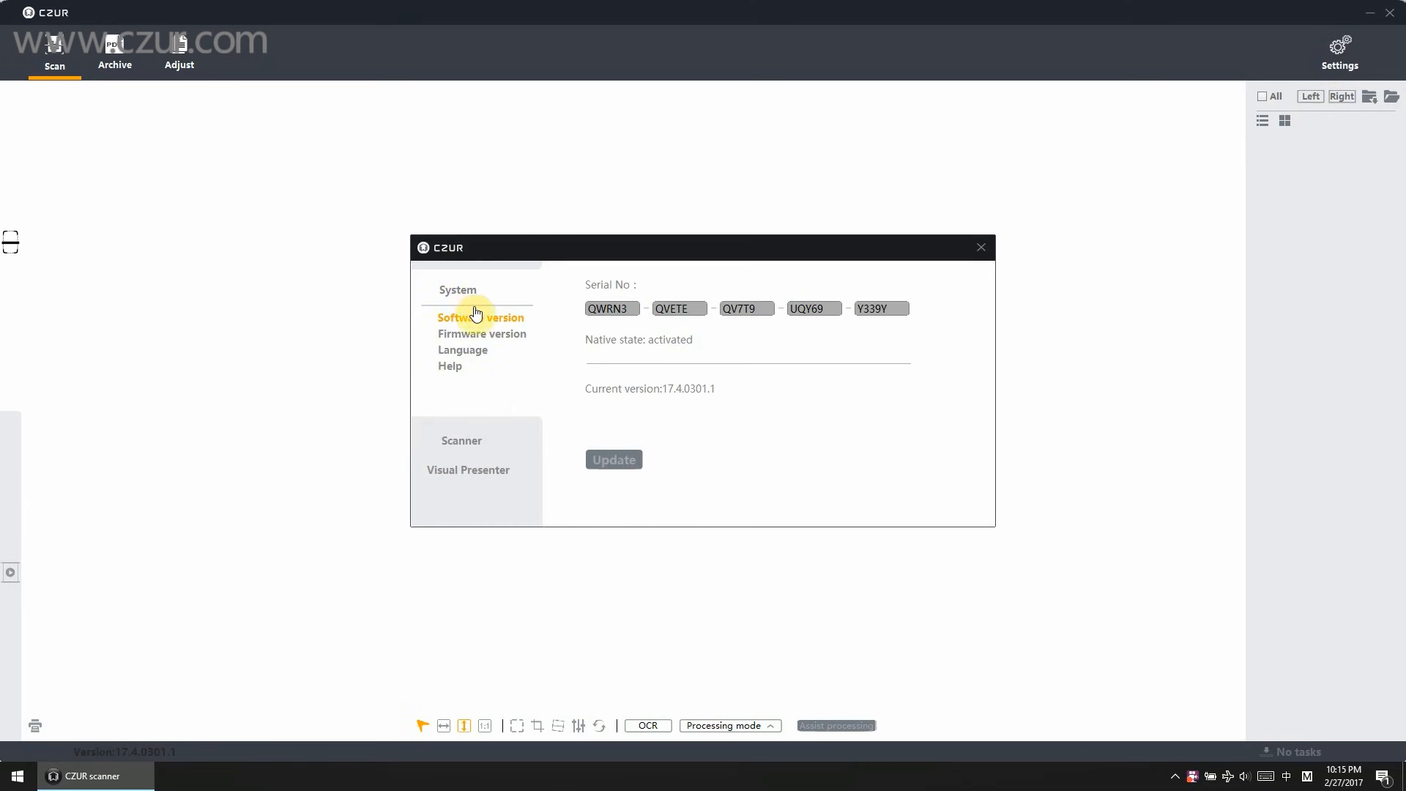
pyautogui.moveTo(481, 325)
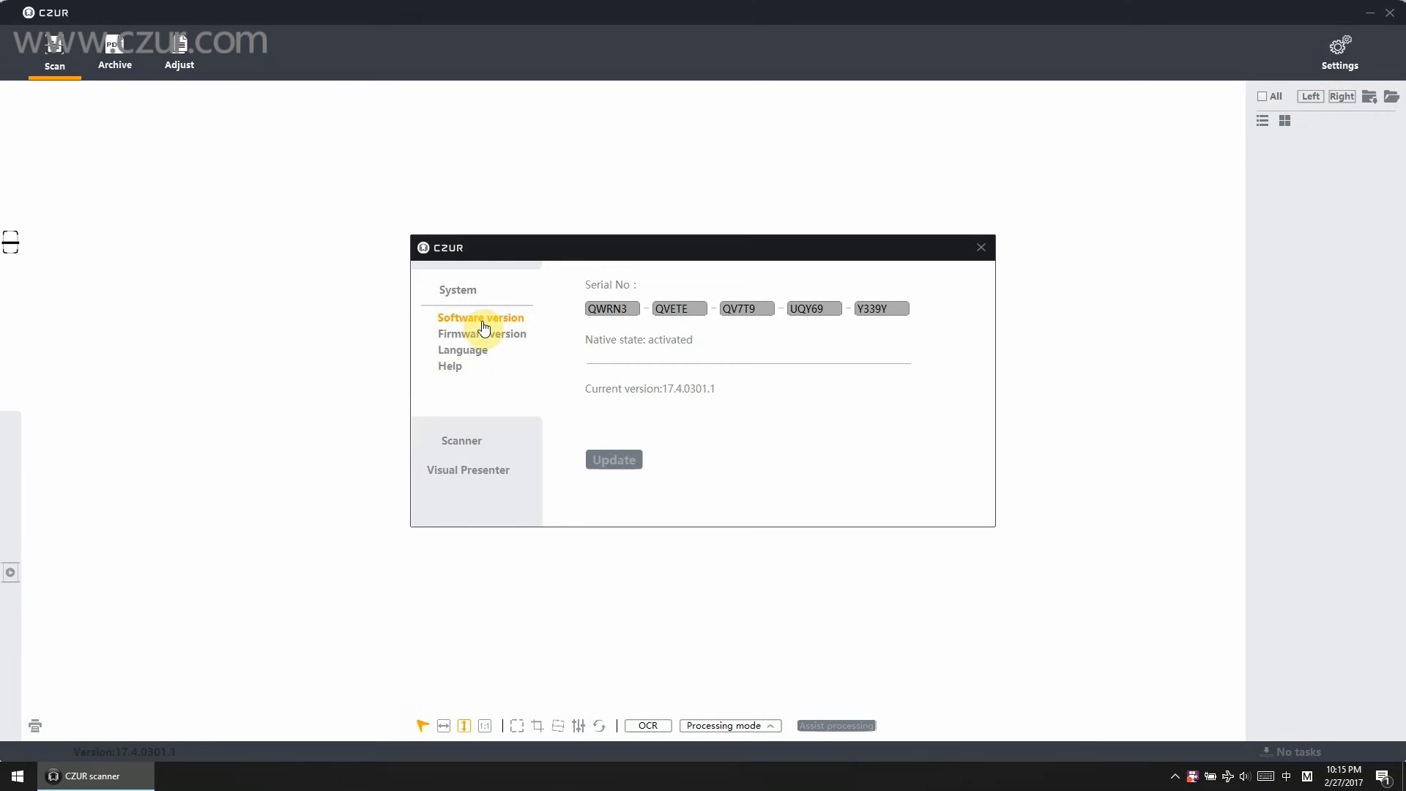
pyautogui.click(482, 332)
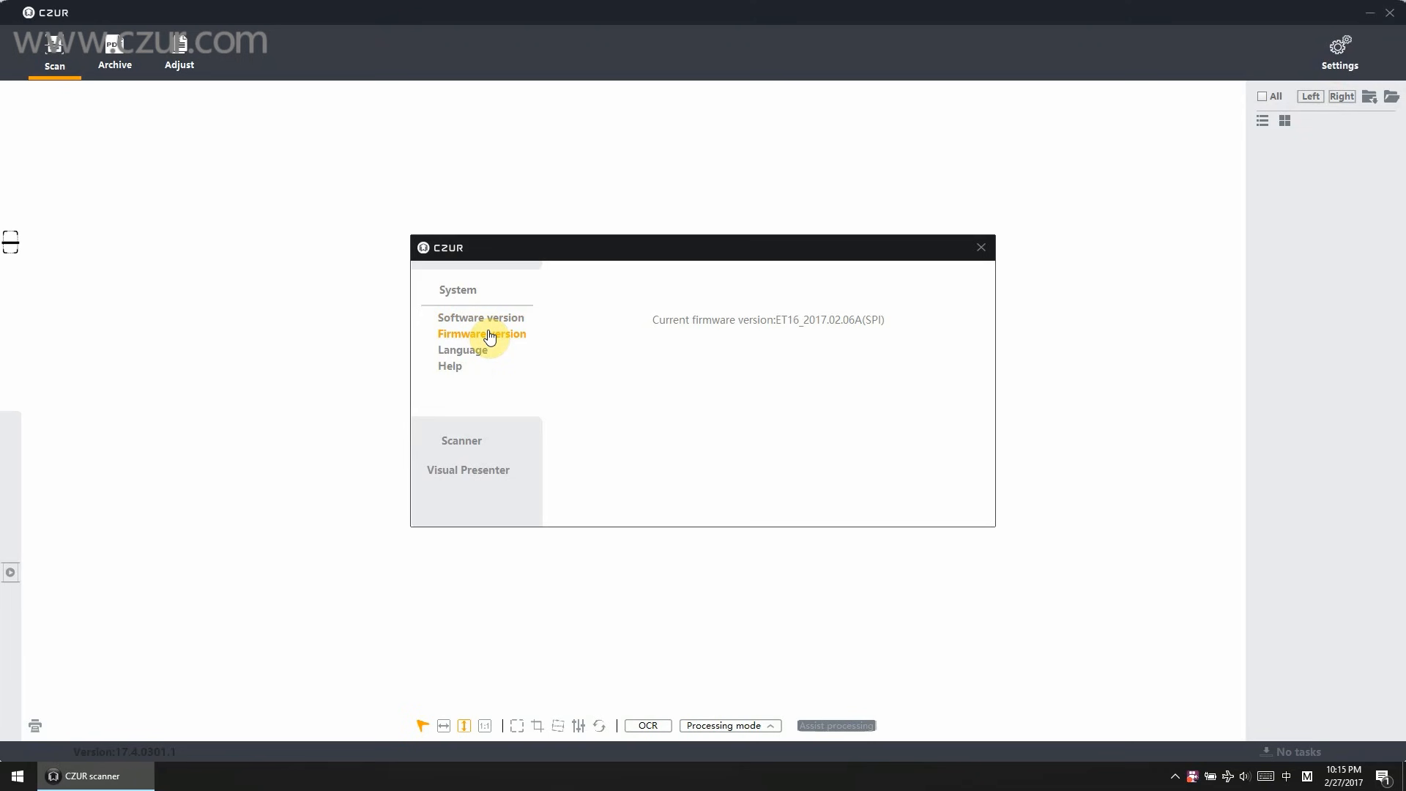
pyautogui.click(462, 348)
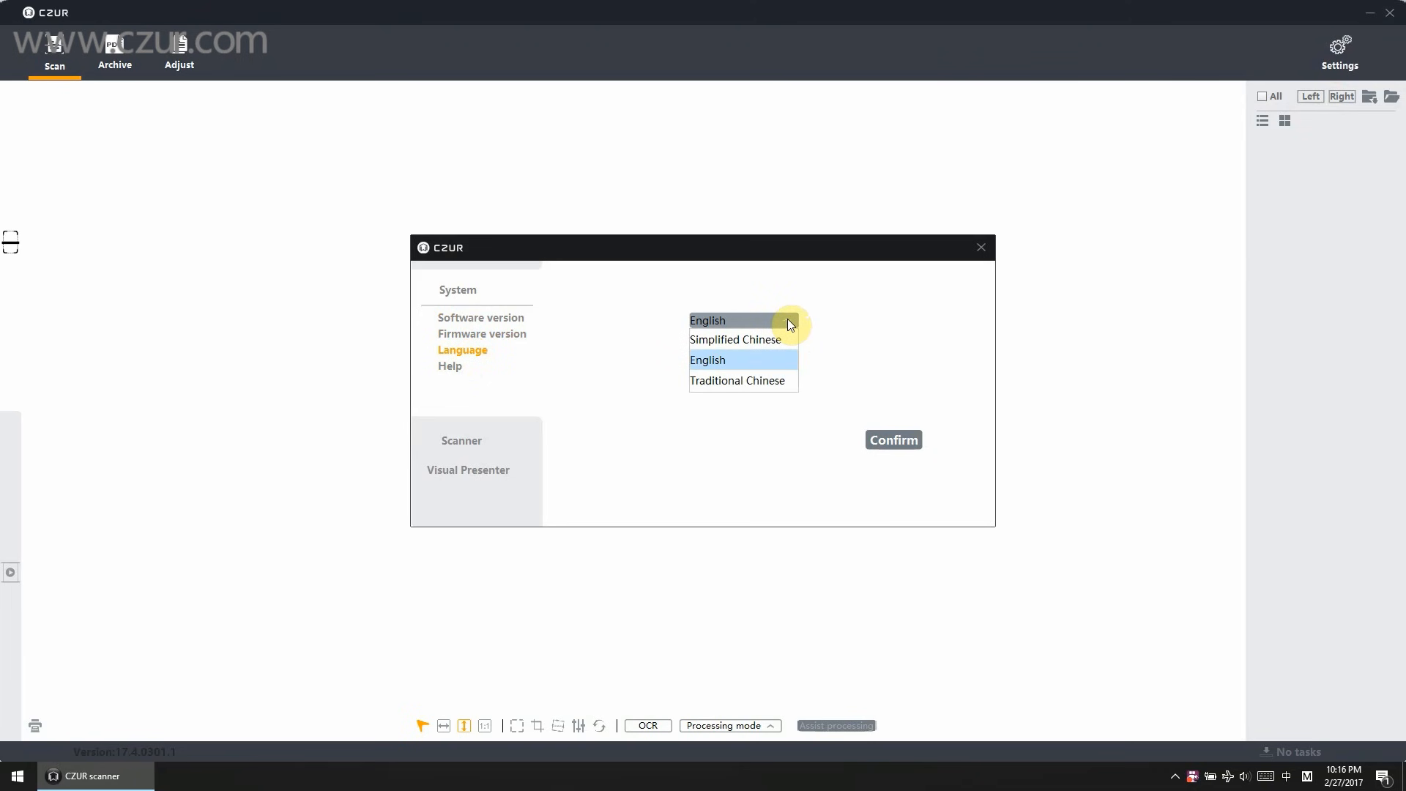
pyautogui.moveTo(782, 343)
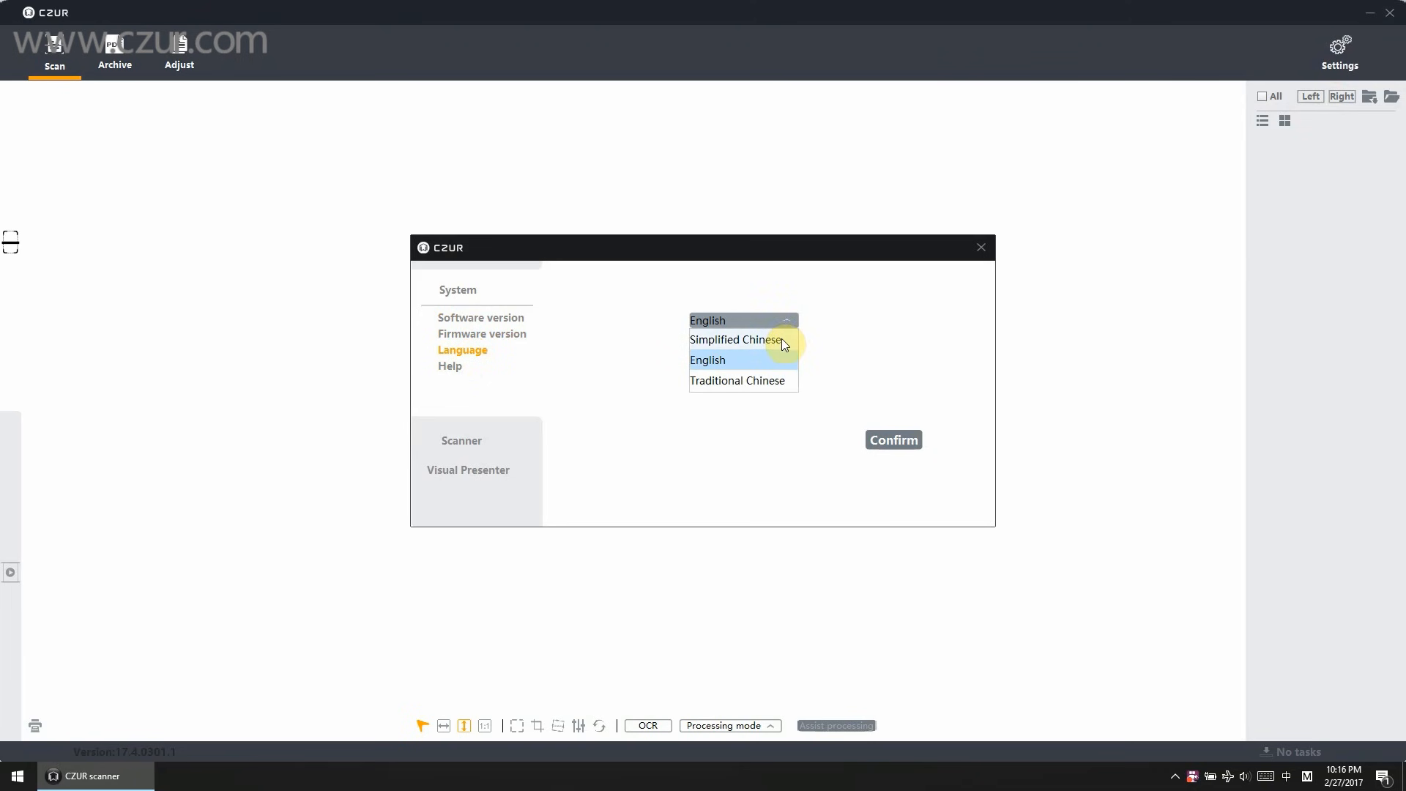
pyautogui.moveTo(744, 361)
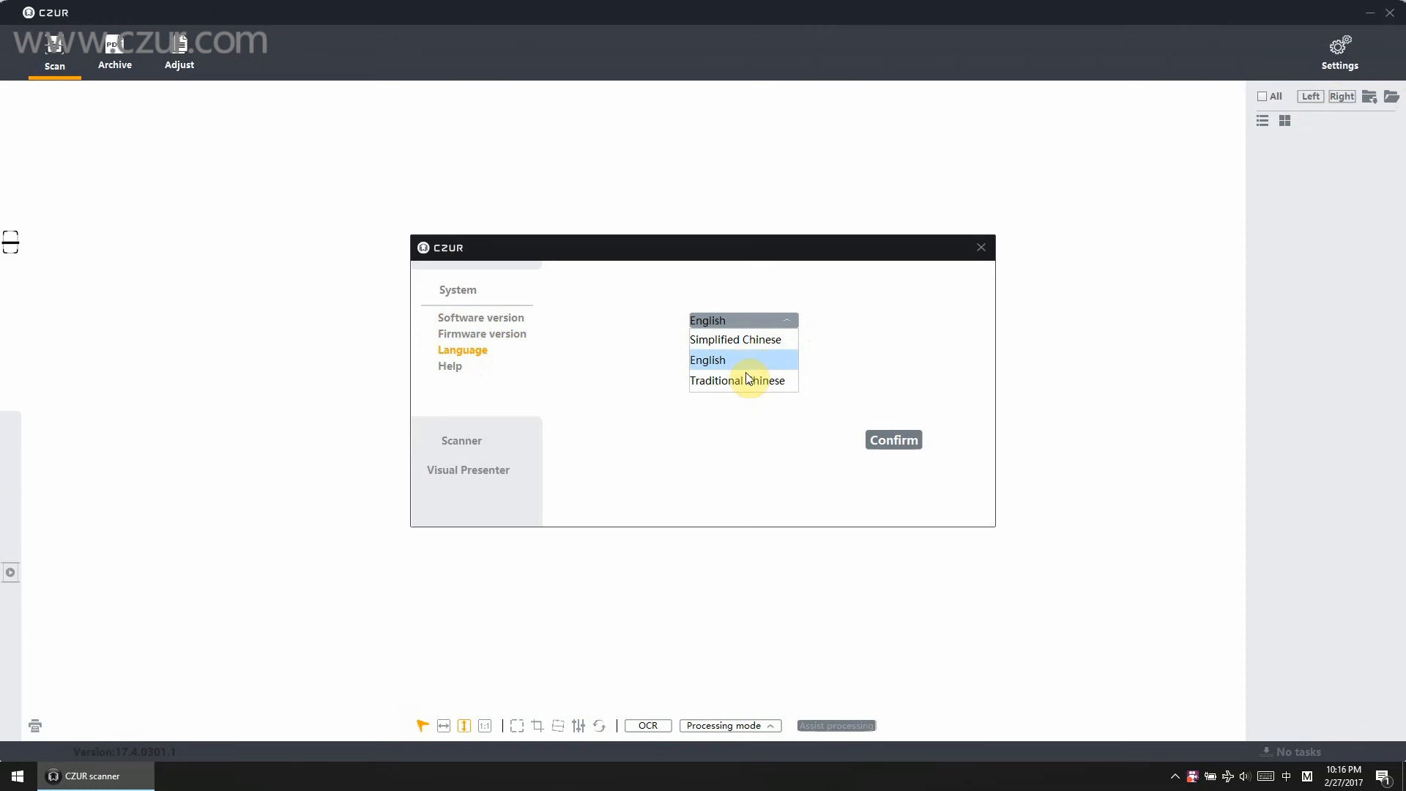
pyautogui.moveTo(574, 430)
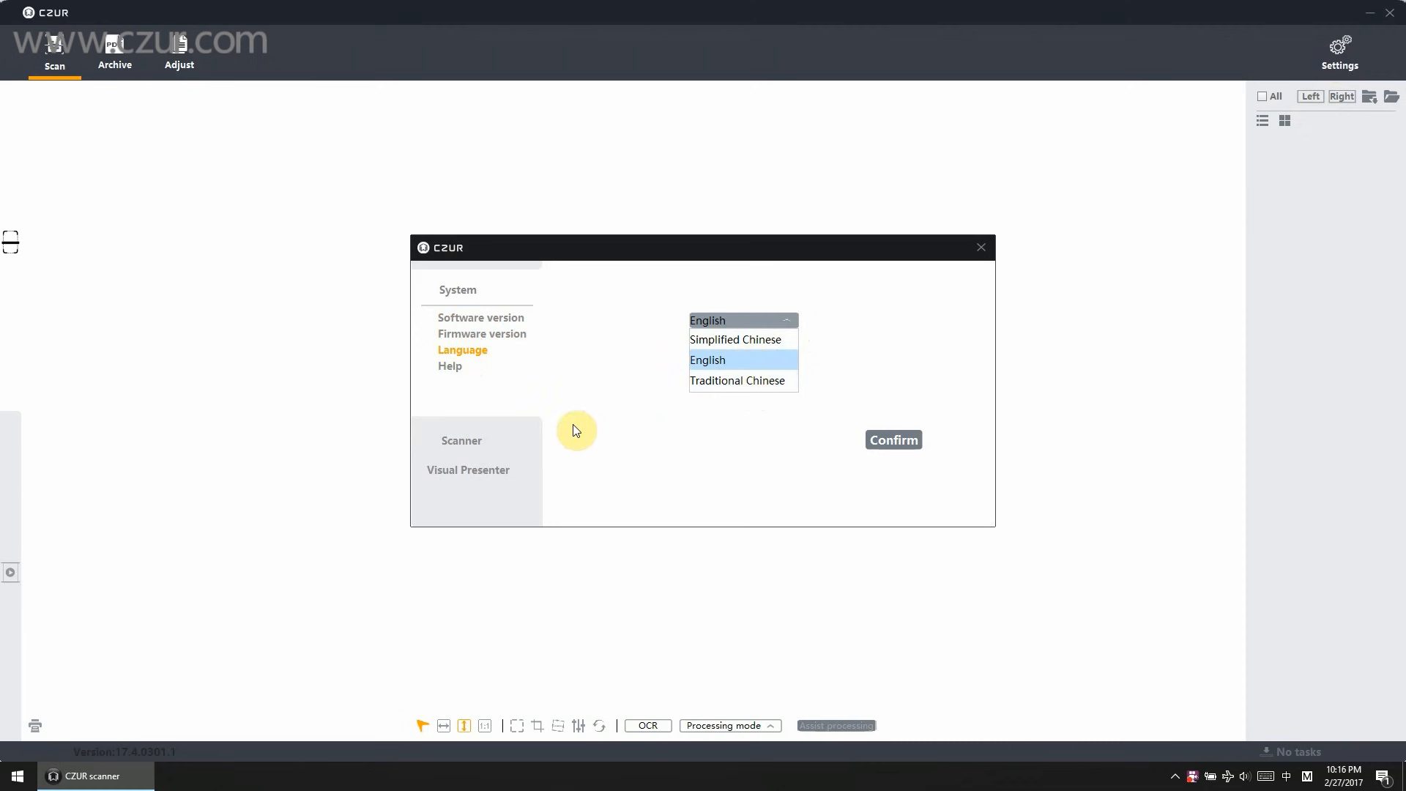
pyautogui.click(449, 366)
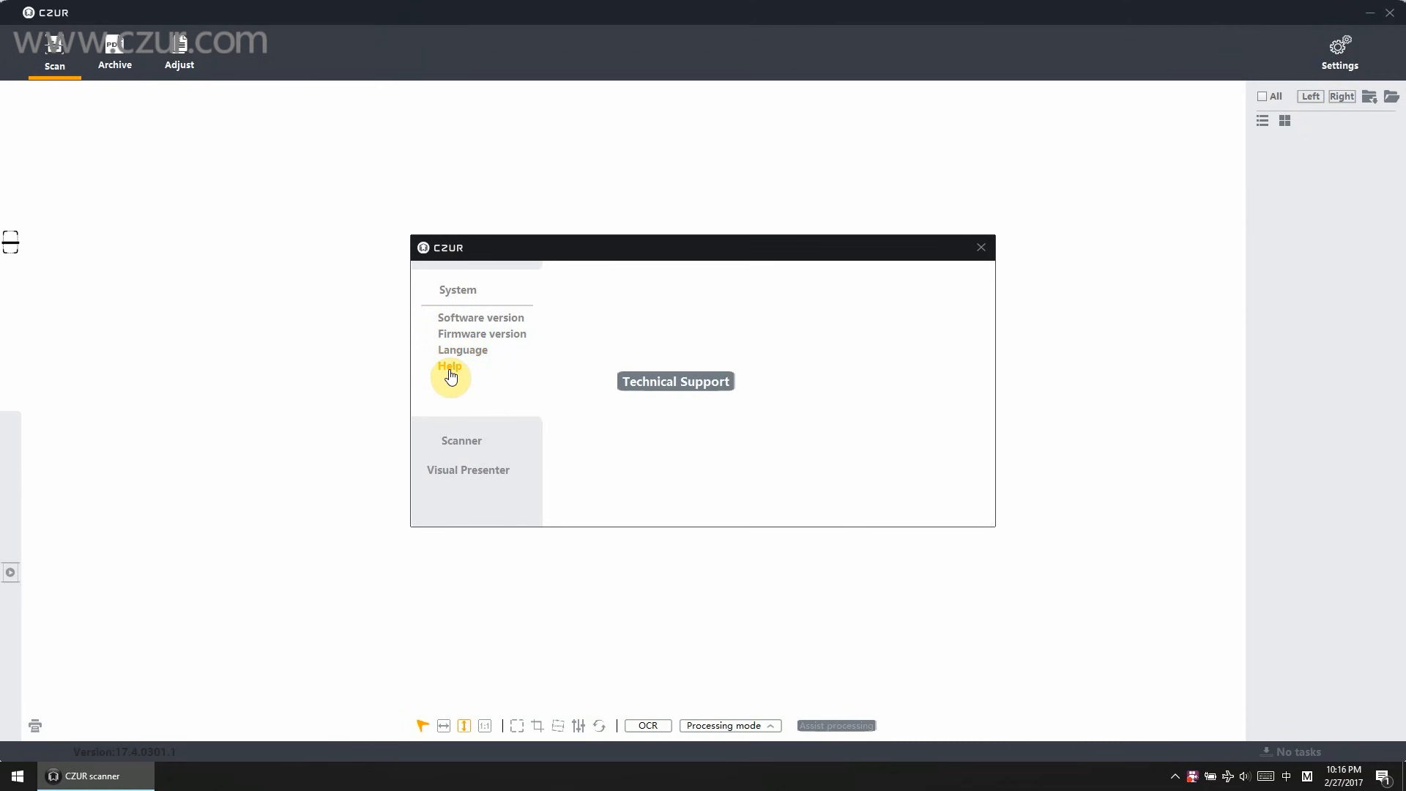
pyautogui.moveTo(461, 442)
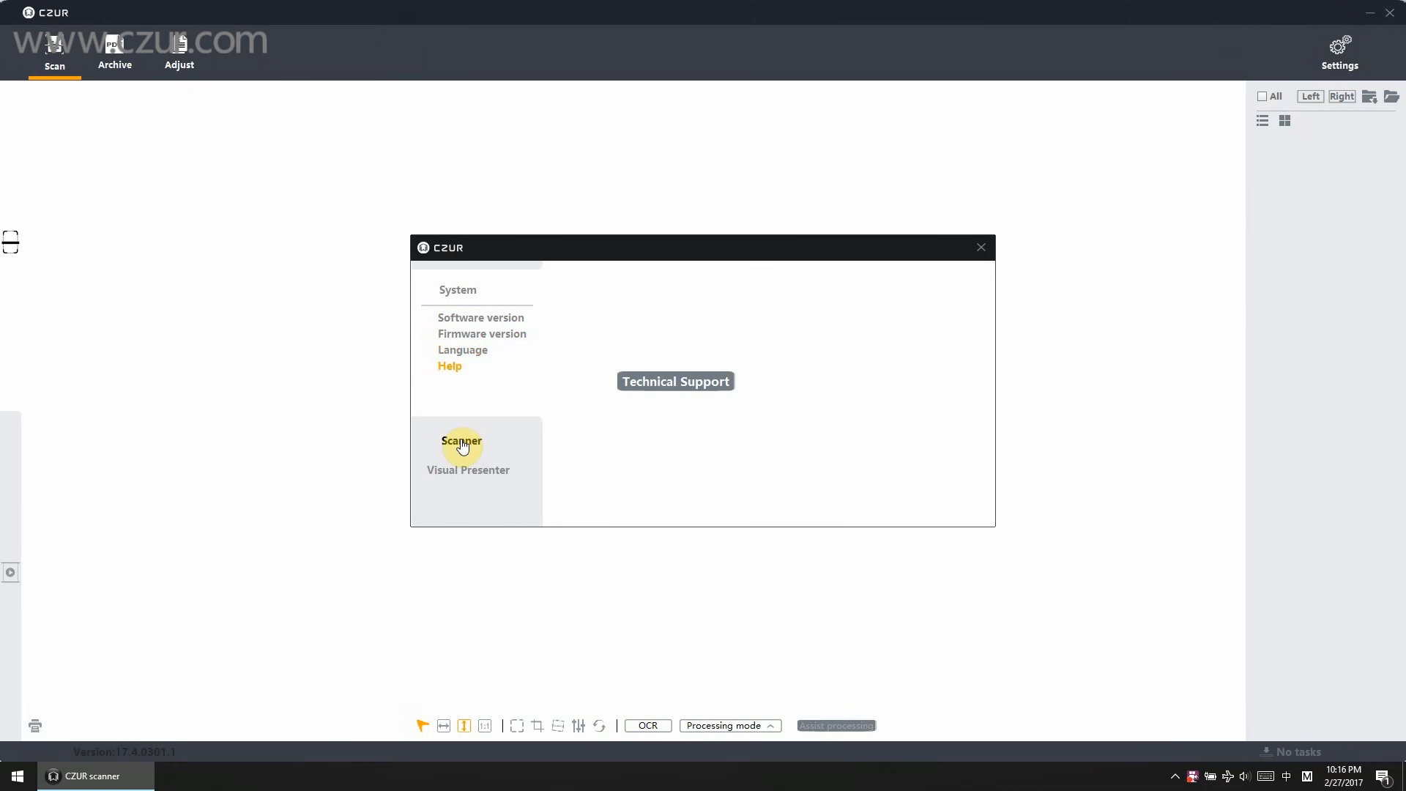
# Step: Review frequency, custom resolution and DPI, and set scanned image quality to High
pyautogui.click(460, 441)
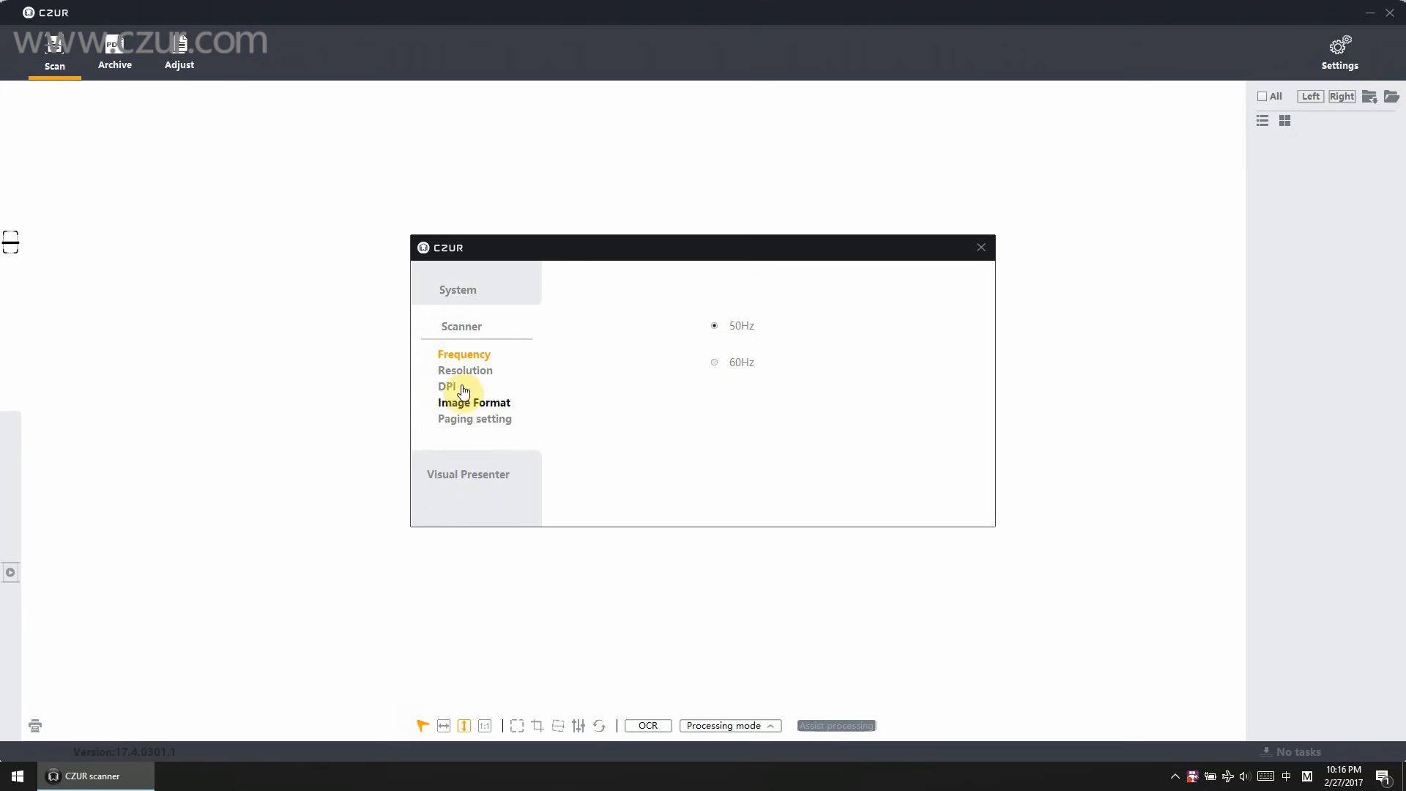
pyautogui.moveTo(470, 364)
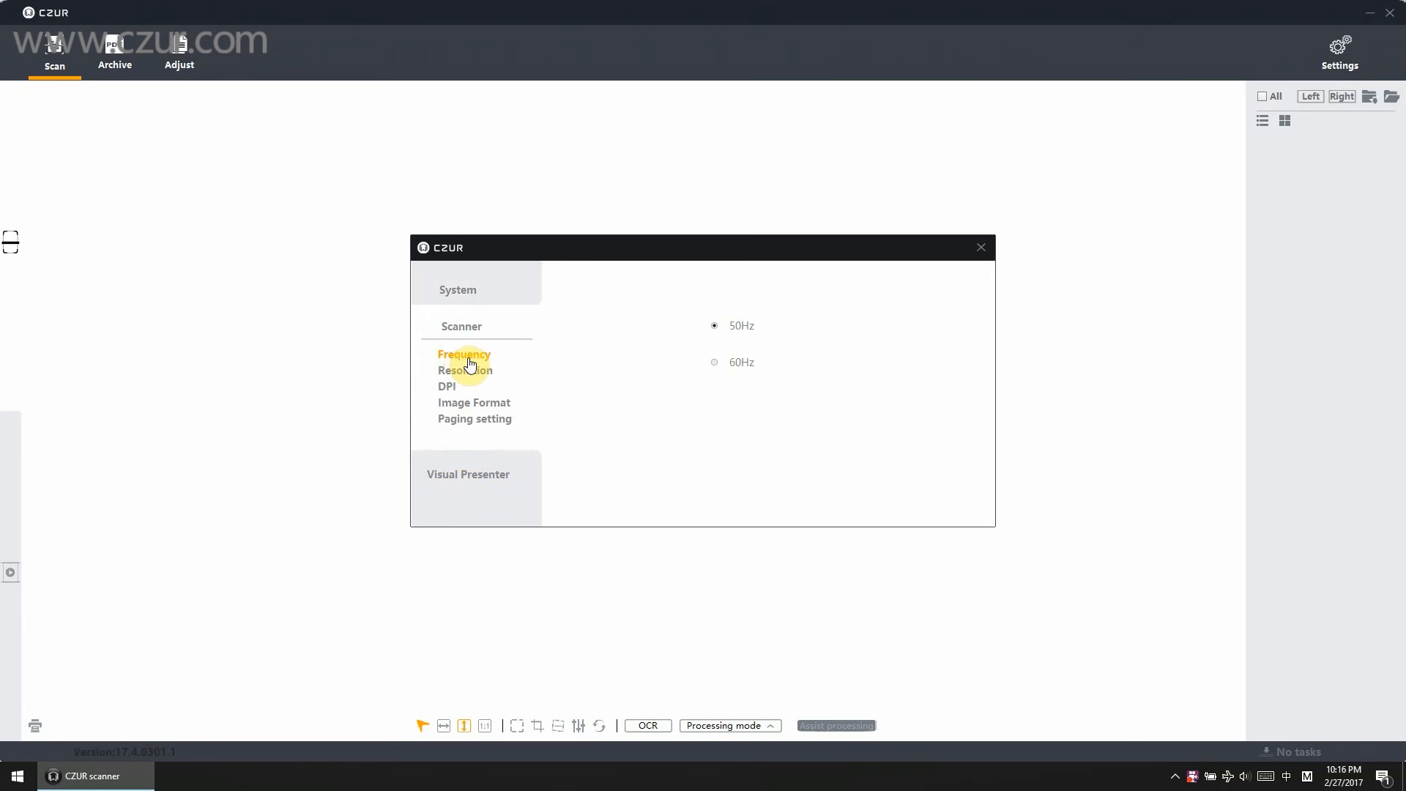
pyautogui.click(464, 369)
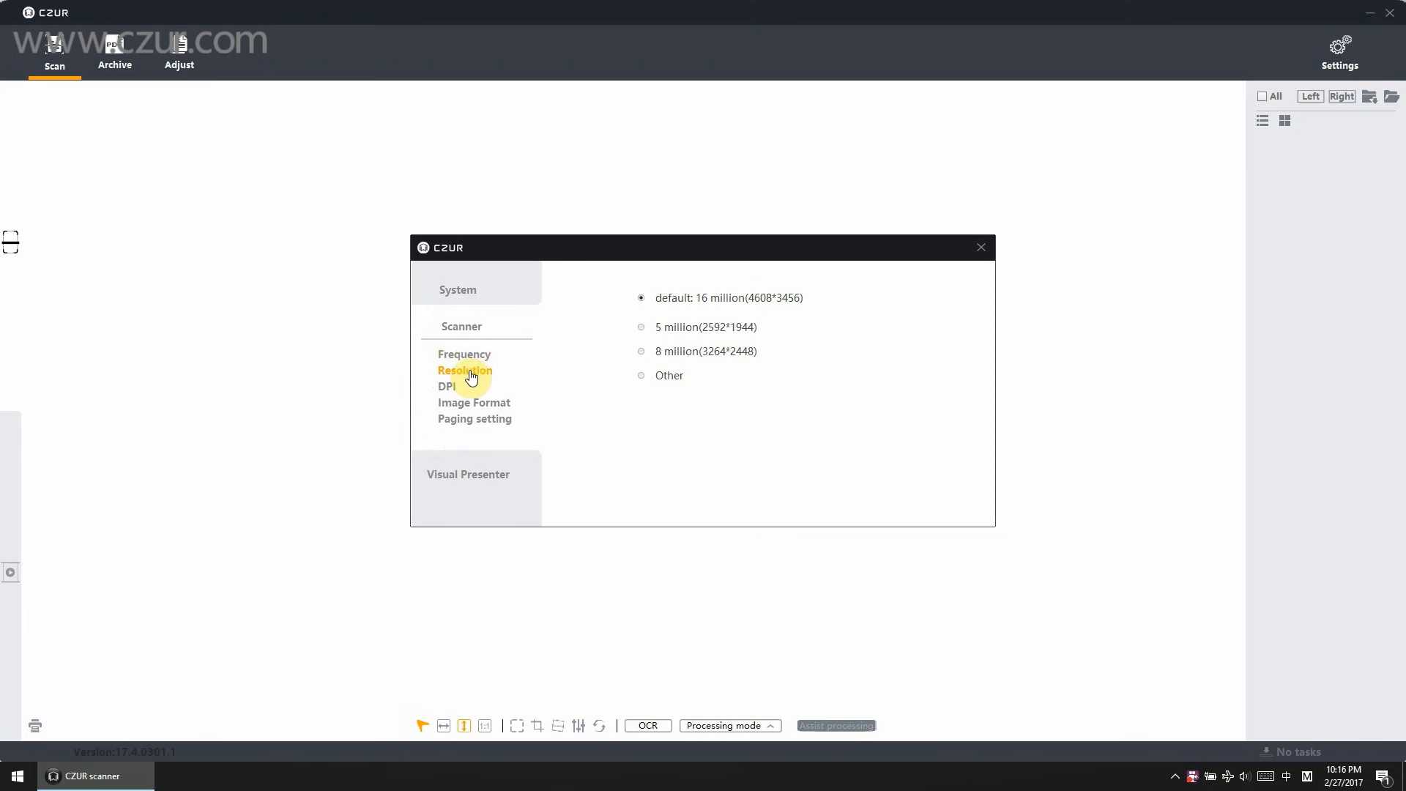
pyautogui.click(640, 375)
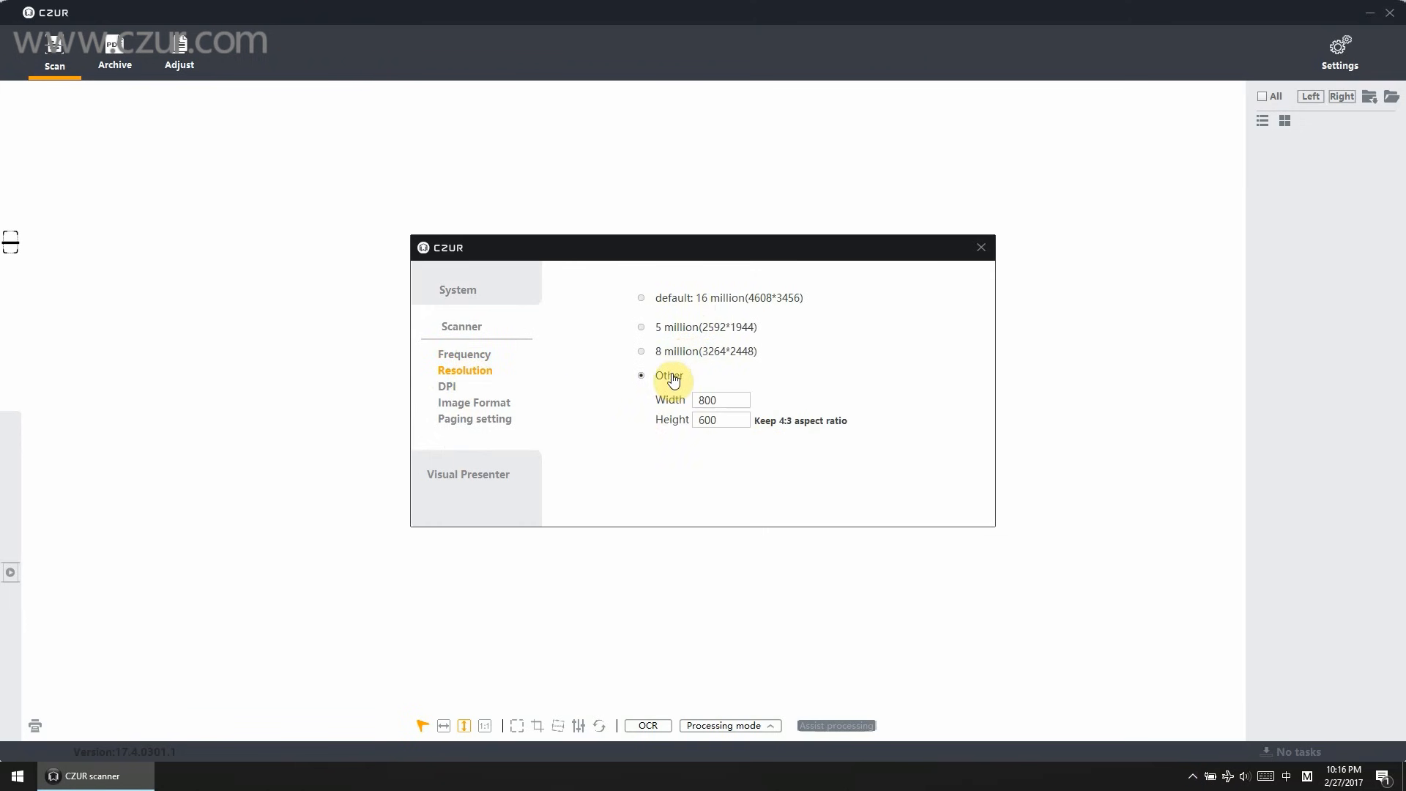
pyautogui.click(447, 385)
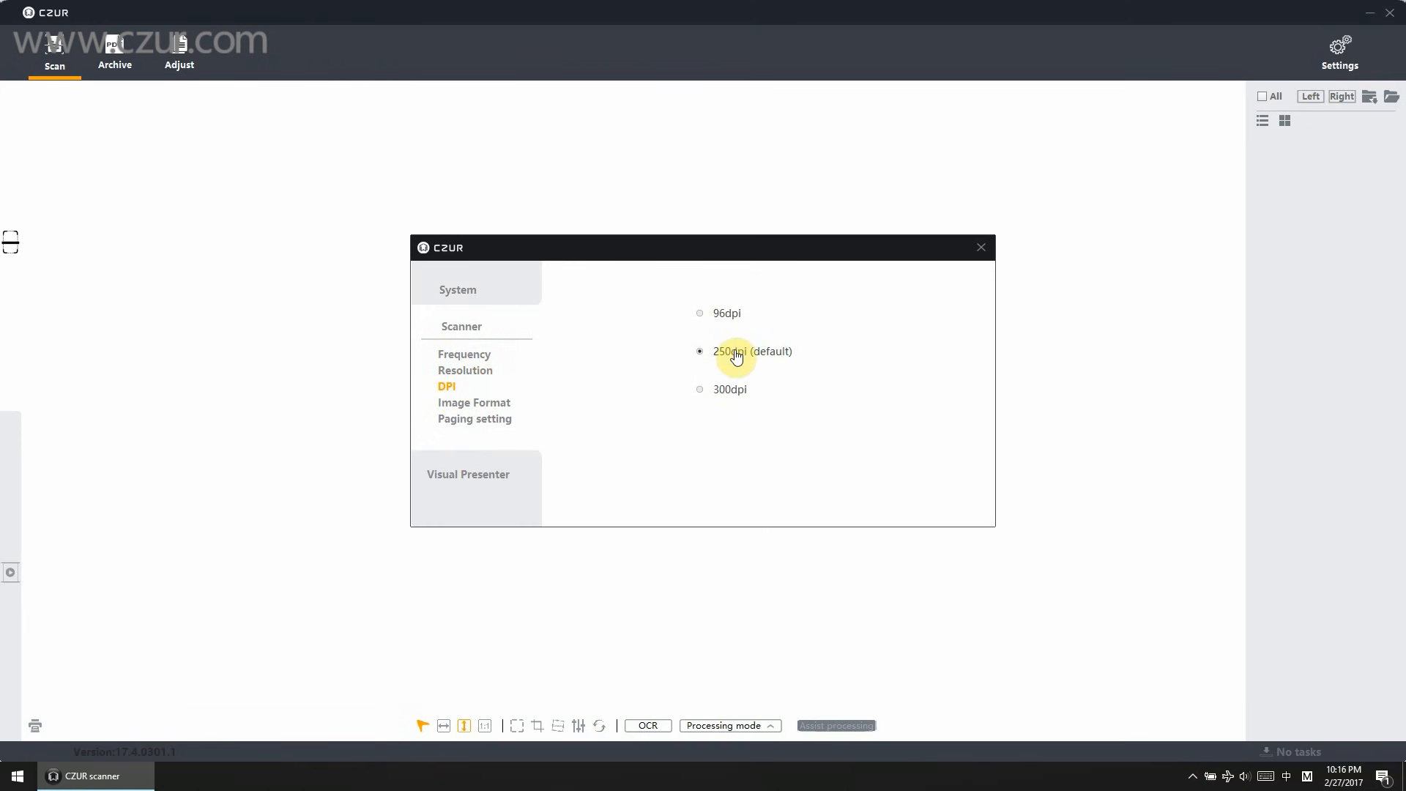
pyautogui.click(473, 401)
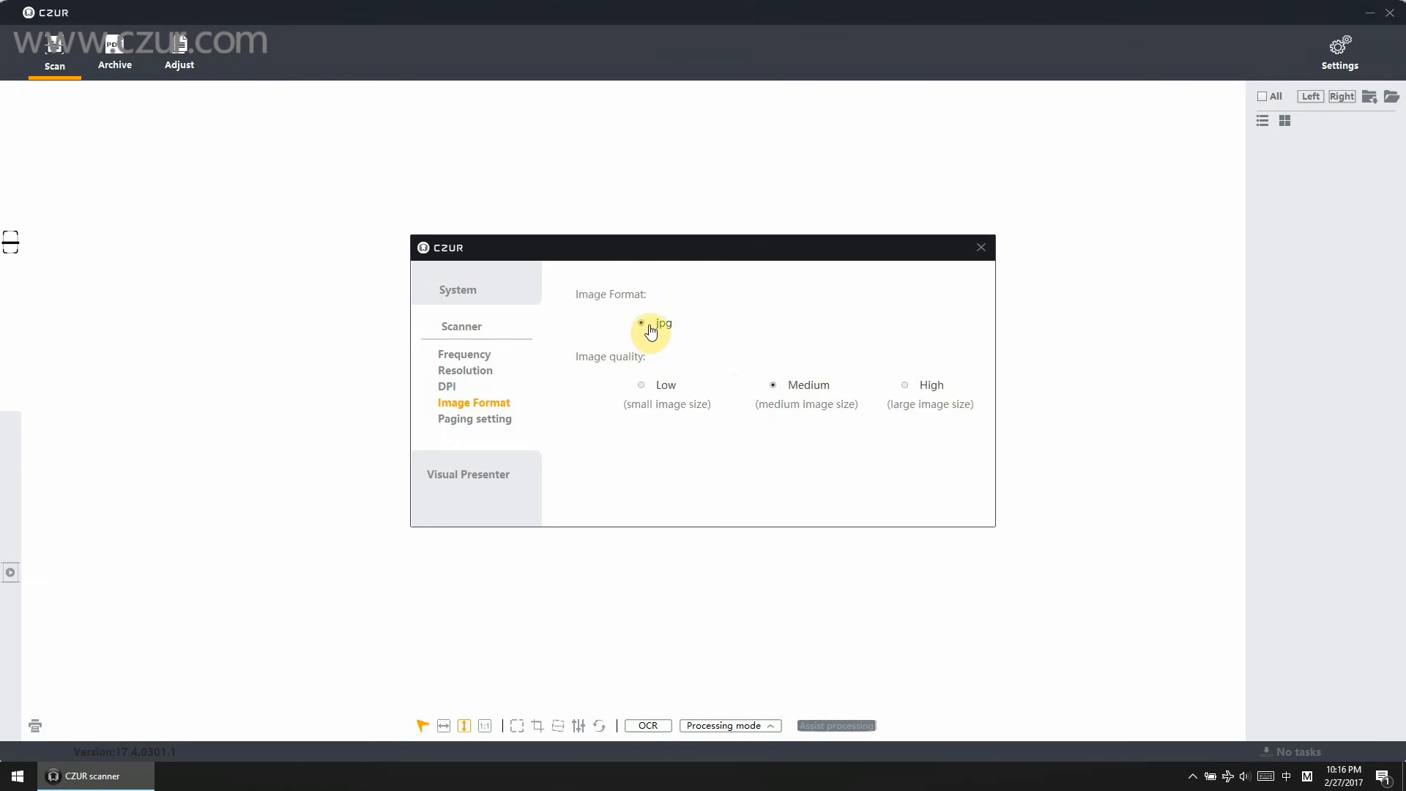
pyautogui.click(905, 385)
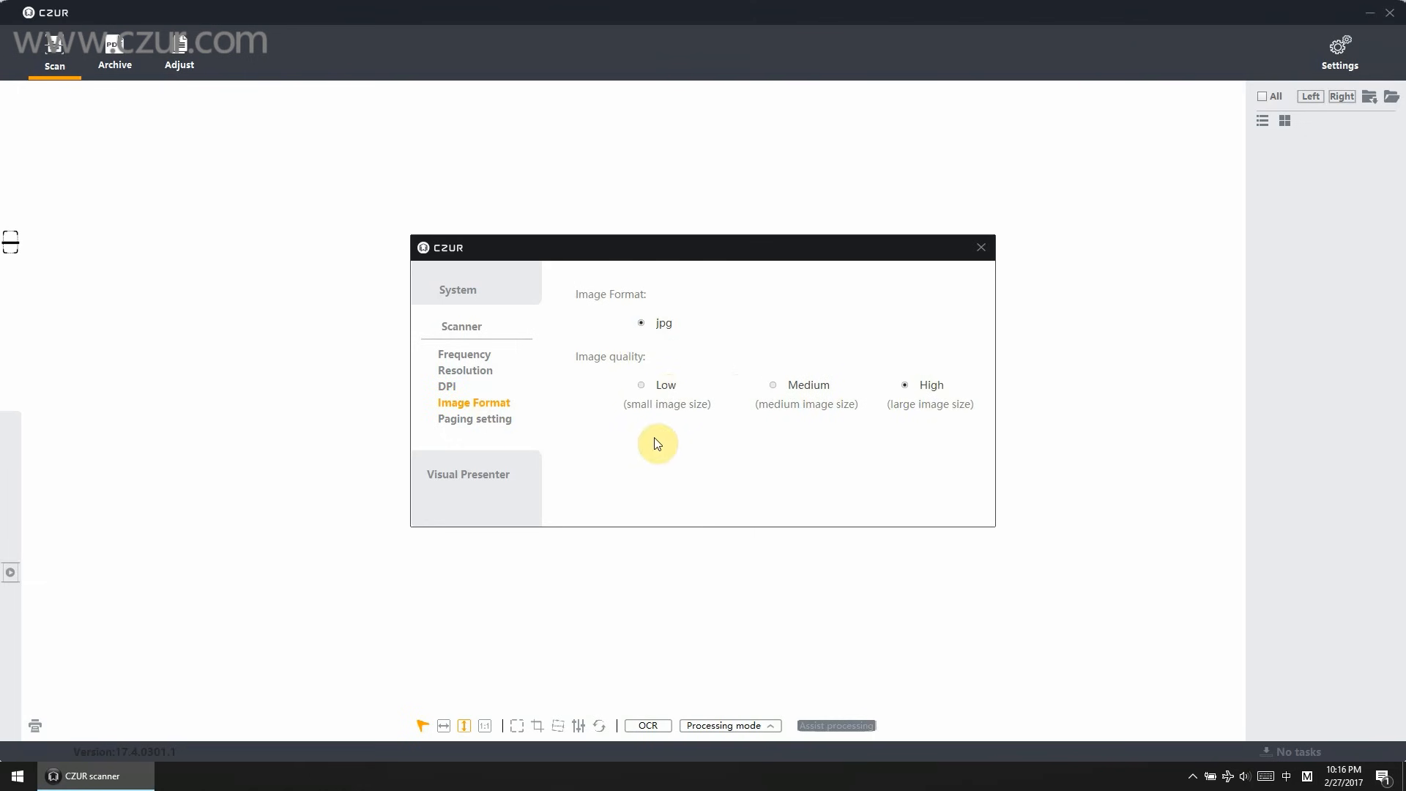
# Step: Enable automatic splitting of curved/dual pages with the right page before the left
pyautogui.click(474, 419)
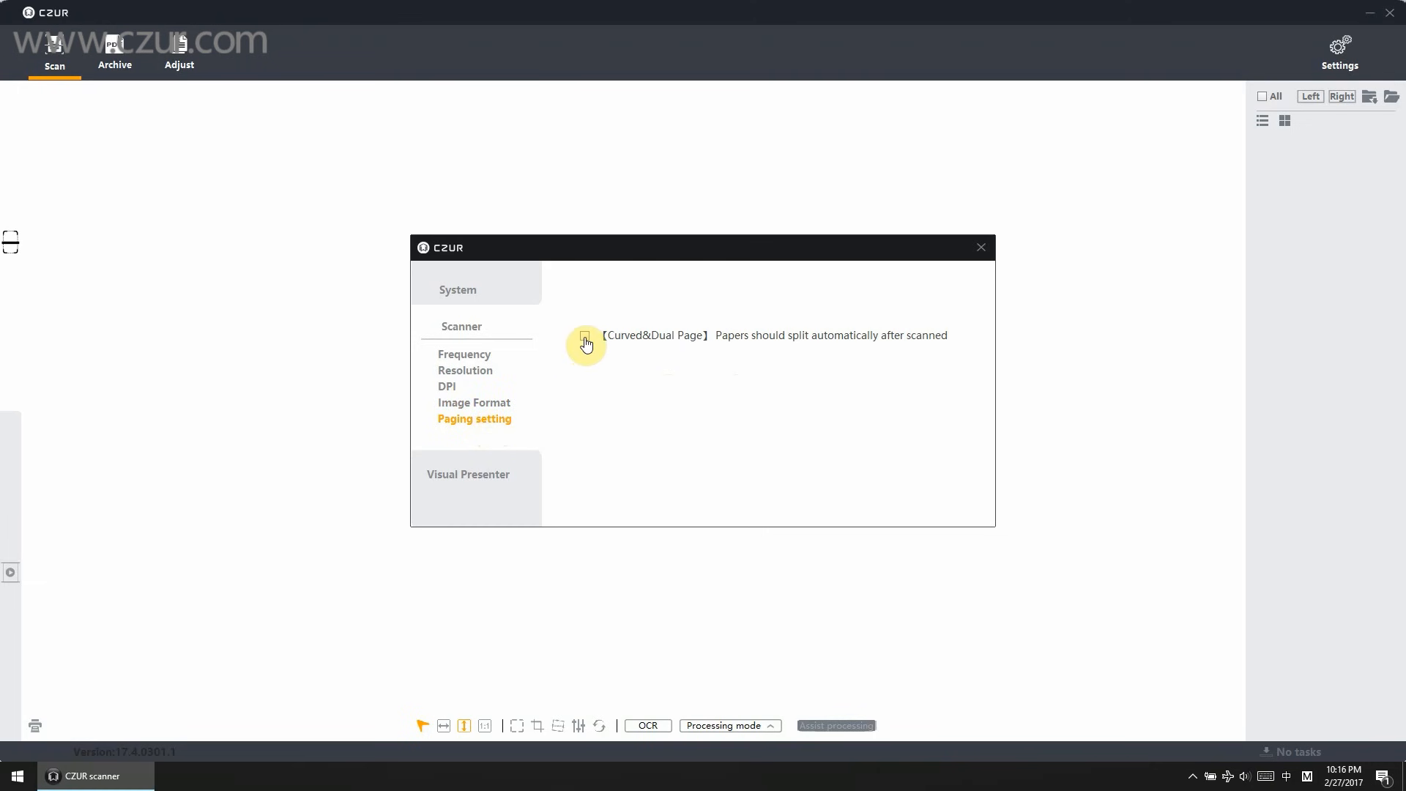
pyautogui.click(584, 335)
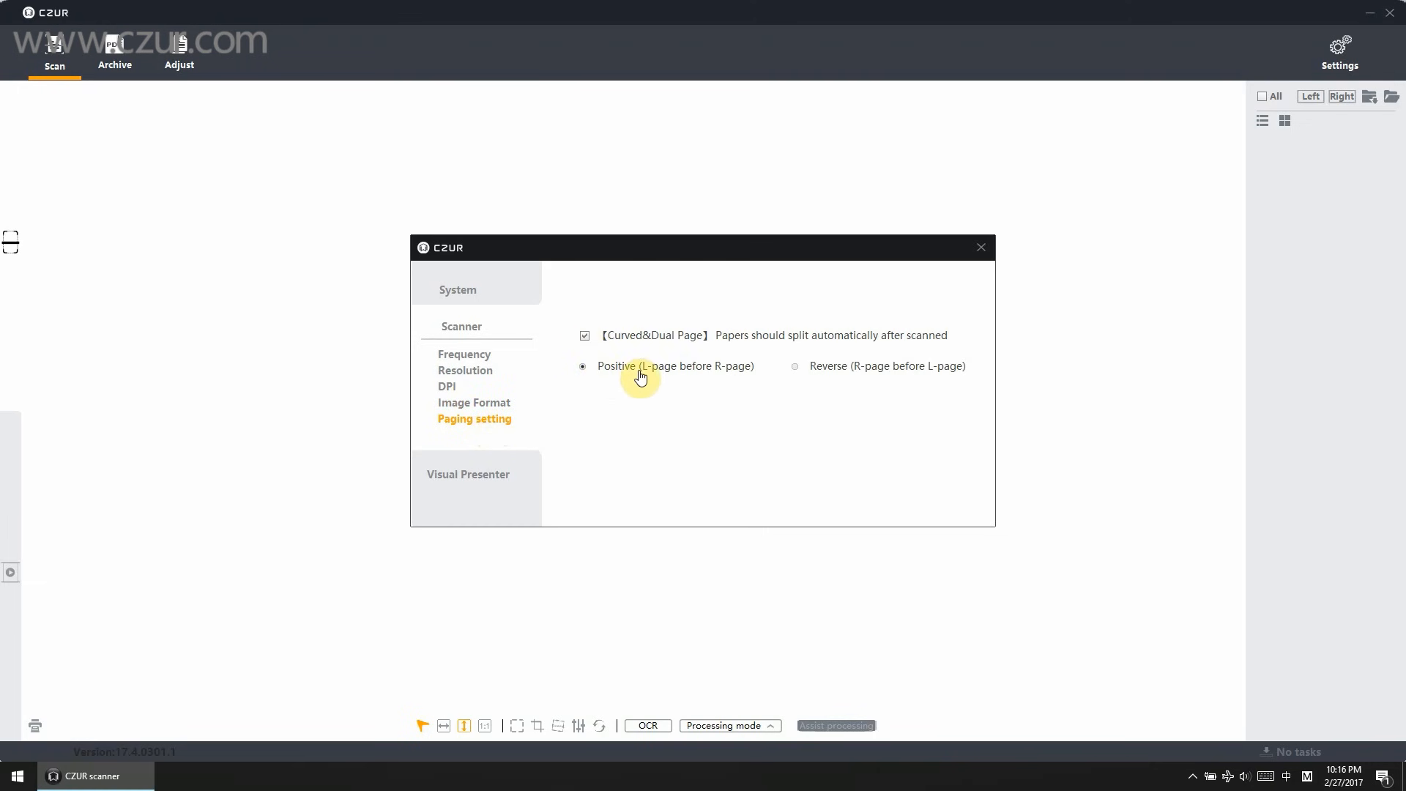
pyautogui.click(792, 366)
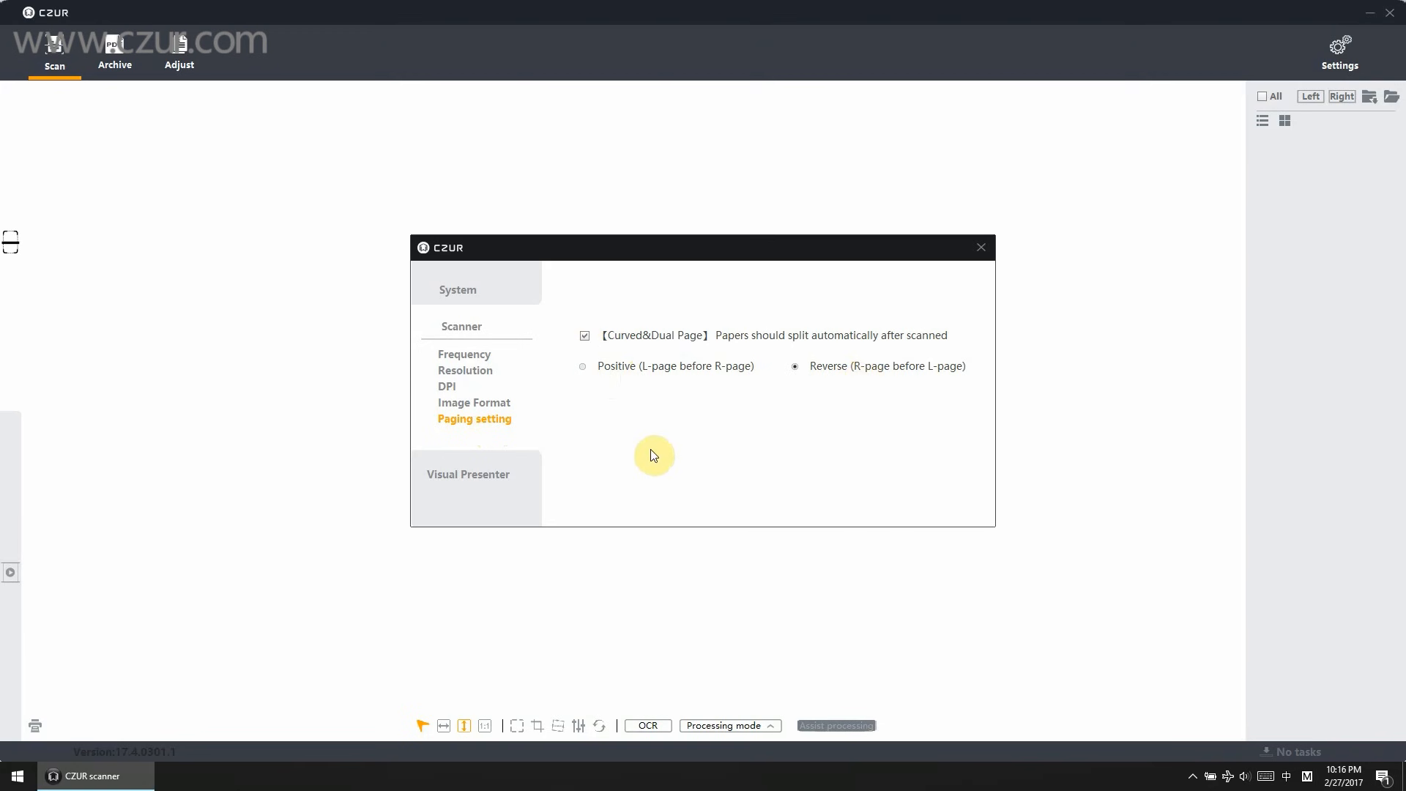
# Step: Show the visual presenter formats: recording wmv, screen capture mkv, screenshots jpg
pyautogui.click(467, 473)
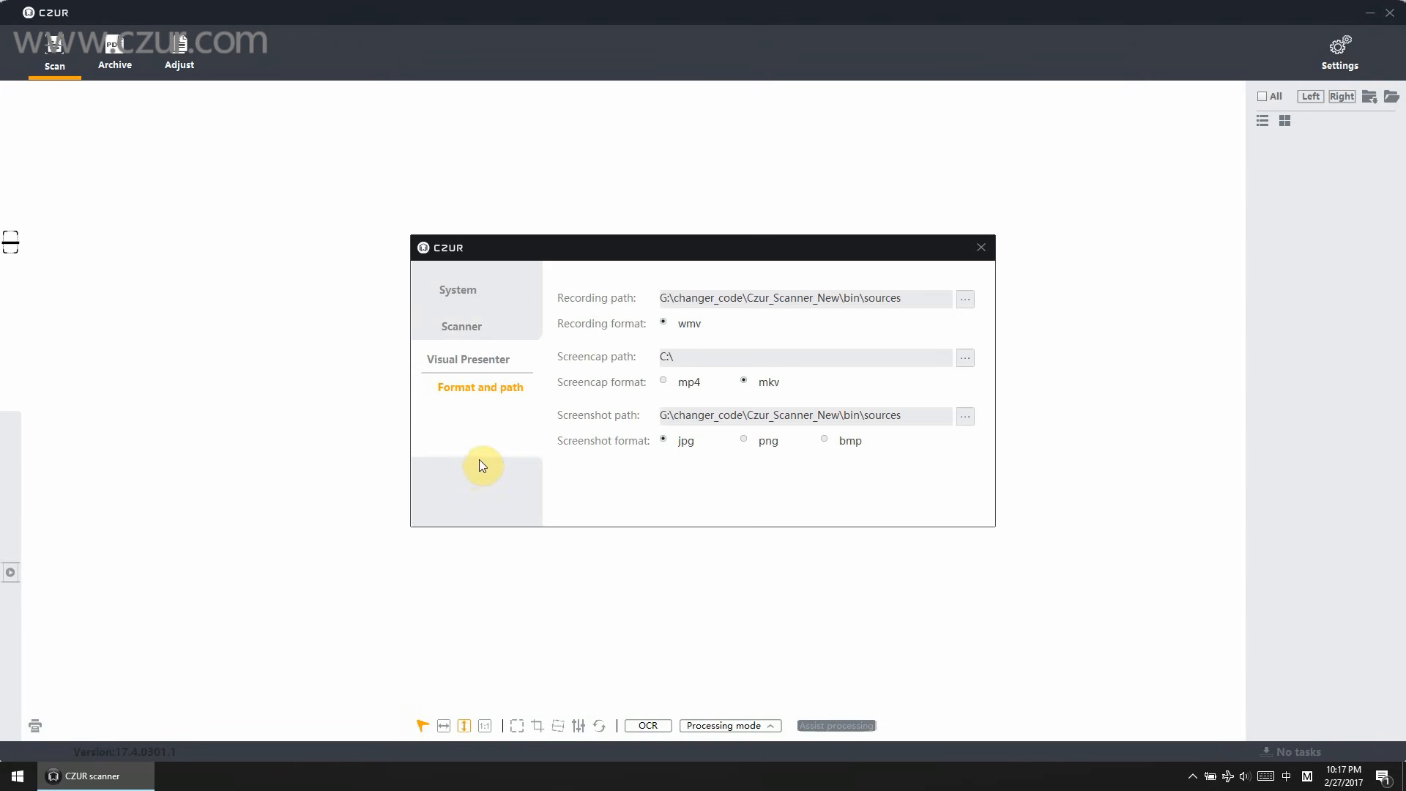
pyautogui.moveTo(705, 333)
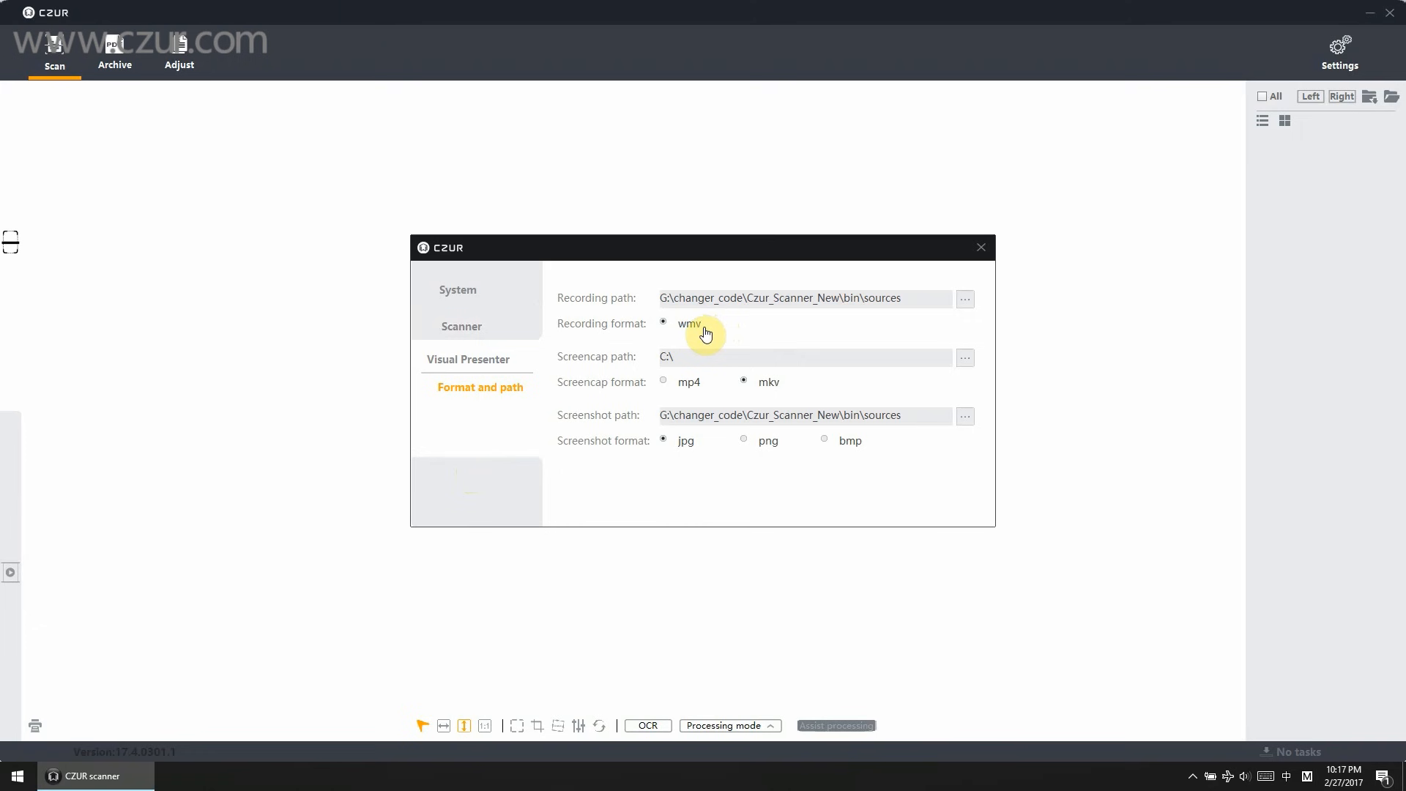
pyautogui.moveTo(704, 366)
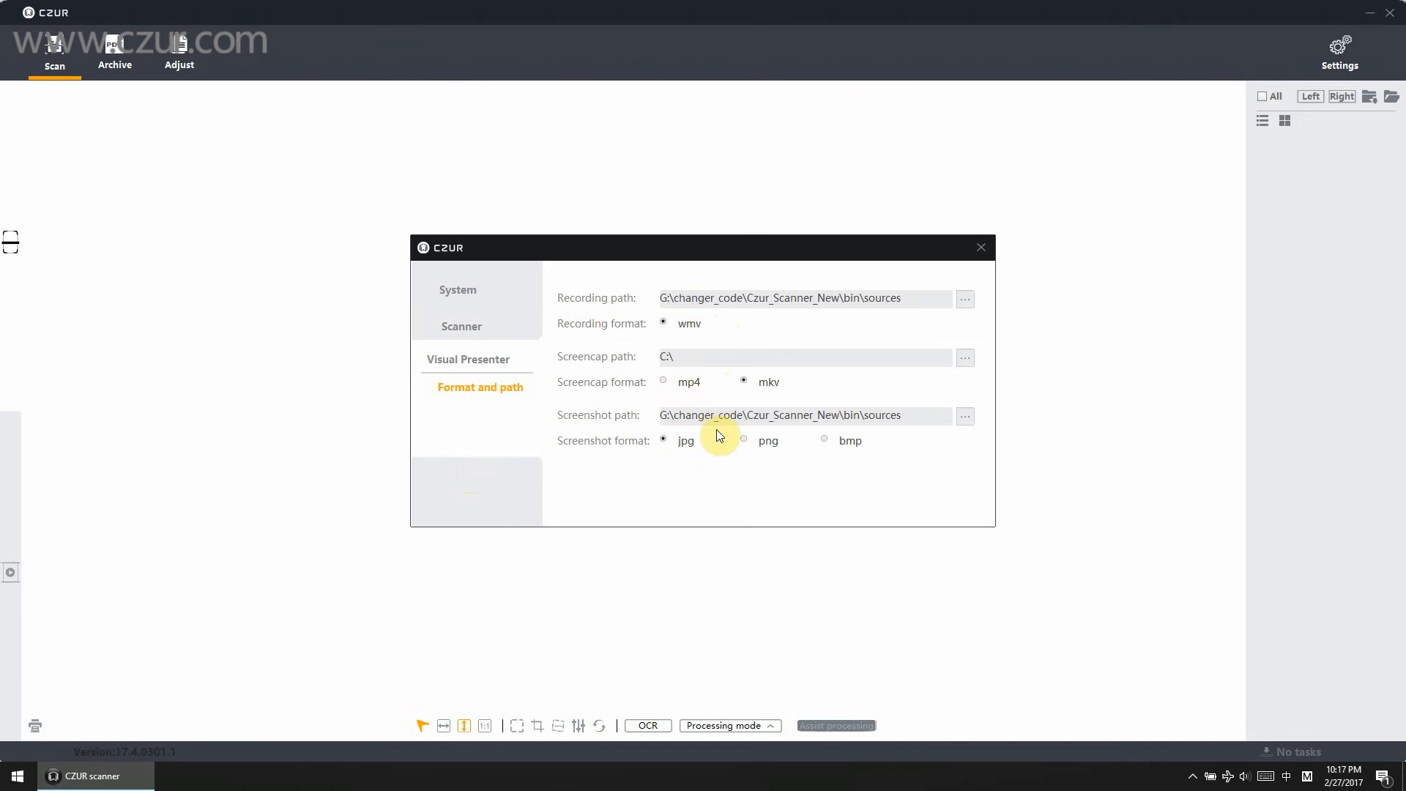
pyautogui.moveTo(977, 263)
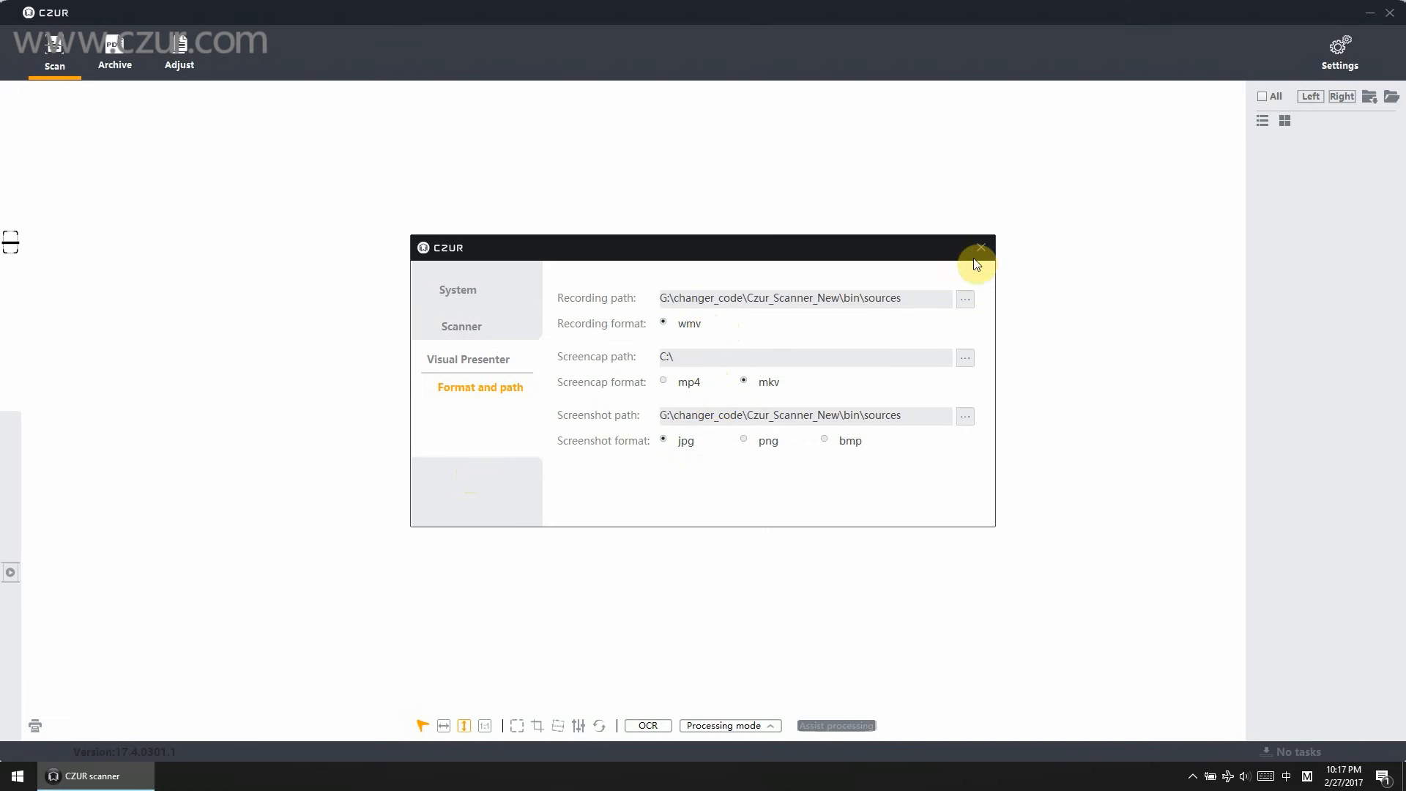